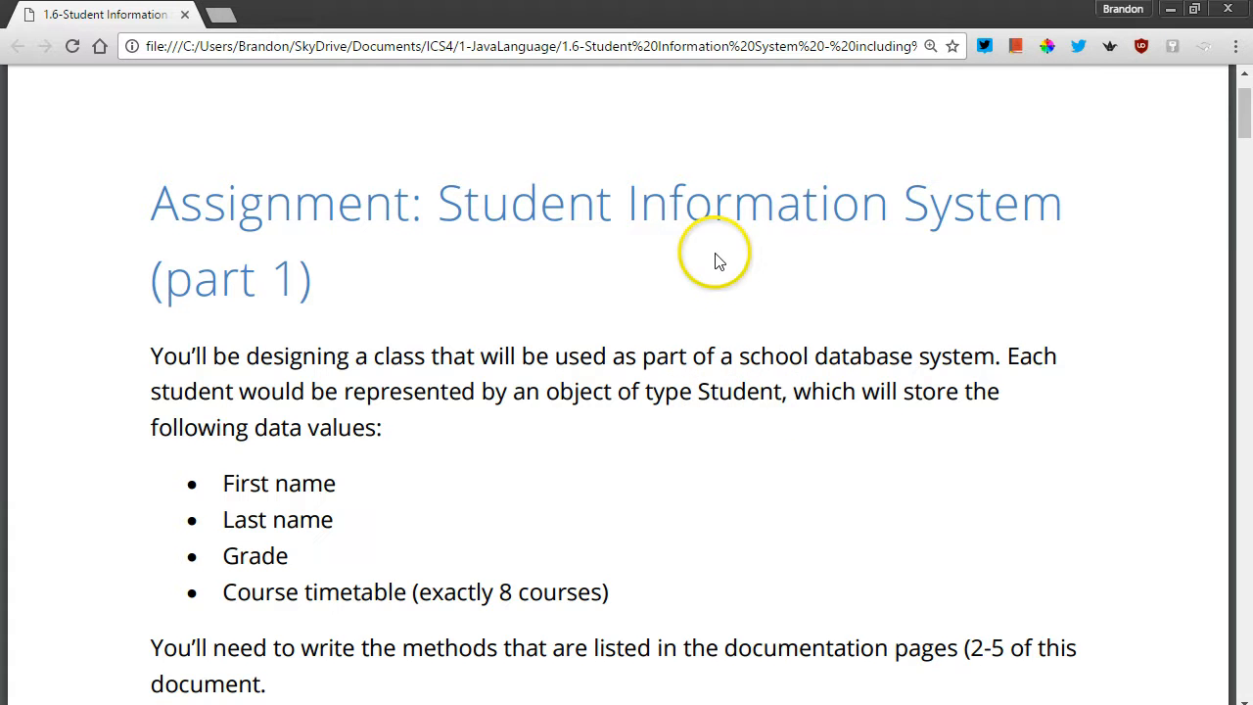
mouse_move(715, 468)
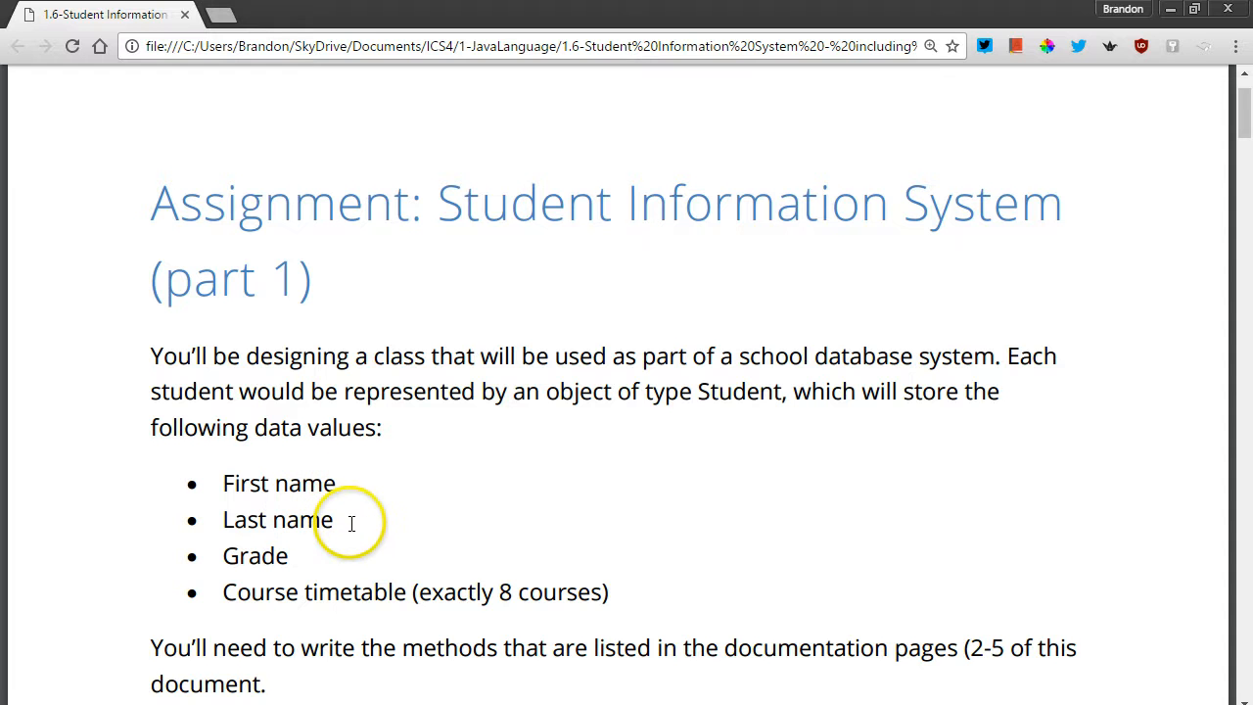
mouse_move(317, 561)
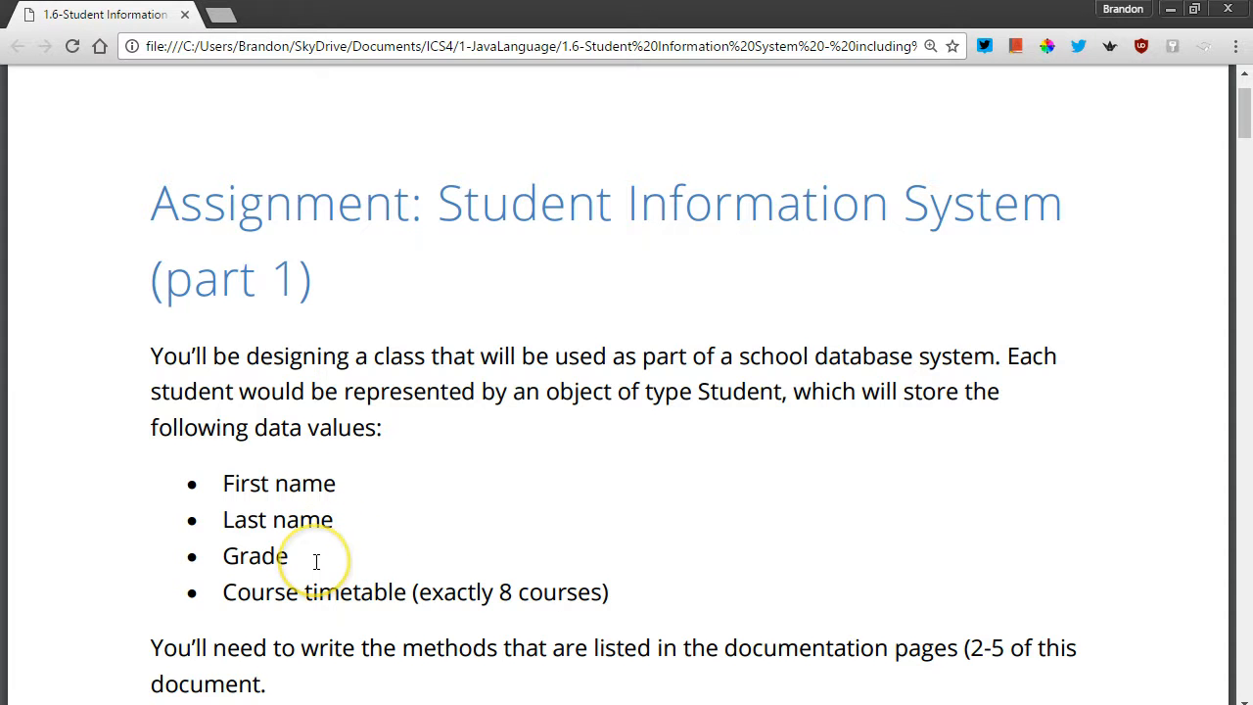
mouse_move(636, 580)
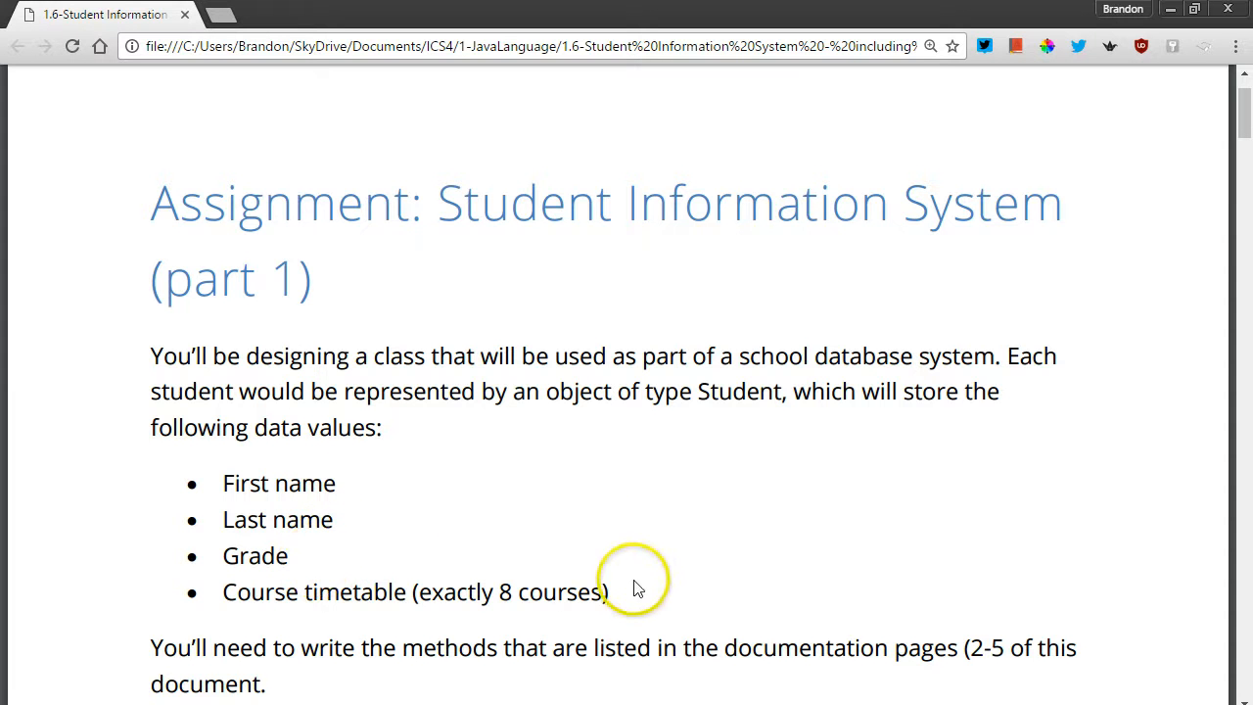
mouse_move(695, 565)
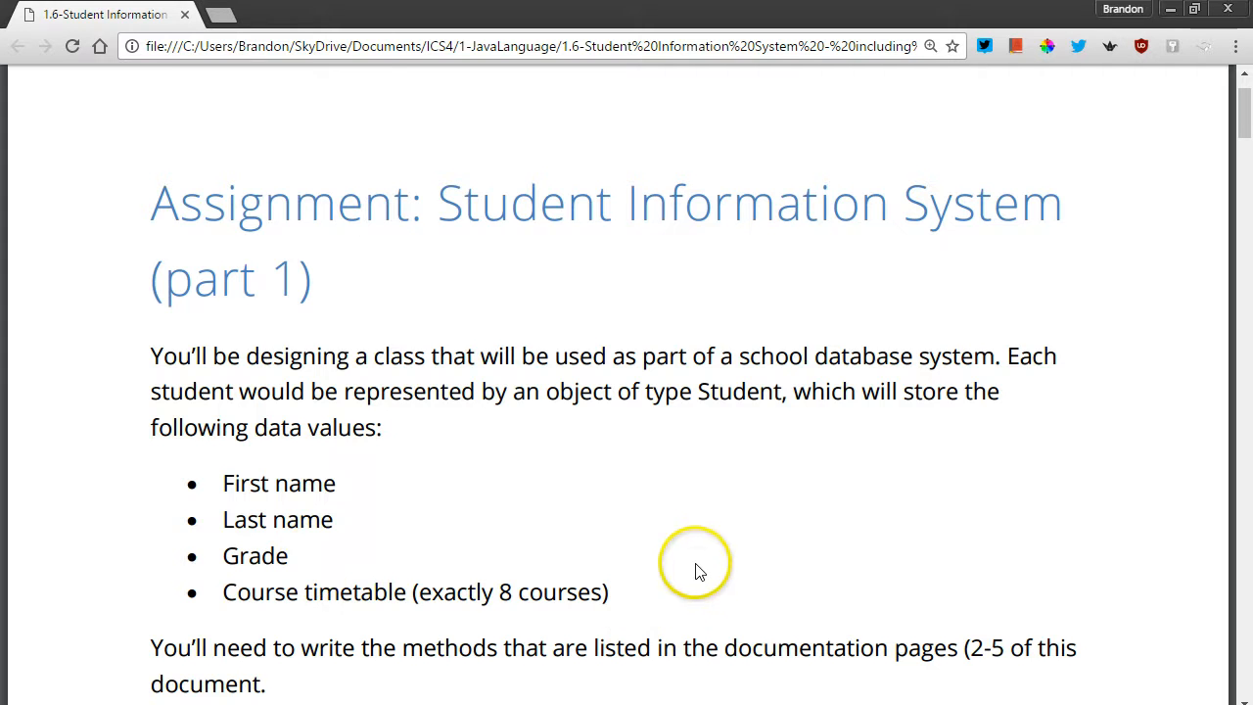
Step: Scroll down through Student.java to review the empty constructor and getter/setter stubs
scroll("down", 3)
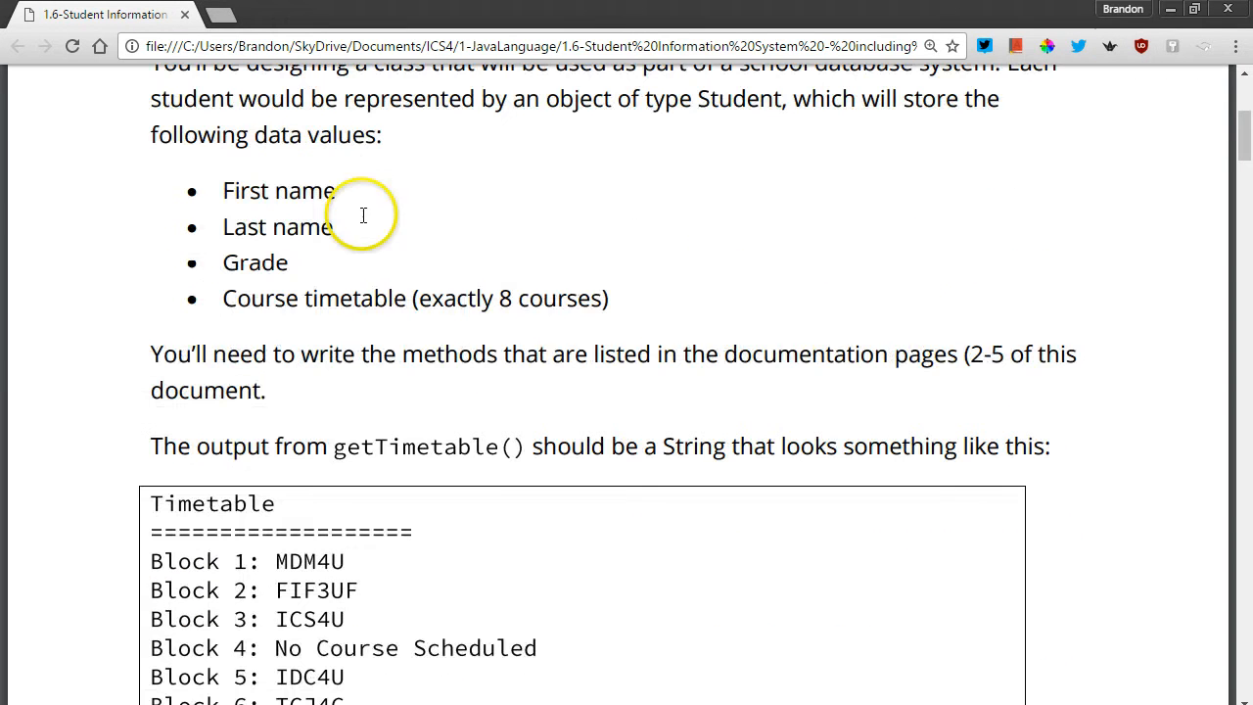
mouse_move(1055, 188)
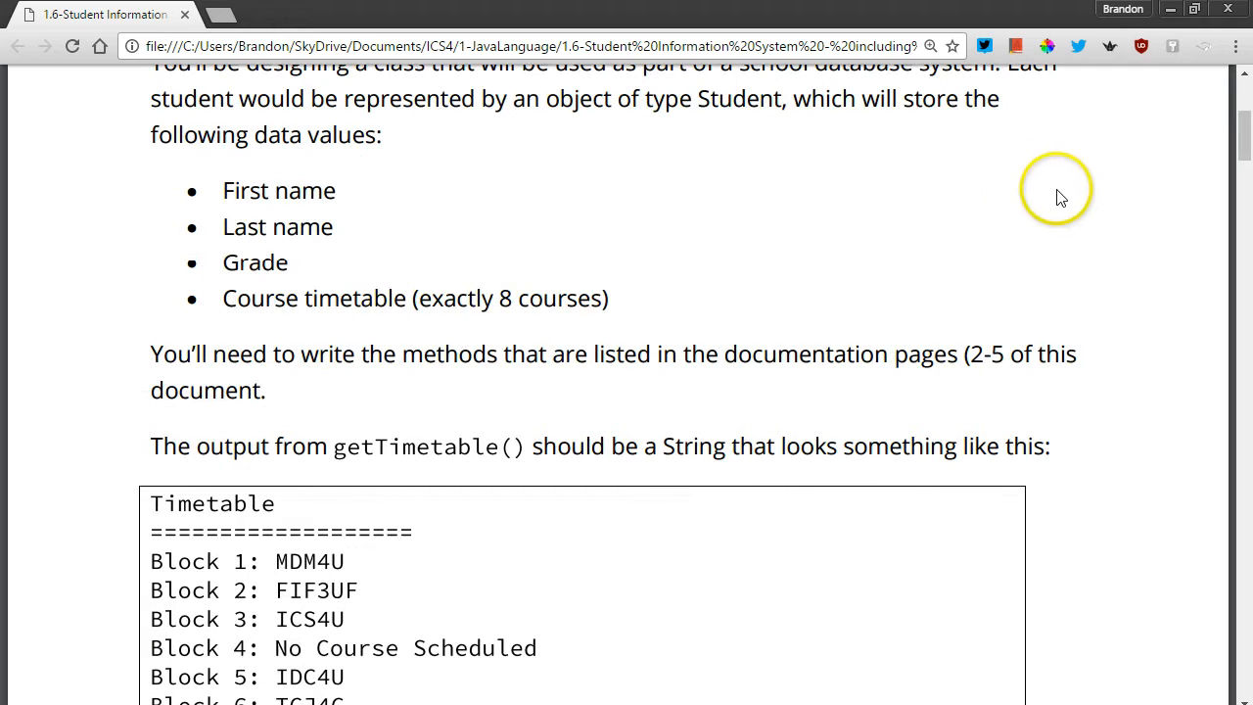
mouse_move(1122, 167)
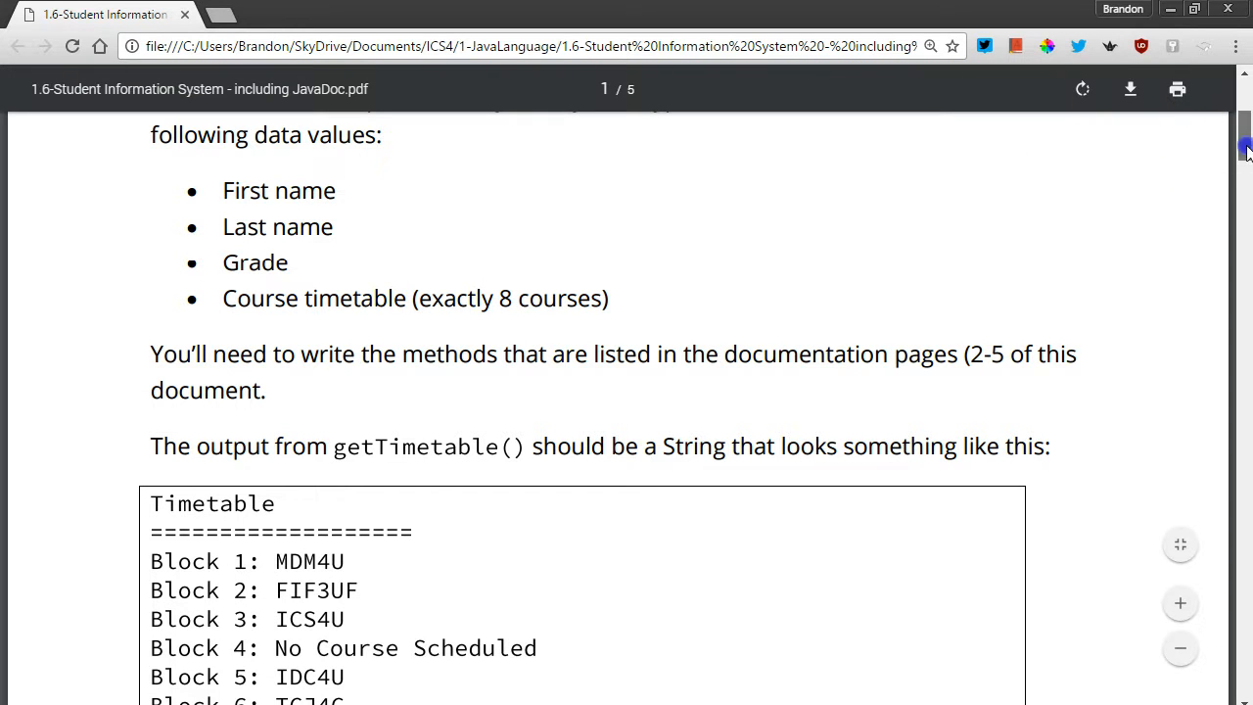
scroll("down", 3)
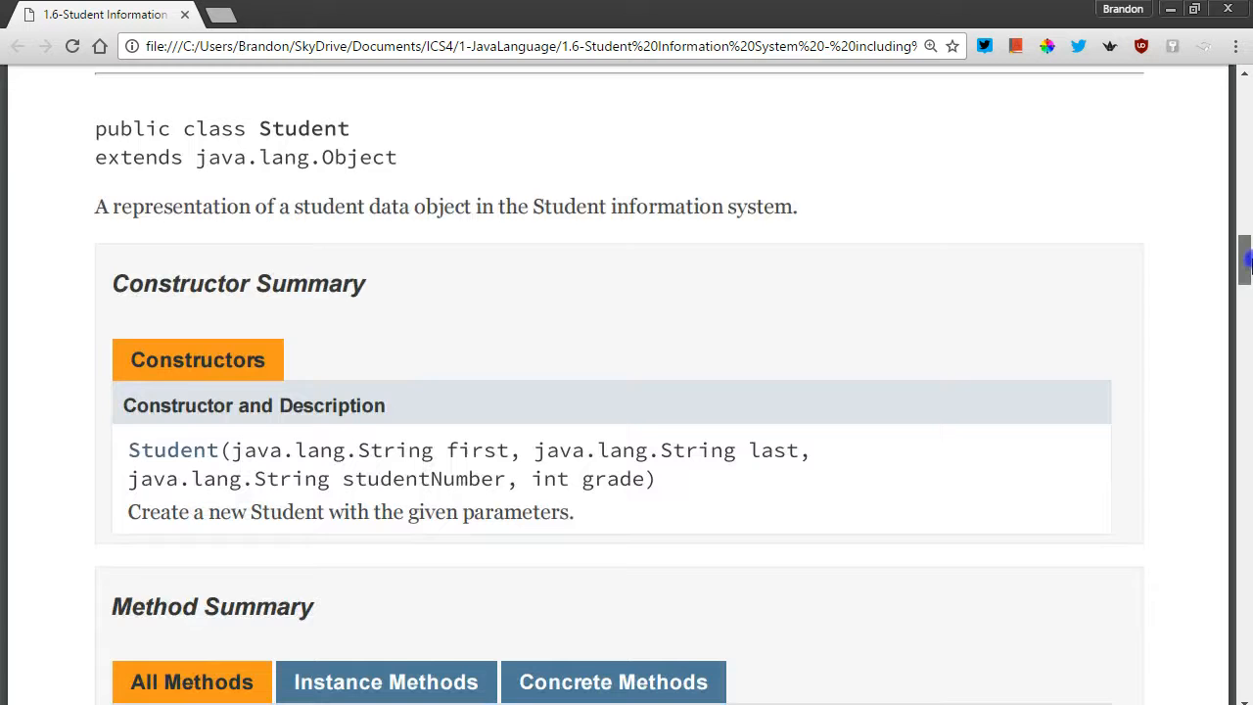
scroll("down", 3)
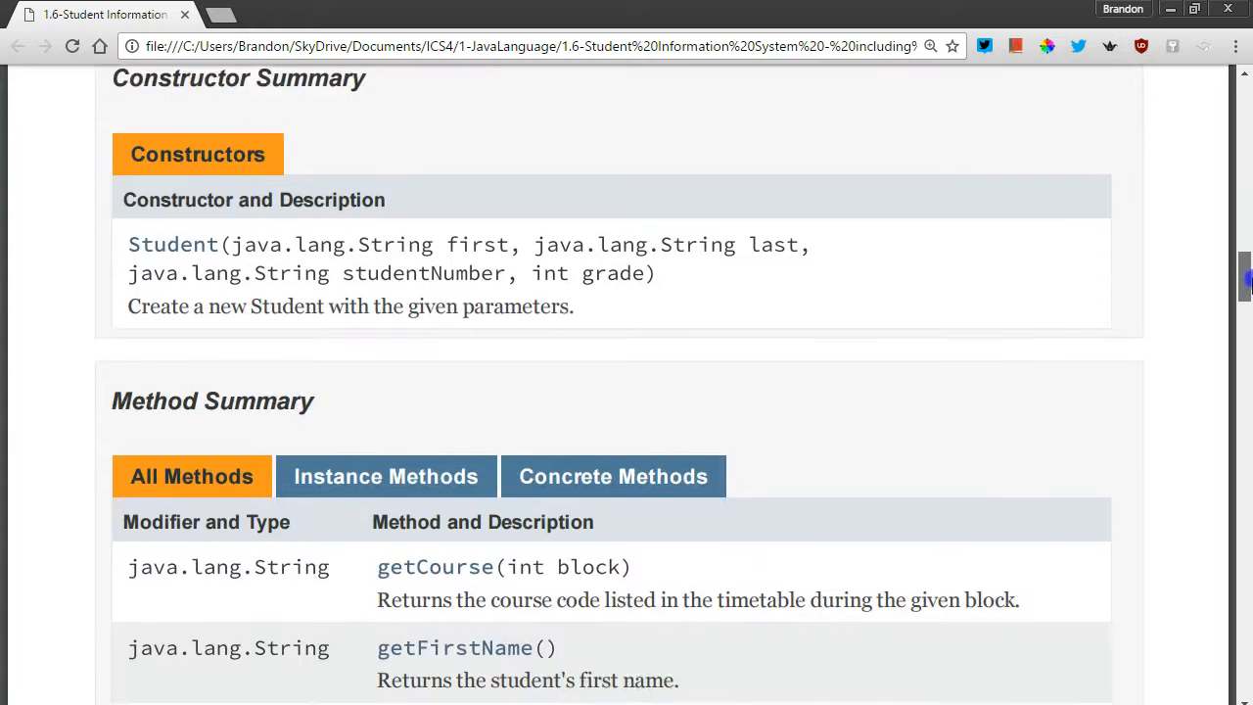
scroll("down", 3)
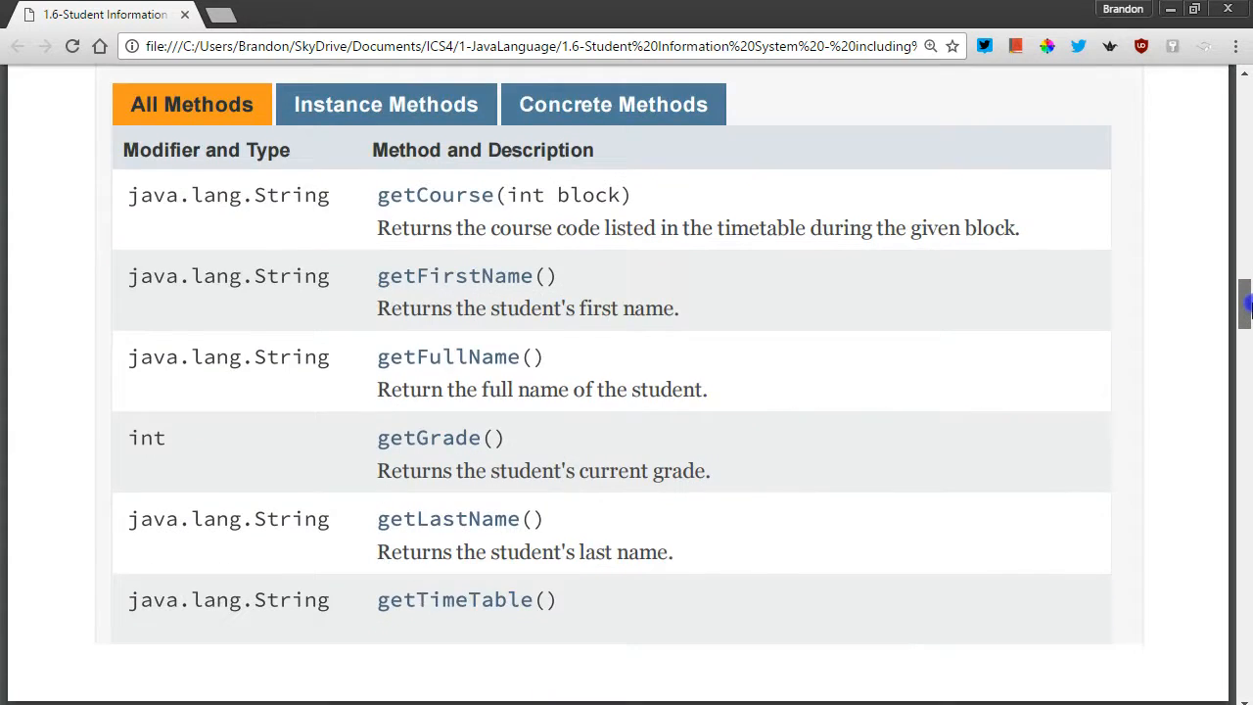
scroll("down", 3)
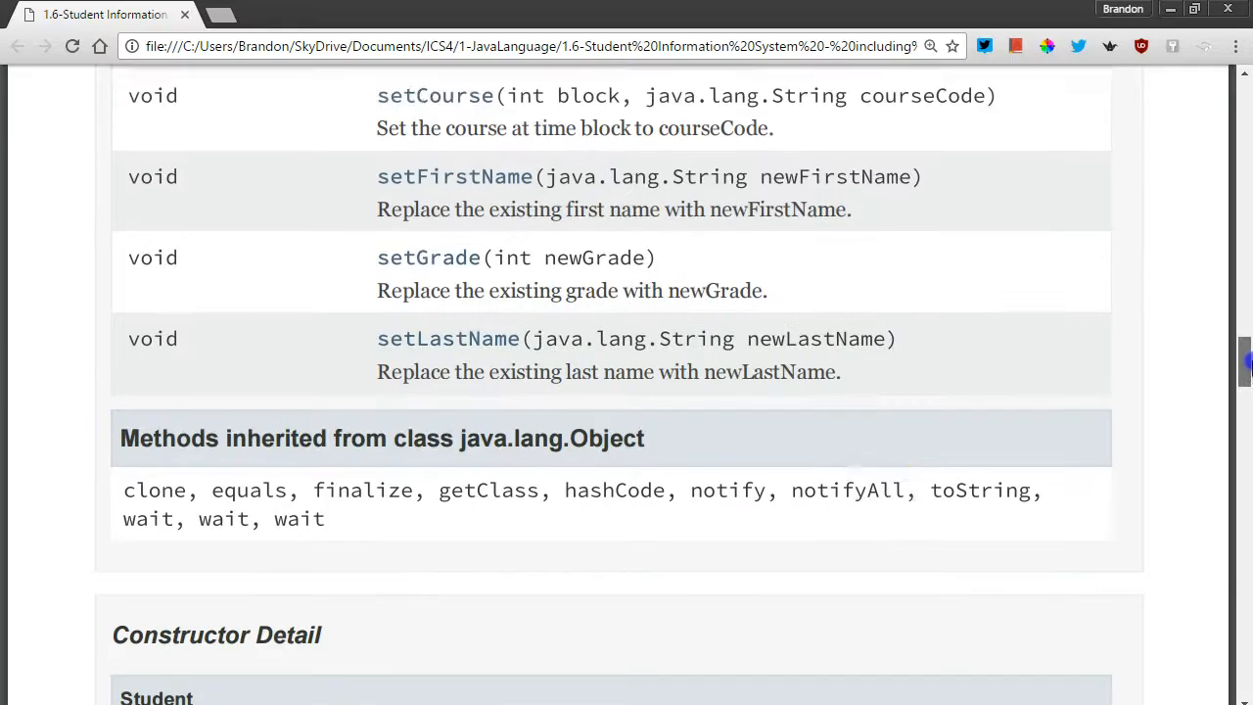
scroll("down", 3)
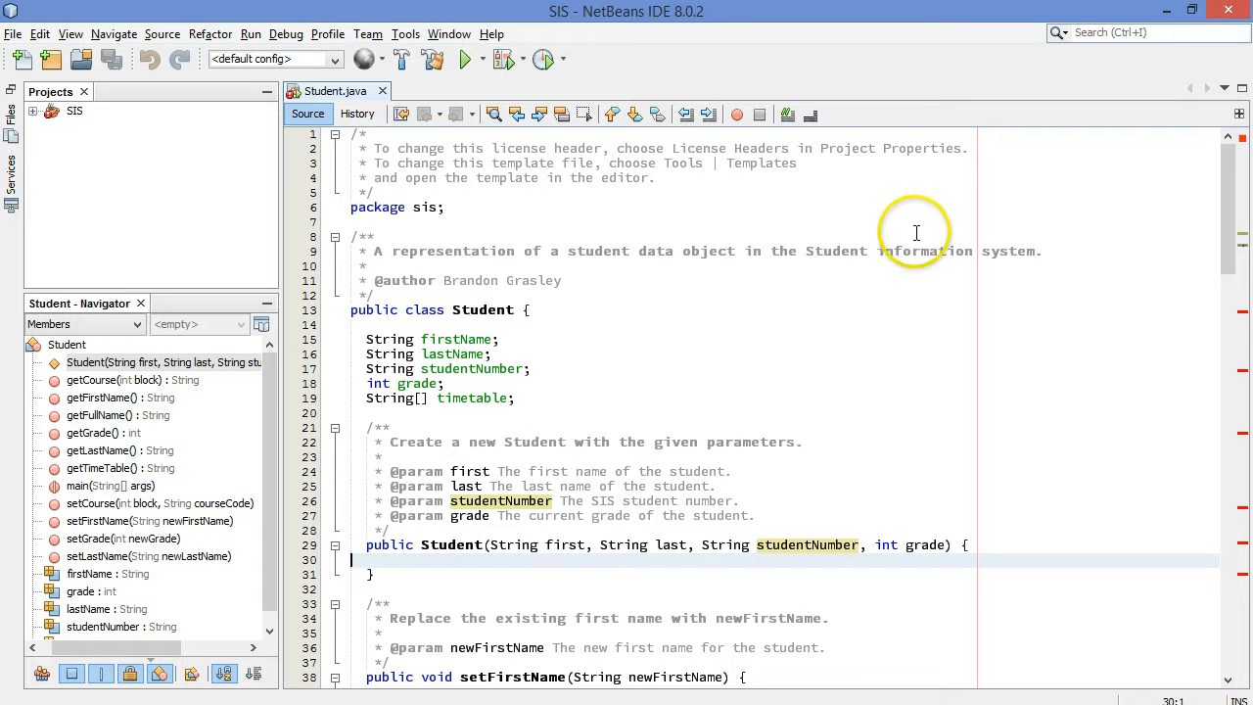
scroll("down", 3)
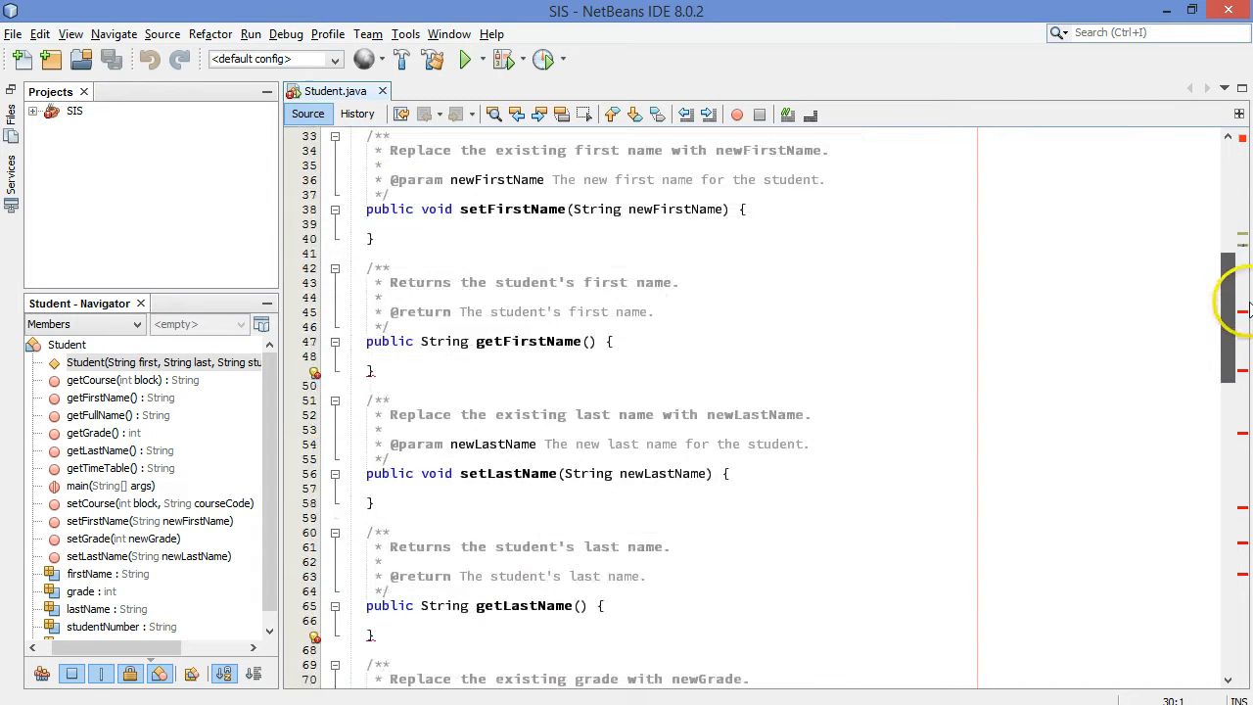
scroll("down", 3)
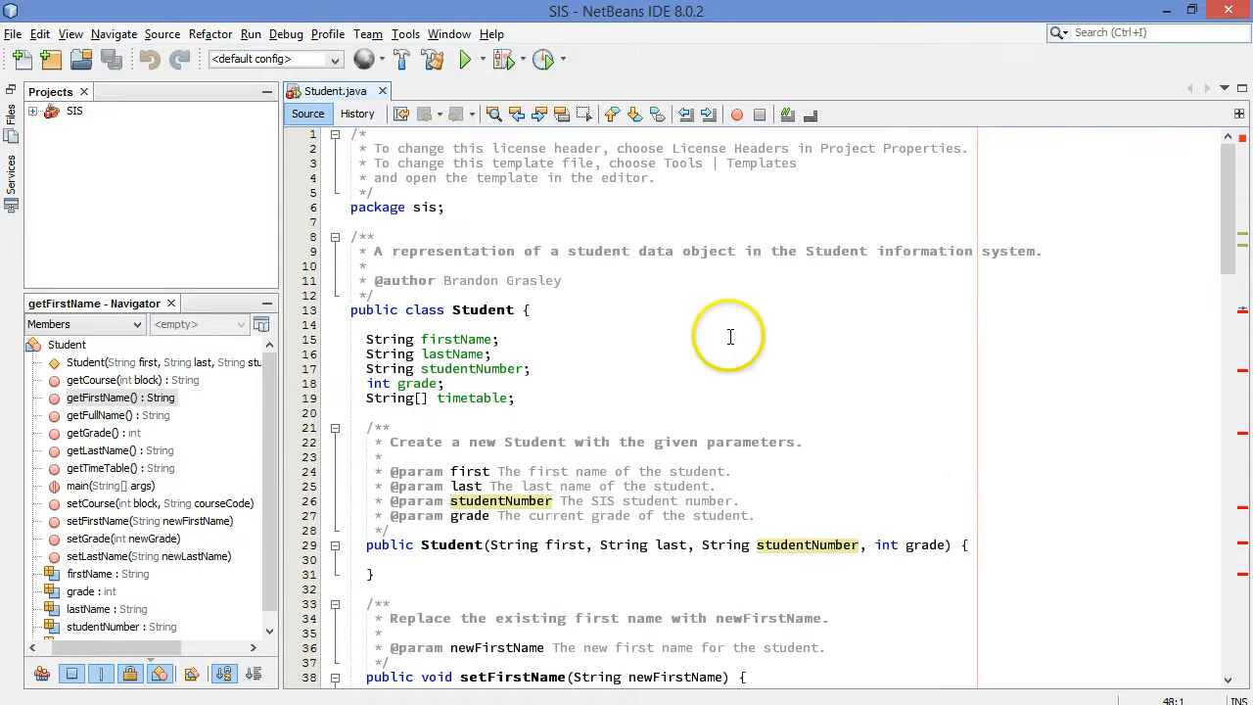
left_click_drag(366, 339, 516, 397)
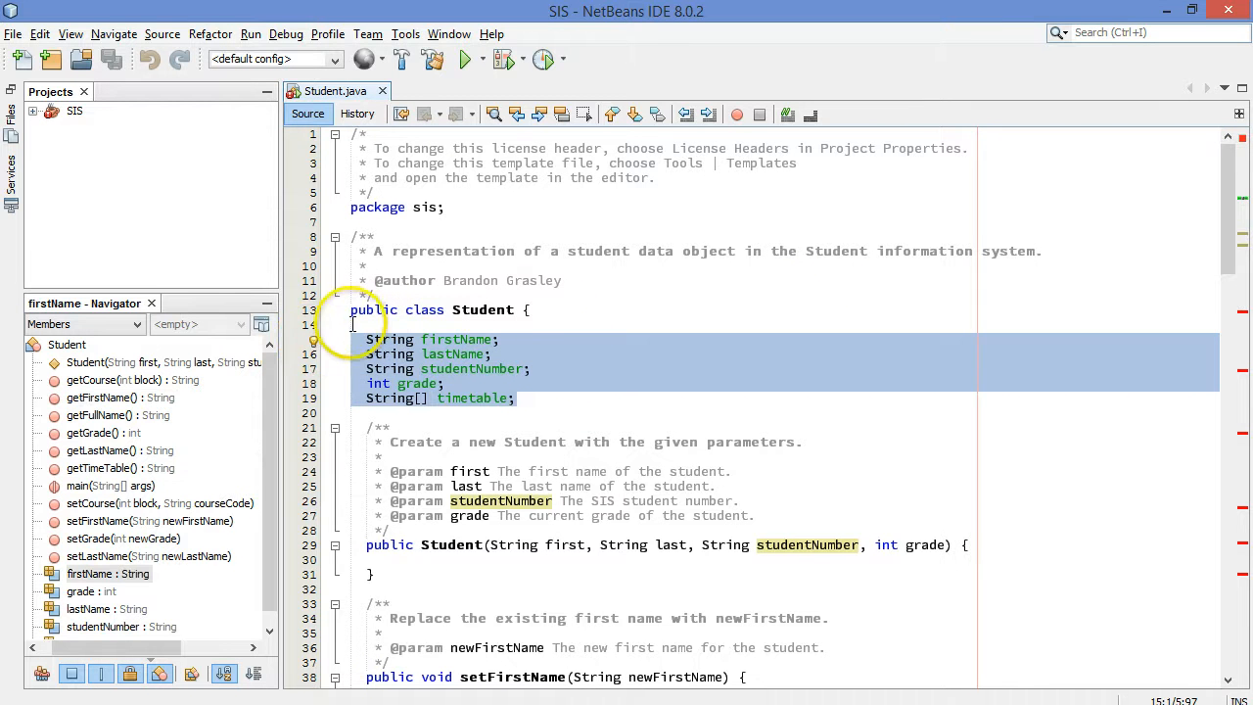
mouse_move(528, 310)
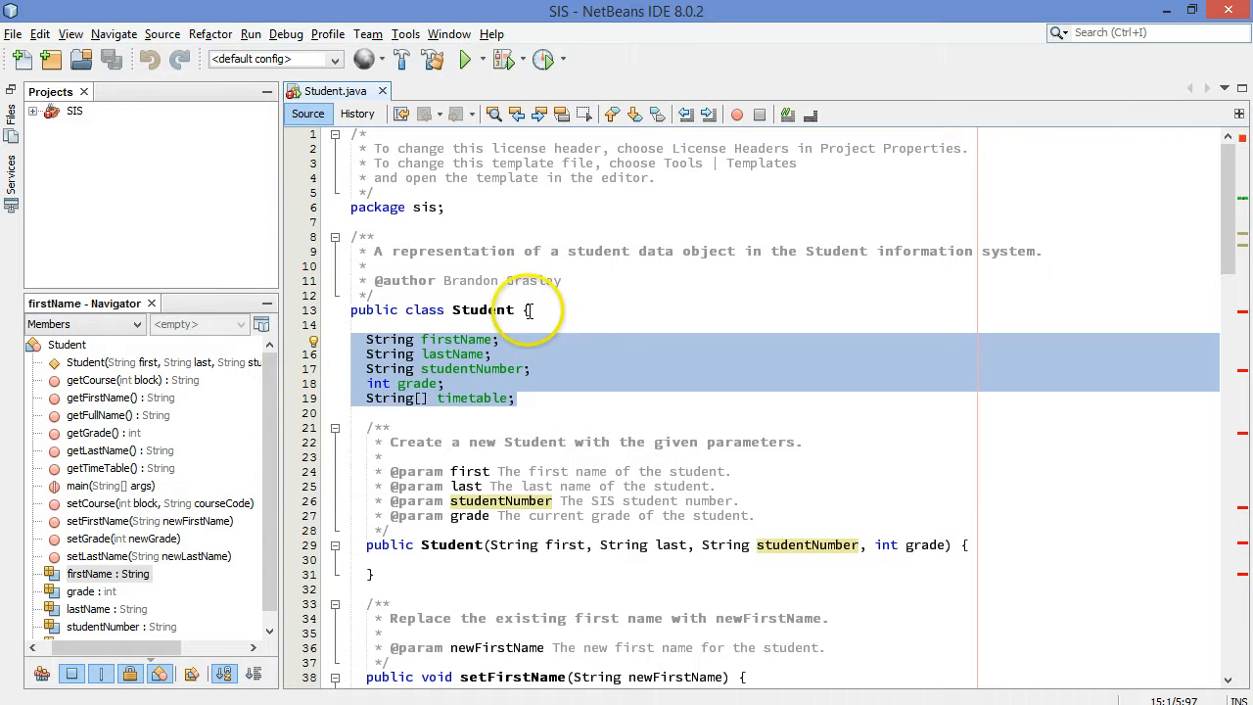
mouse_move(504, 355)
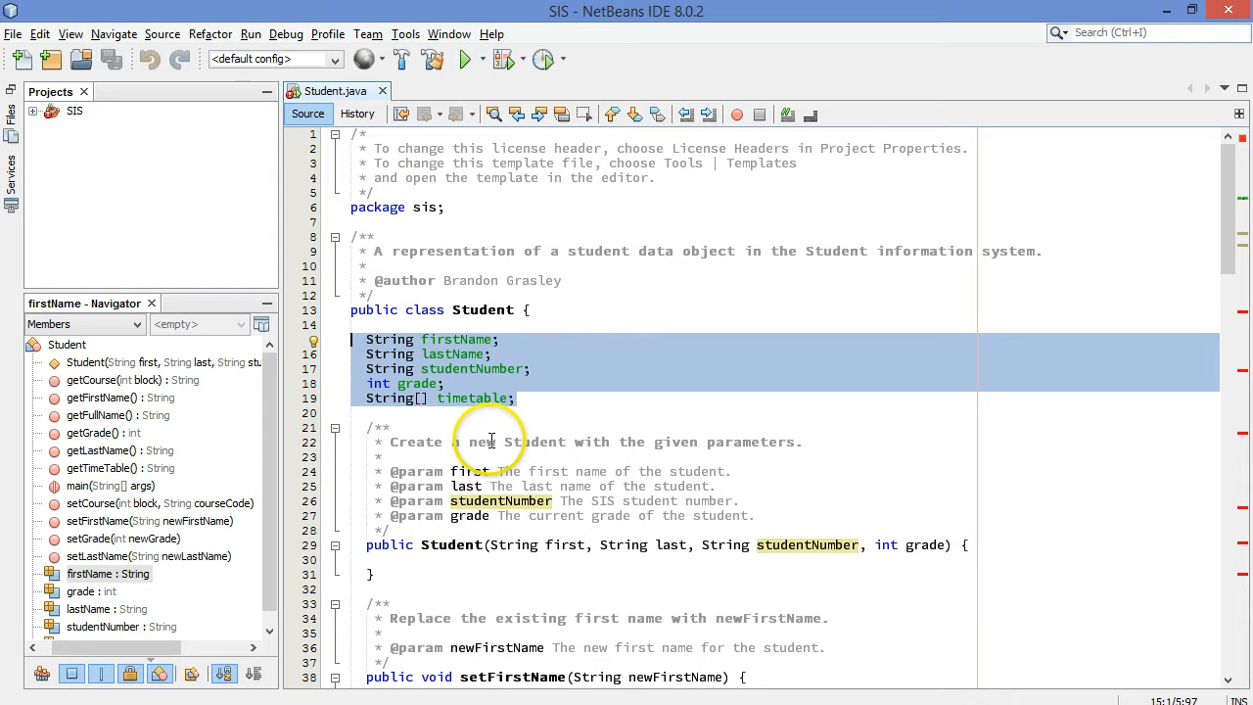
mouse_move(536, 345)
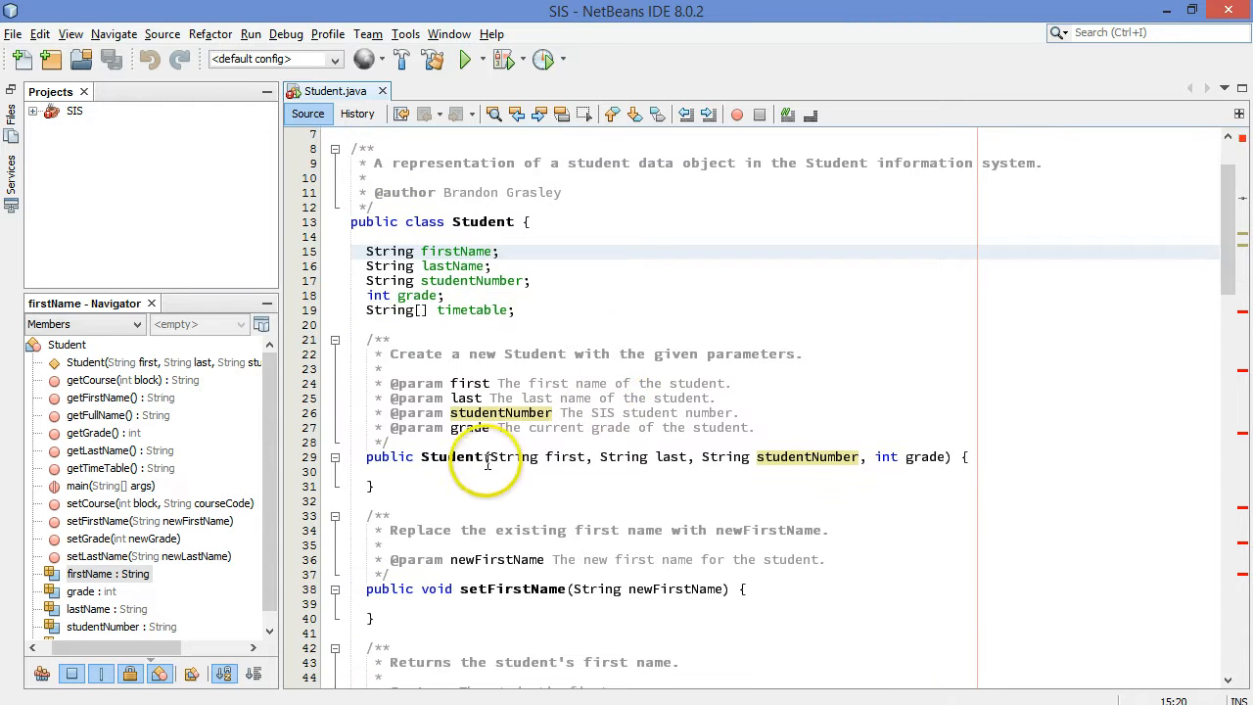
Step: Assign firstName = first in the Student constructor body
left_click(891, 456)
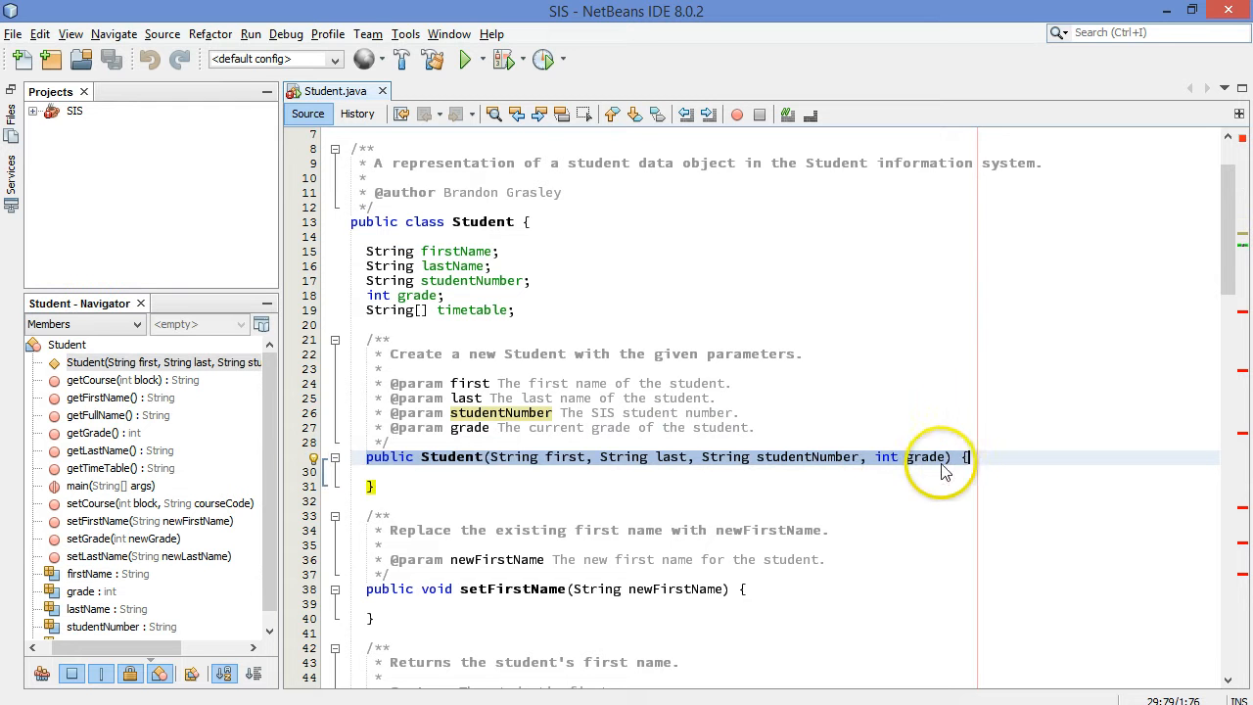
mouse_move(776, 468)
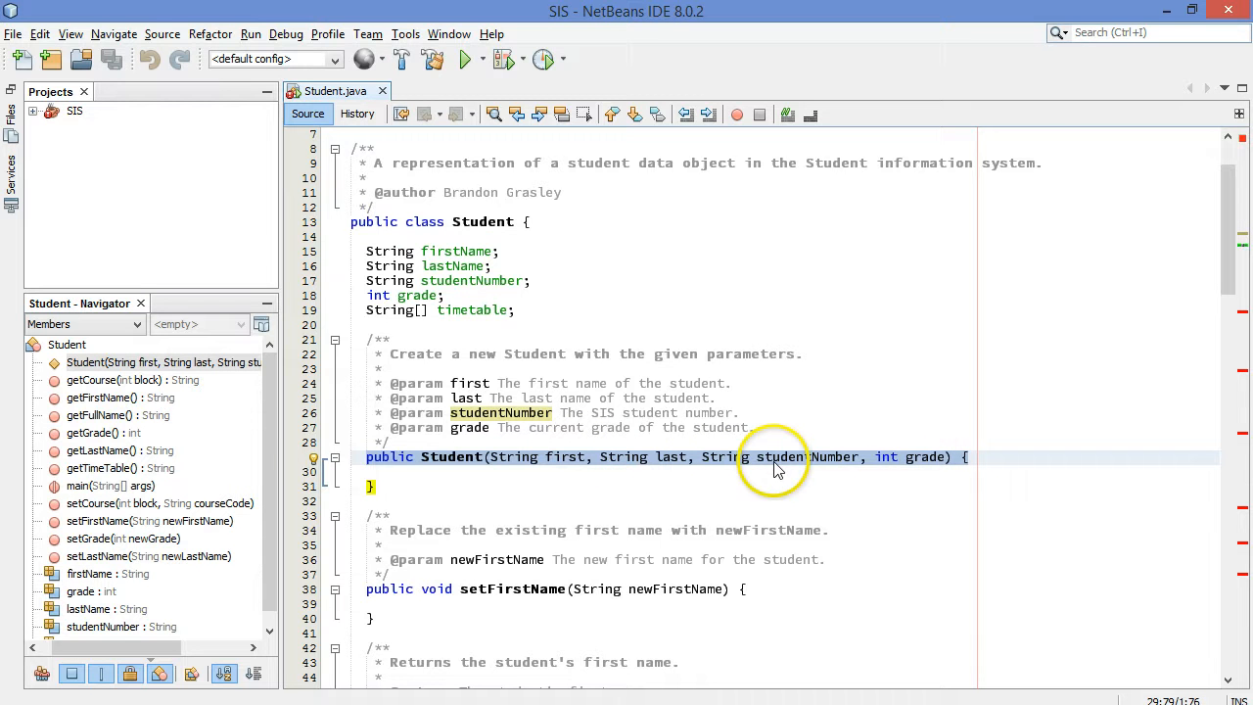
mouse_move(533, 379)
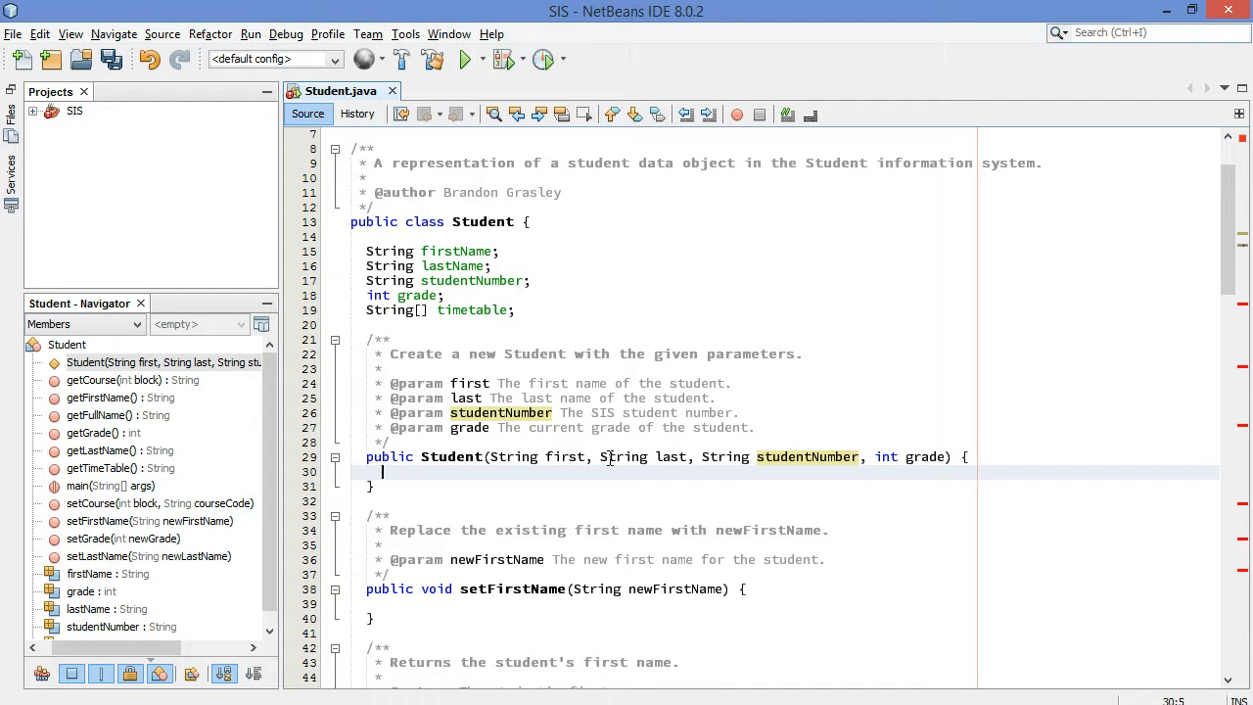
type("firstName")
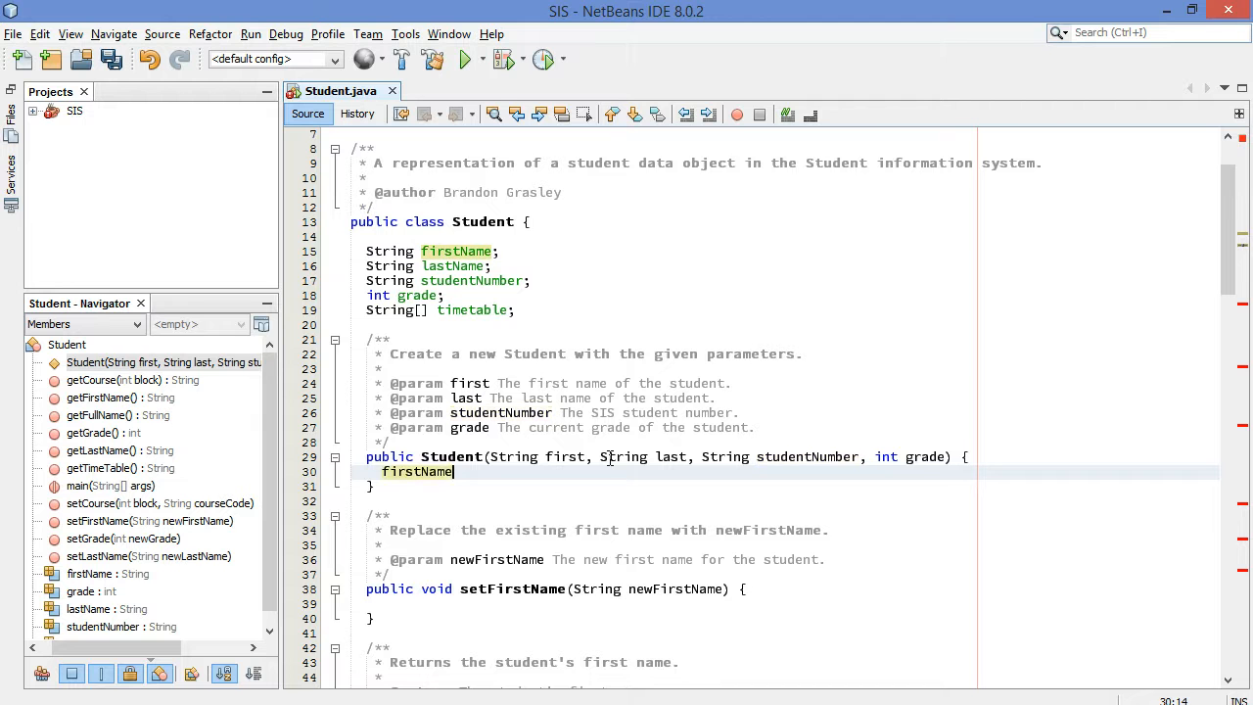
type("=")
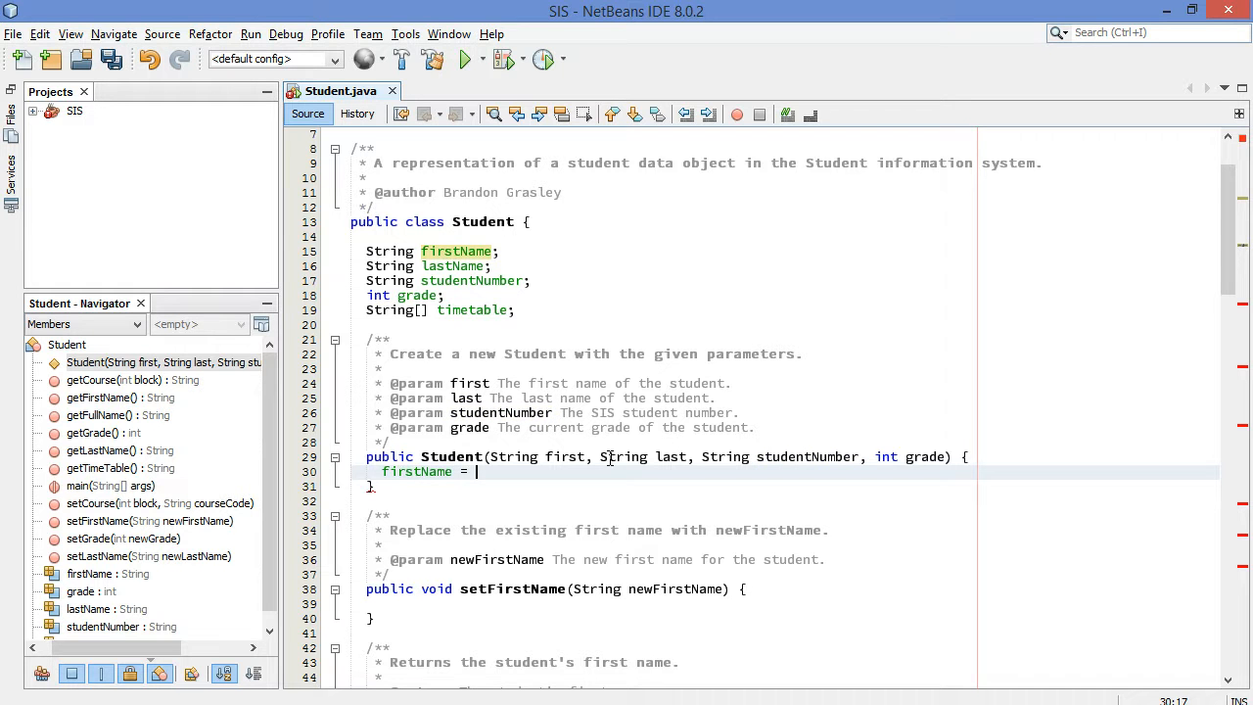
type("first;")
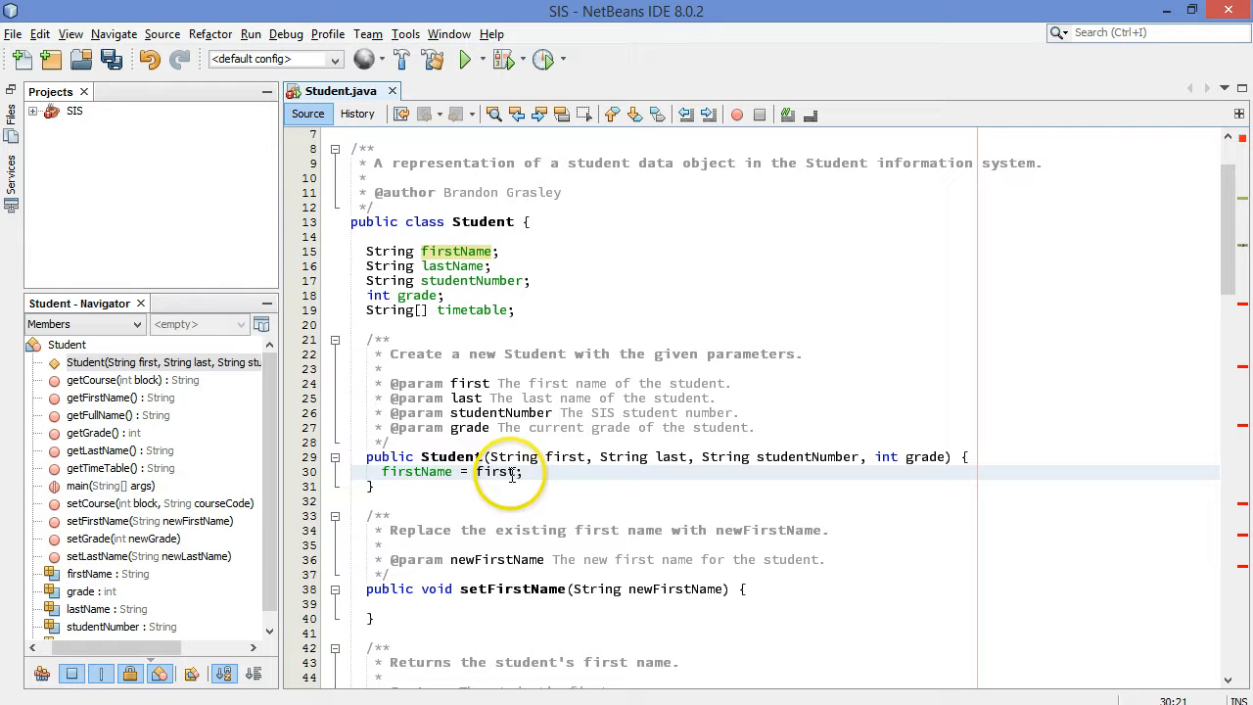
left_click(568, 456)
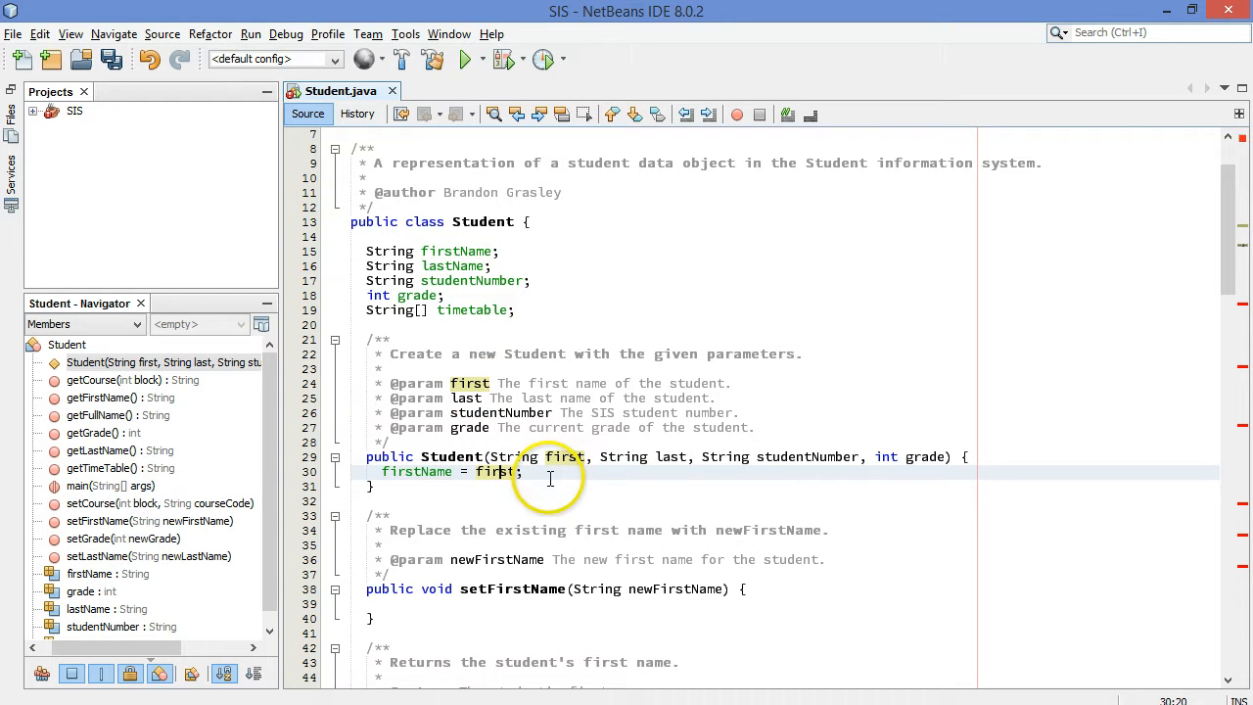
Step: Add lastName = last; and studentNumber = studentNumber; on new constructor lines
key("enter")
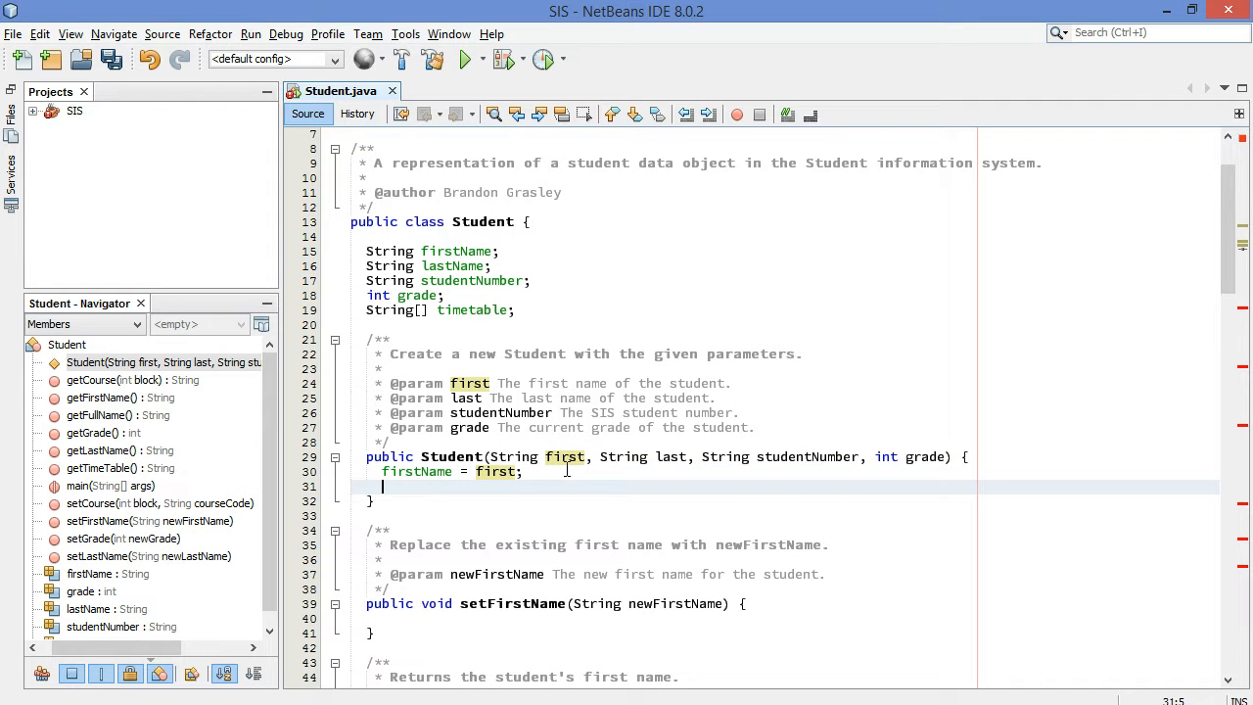
type("lastName")
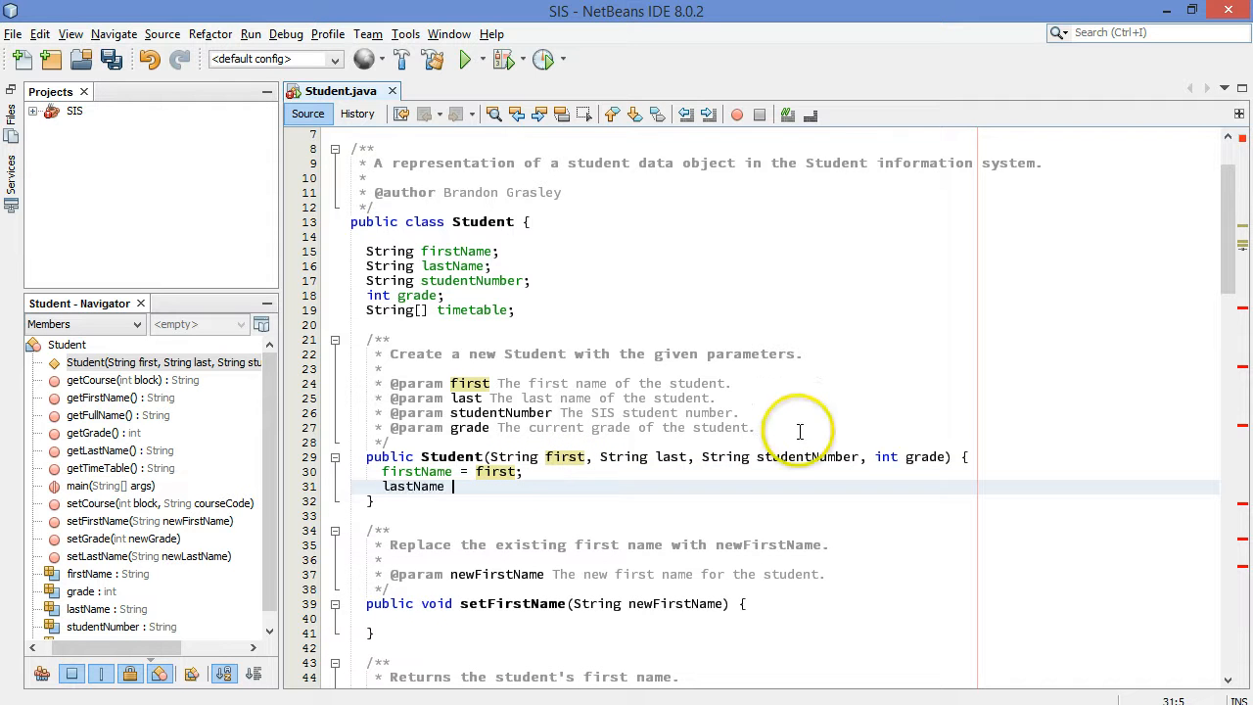
type("= last;")
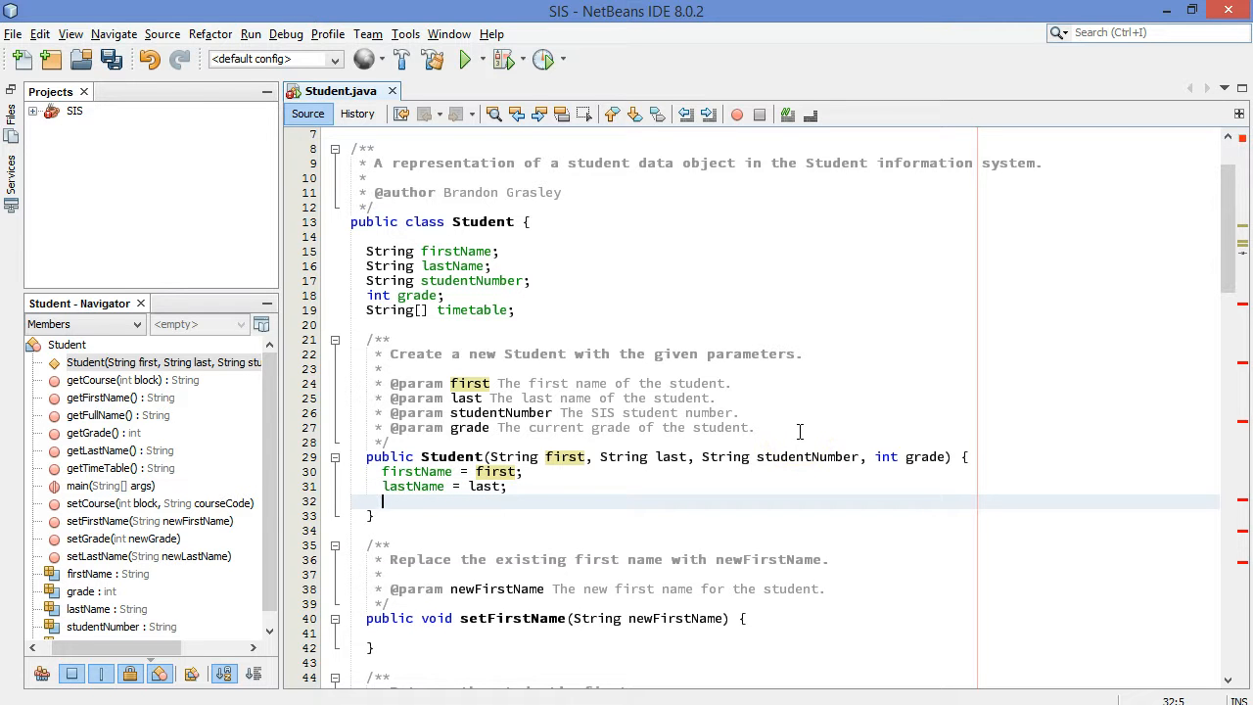
type("studetn")
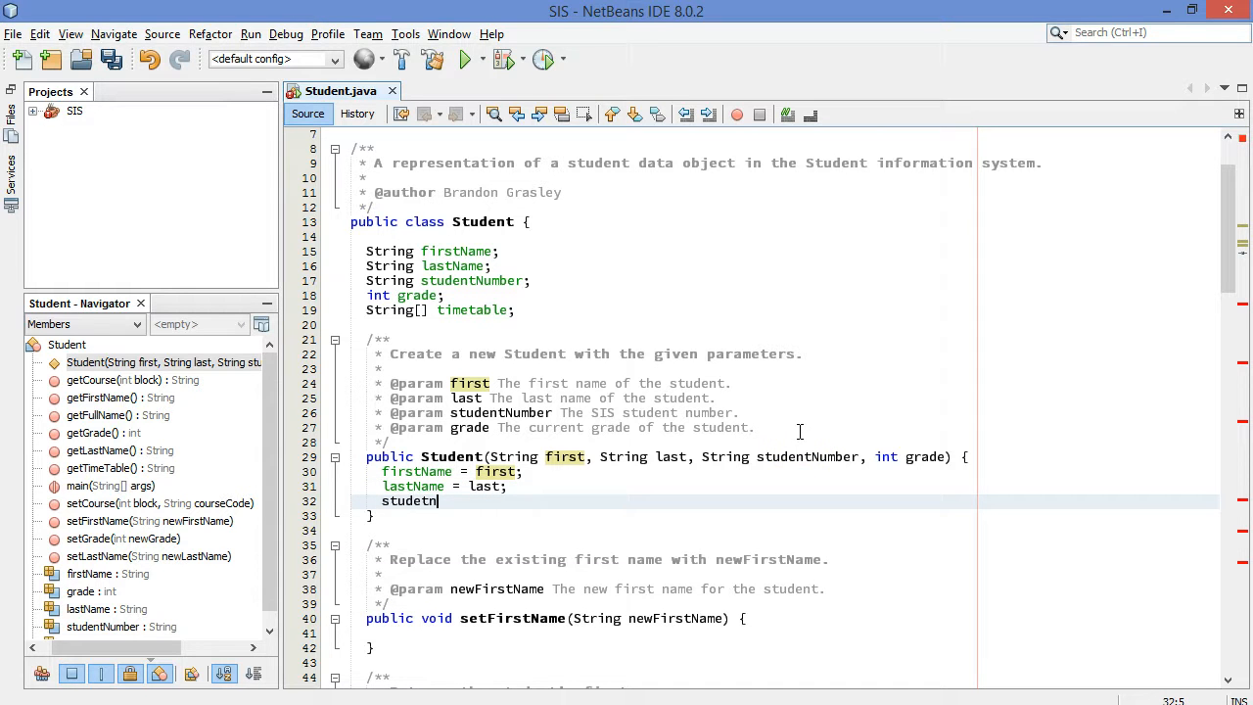
type("studentNumber =")
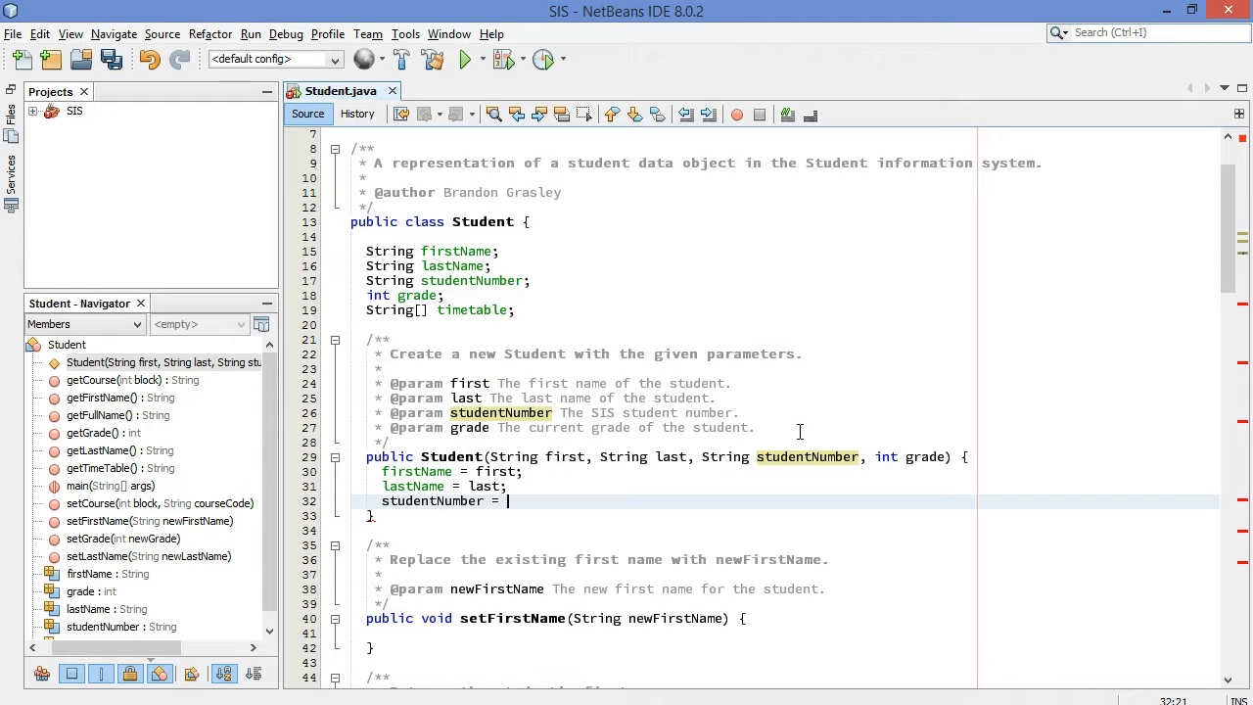
type("studentN")
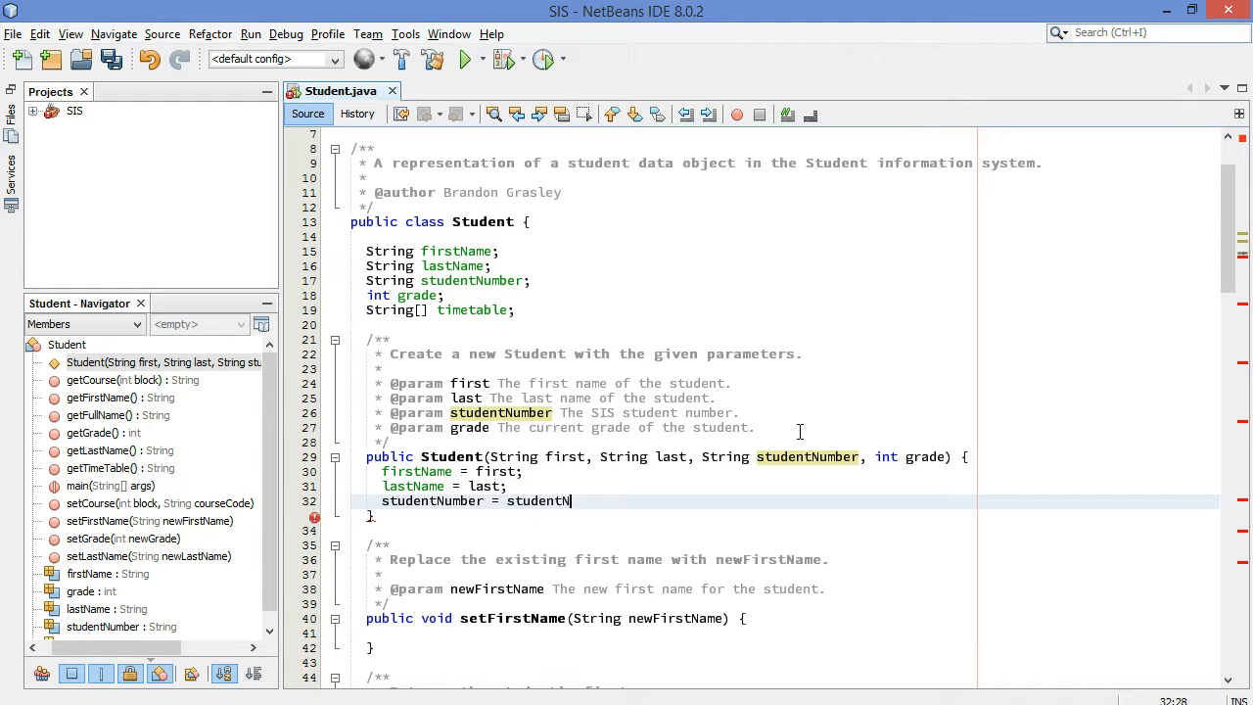
type("umber;")
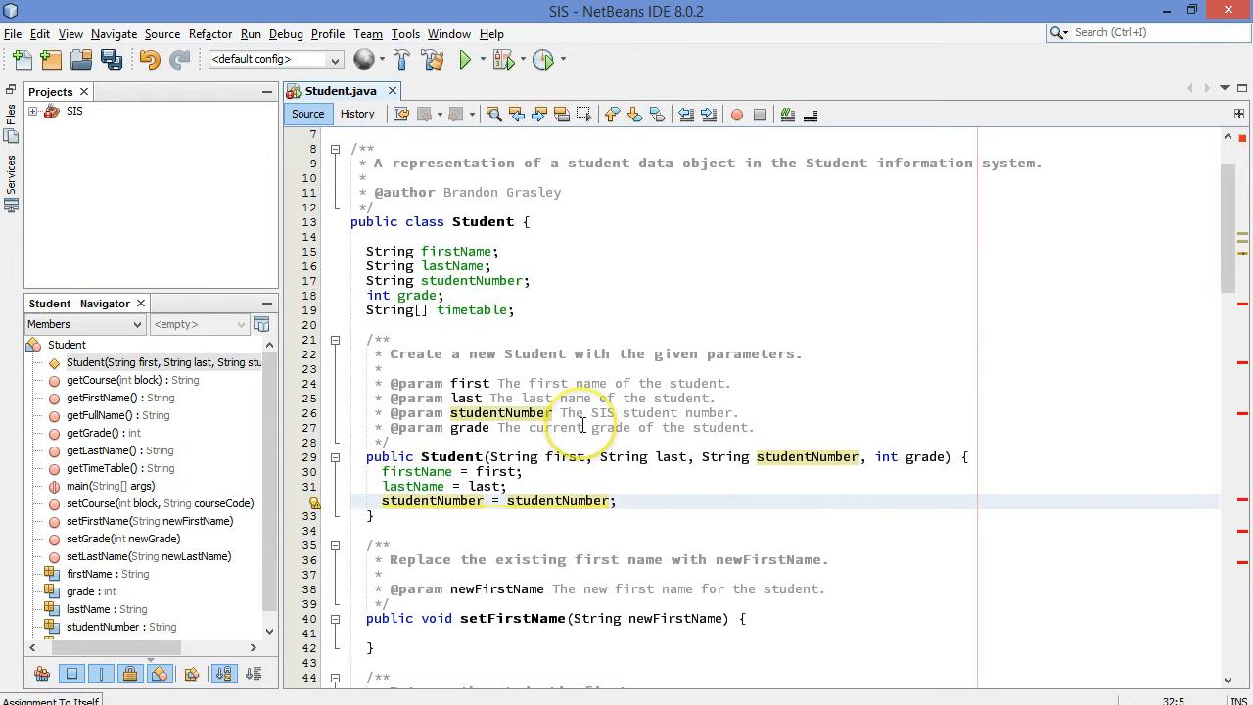
Step: Qualify the constructor assignments with this. and add this.grade = grade;
type("this.")
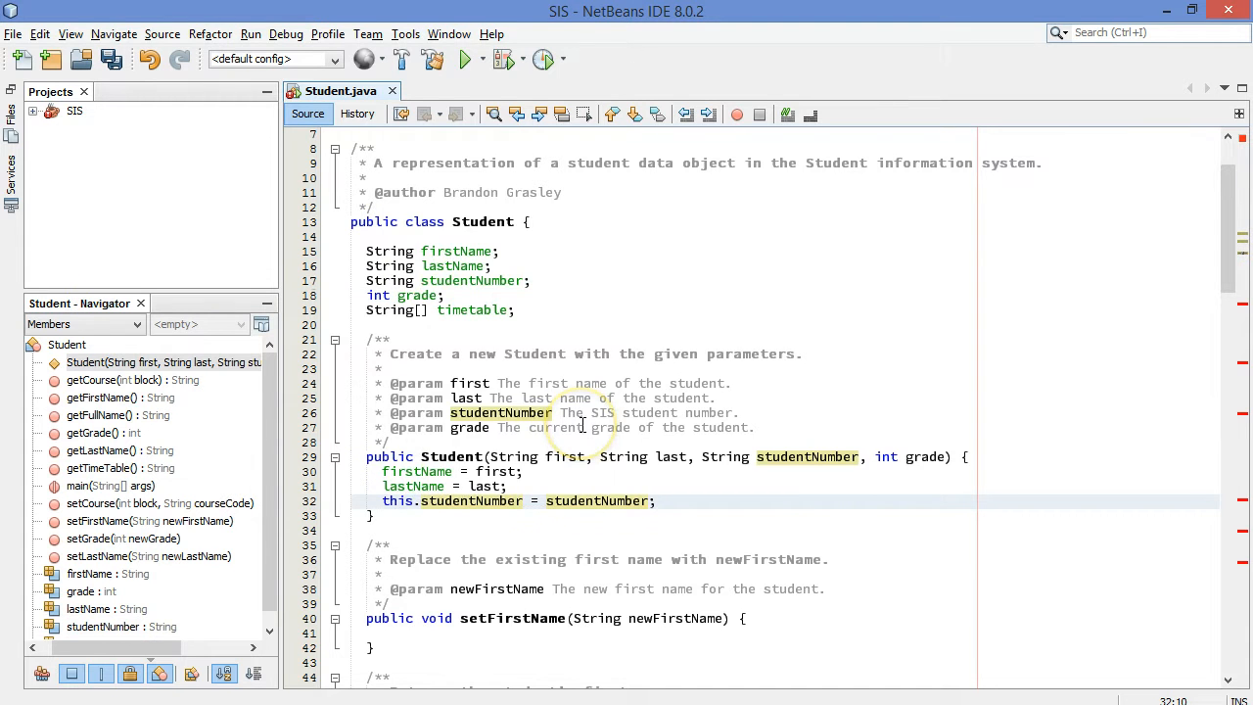
key("ctrl+space")
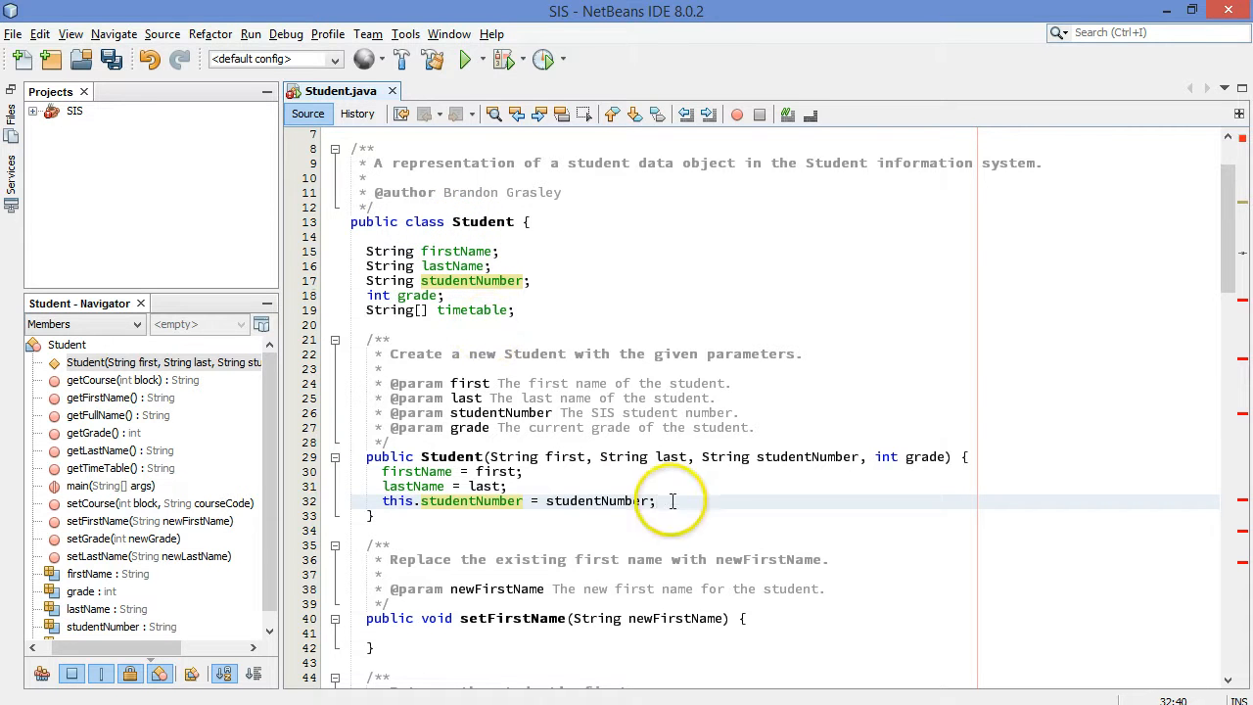
left_click(401, 471)
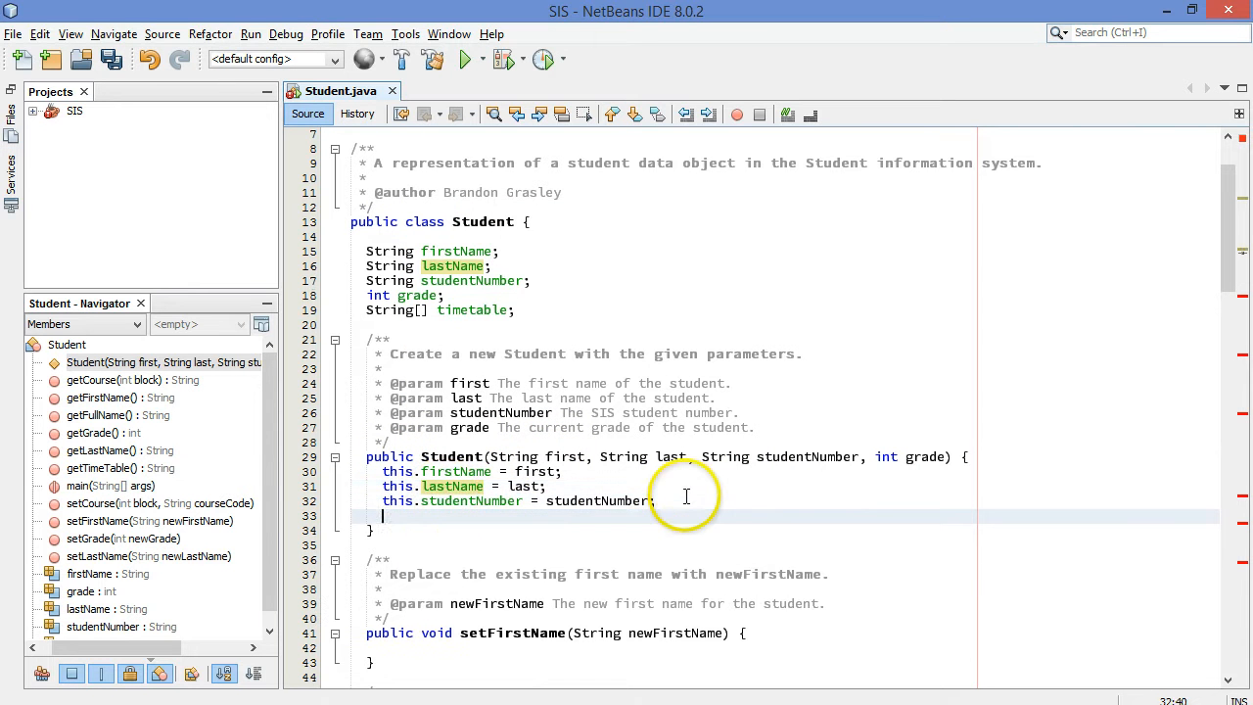
type("this.gad")
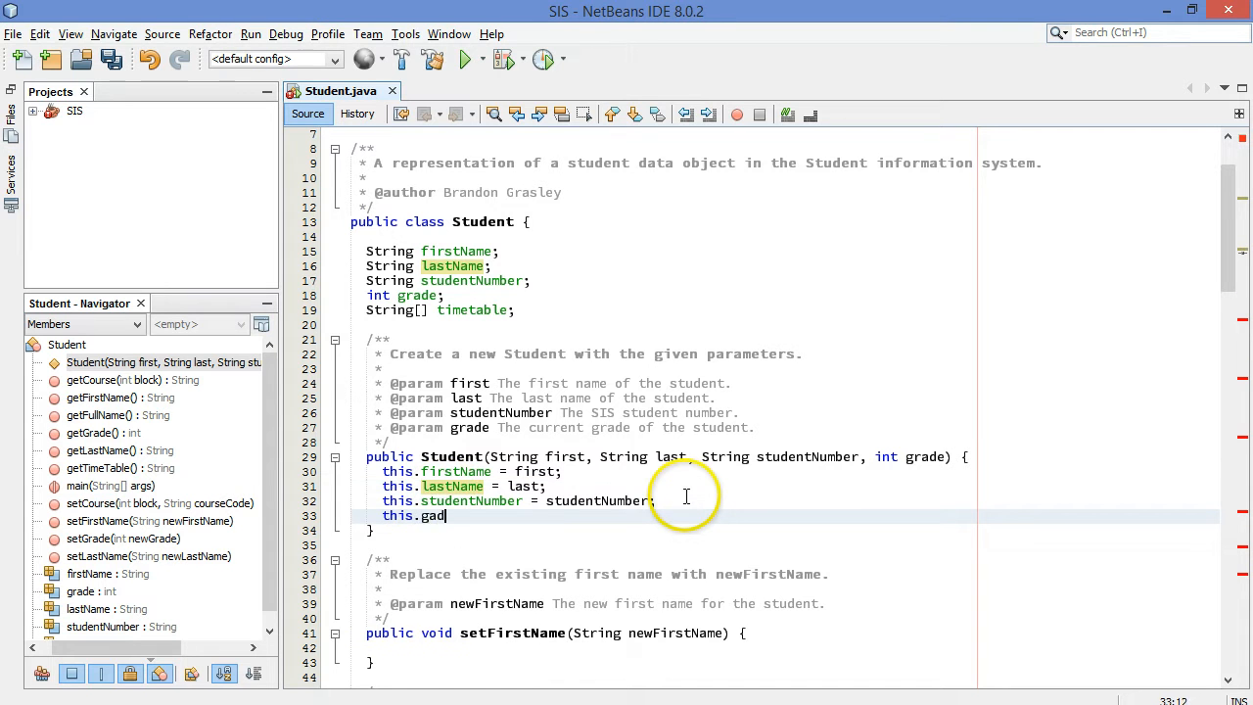
type("rade")
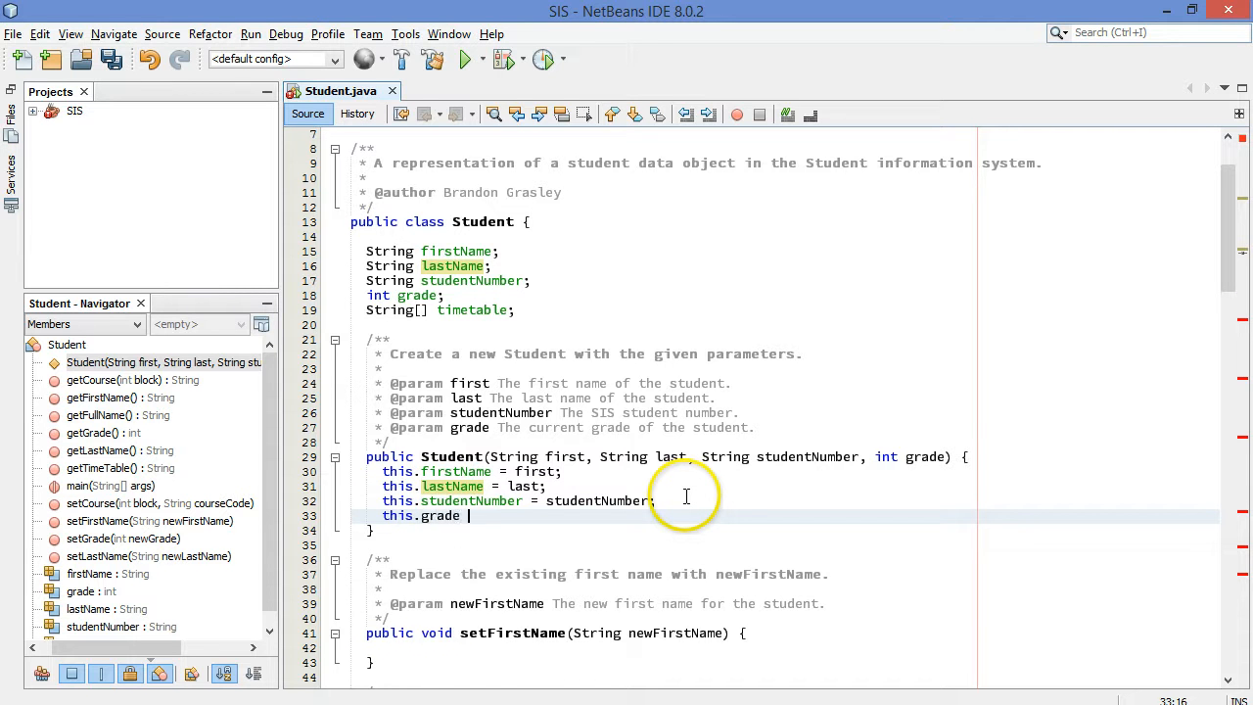
type("= grade;")
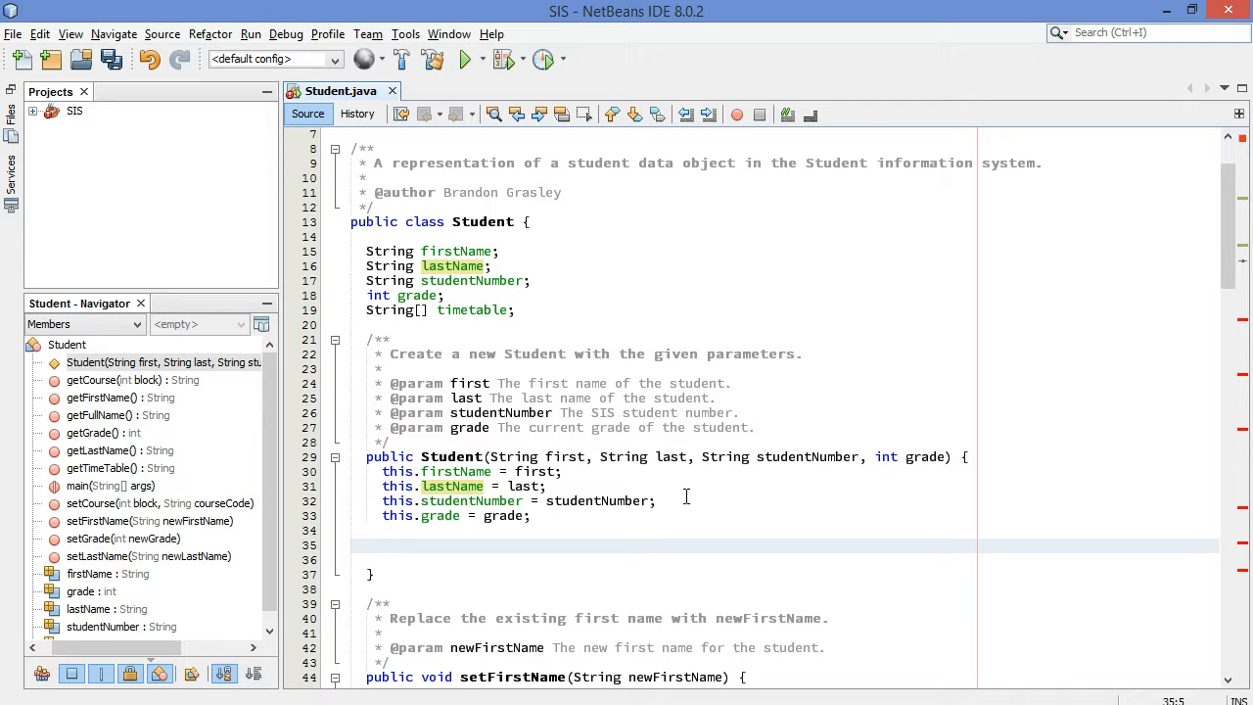
Step: Add timetable = new String[8]; to the constructor
type("time")
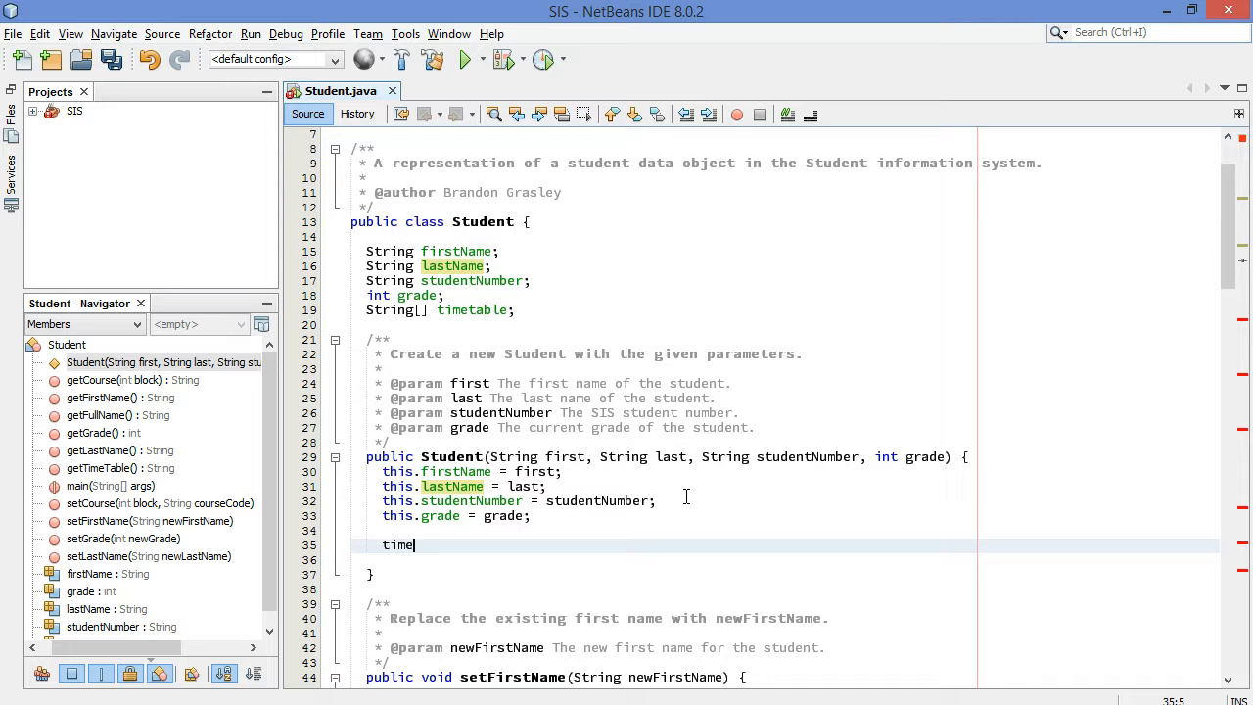
type("table")
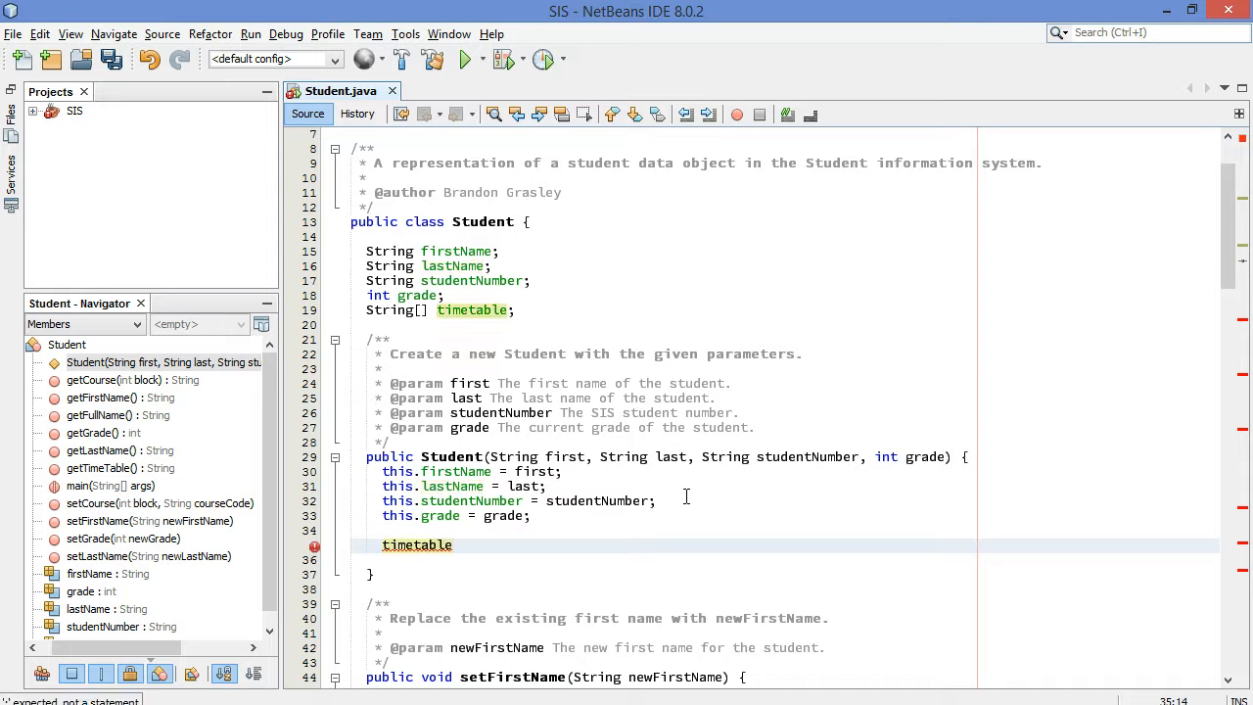
type("=")
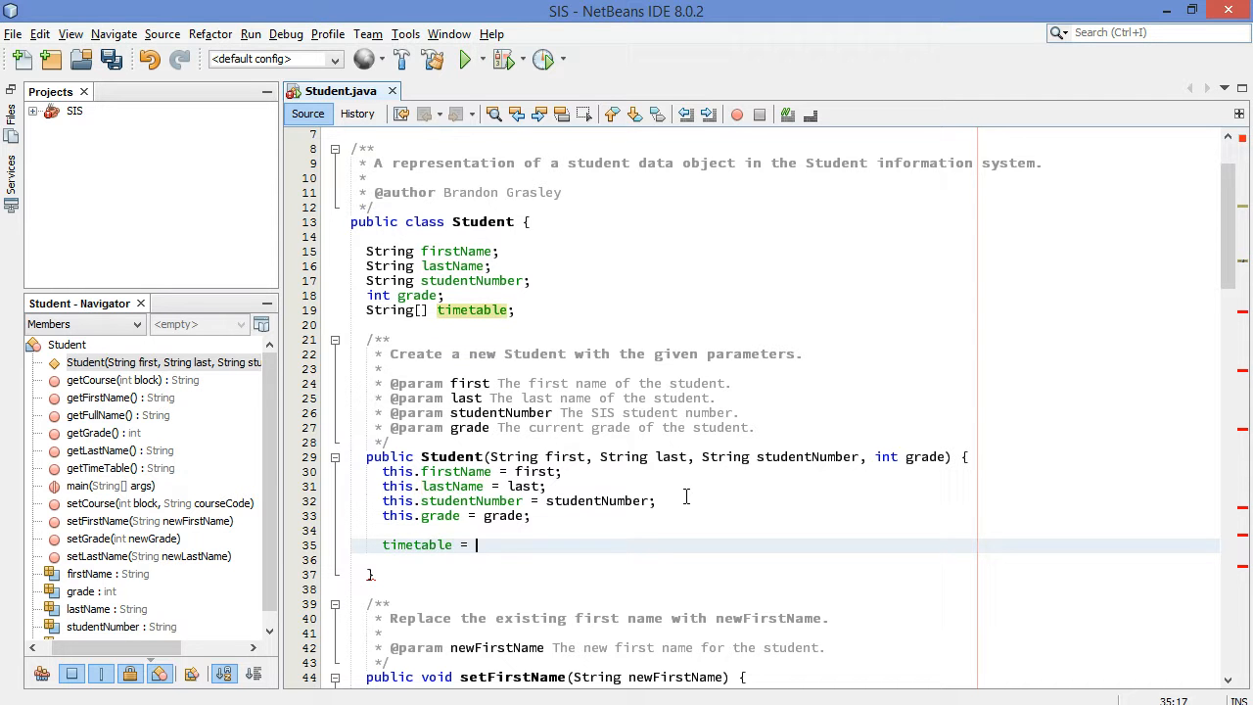
type("new String")
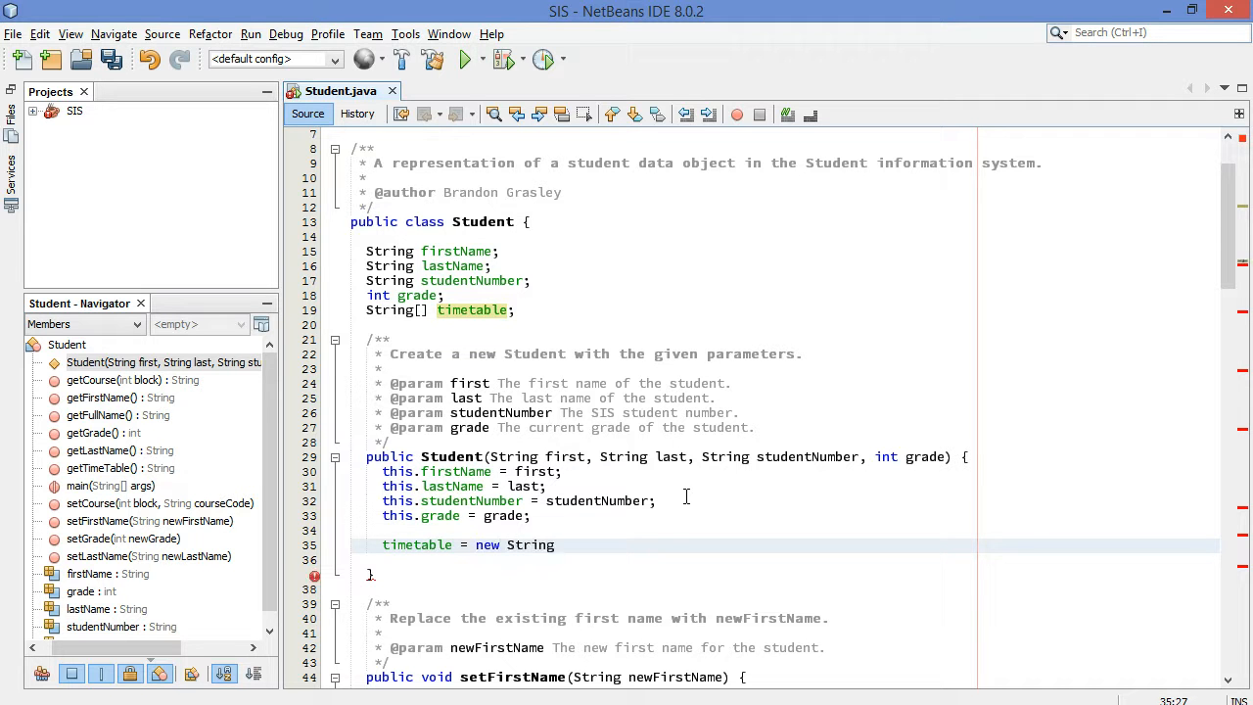
type("[];")
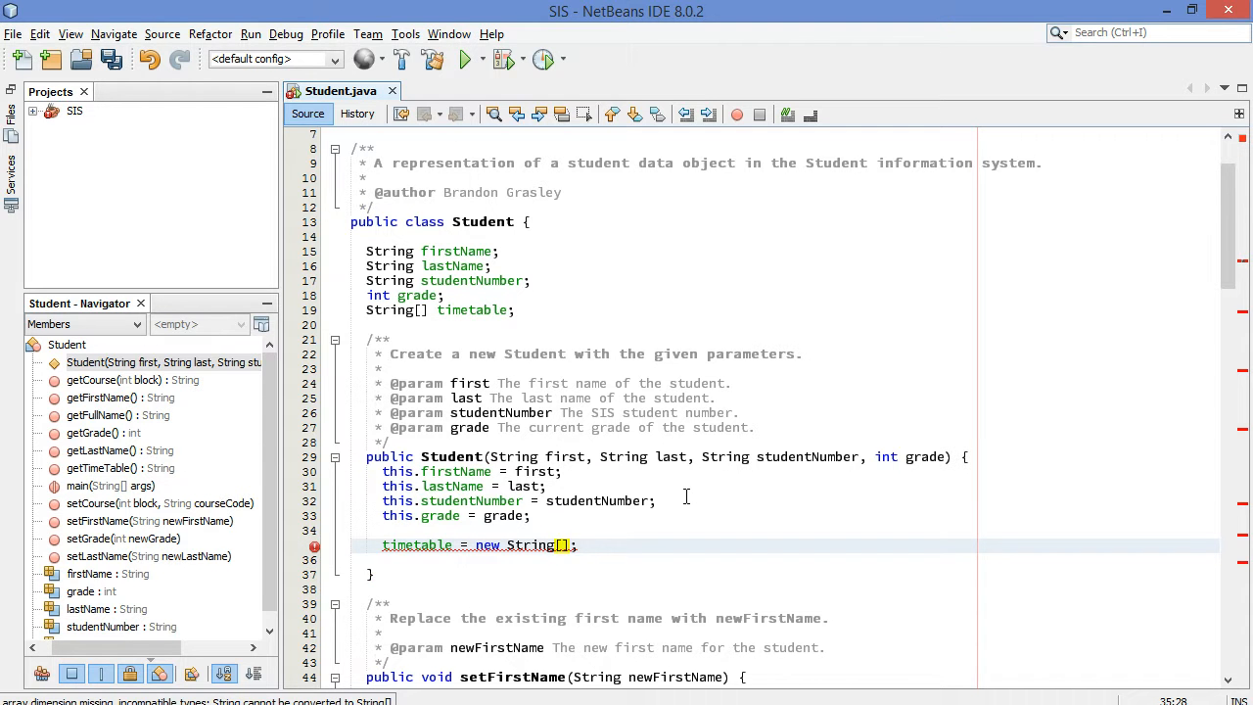
type("8")
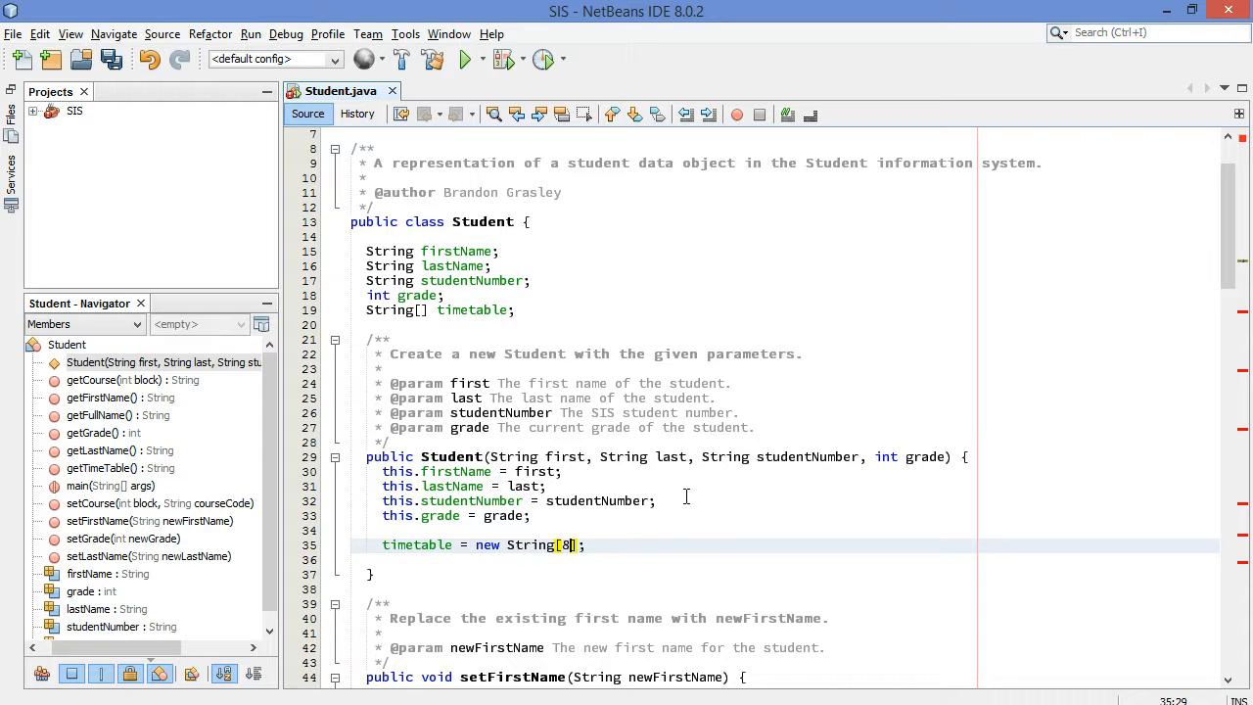
scroll("down", 3)
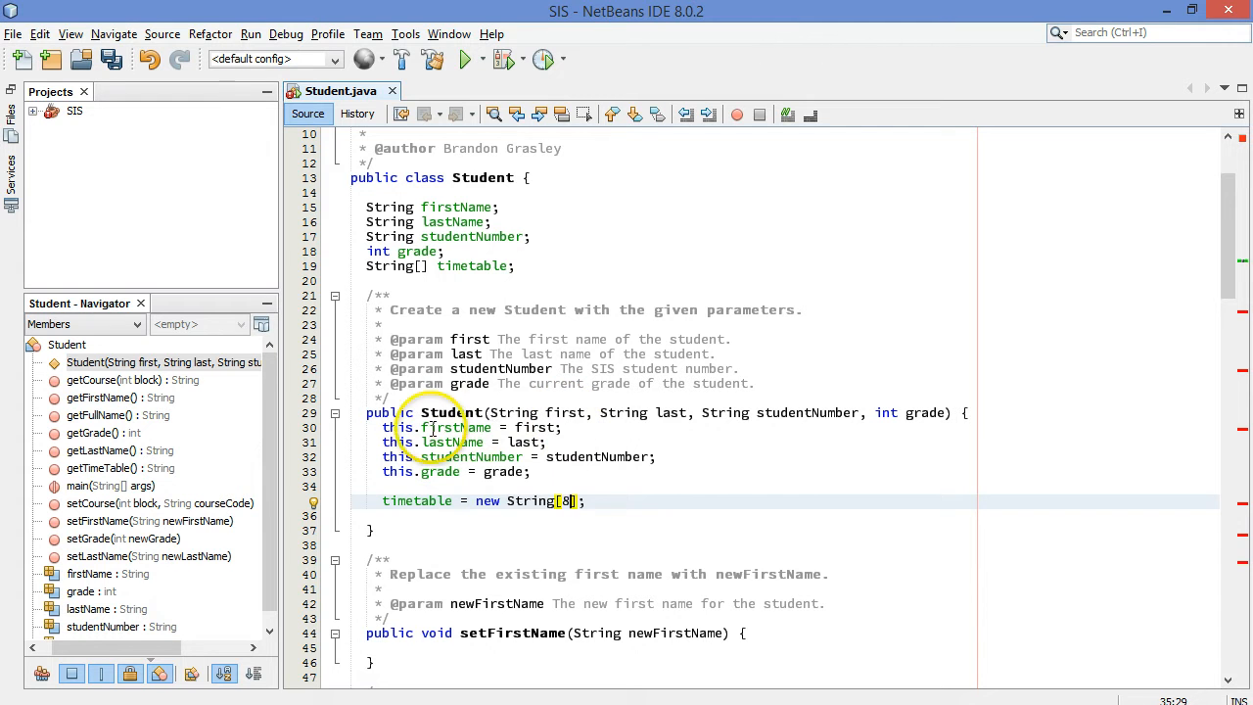
mouse_move(739, 490)
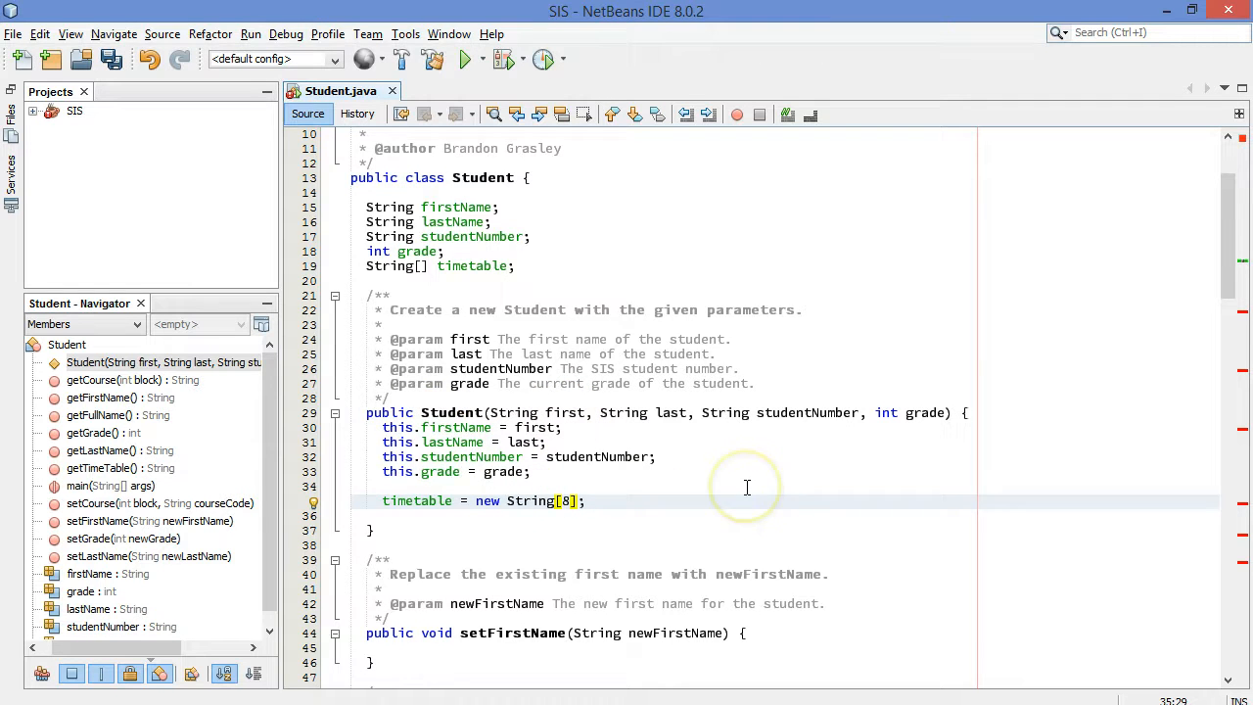
scroll("down", 3)
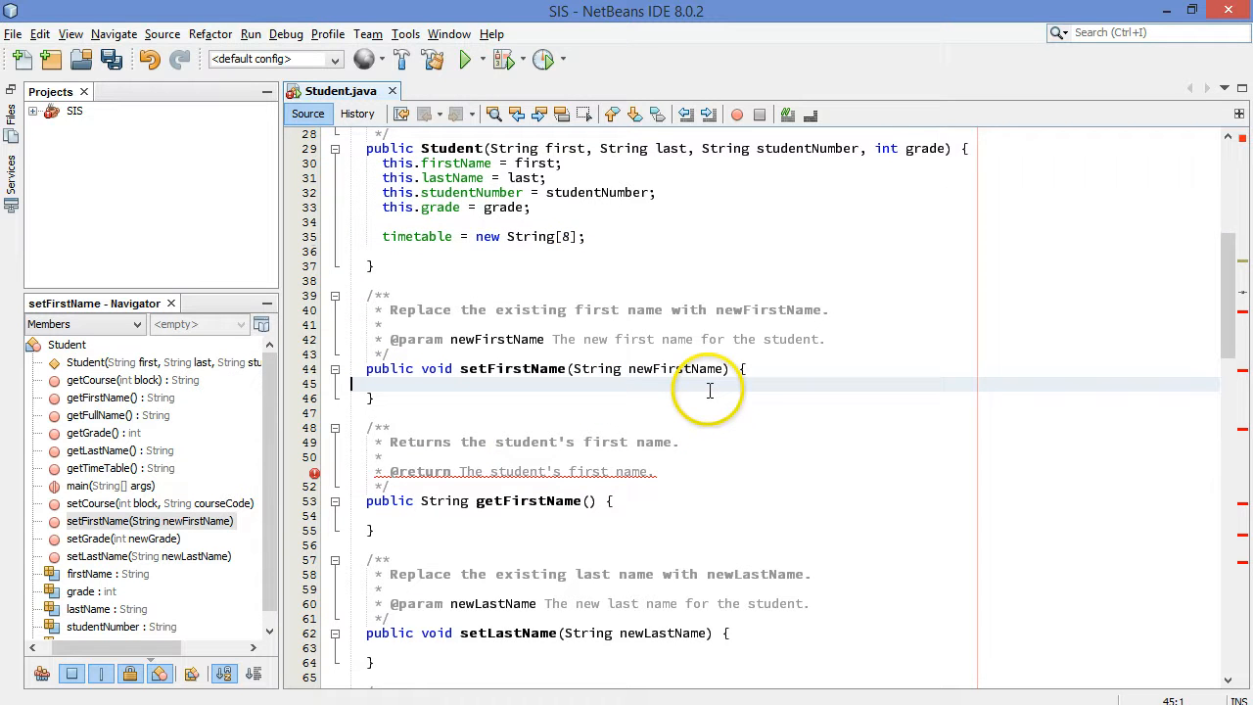
Step: Make setFirstName assign this.firstName = newFirstName and getFirstName return this.firstName
type("t")
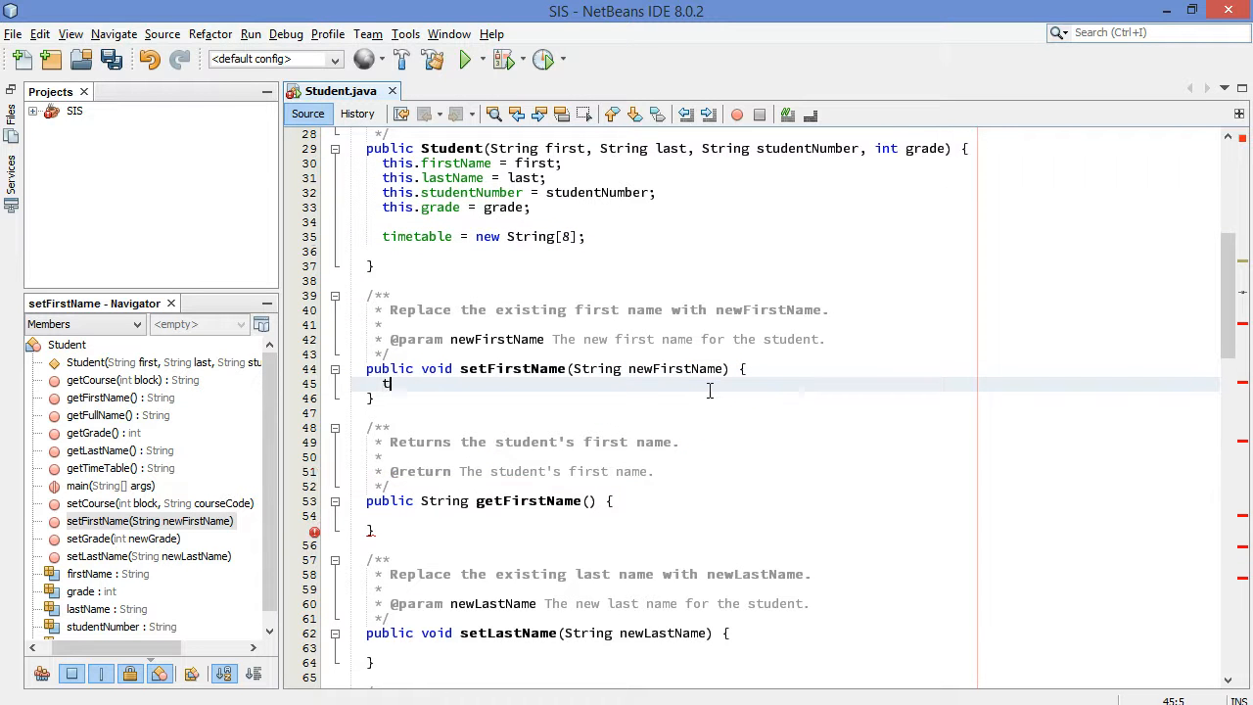
type("his.firstName")
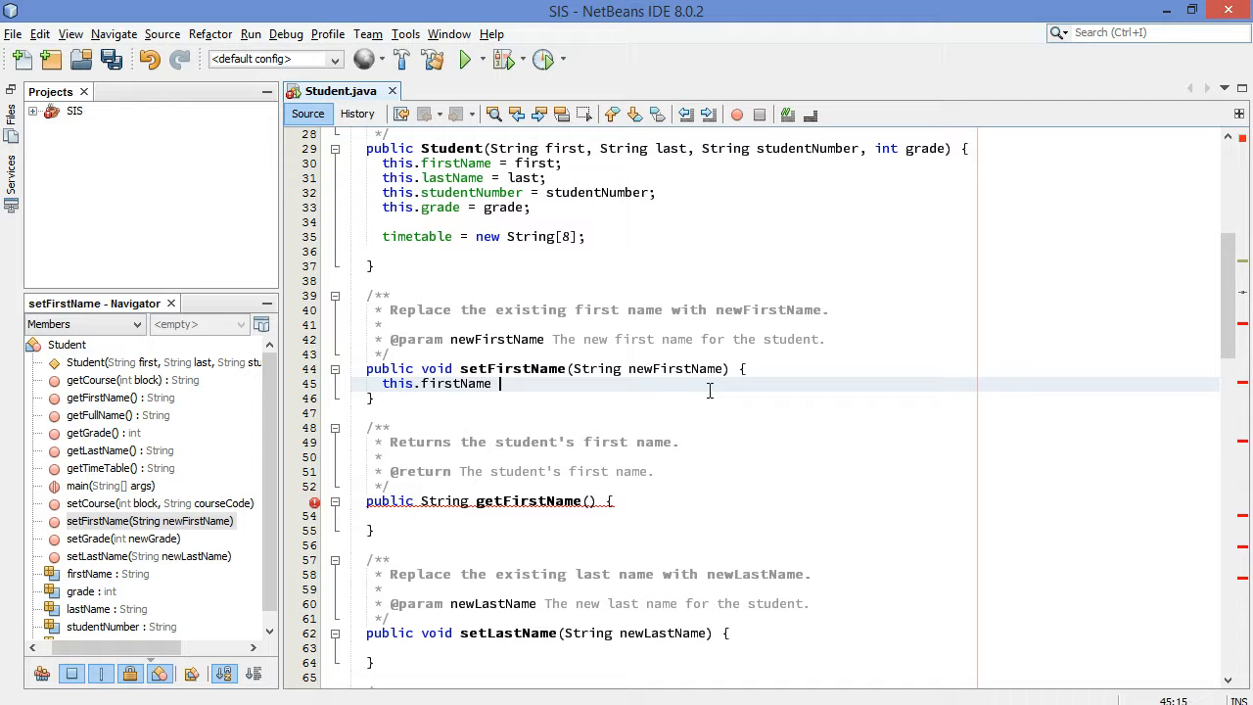
type("= newFi")
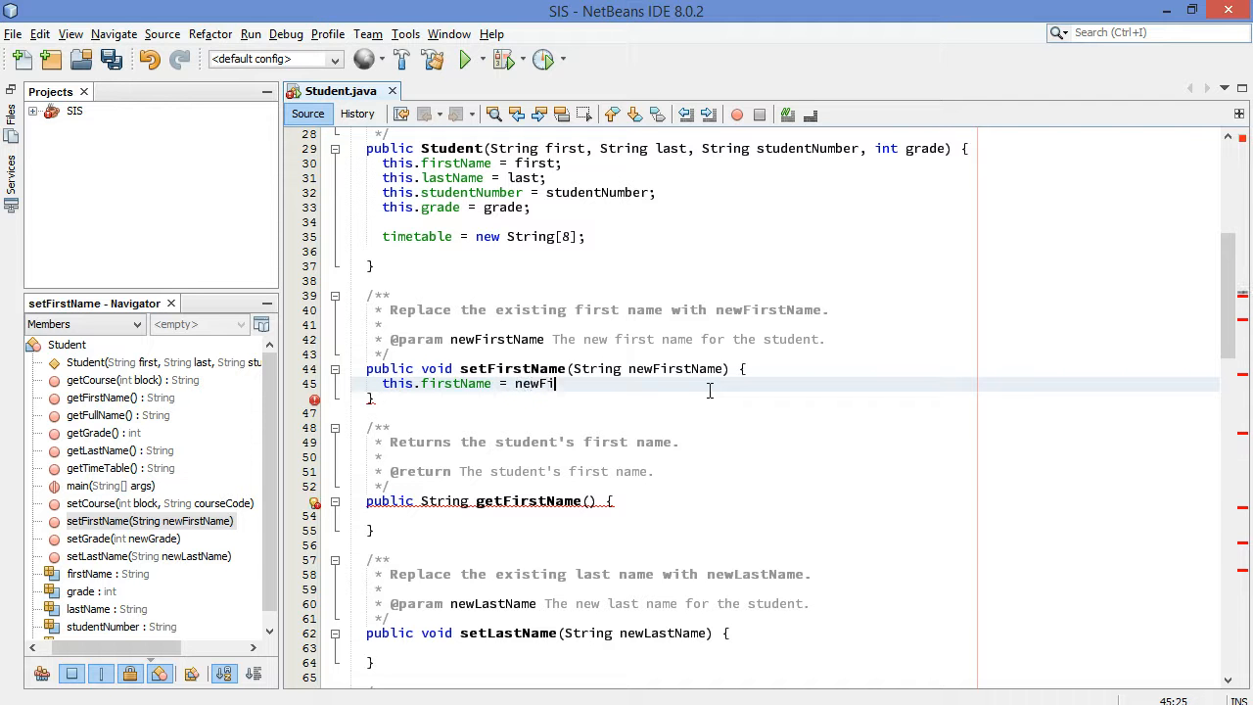
type("rstName;")
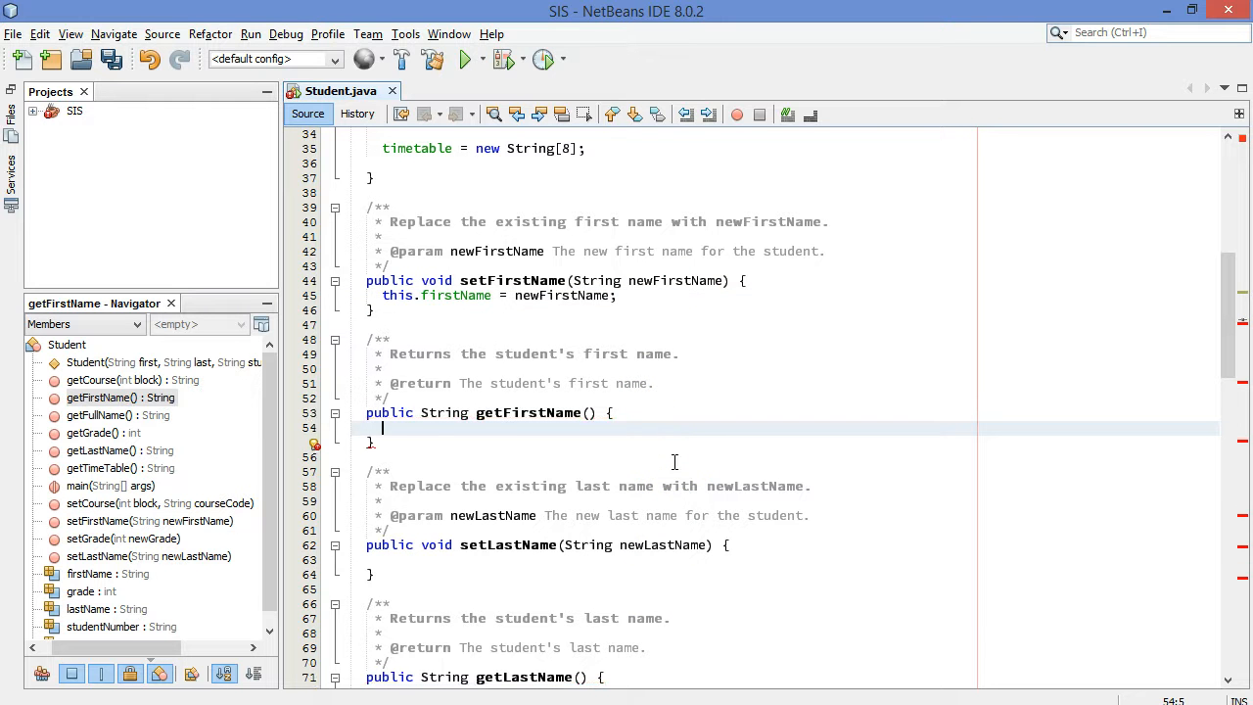
type("return this.")
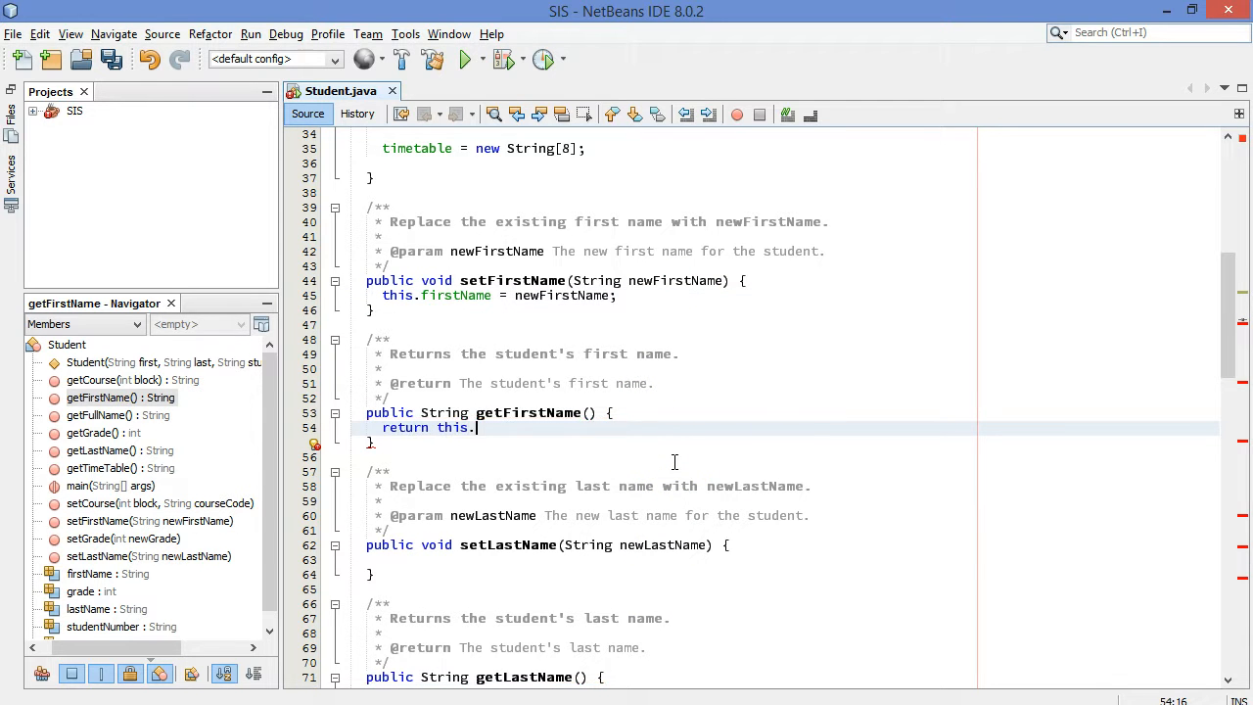
type("firstName;")
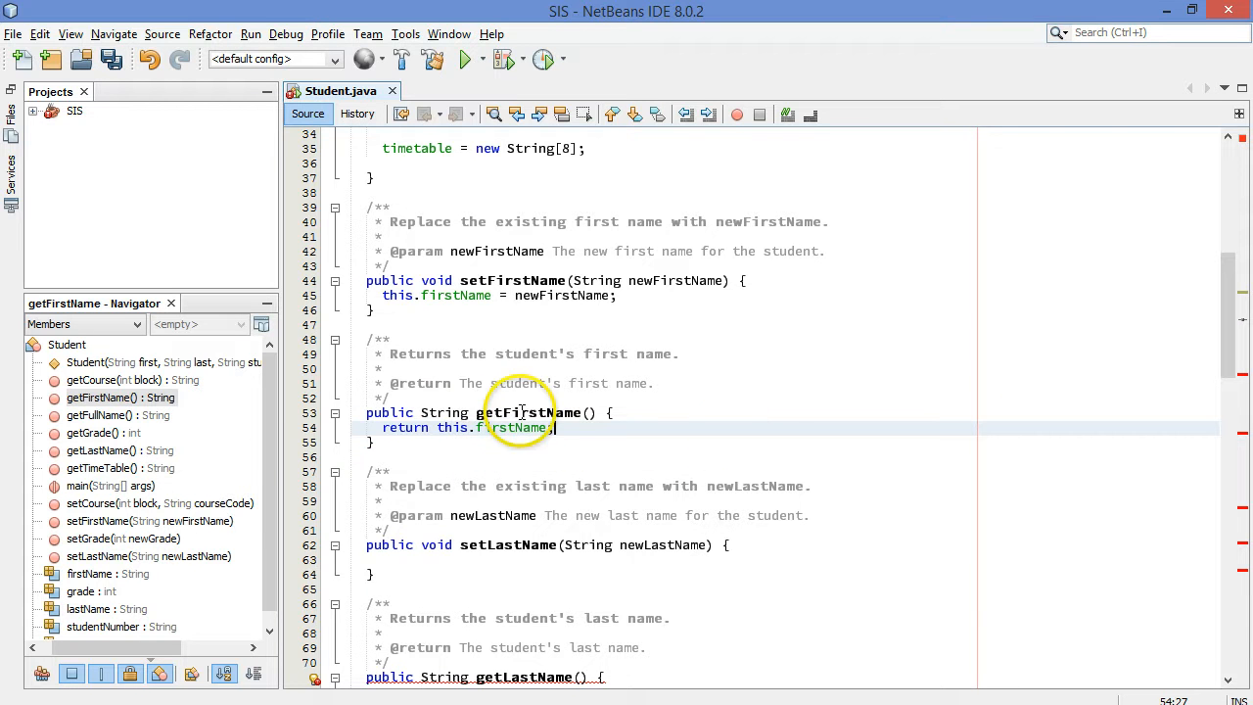
Step: Make setLastName assign this.lastName = newLastName and getLastName return this.lastName
scroll("down", 3)
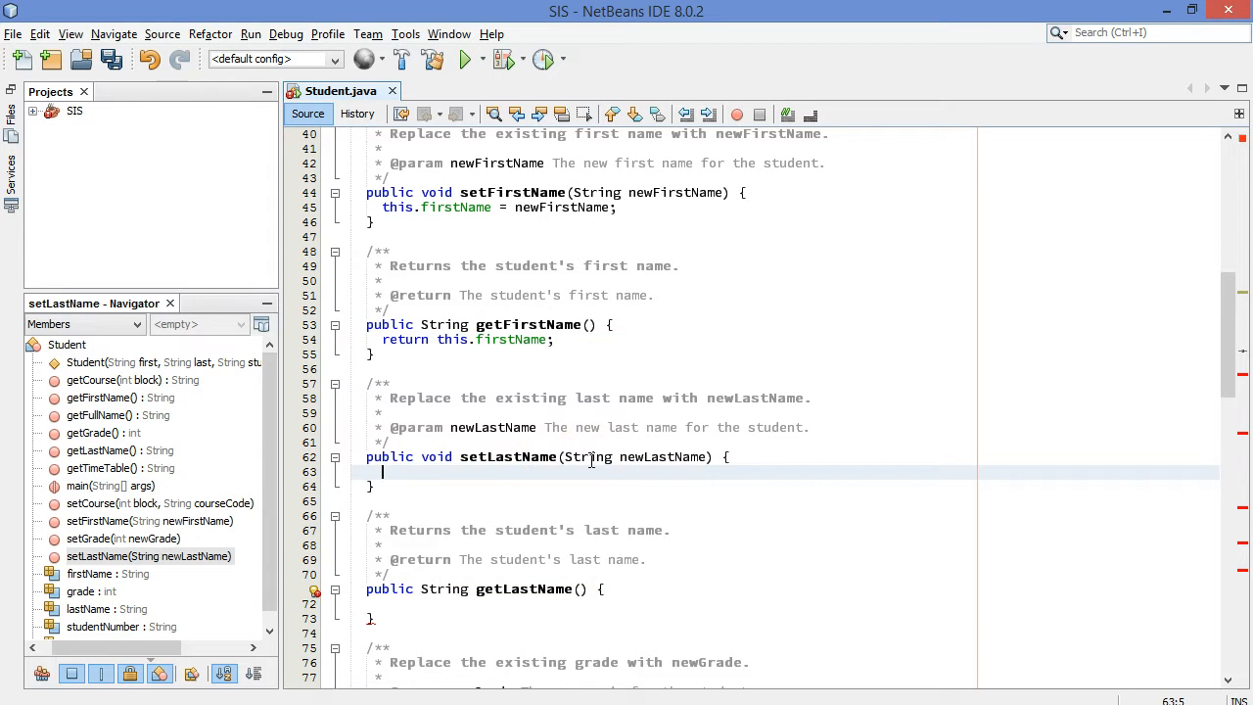
type("this.")
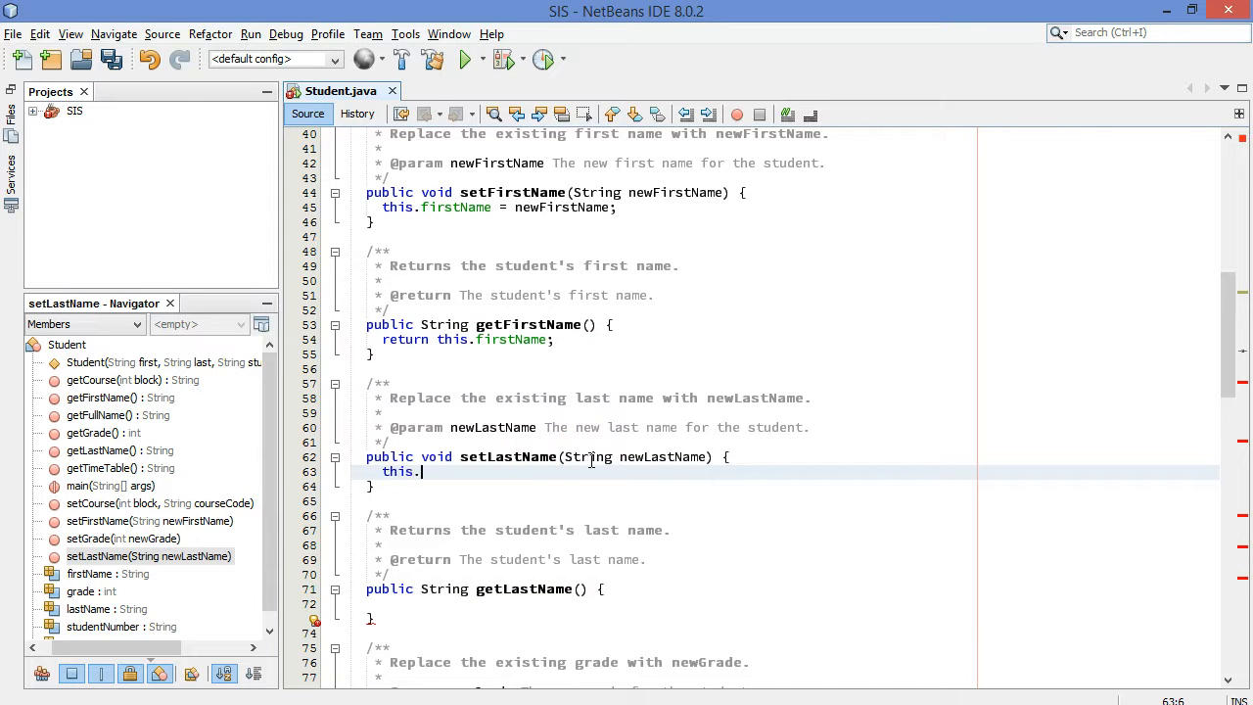
type("l")
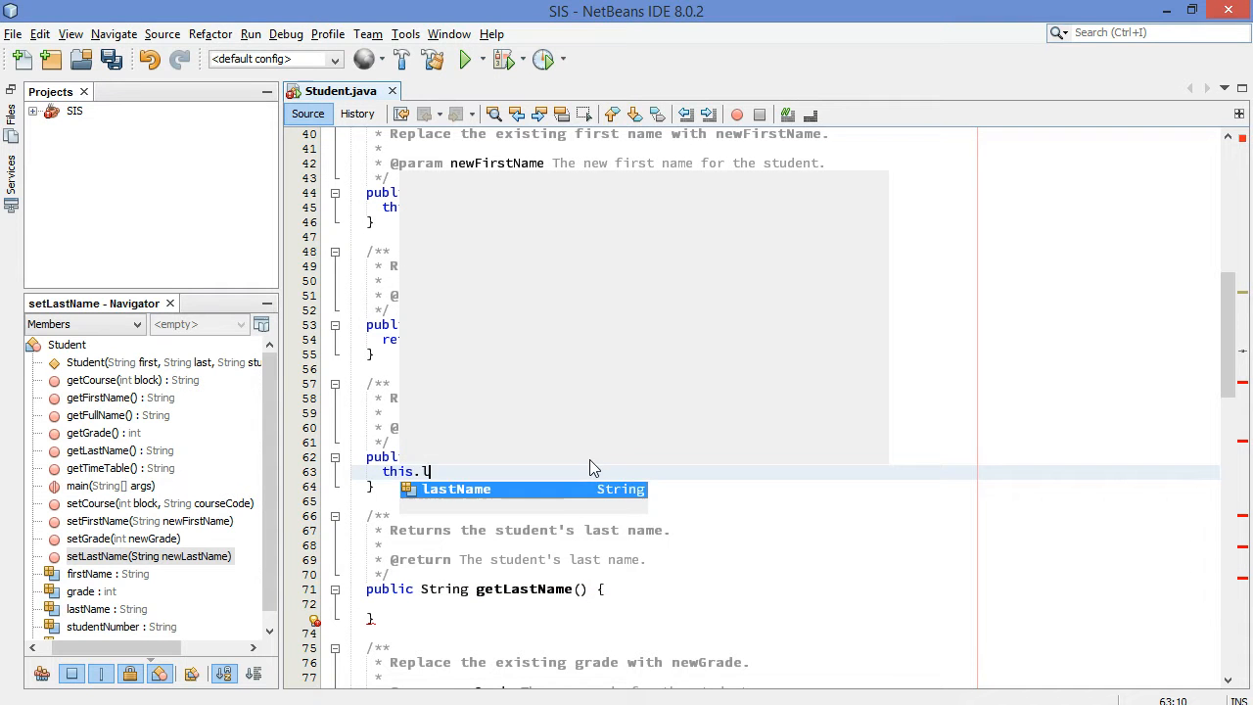
type("astName = n")
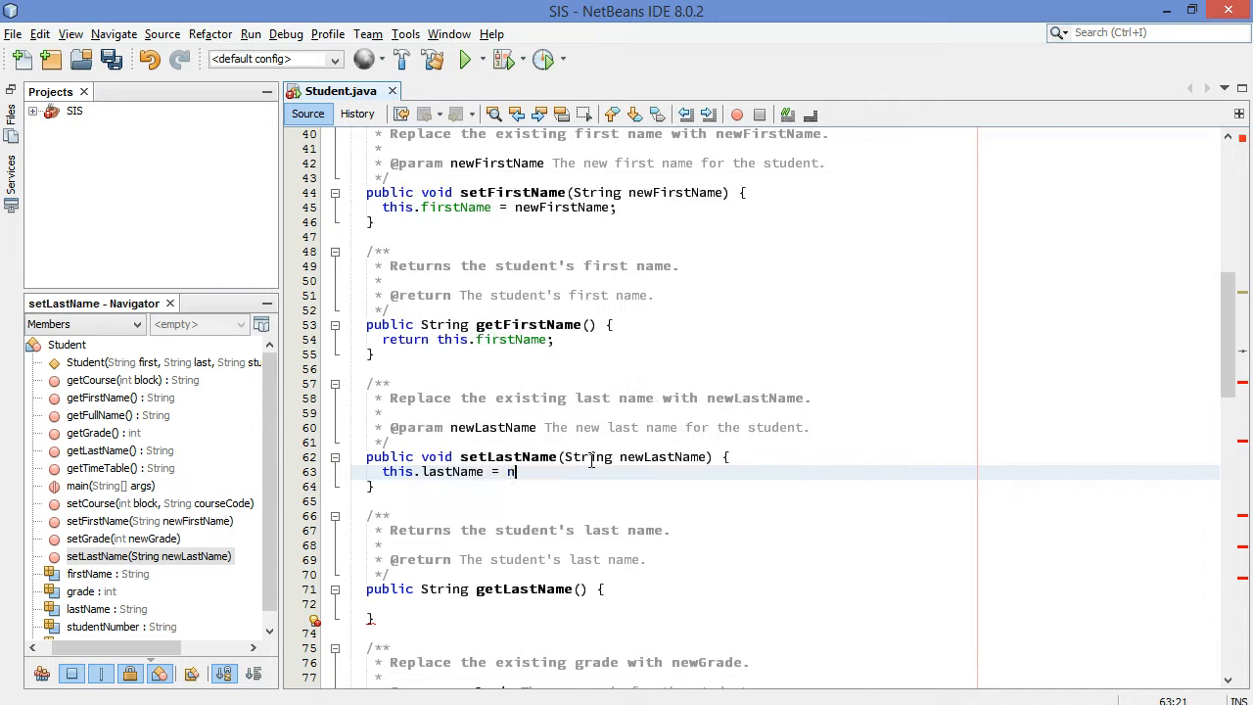
type("ewLastName;")
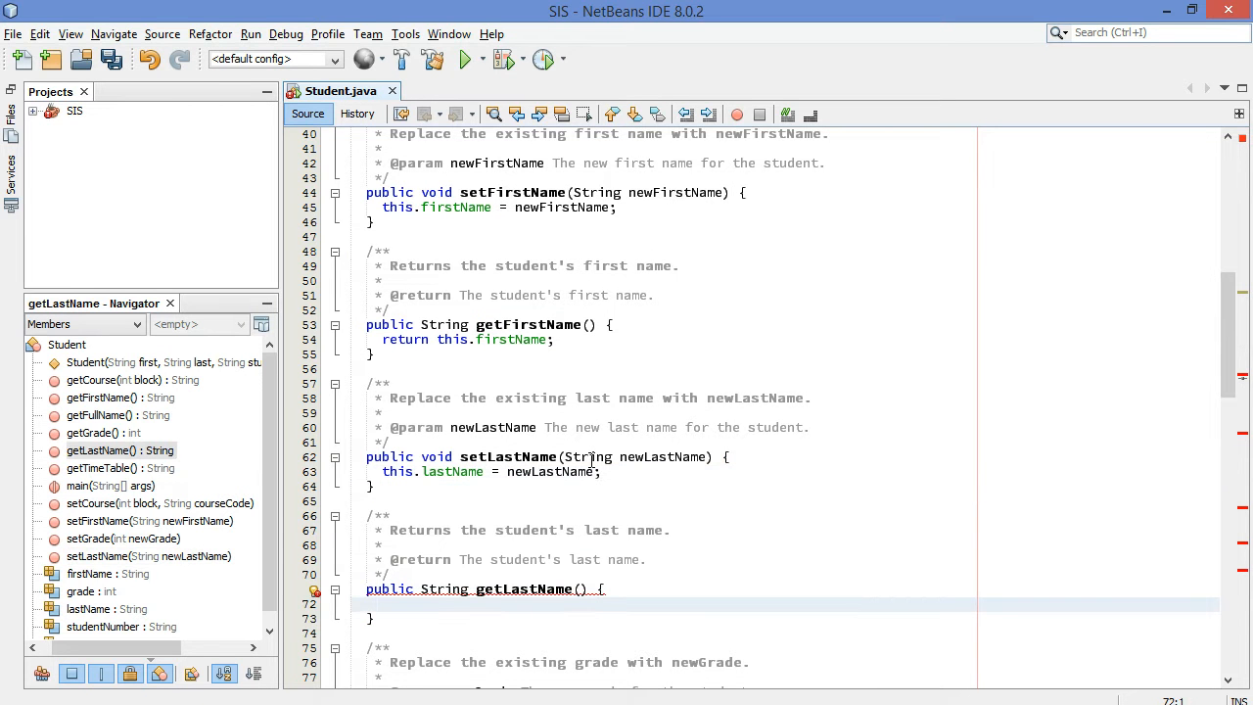
type("return thi")
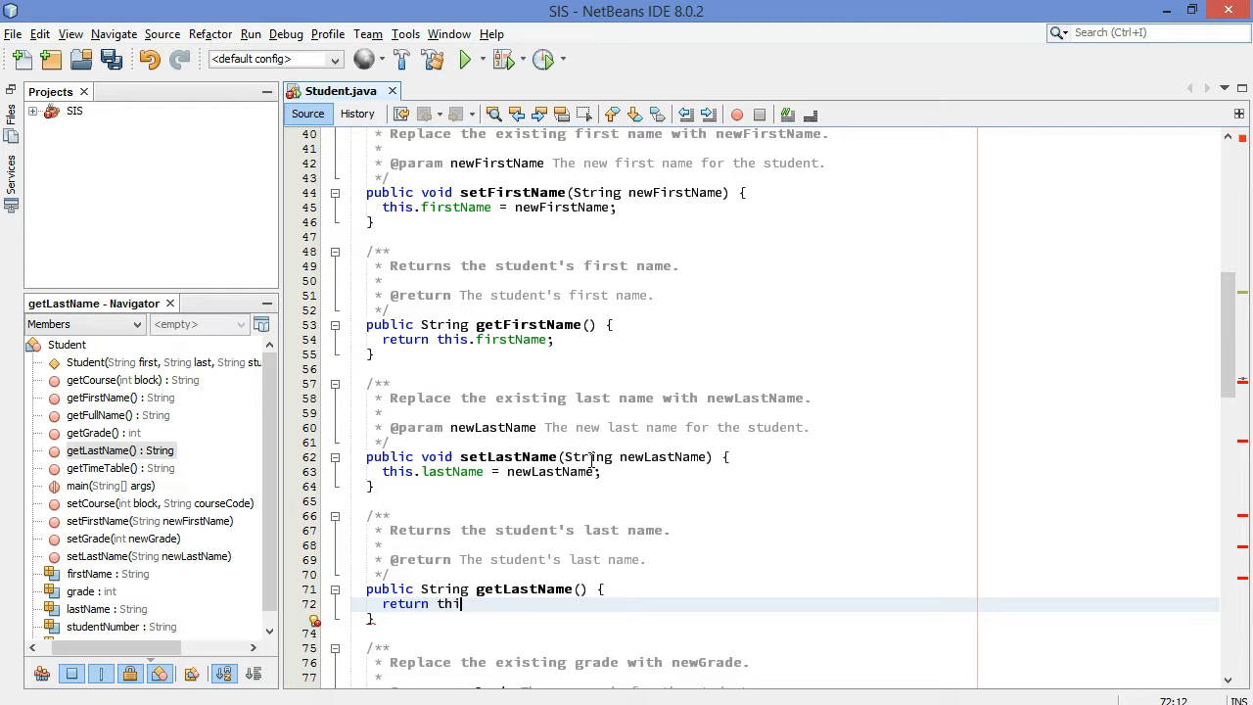
type("s.lastName;")
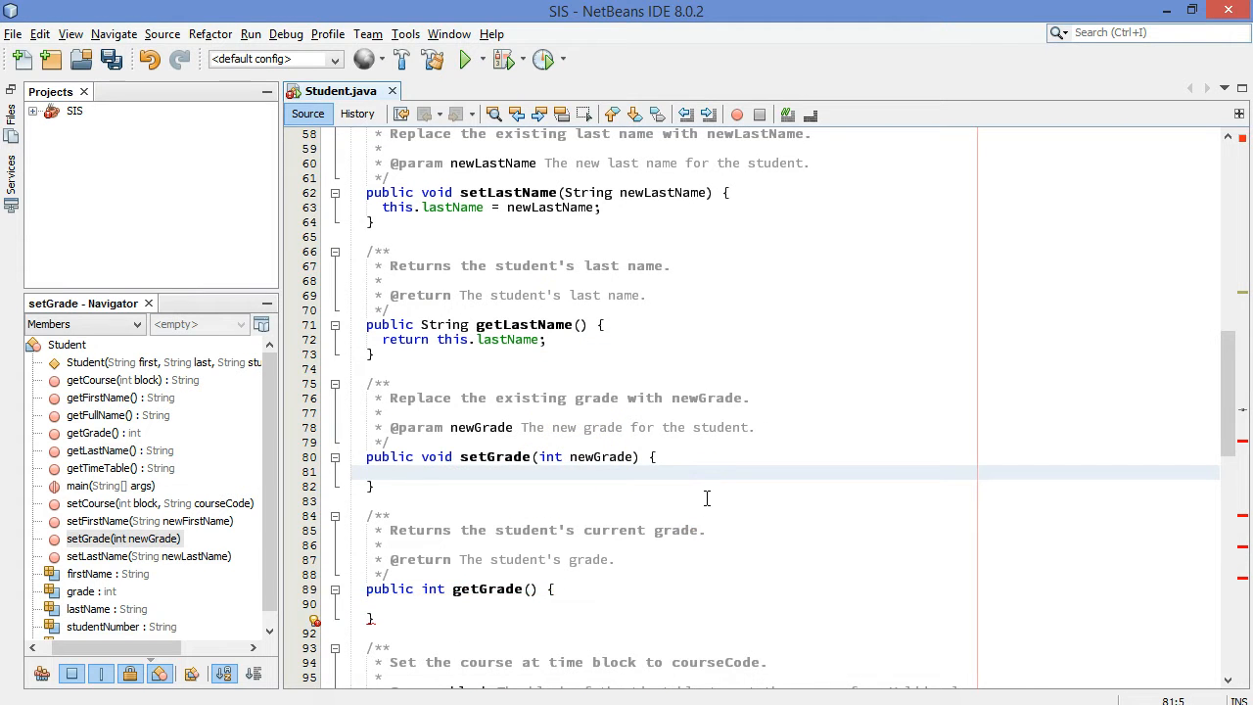
Step: Write this.grade = newGrade; in setGrade and return this.grade; in getGrade
type("this.g")
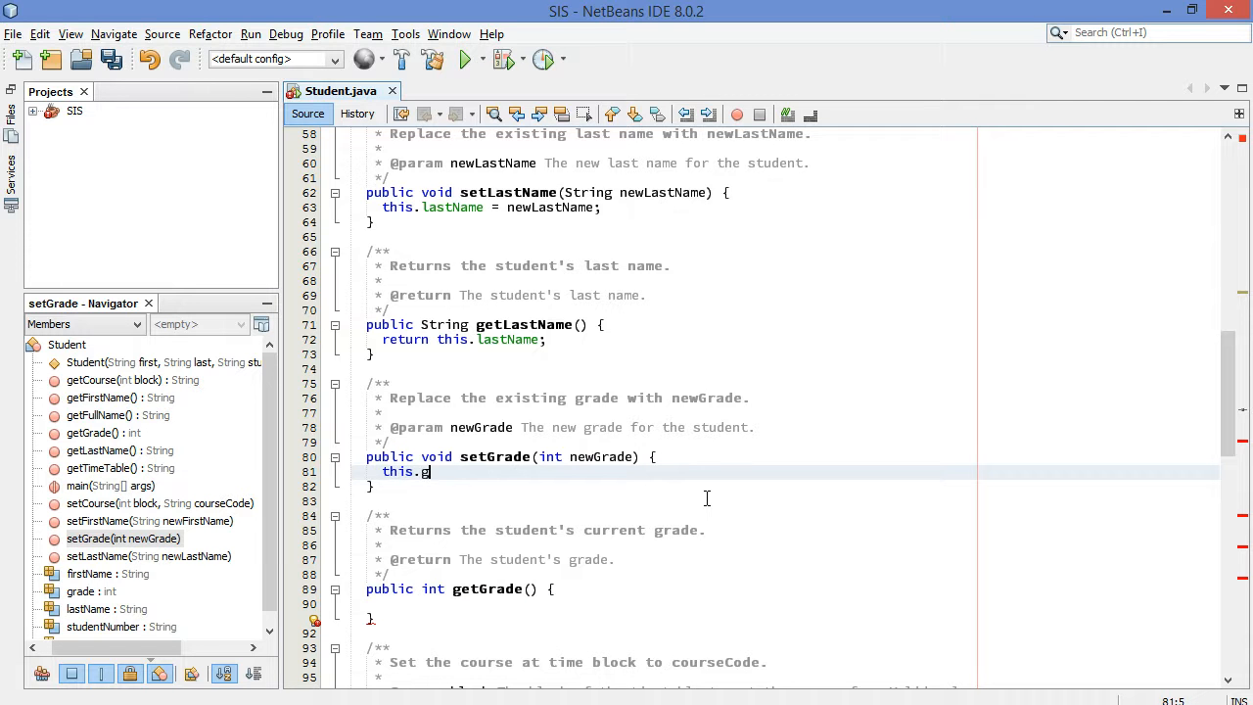
type("rade = newGrade;")
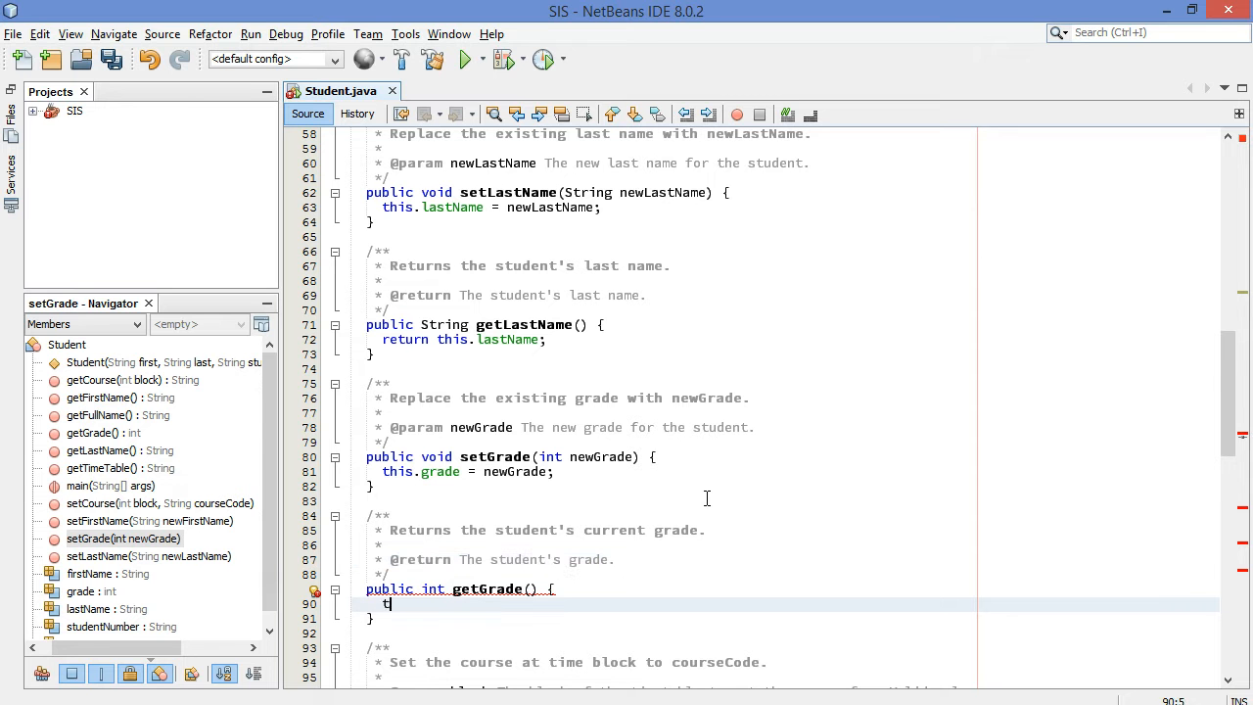
type("eturn this.grade;")
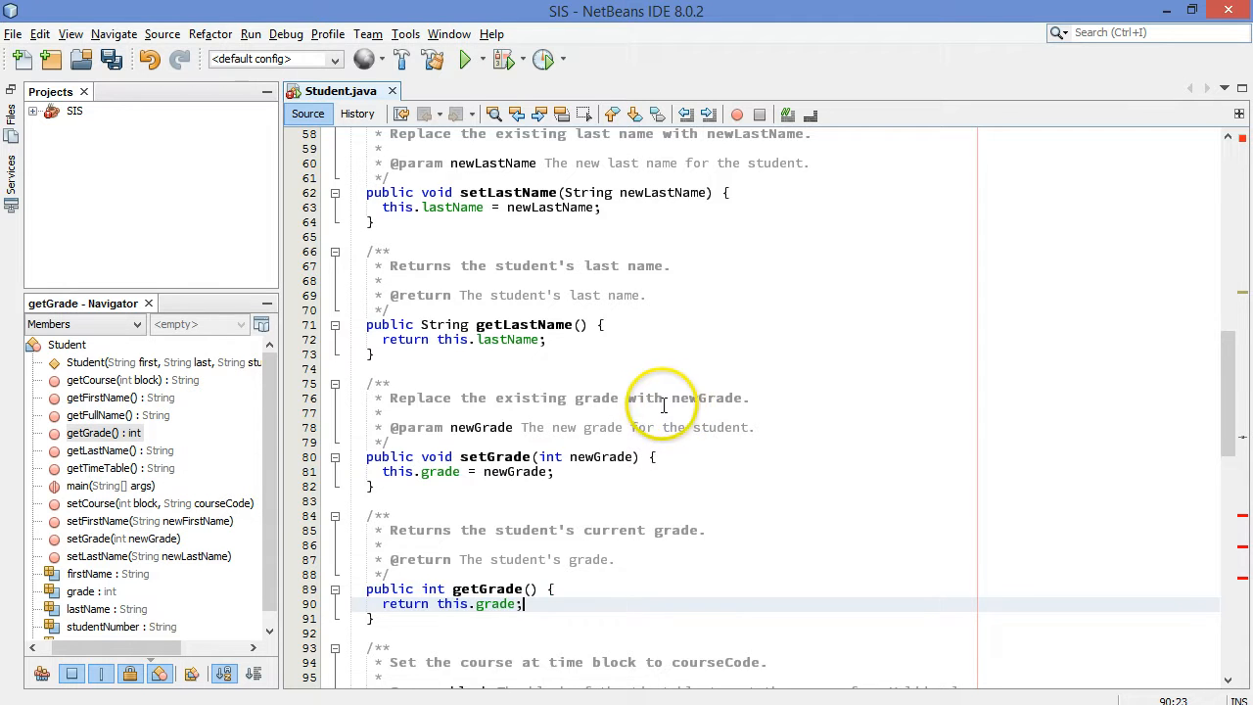
scroll("down", 3)
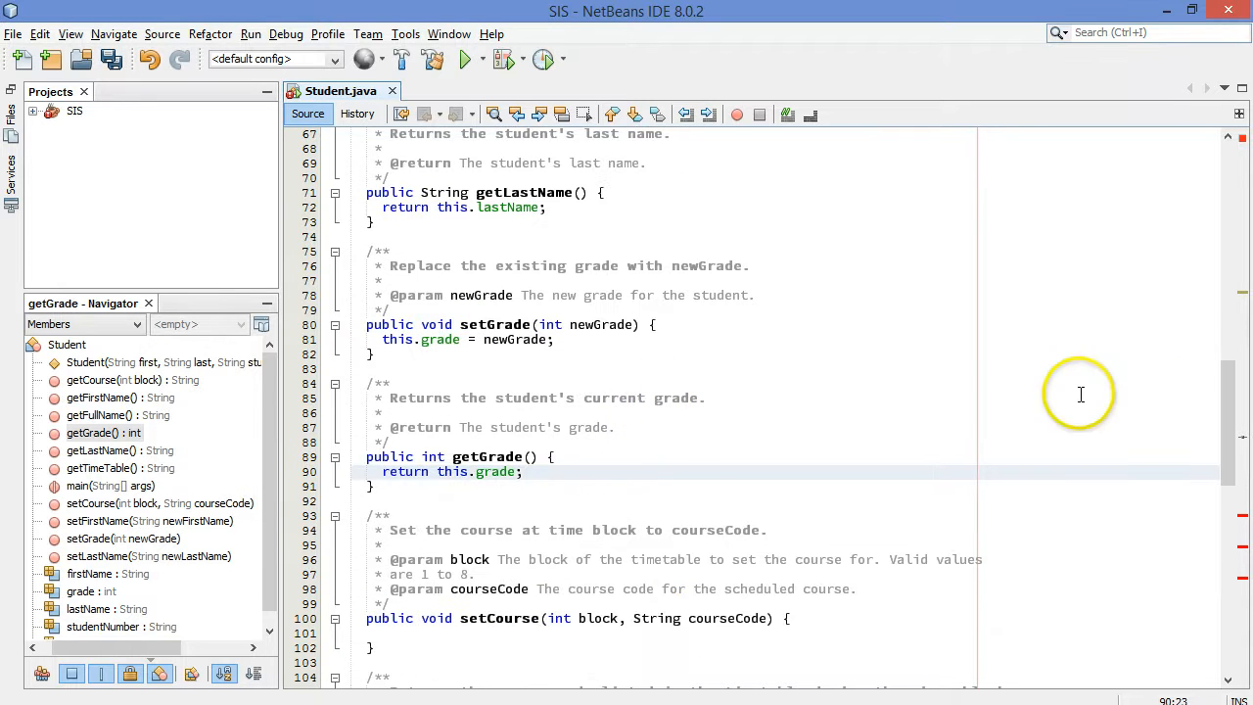
scroll("down", 3)
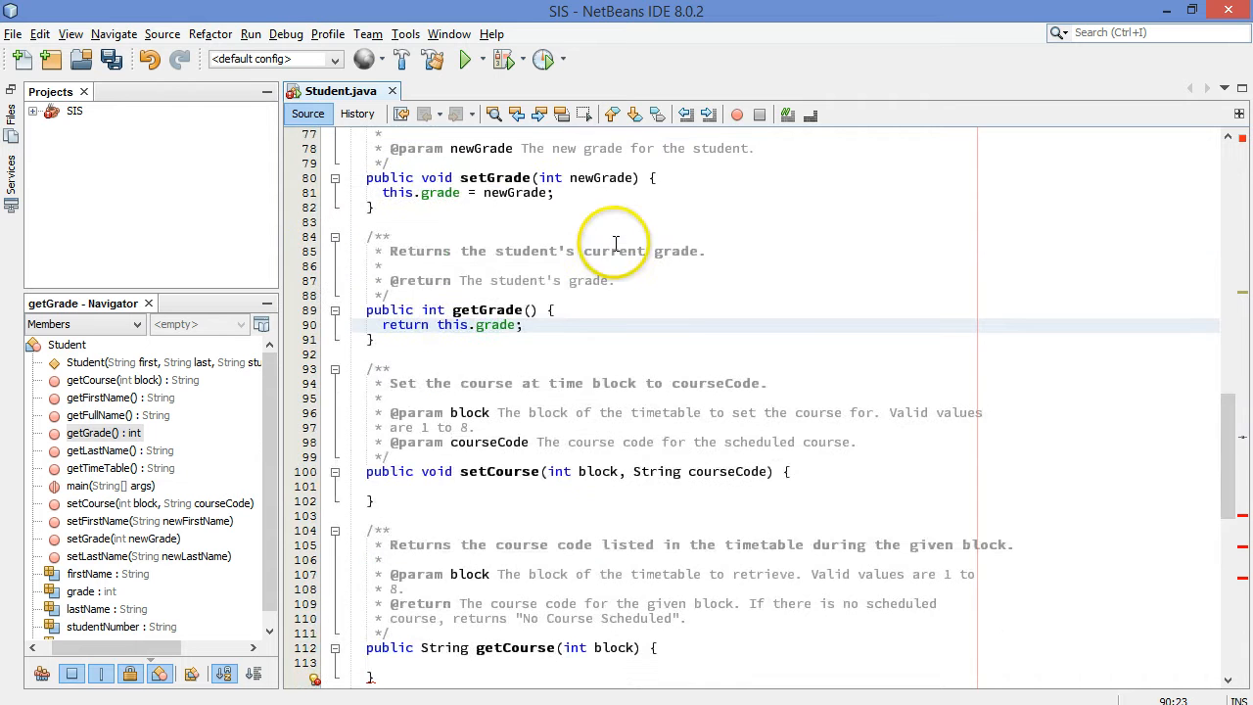
mouse_move(638, 232)
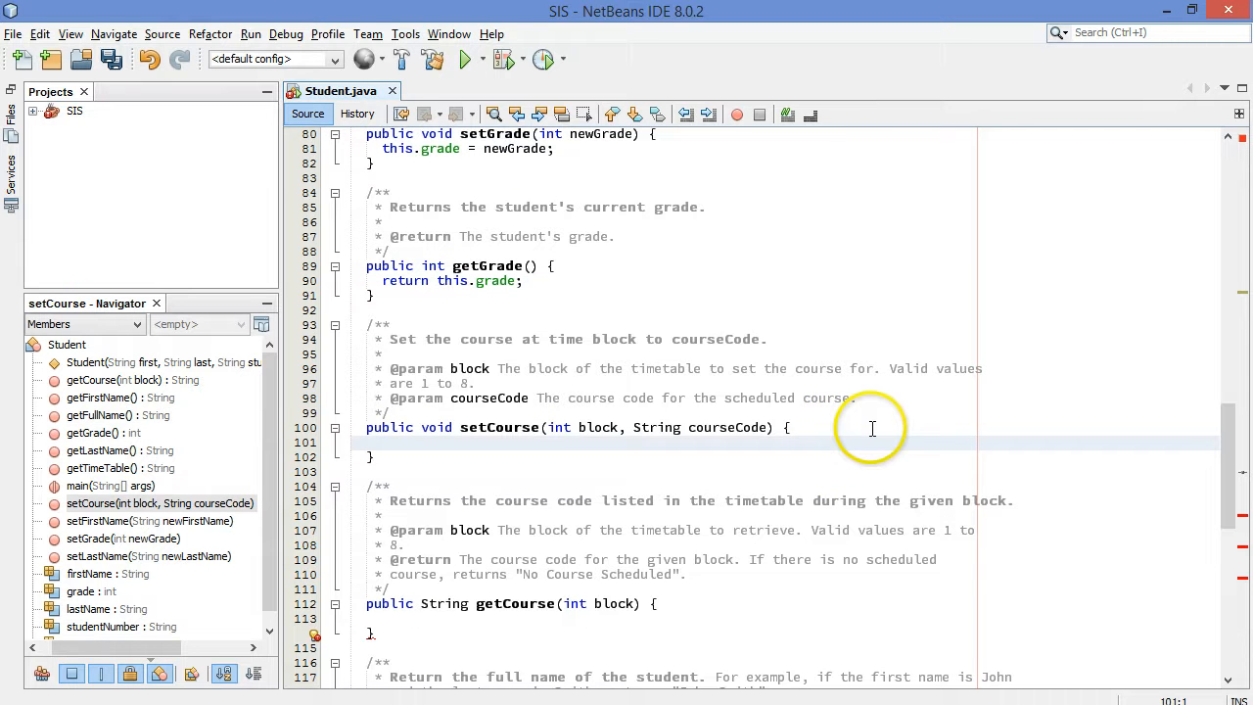
Step: Write timetable[block-1] = courseCode; in the setCourse body
scroll("down", 3)
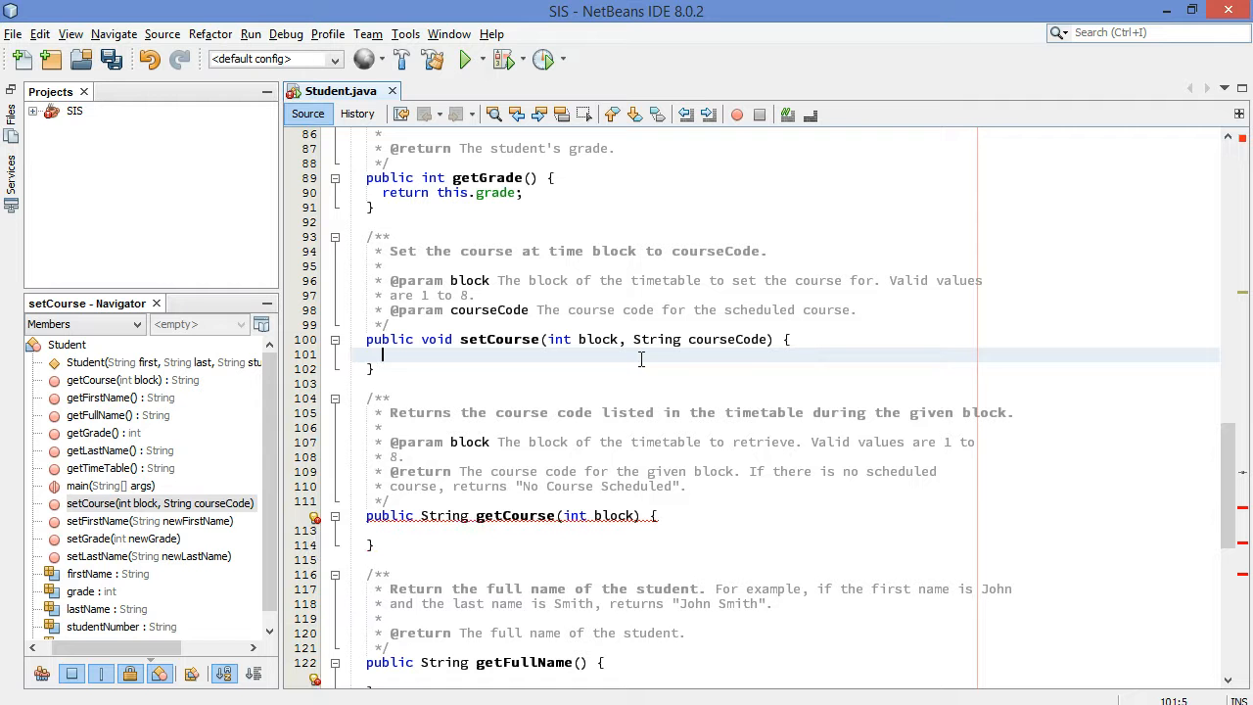
type("time")
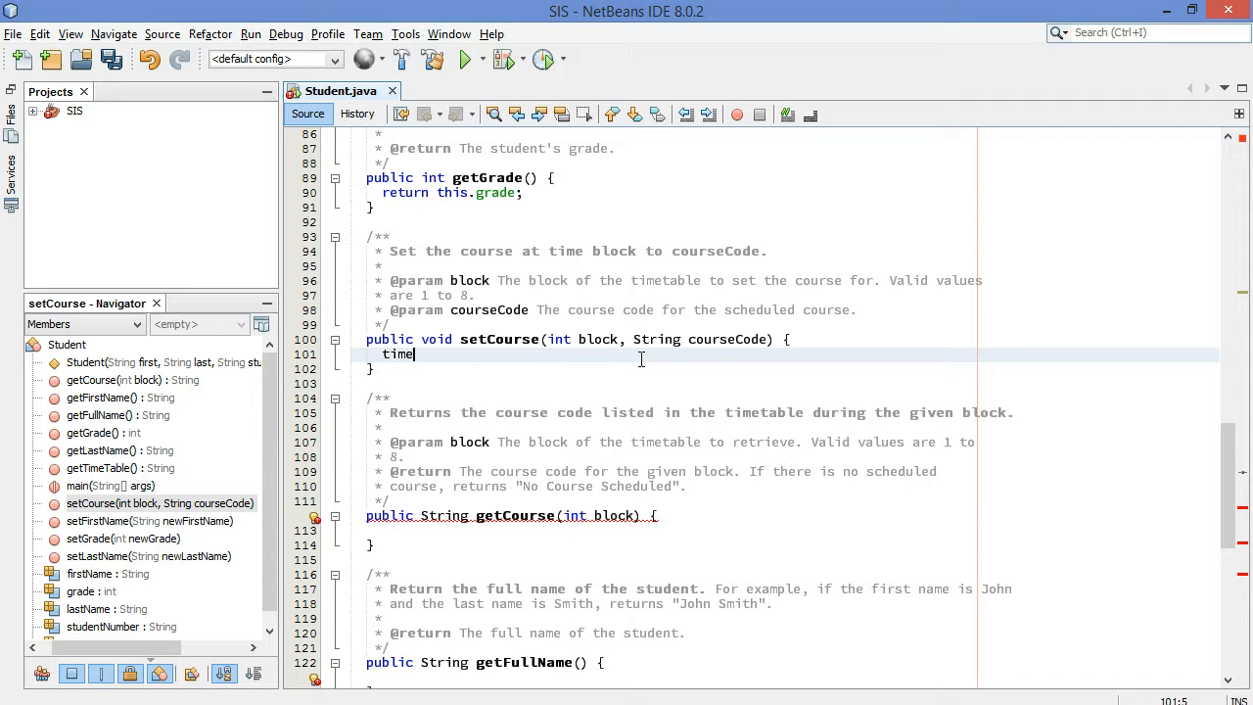
type("table")
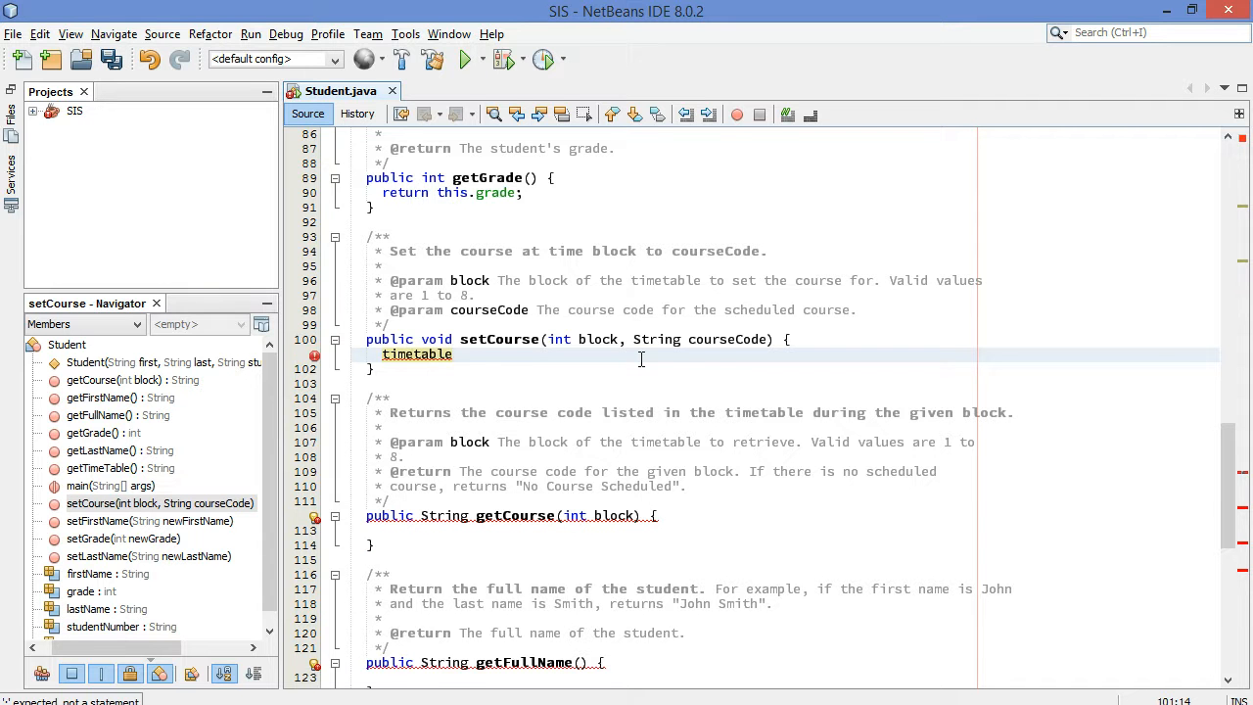
type("[]")
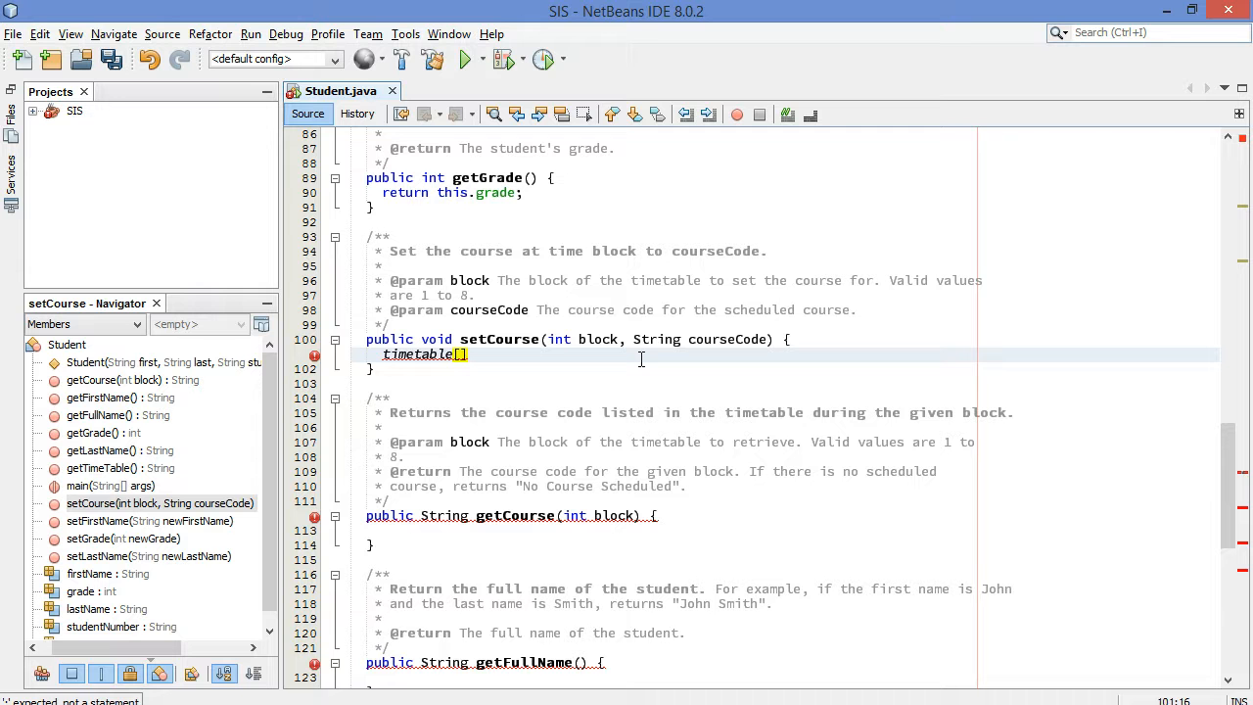
type("=")
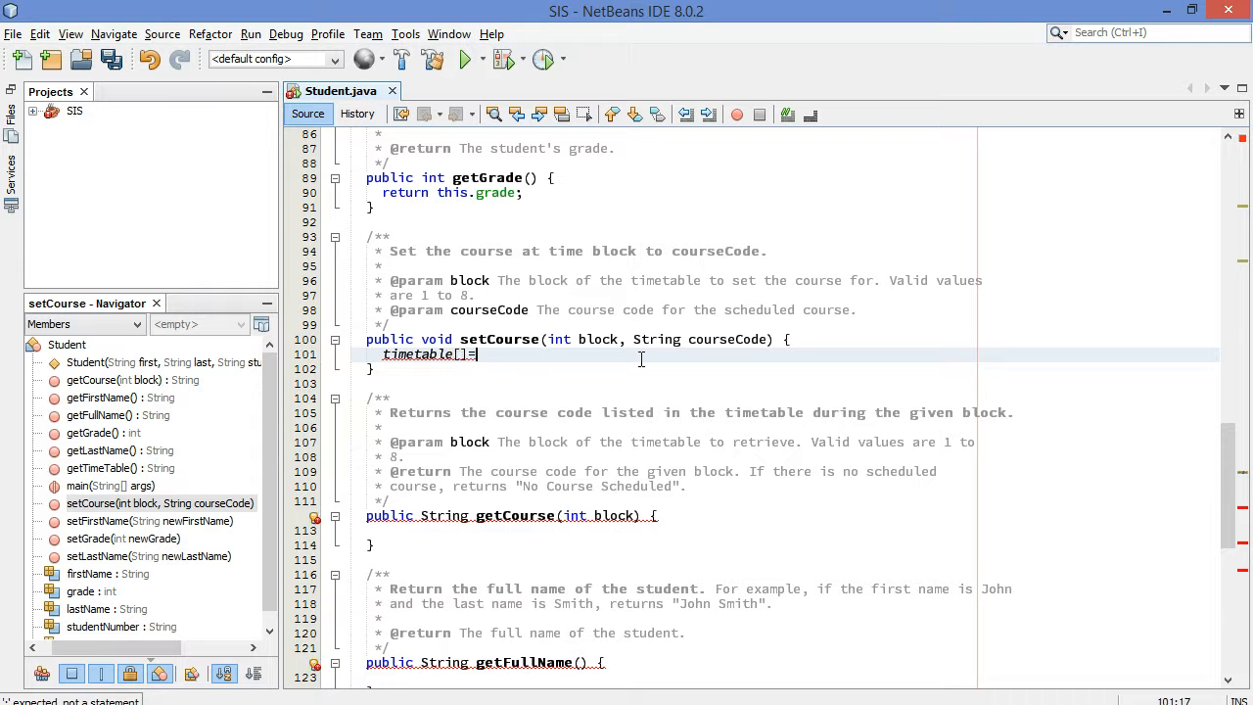
type("courseCode;")
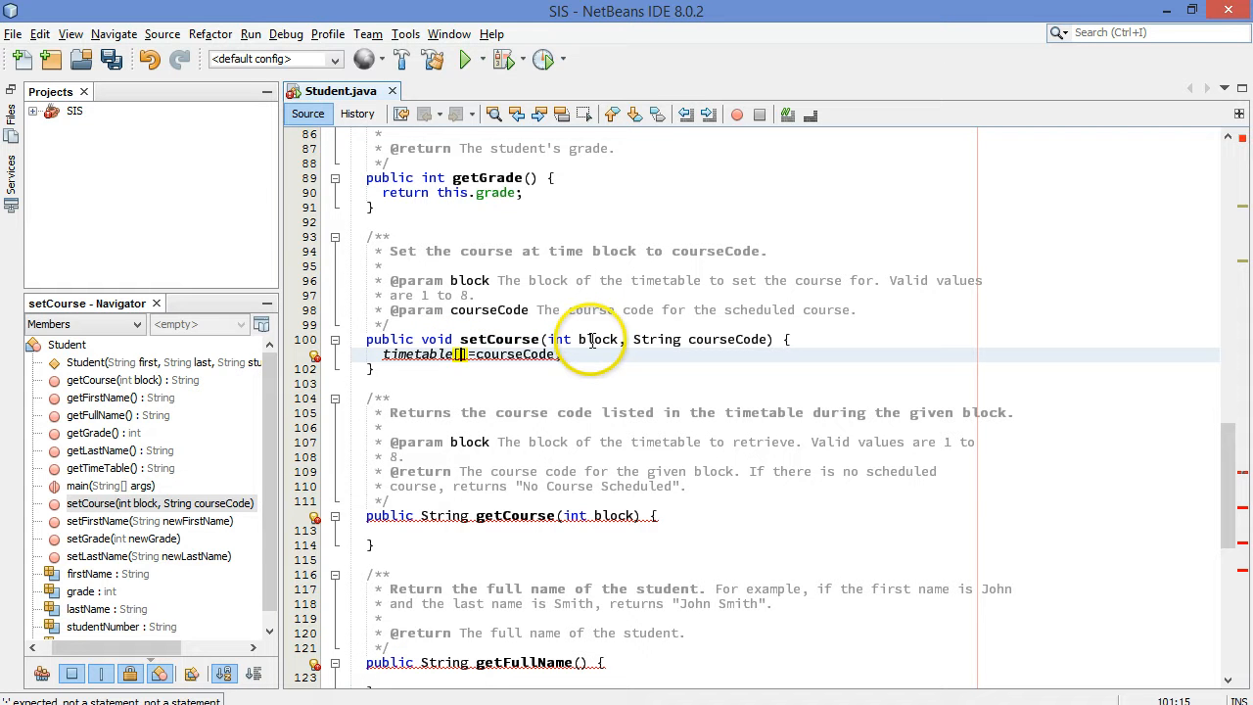
mouse_move(589, 339)
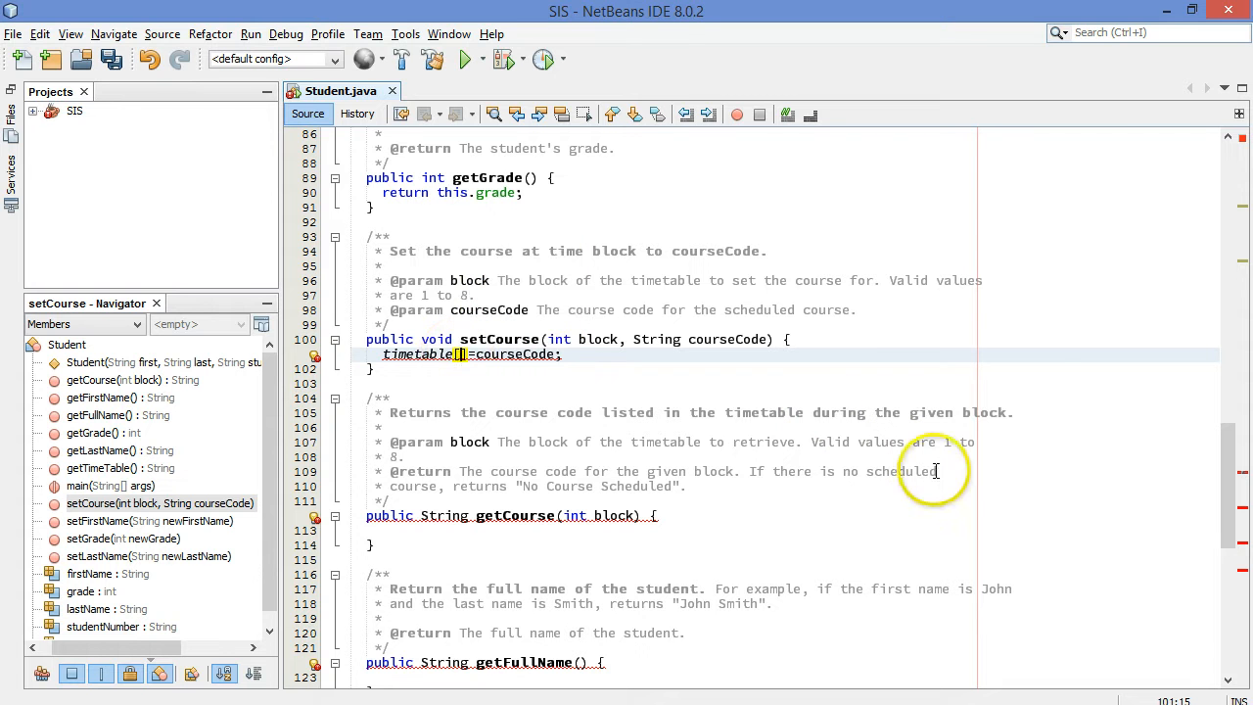
mouse_move(1033, 381)
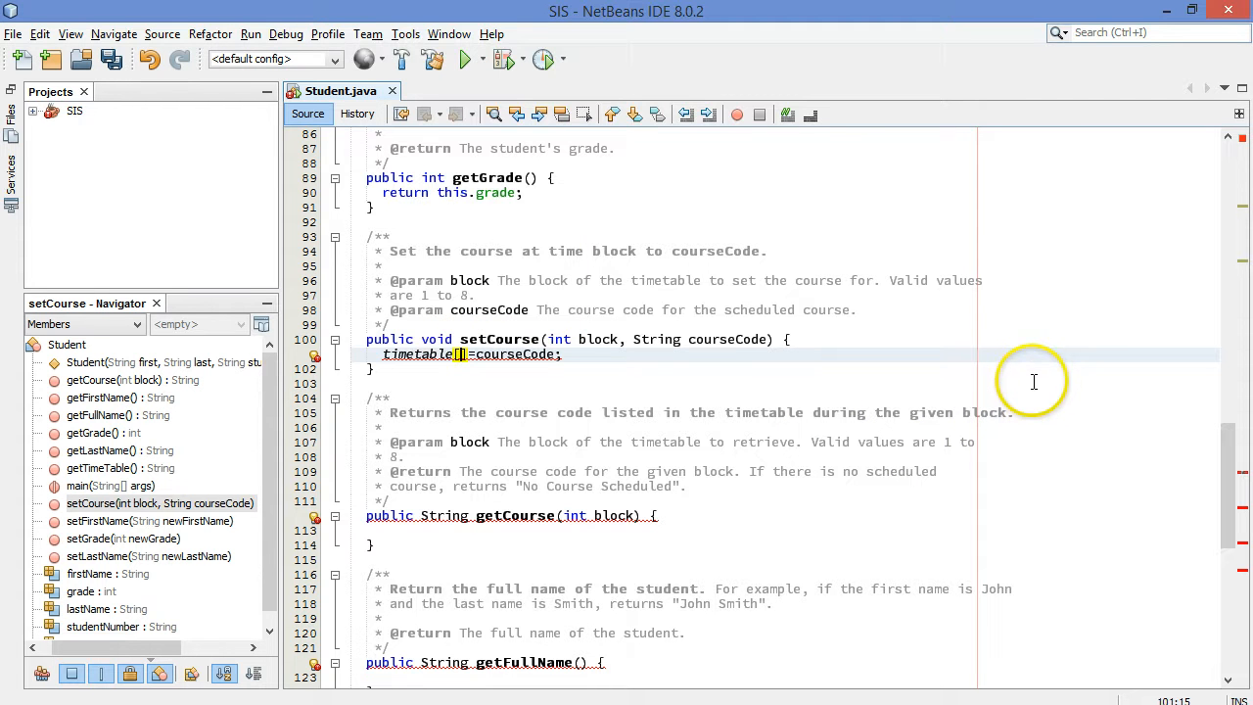
type("block")
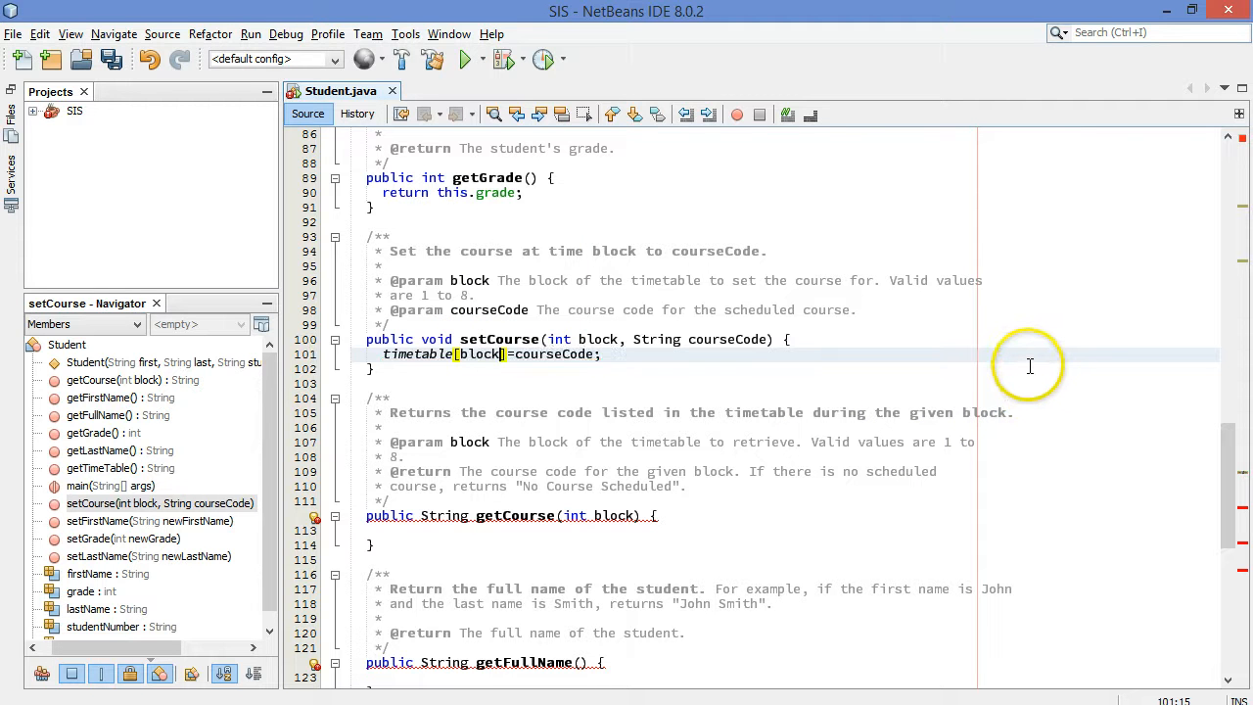
type("-1")
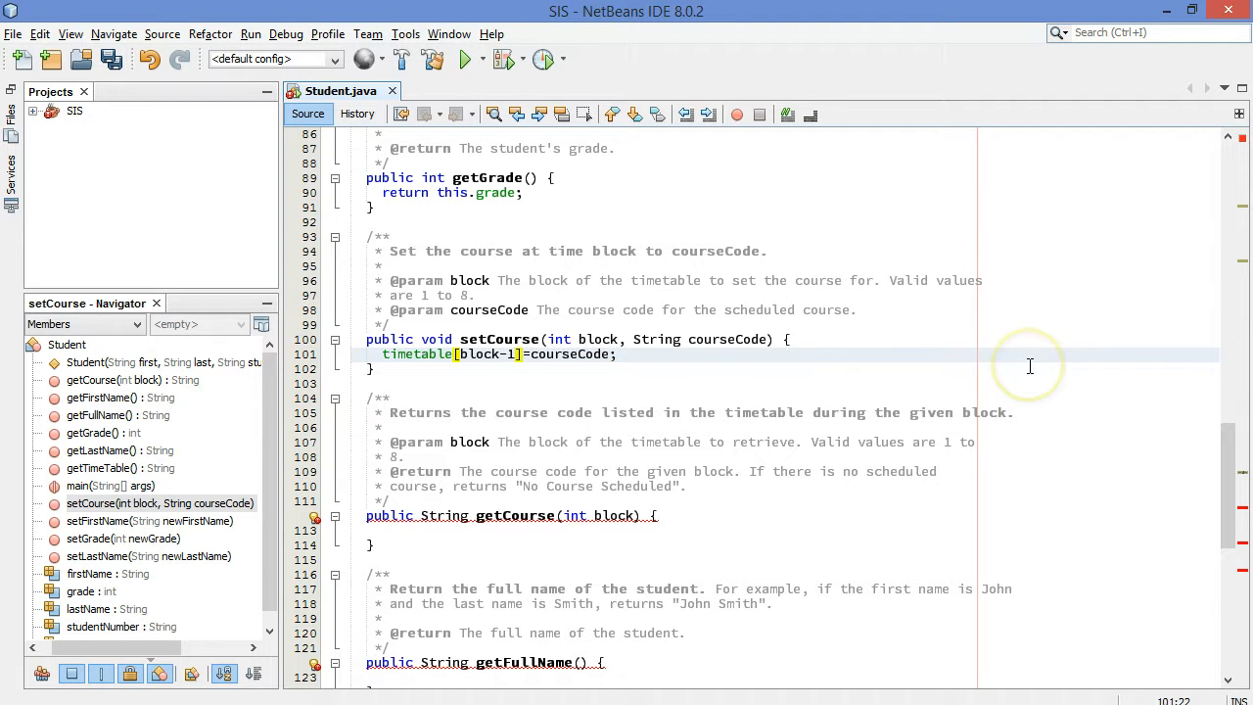
mouse_move(741, 350)
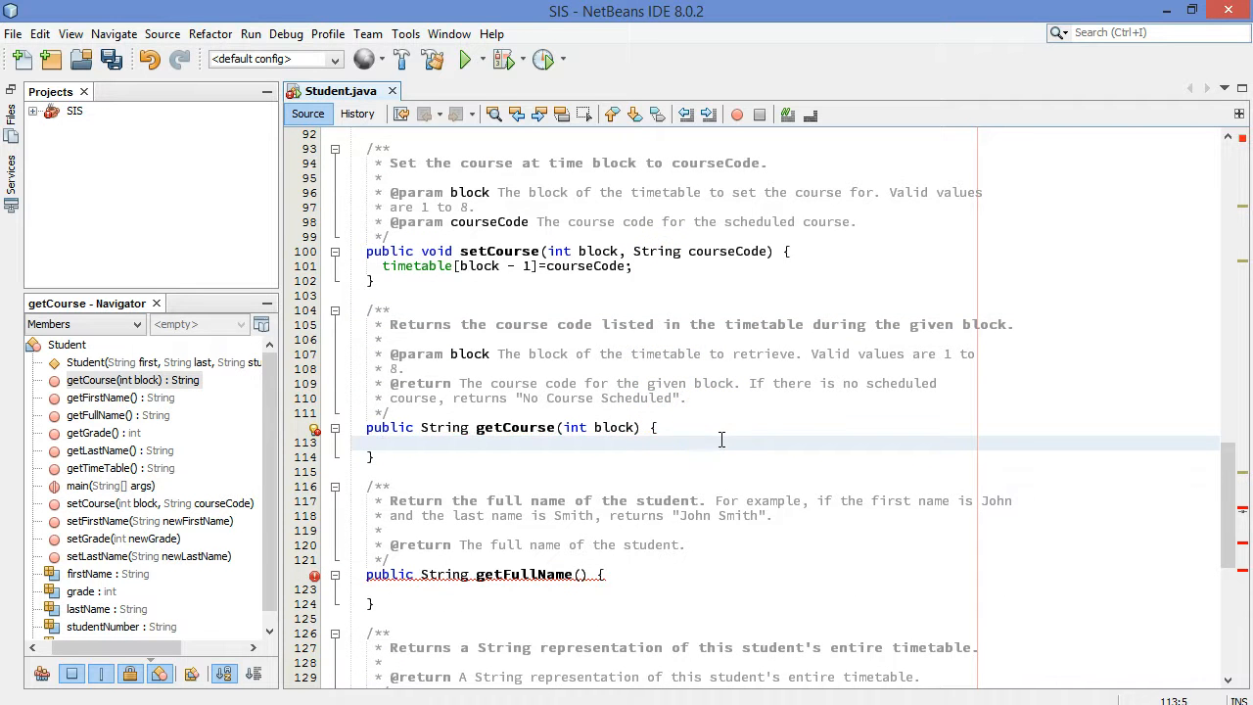
Step: Start getCourse with return timetable[block]
type("return")
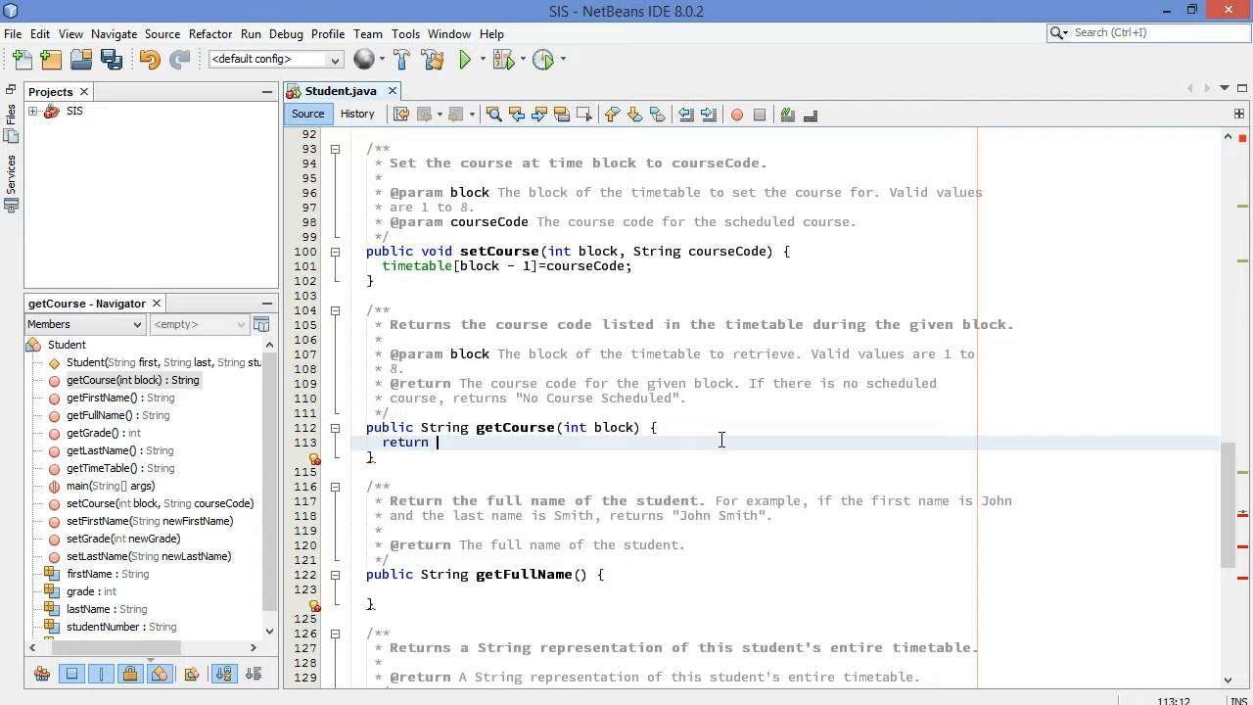
type("timetable")
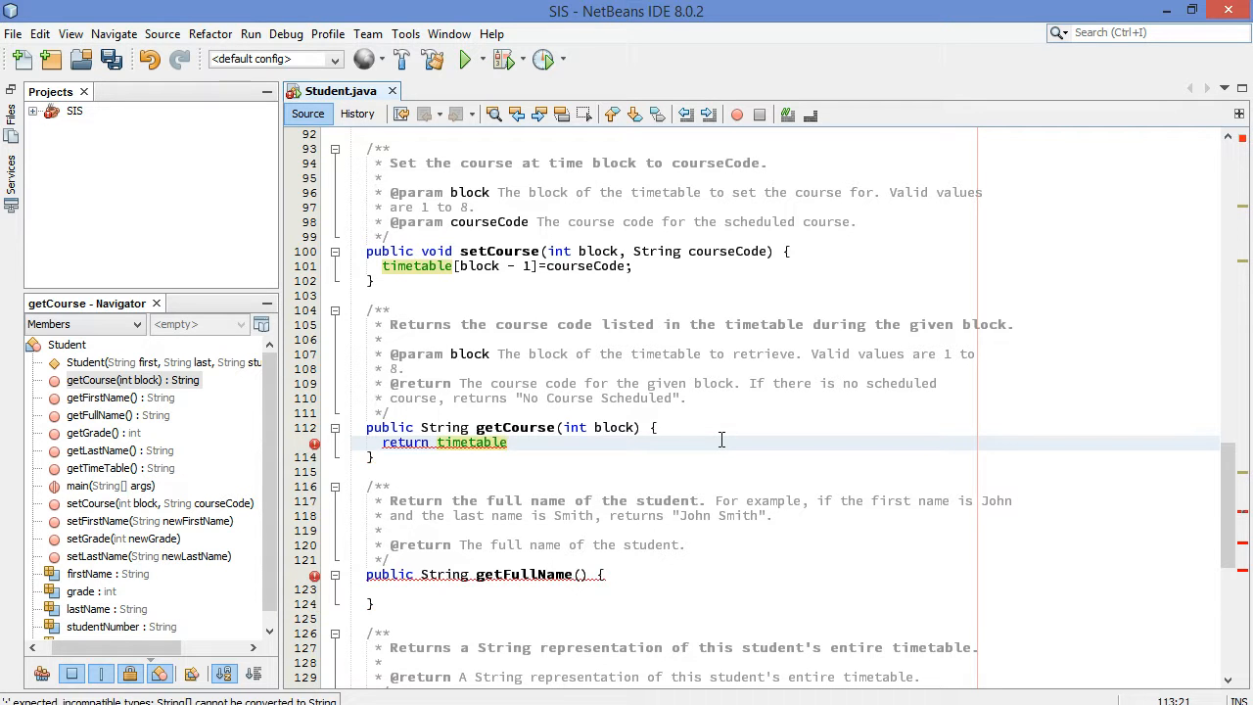
type("[block]")
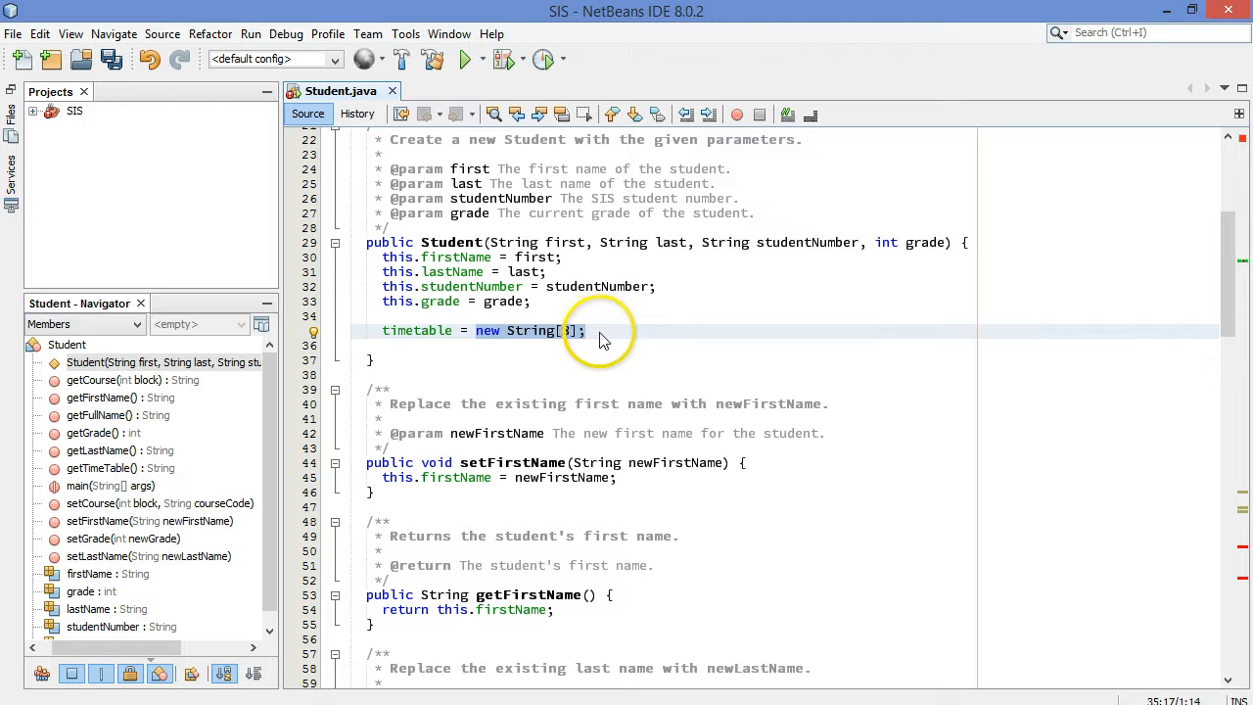
Step: Set the timetable array size to 8 and scroll down to getCourse
type("8")
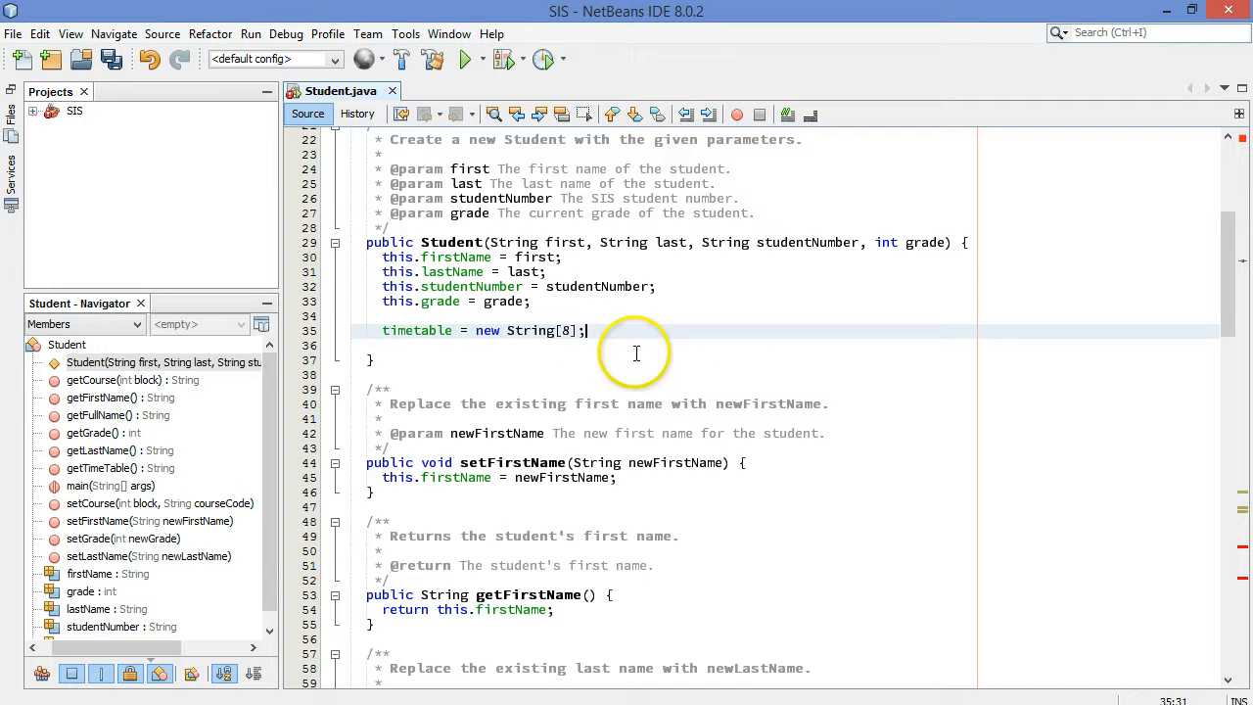
mouse_move(587, 323)
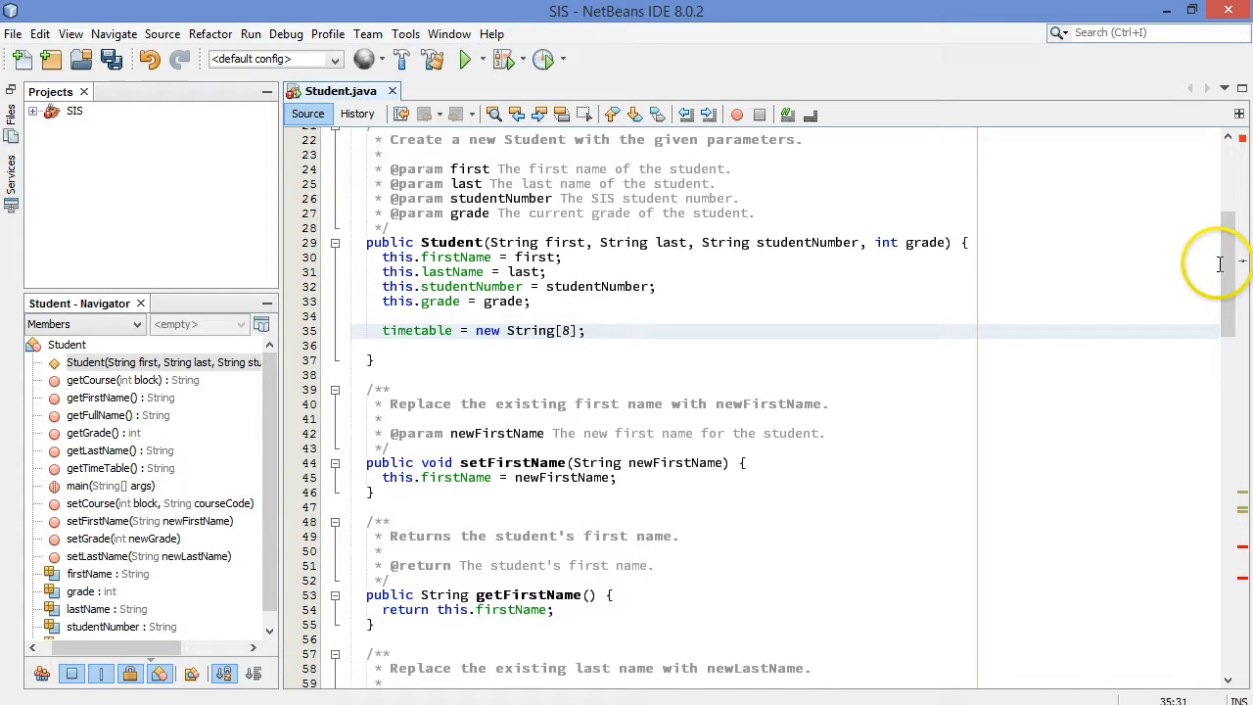
scroll("down", 3)
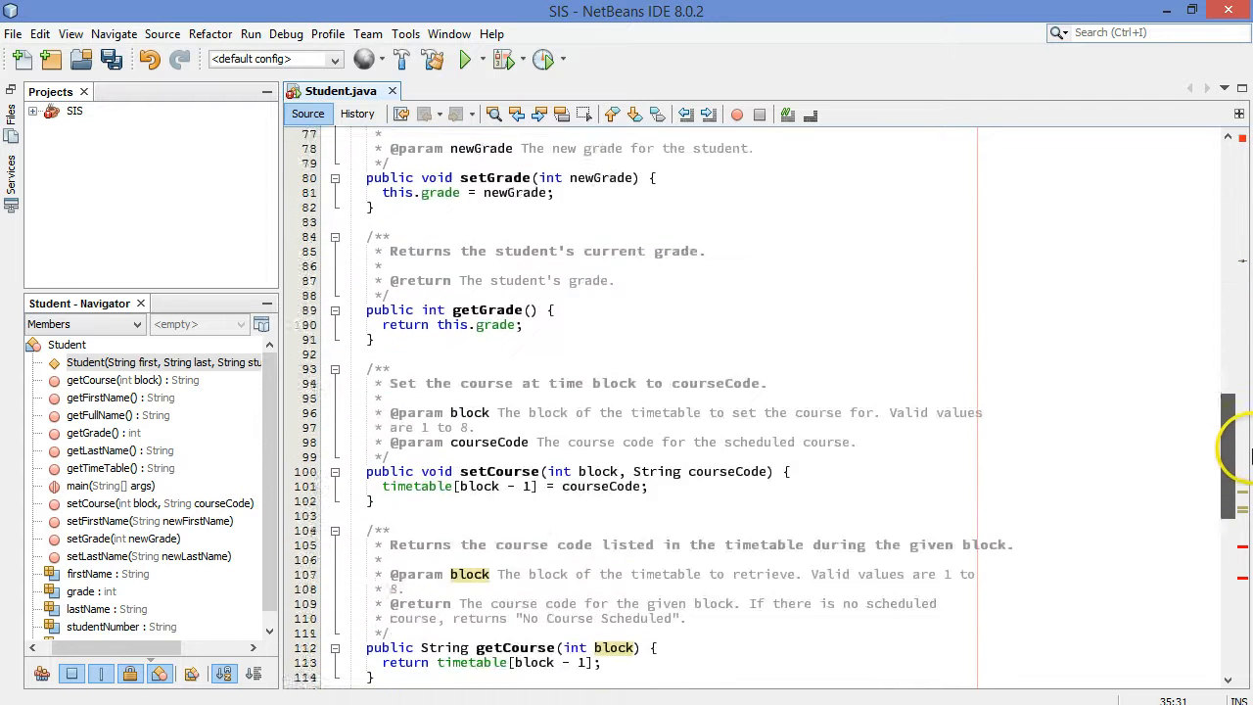
scroll("down", 3)
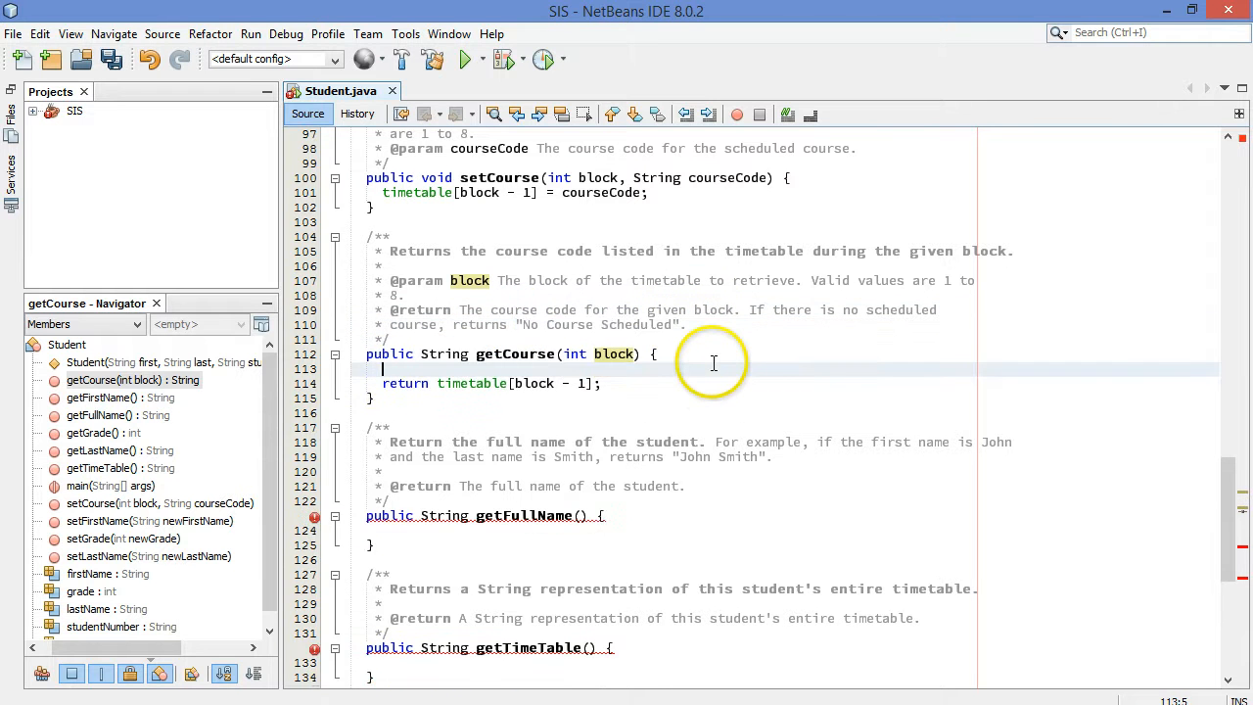
Step: Add if timetable[block-1] == null return "No Course Scheduled", else return the entry
type("if (")
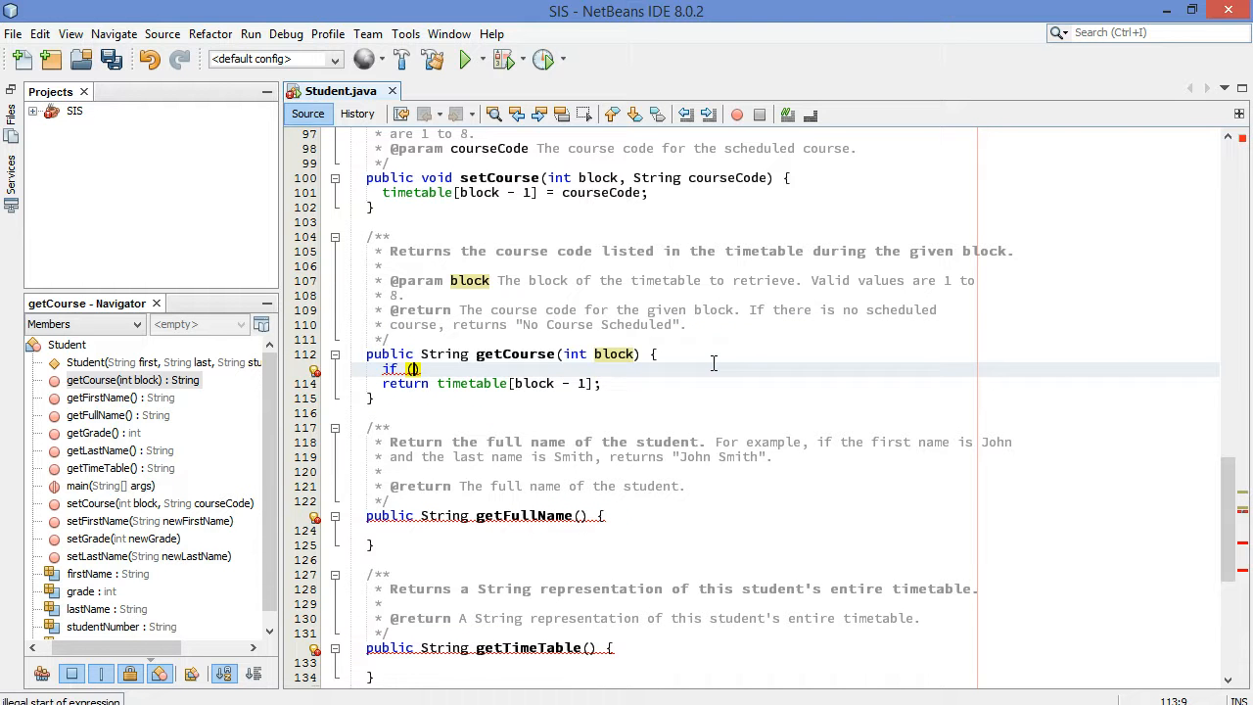
type("timetable[")
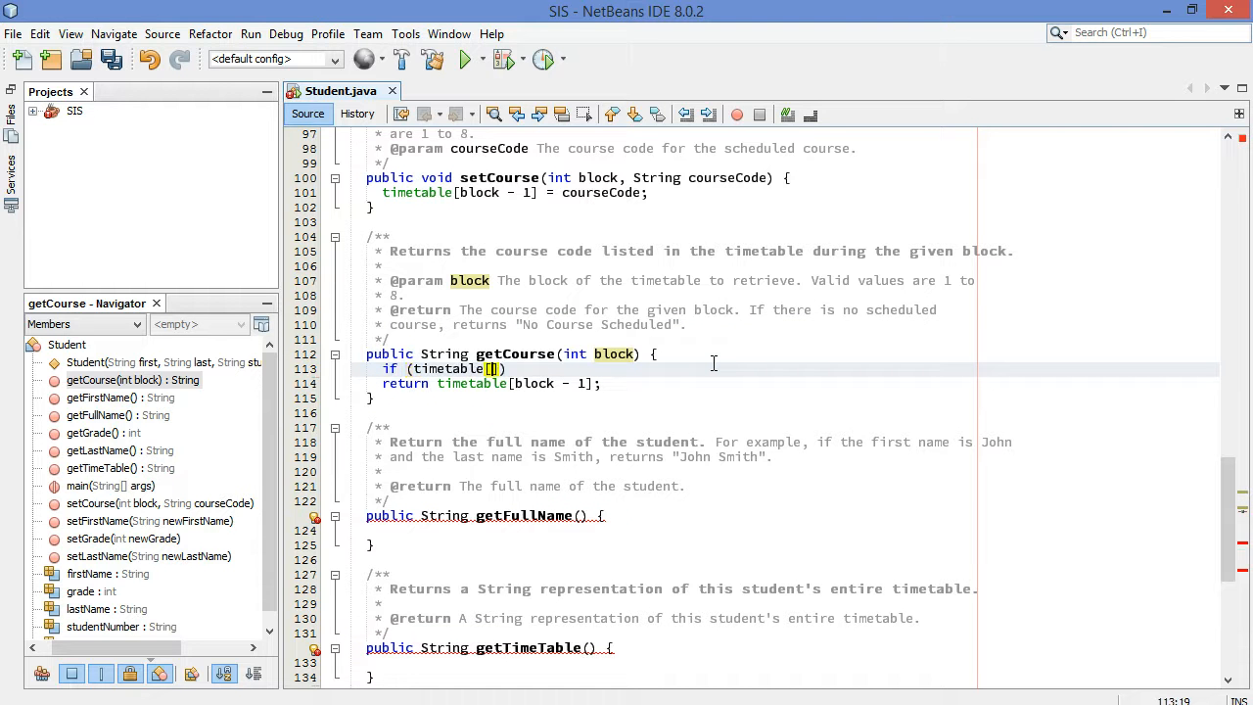
type("block-1")
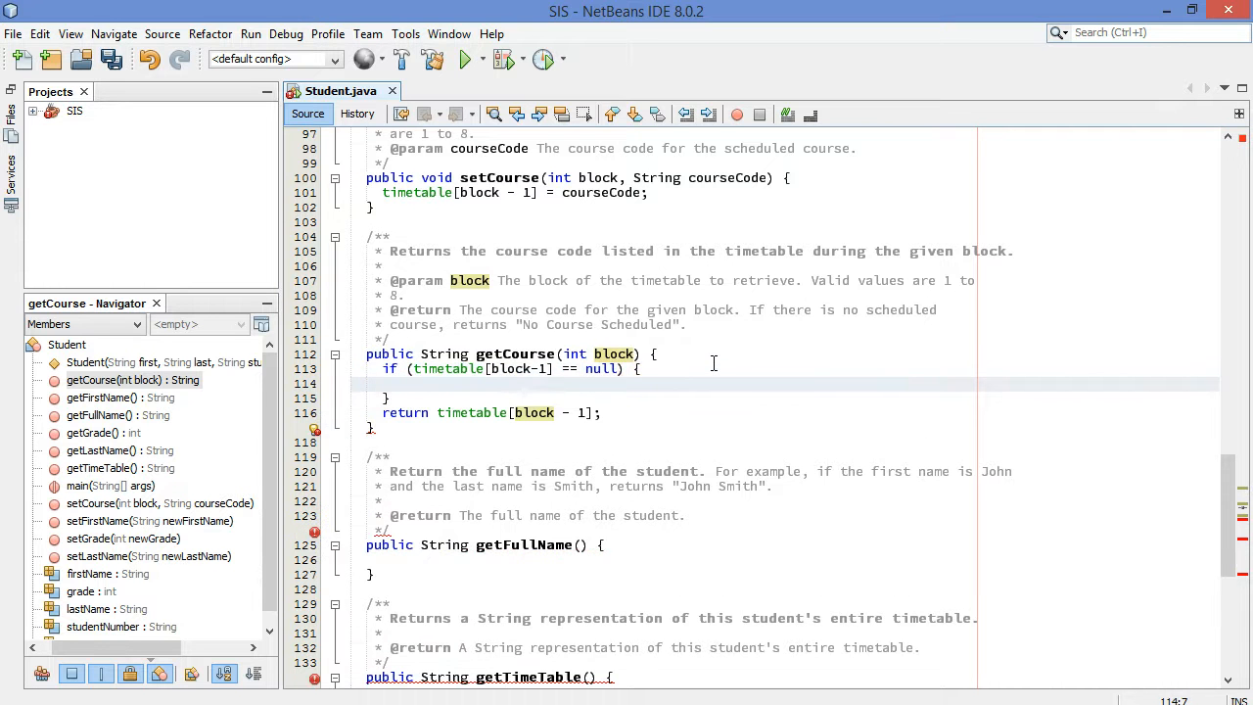
type("retur")
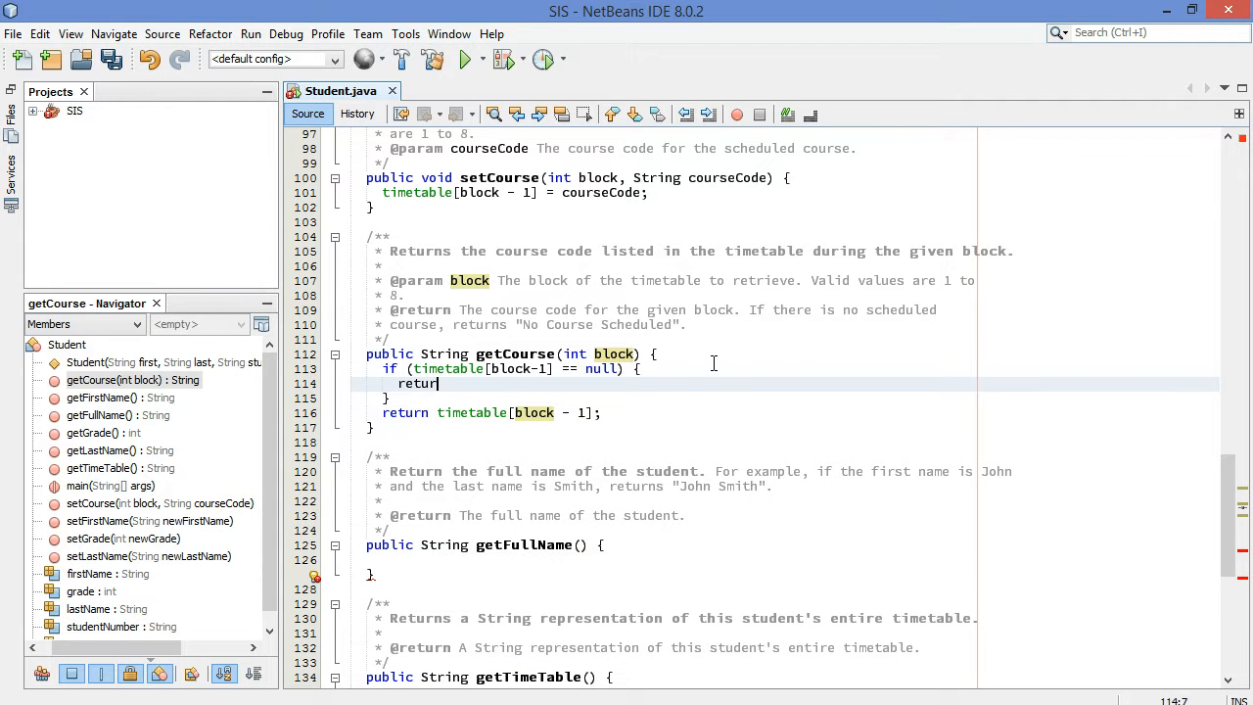
type("\"No Course Scheduled\"")
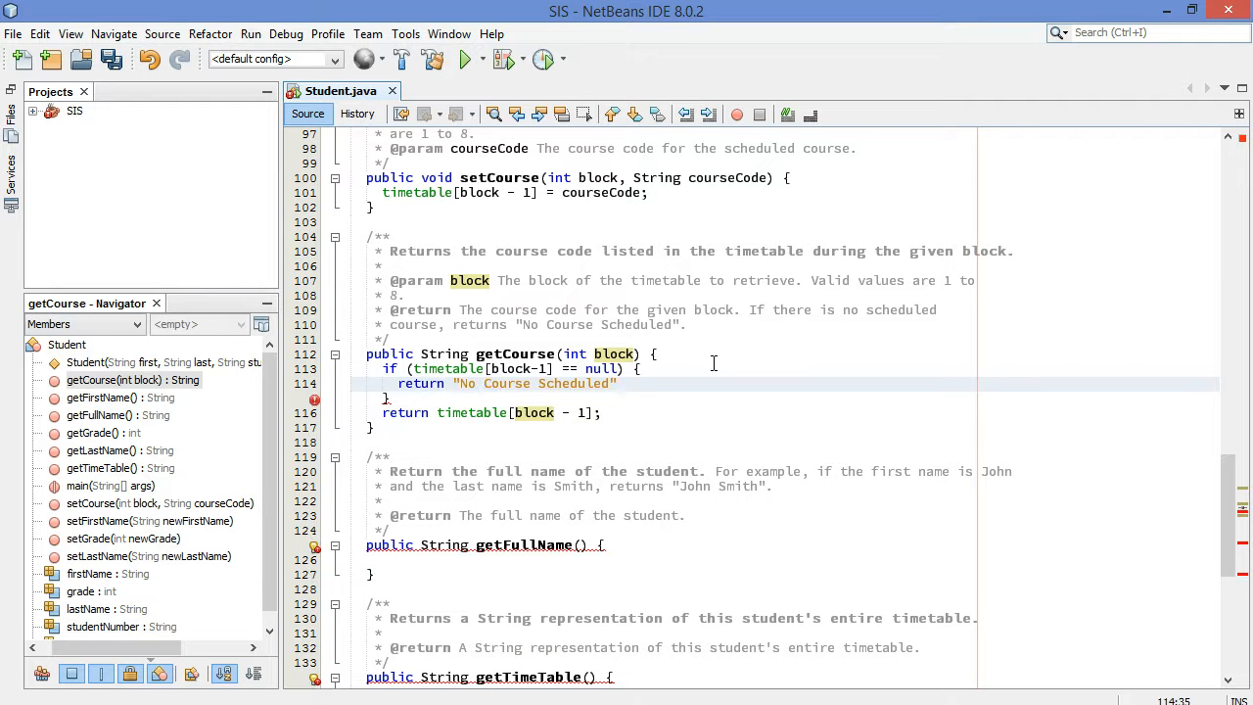
type(";")
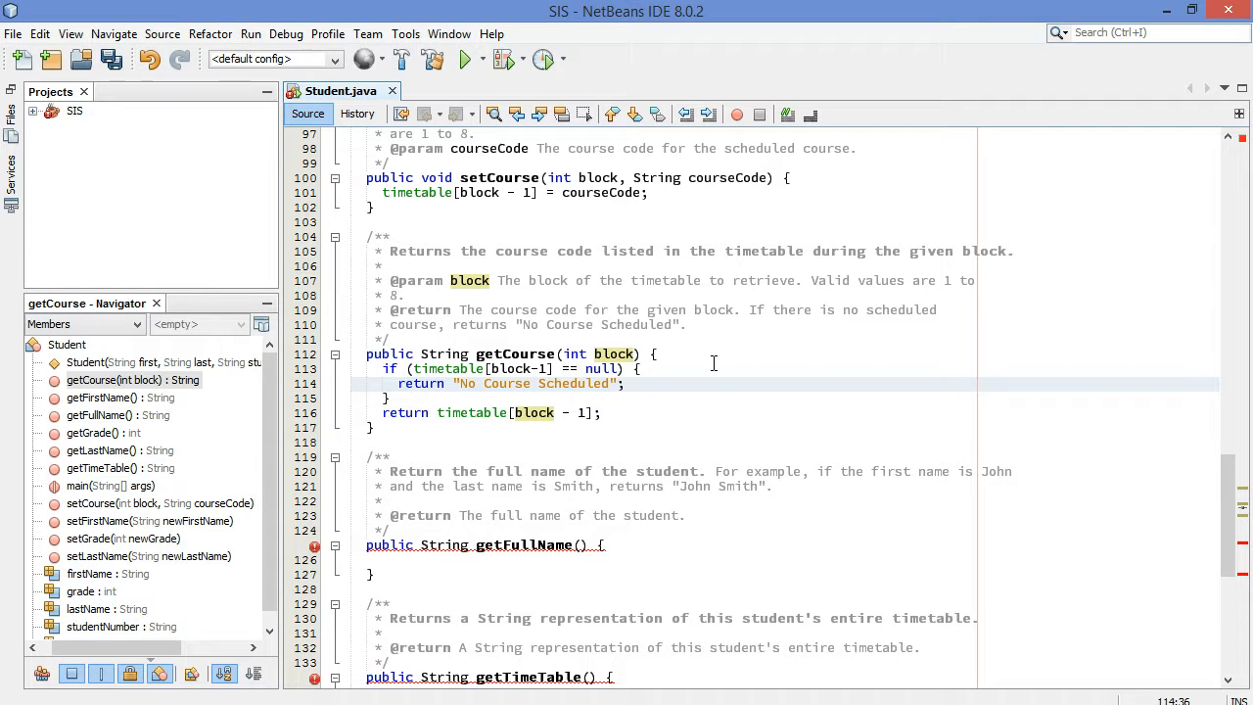
left_click(372, 428)
type("else")
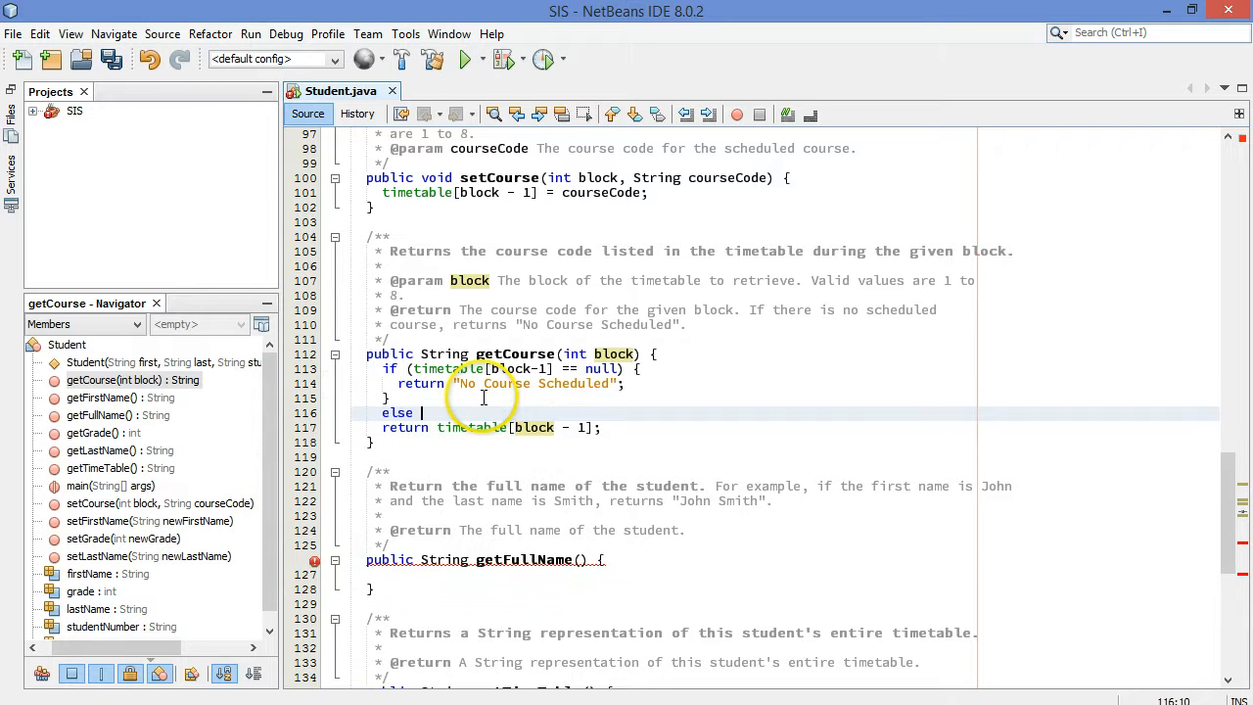
type("{")
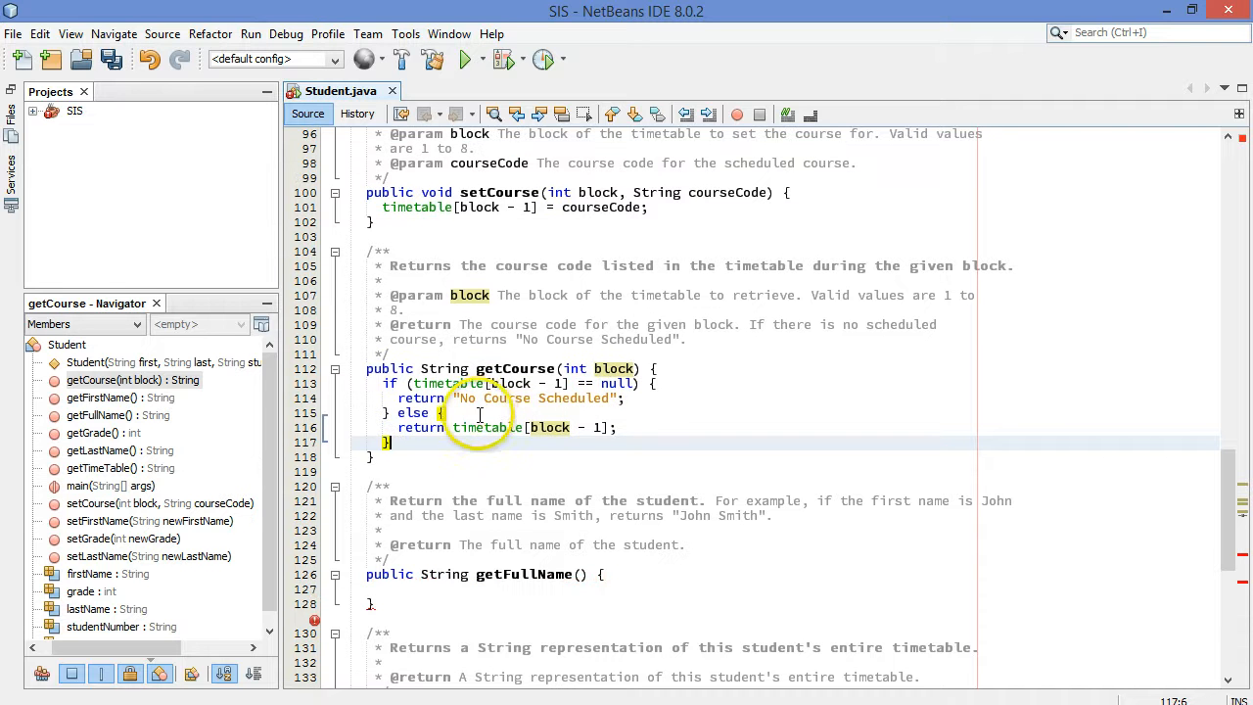
mouse_move(548, 437)
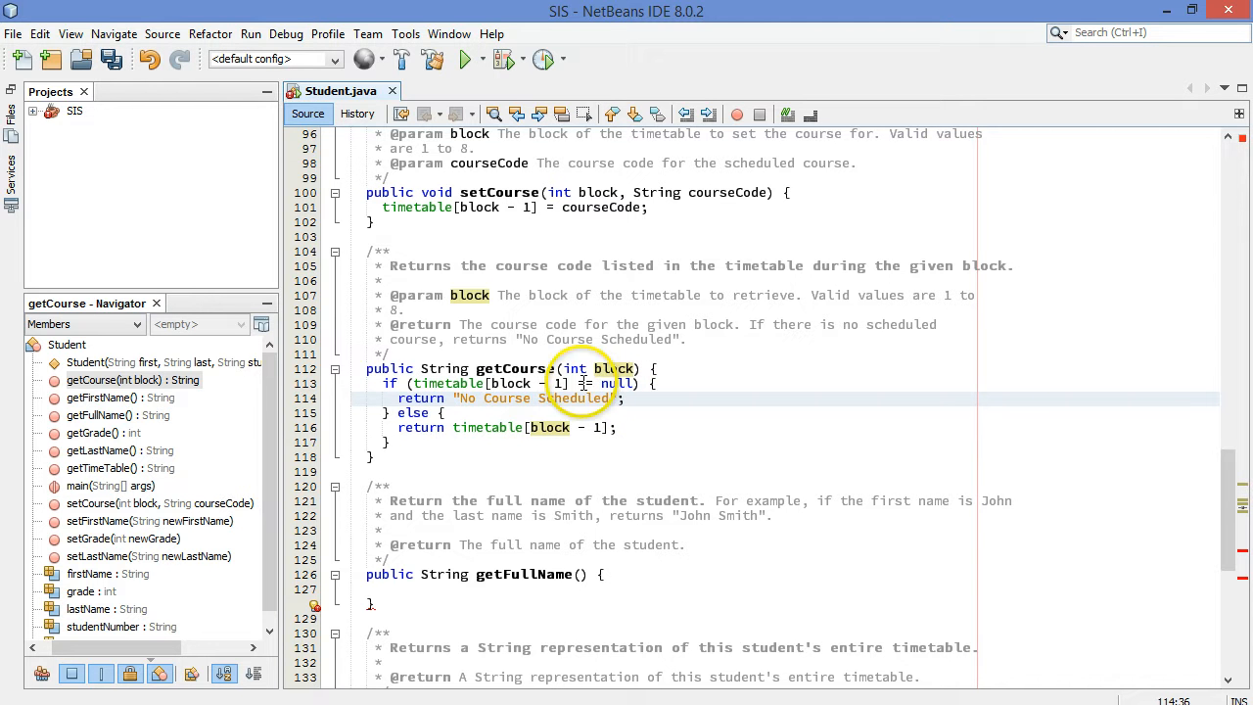
mouse_move(441, 528)
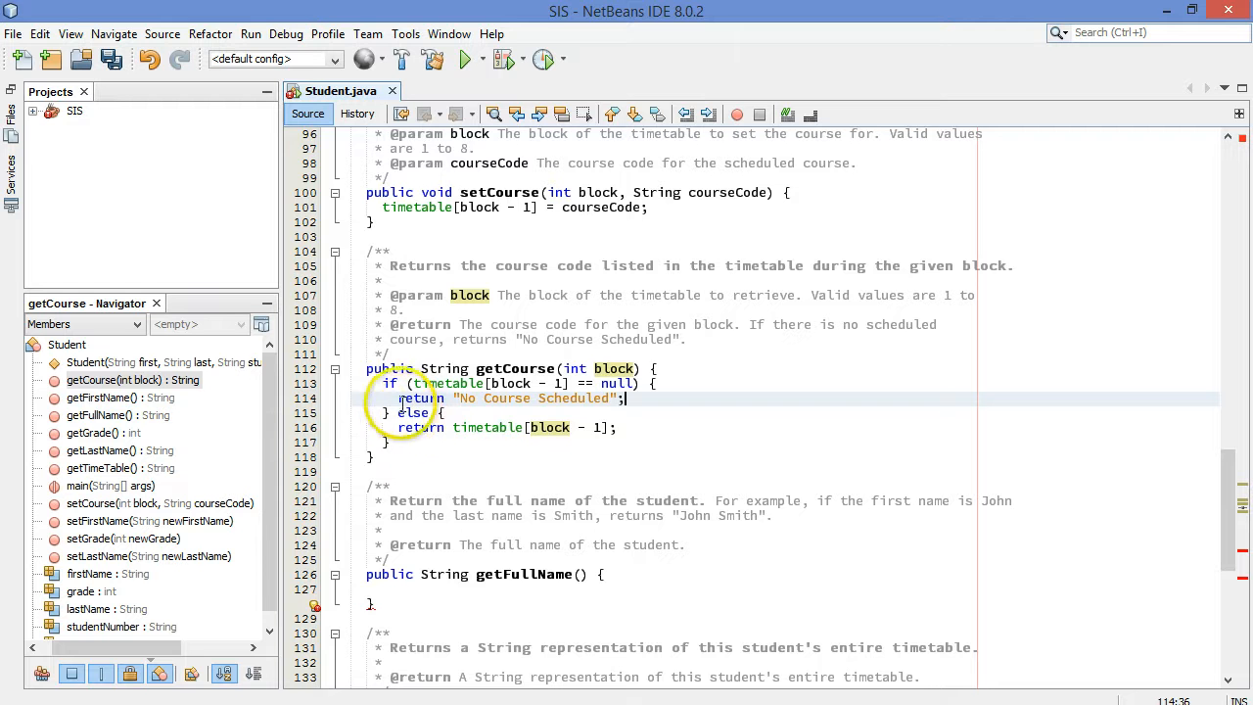
scroll("down", 3)
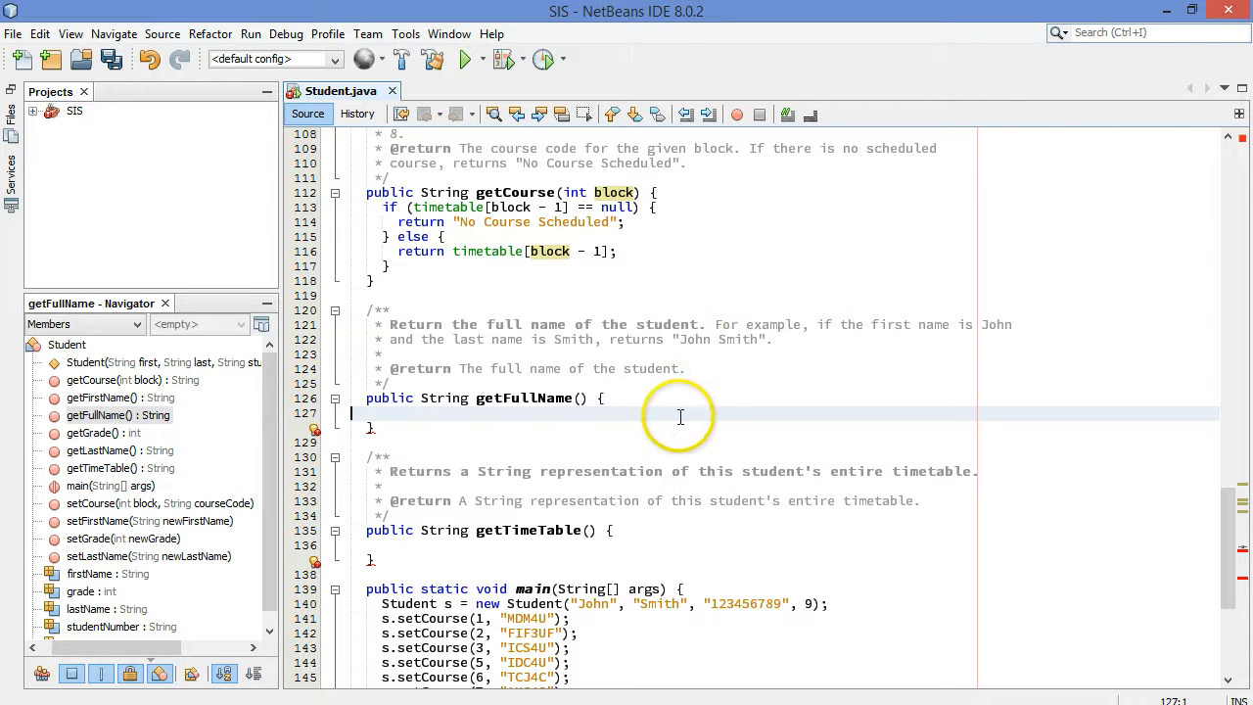
Step: Write String result = firstName + " " + lastName; return result; in getFullName
type("String rest")
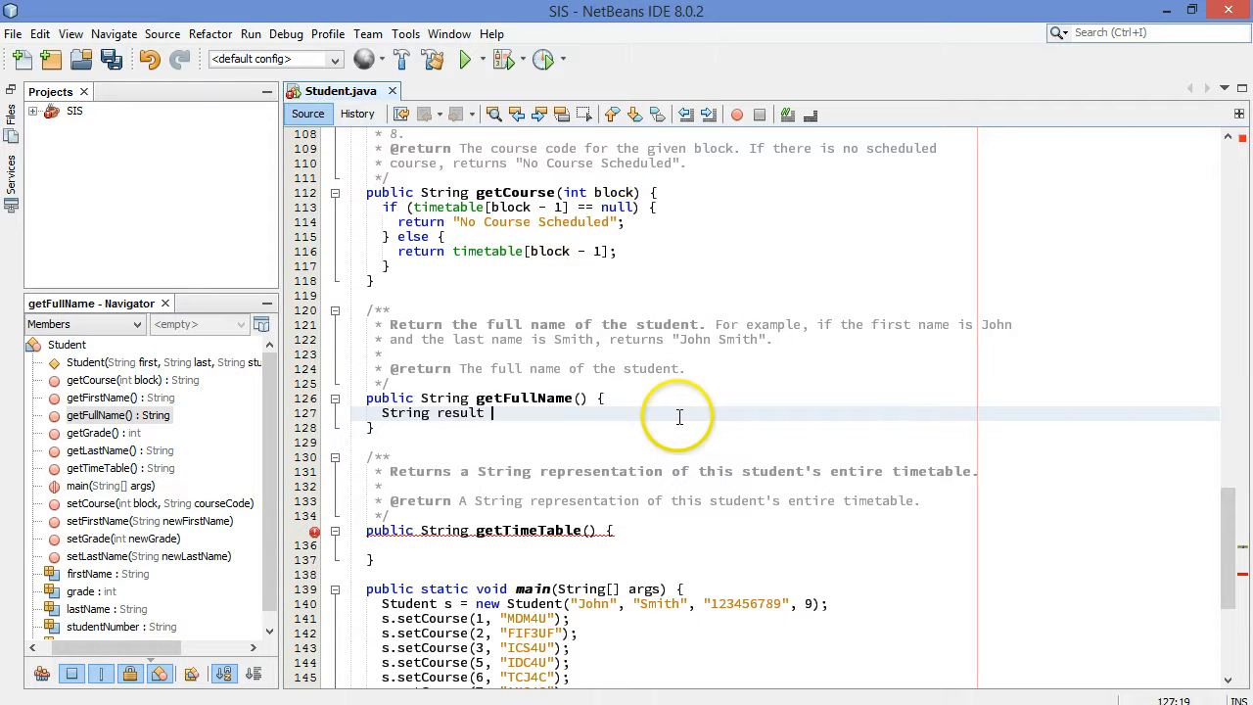
type("=")
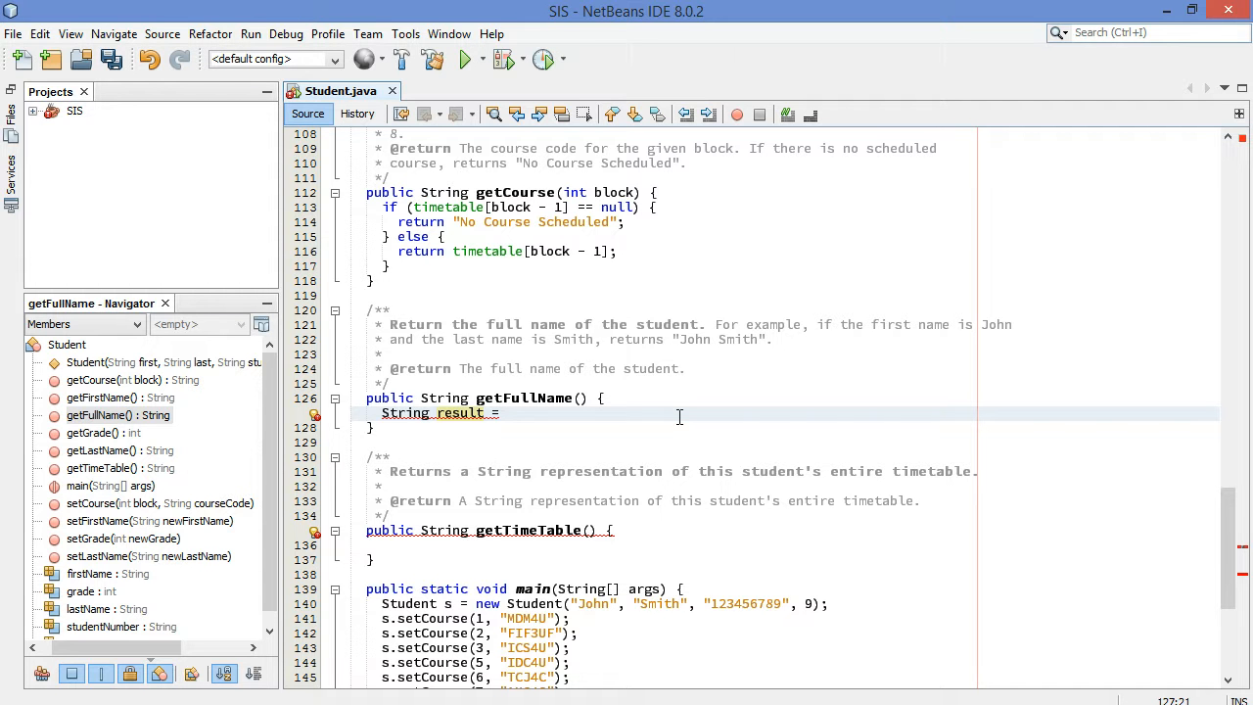
type("firstName +")
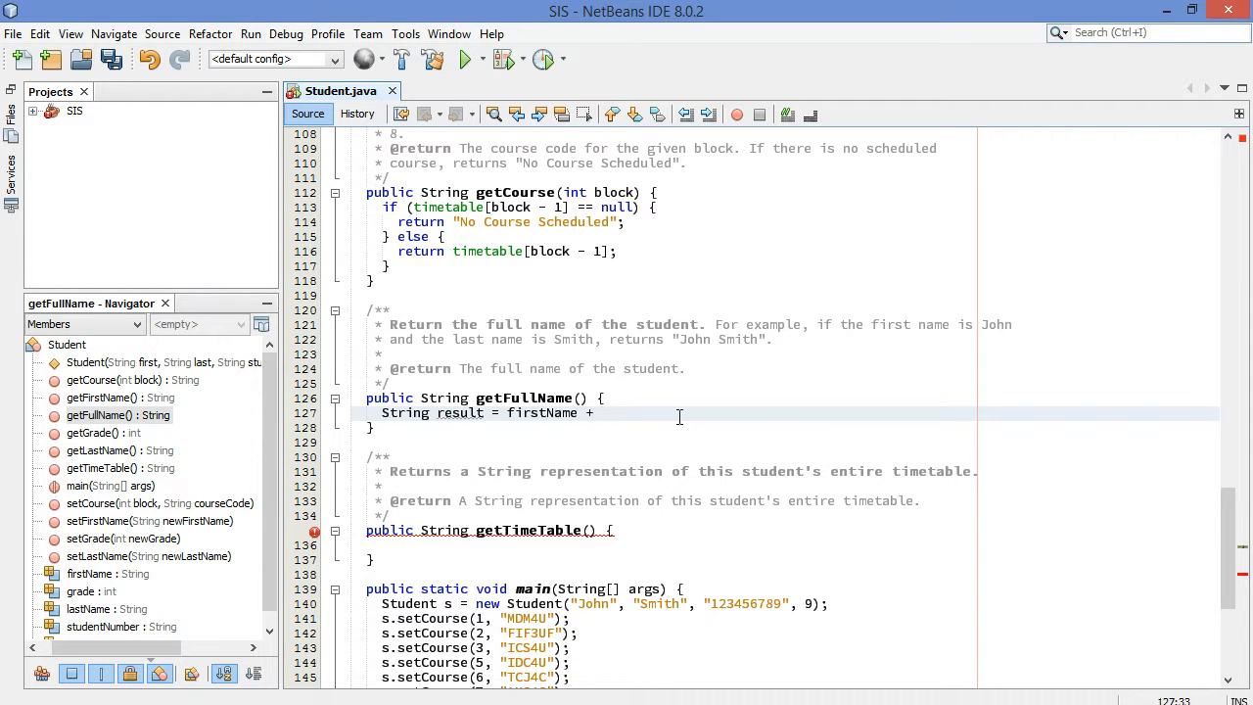
type("\" \"")
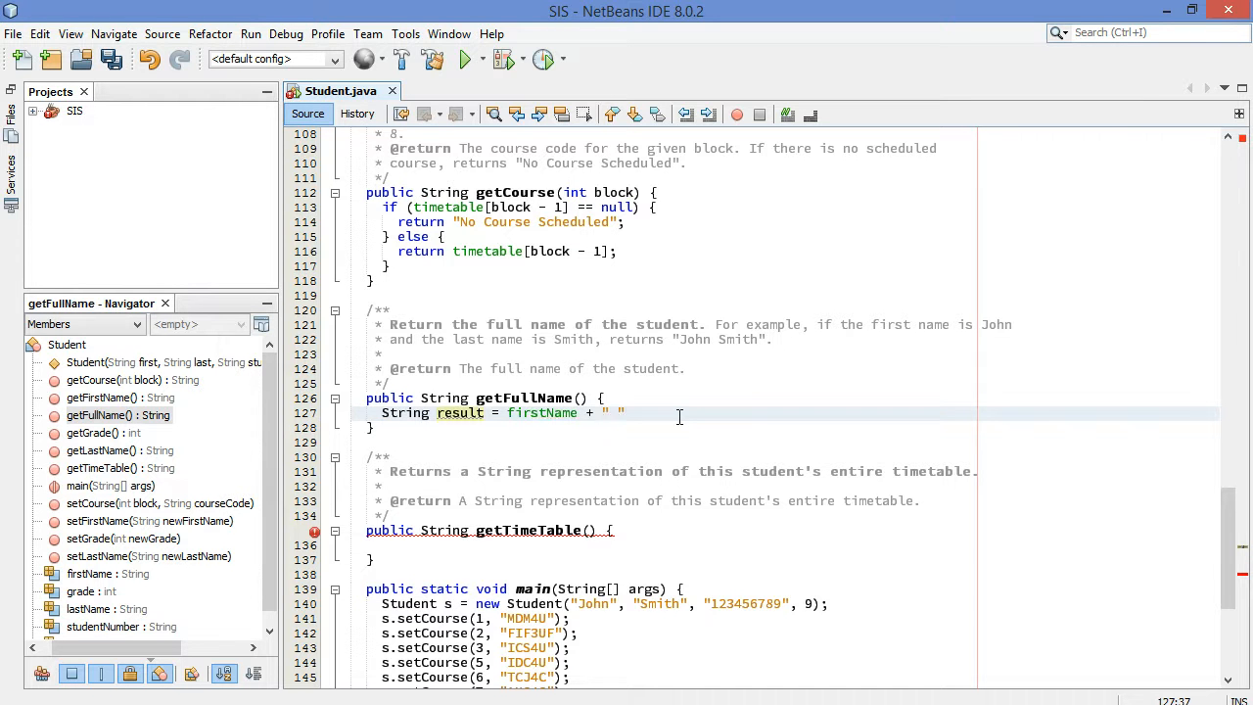
type("+ lastName;")
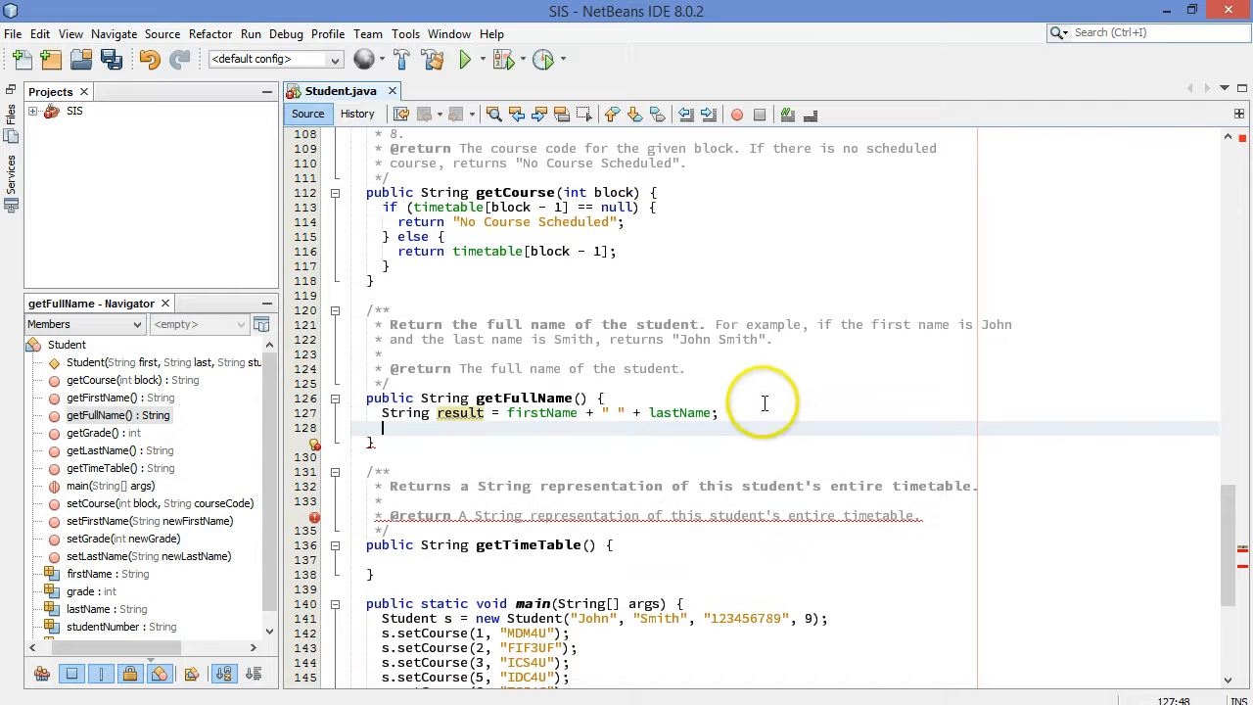
type("return")
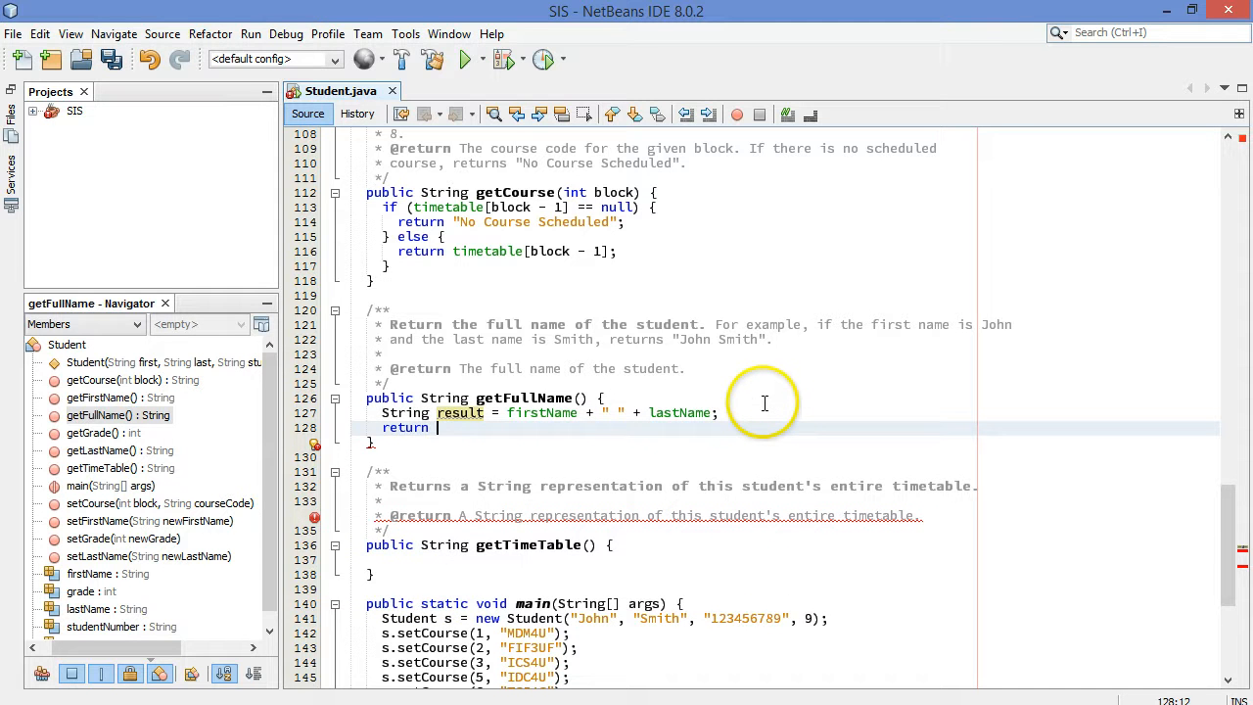
type("result;")
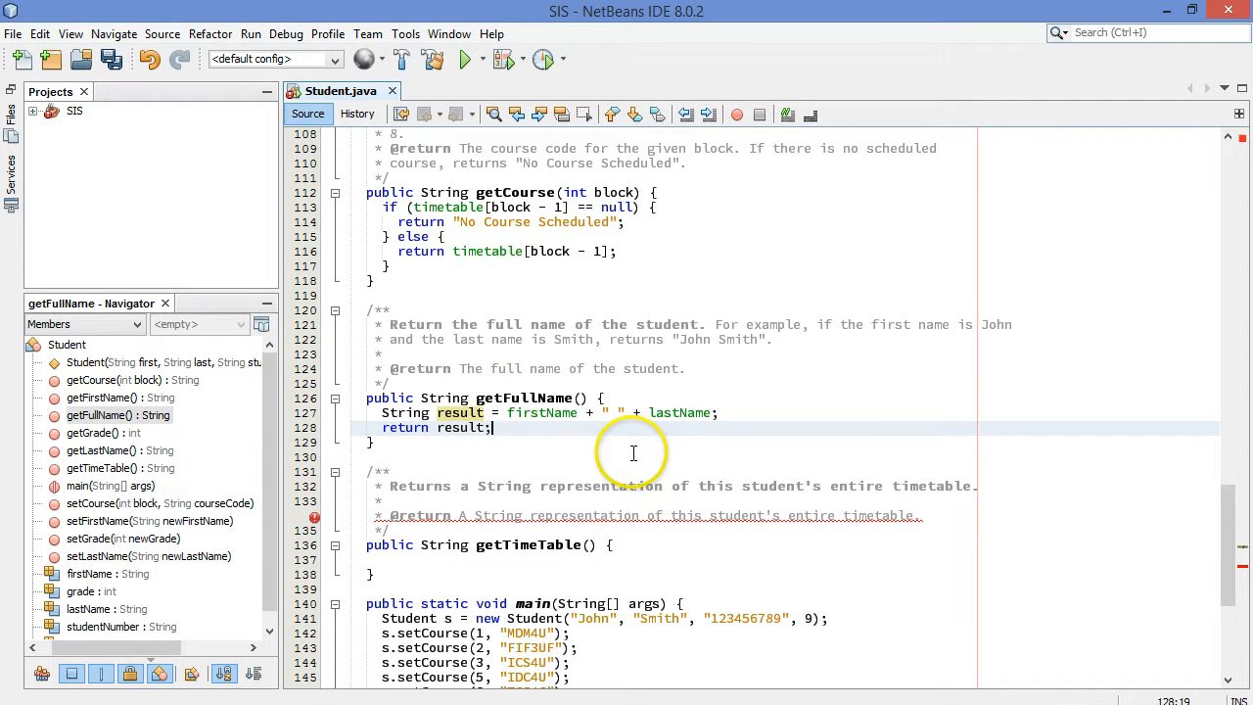
scroll("down", 3)
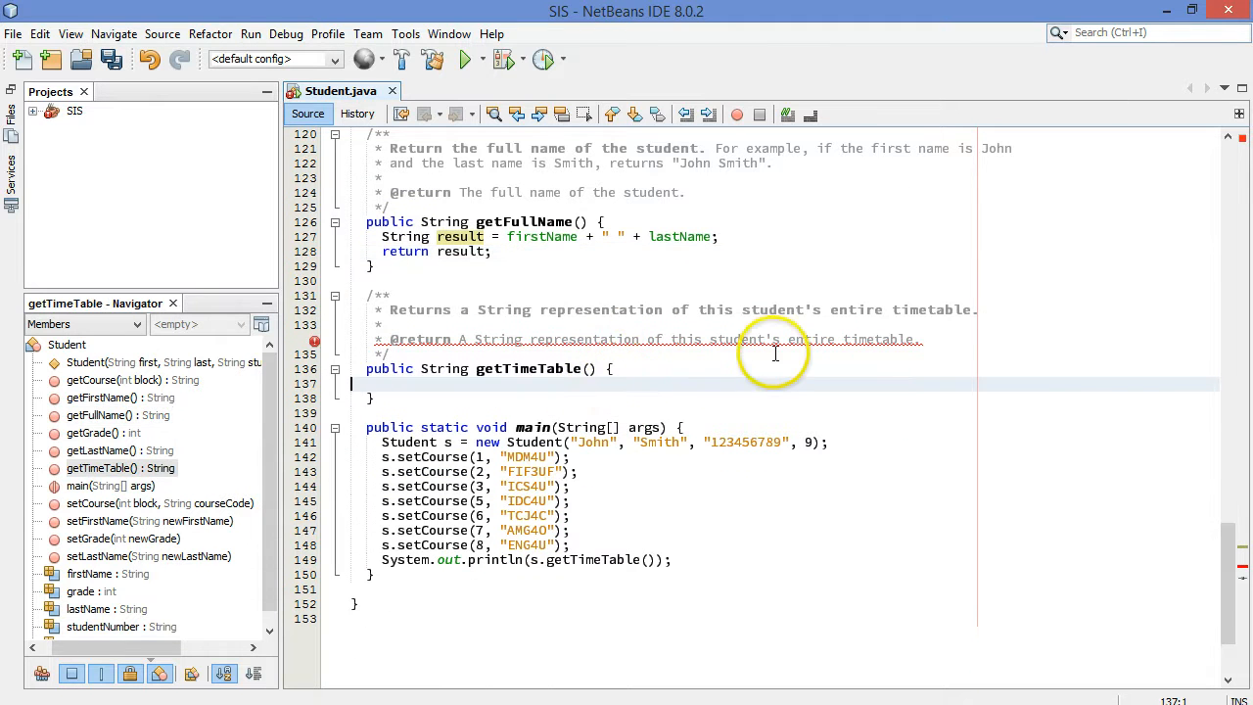
mouse_move(705, 377)
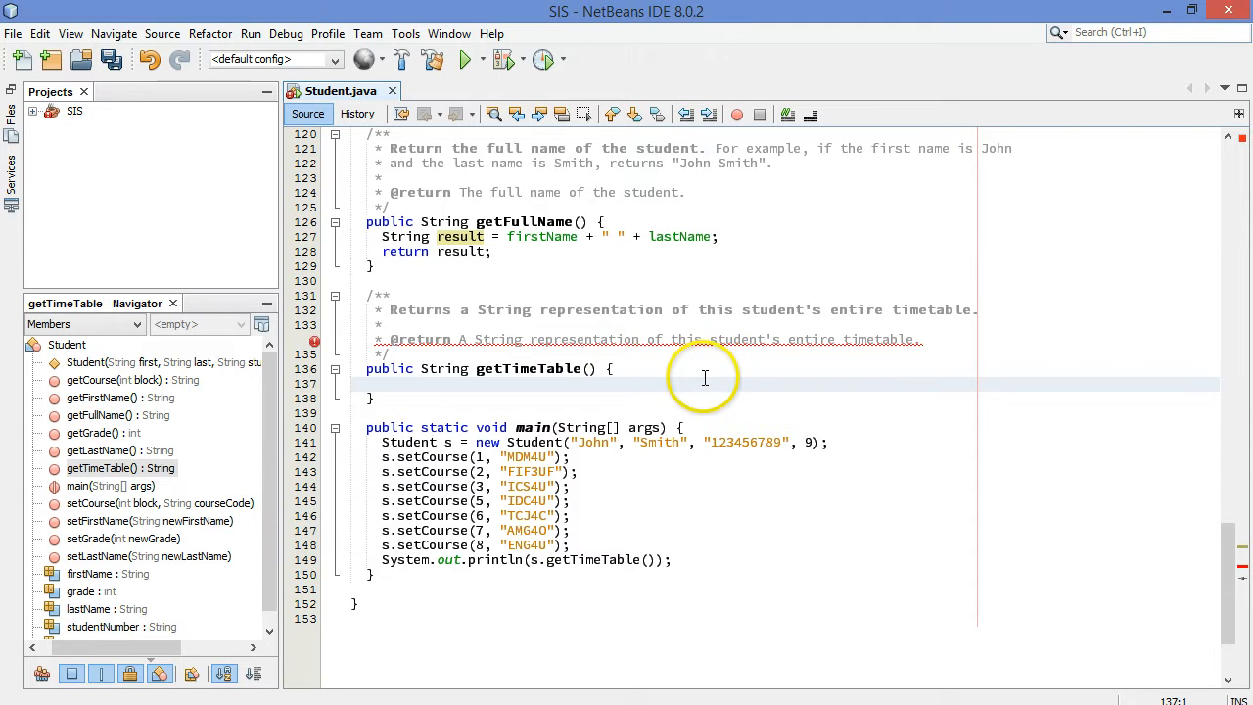
Step: Look up the assignment PDF's sample getTimetable() output listing blocks 1–8 with their courses
type("String restu")
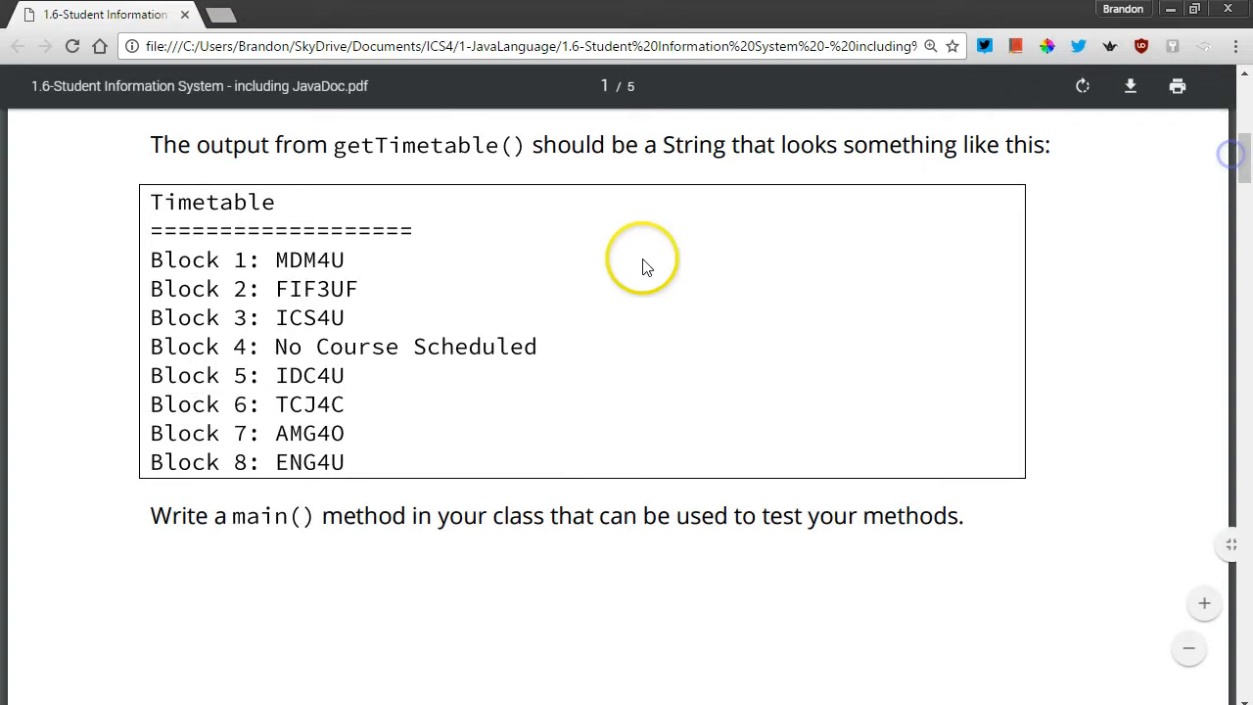
mouse_move(418, 277)
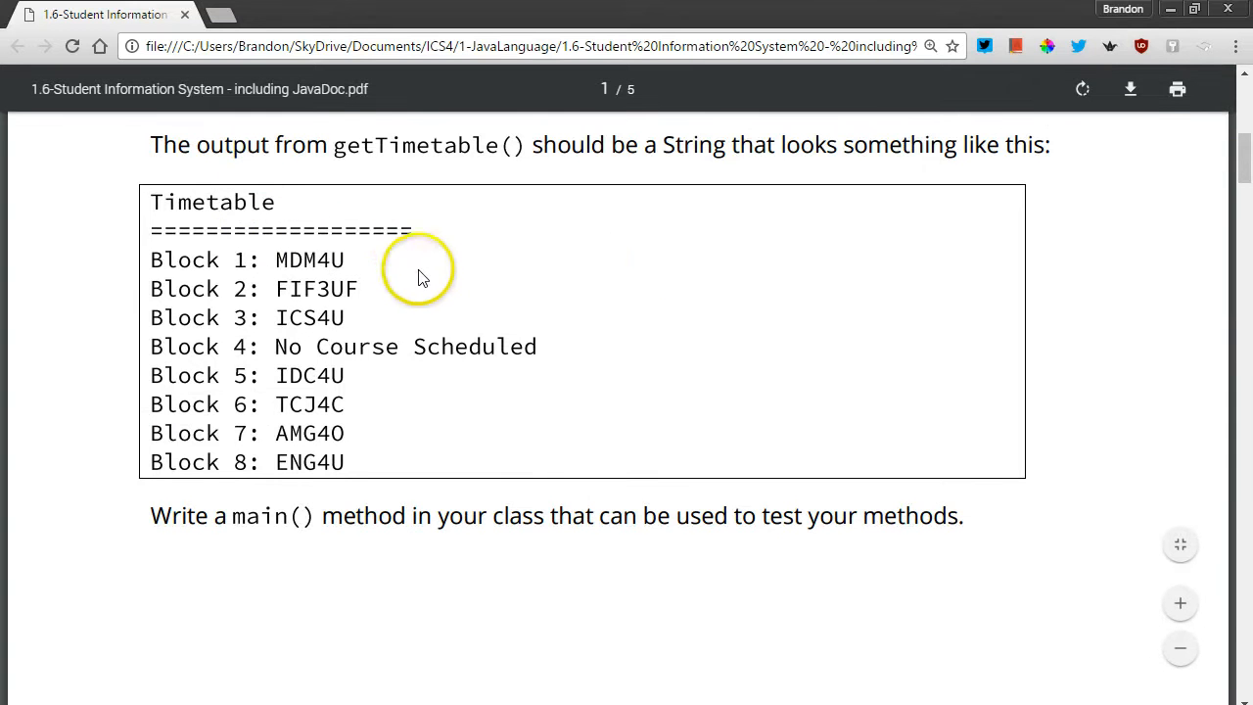
mouse_move(337, 494)
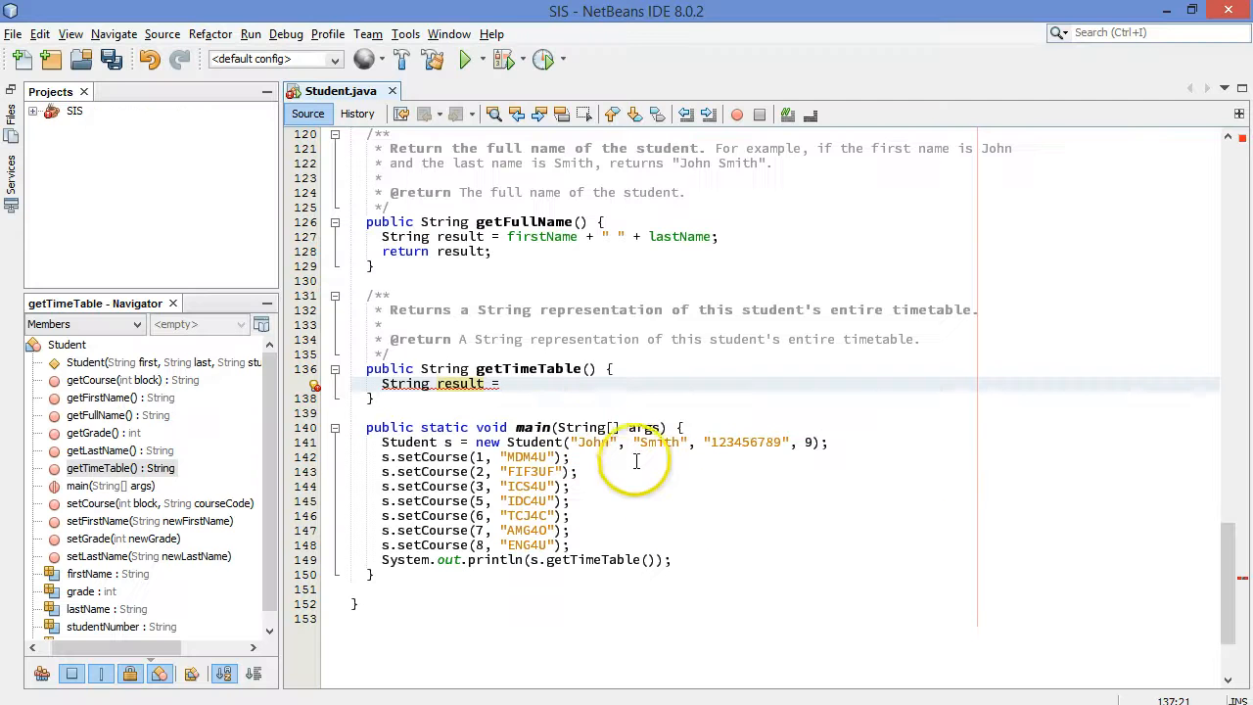
Step: Initialize result in getTimeTable to "Timetable\n====================\n"
type("\"T")
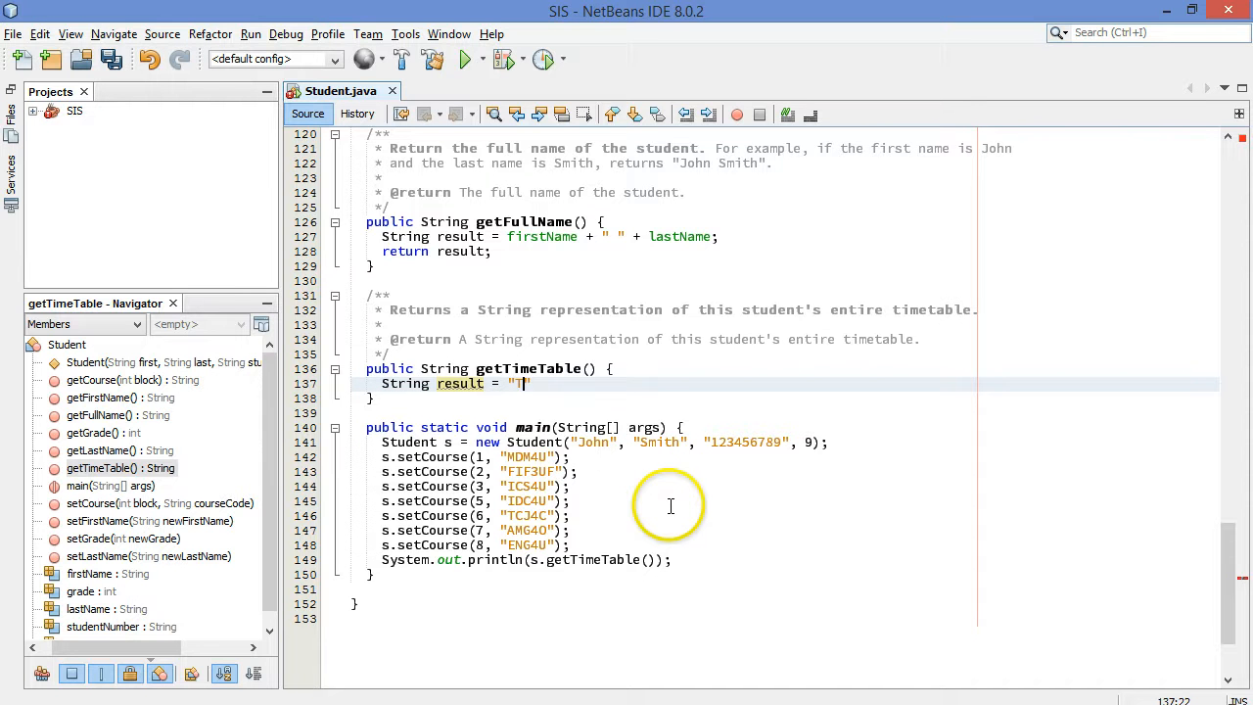
type("imetable")
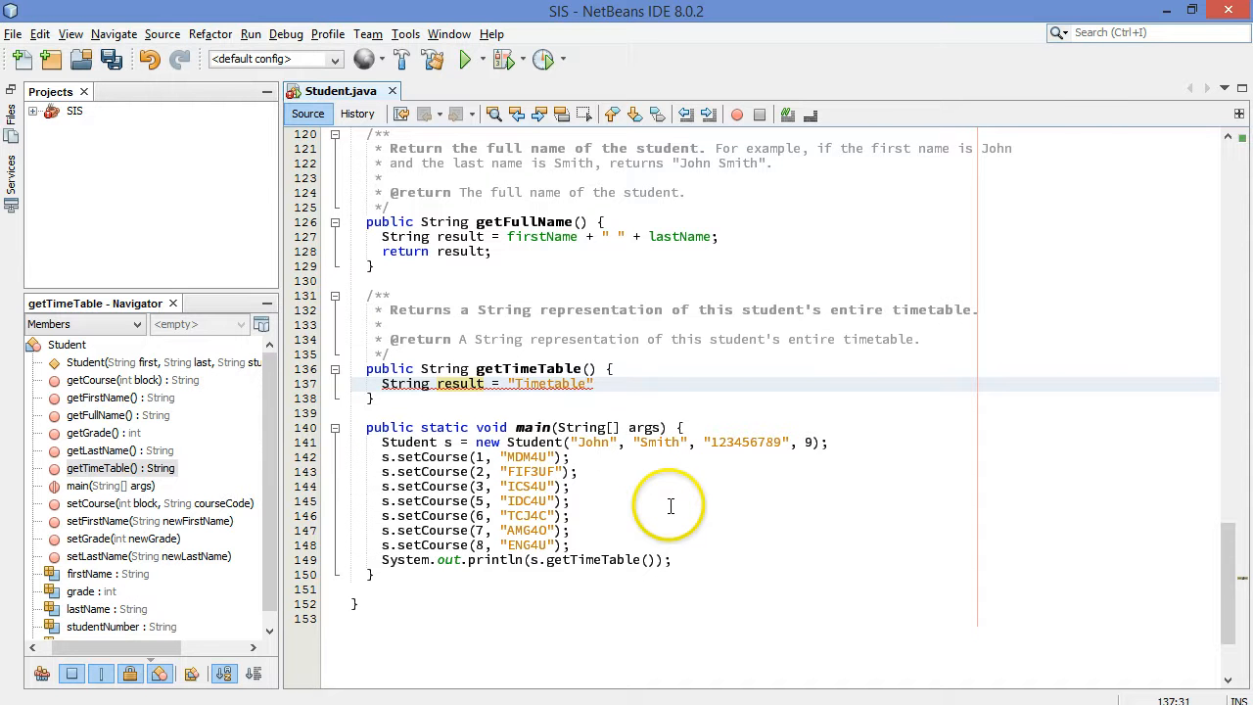
type("\\n=====================\\n")
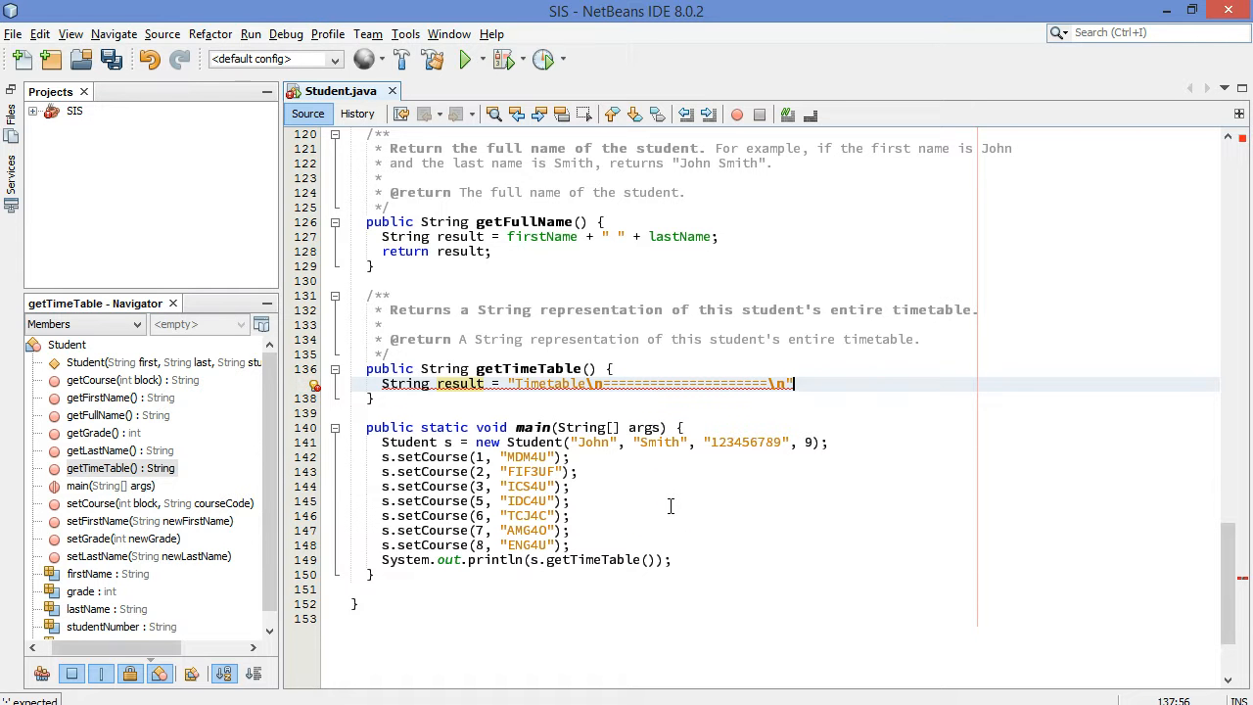
type(";")
key("enter")
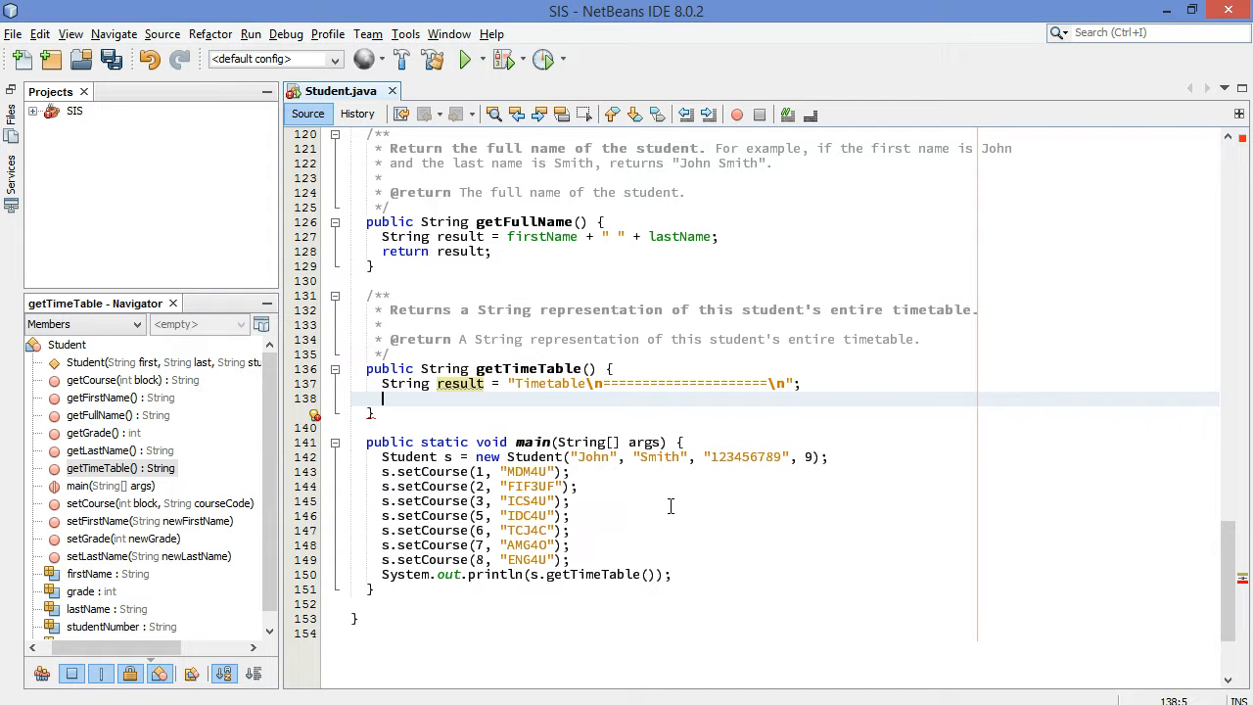
Step: Add an empty for loop with index running from 0 to below timetable.length
type("for (int")
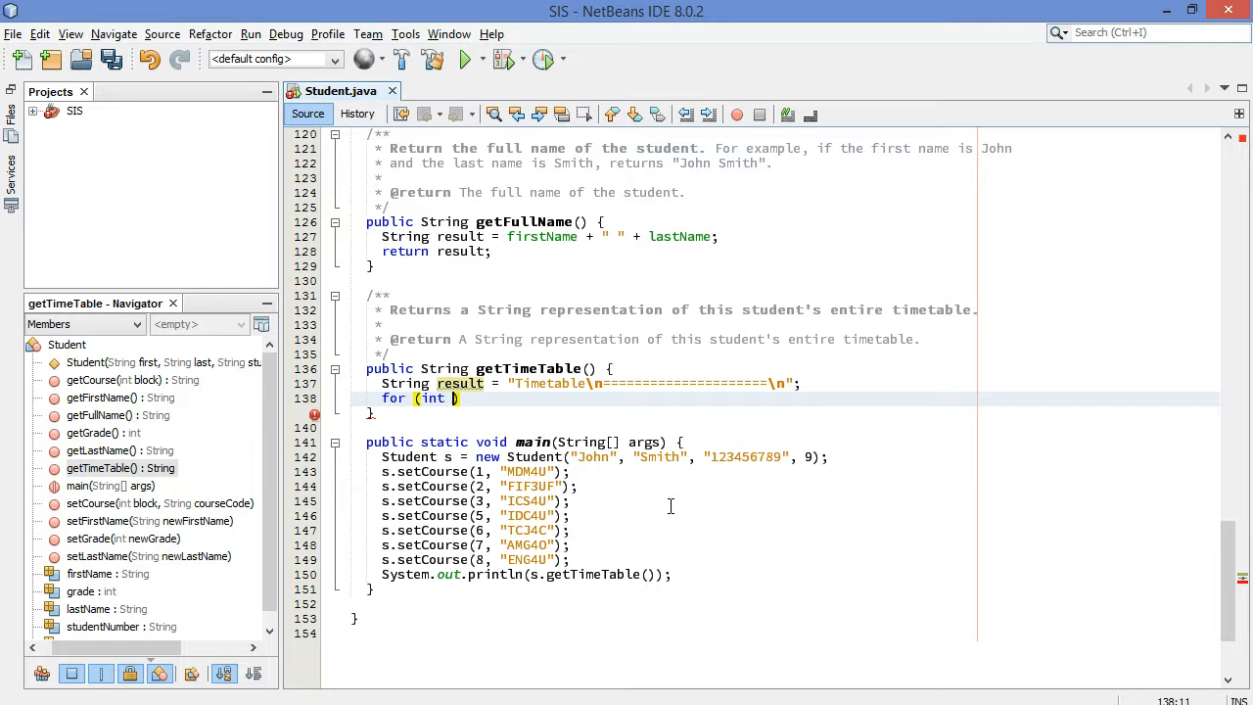
type("index")
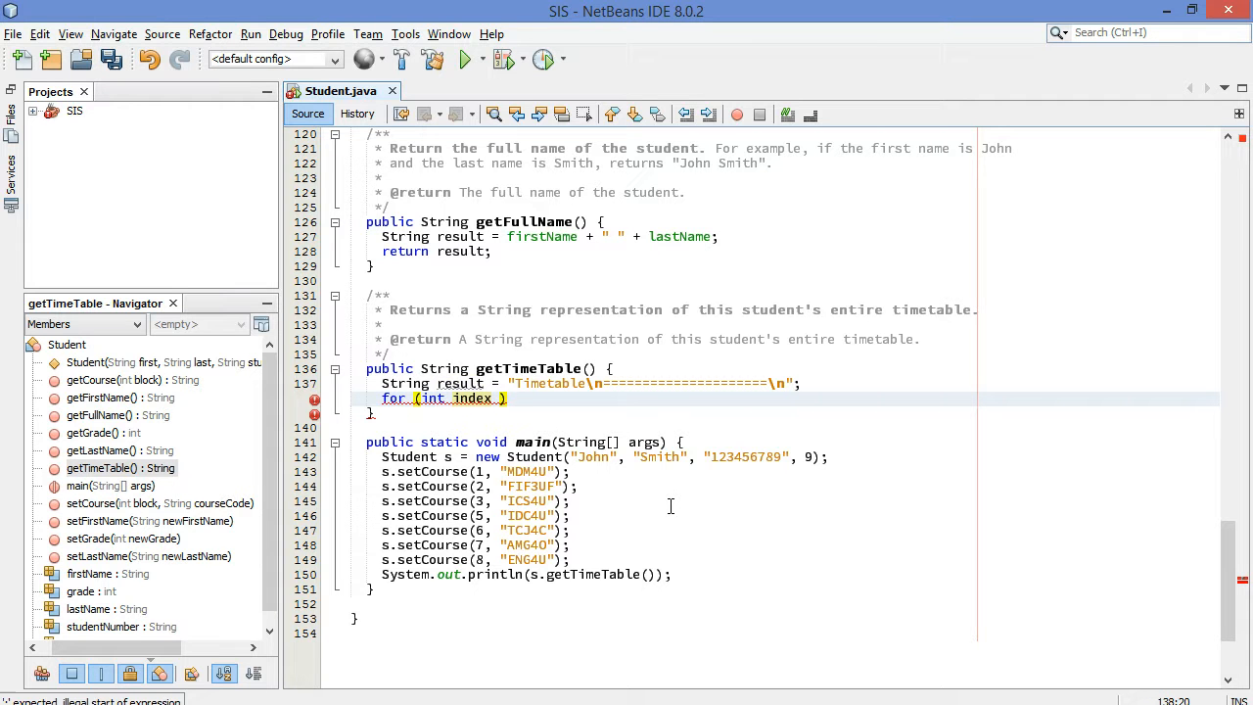
type("= 0; index <")
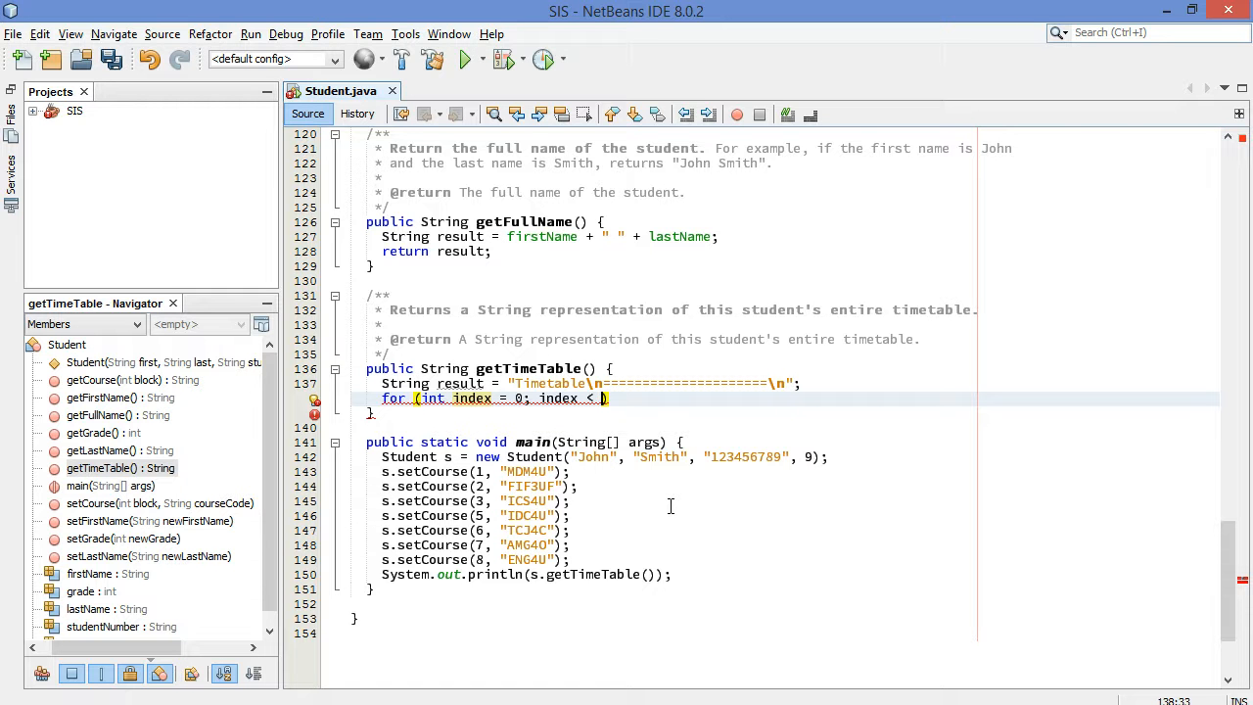
type("imetable.")
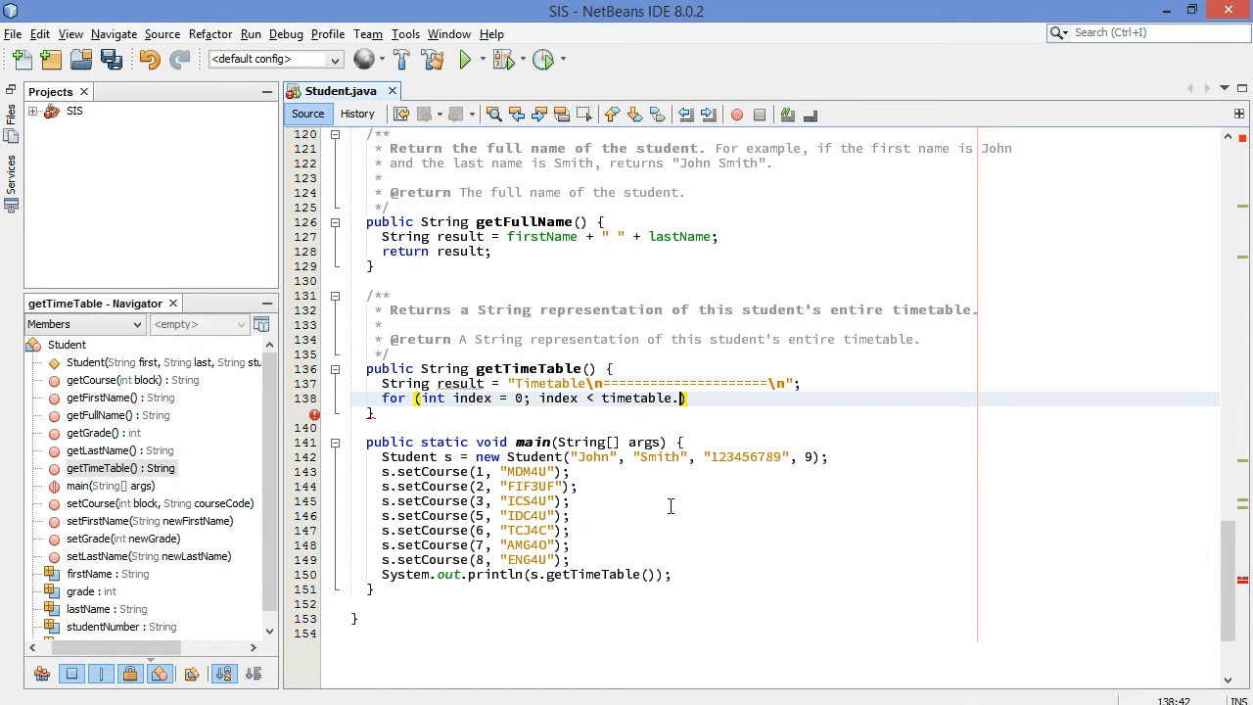
type("length; i")
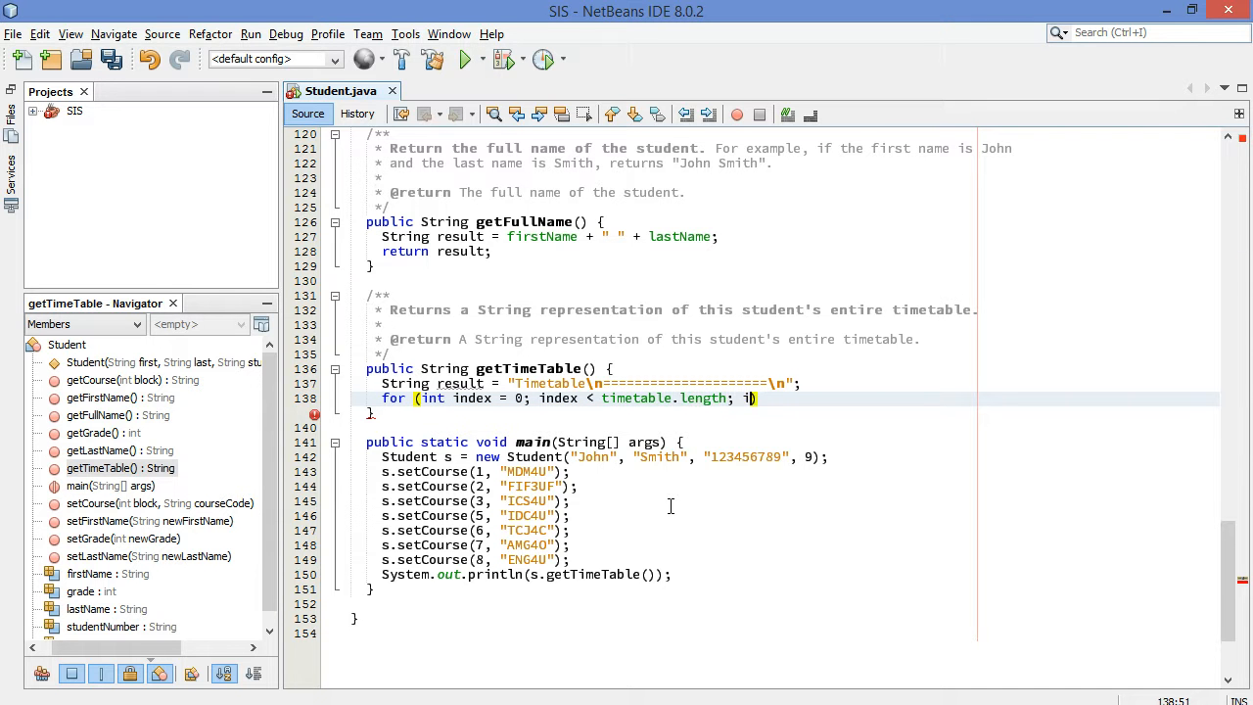
type("ndex++)")
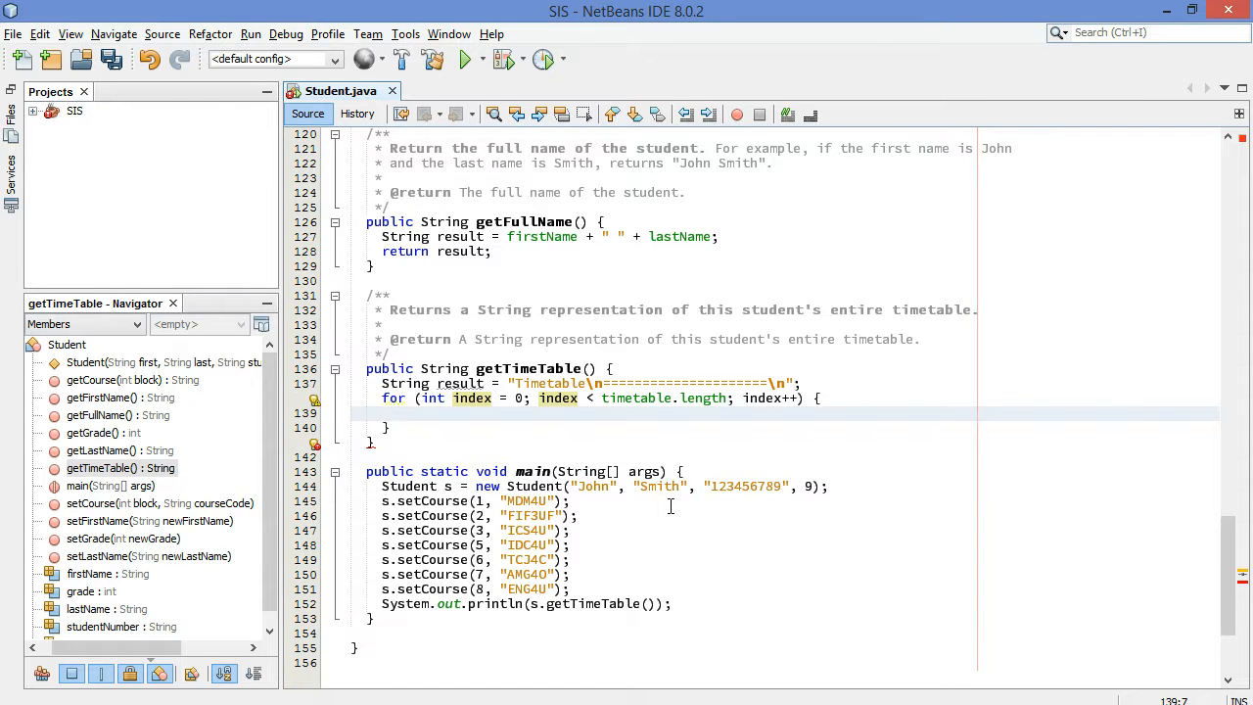
left_click(397, 412)
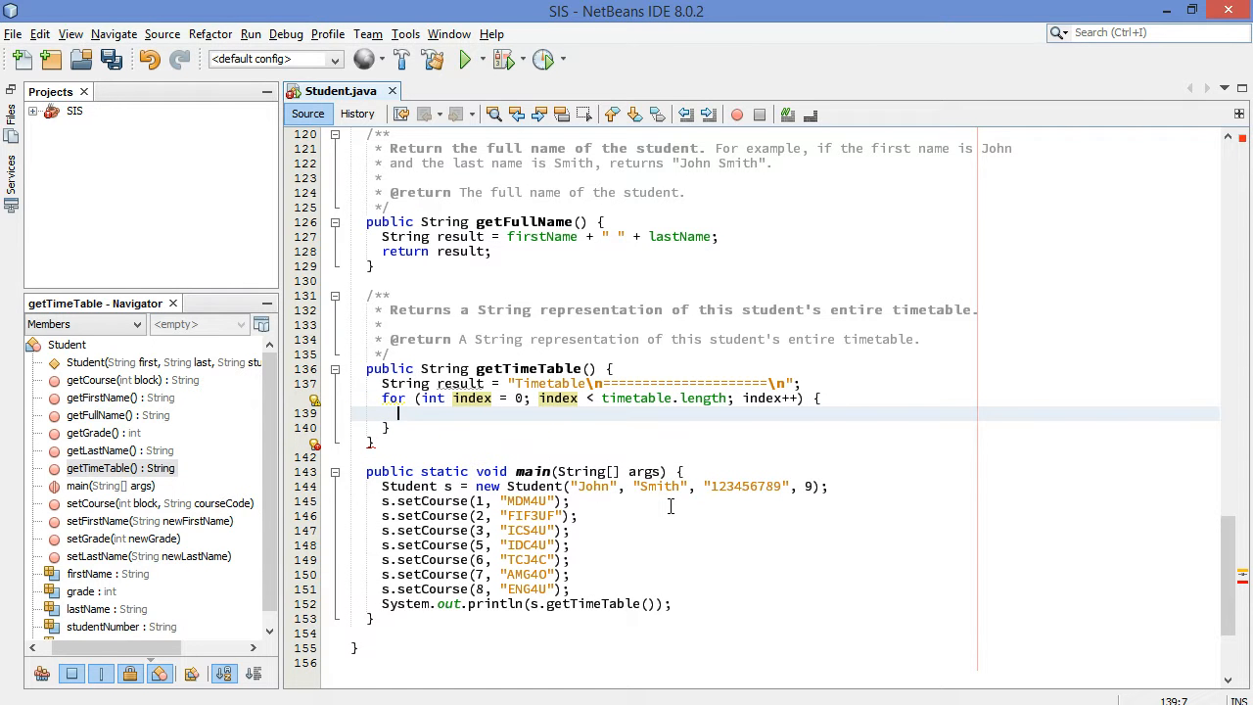
Step: Make the loop append "Block " + (index+1) + ": " + getCourse(index+1) to result
type("result =")
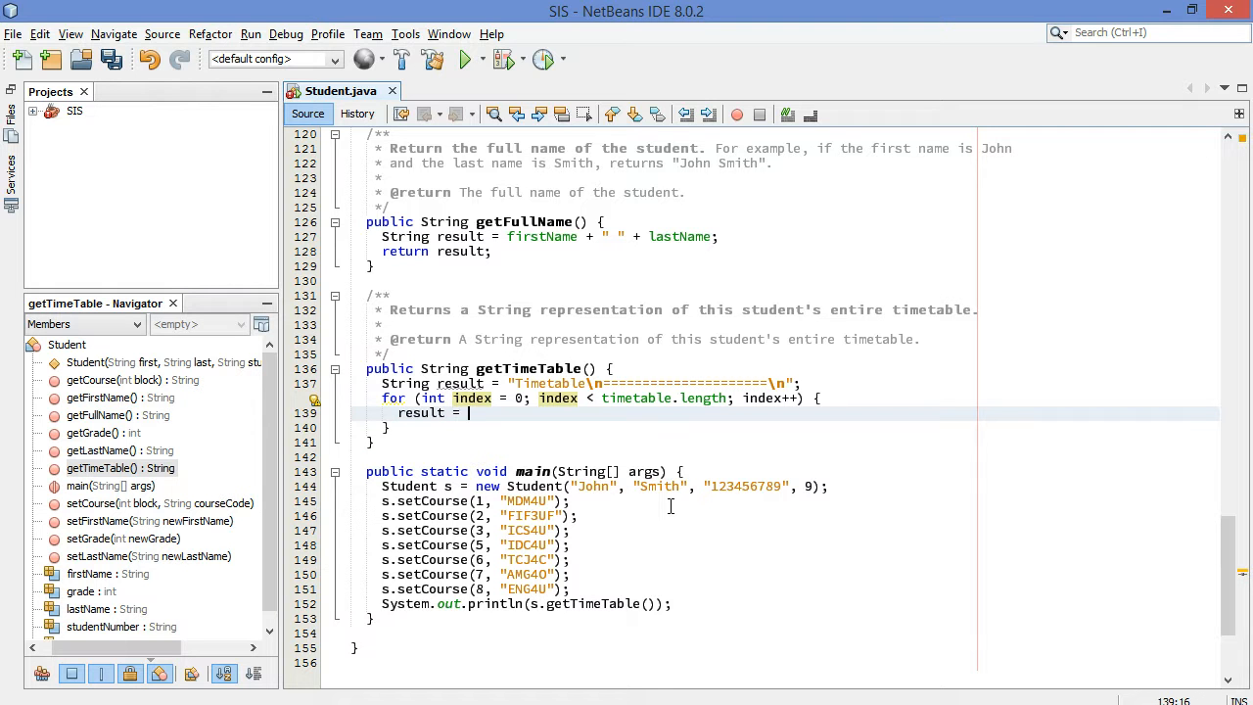
type("result +")
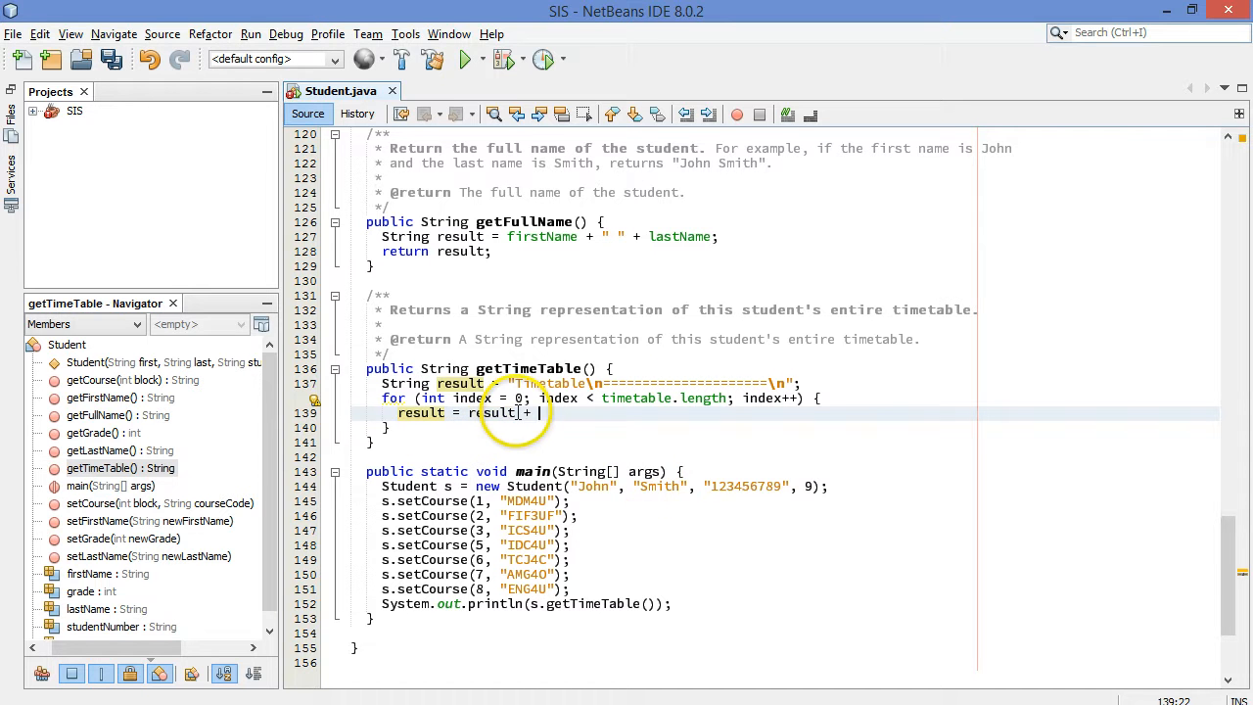
type("\"B")
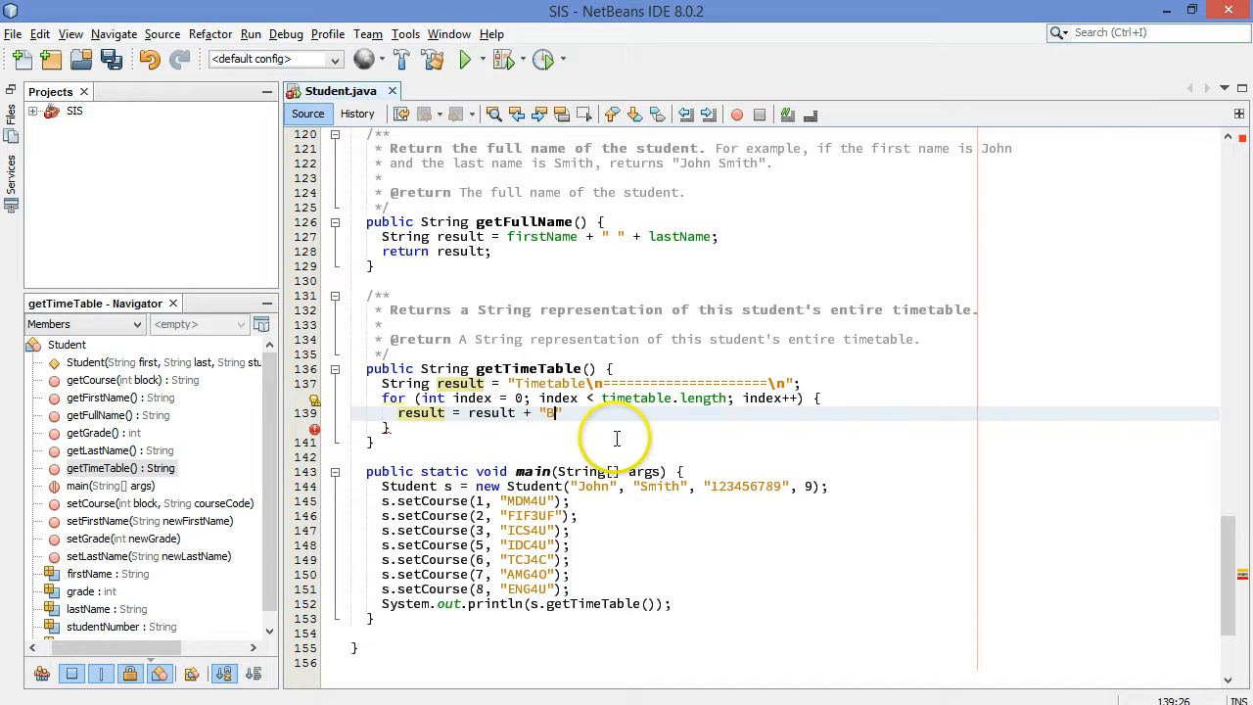
type("lock")
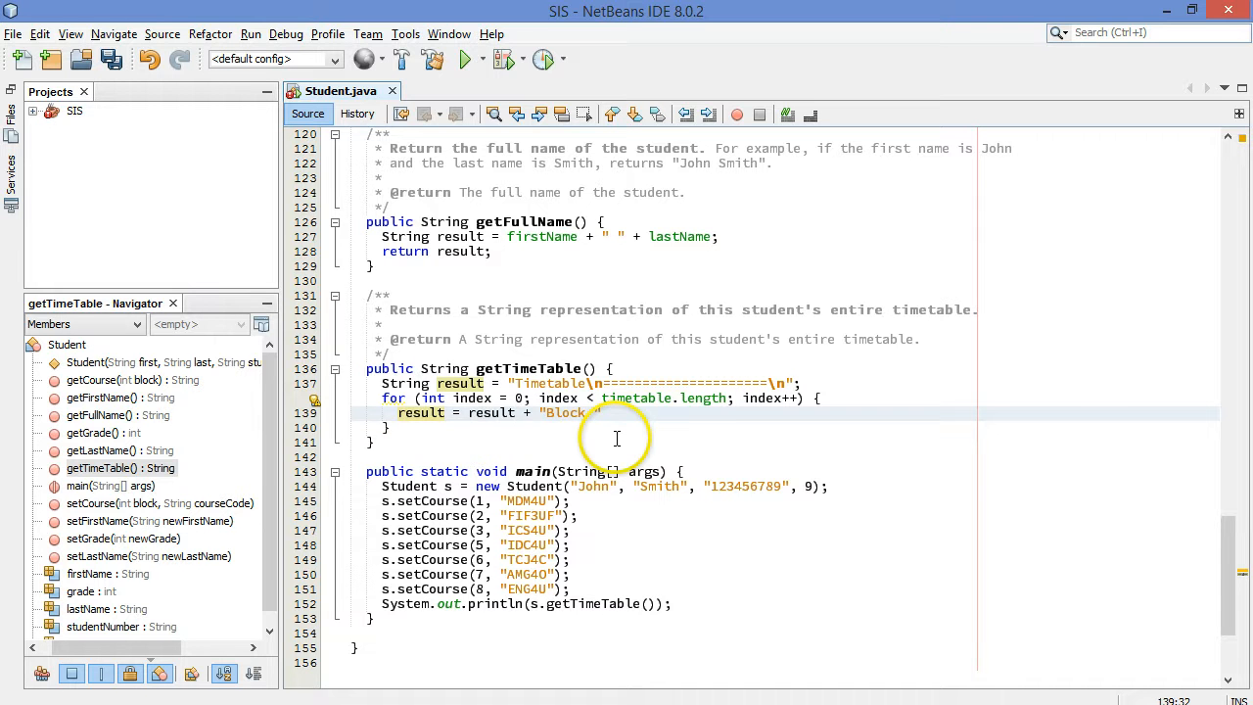
type("+")
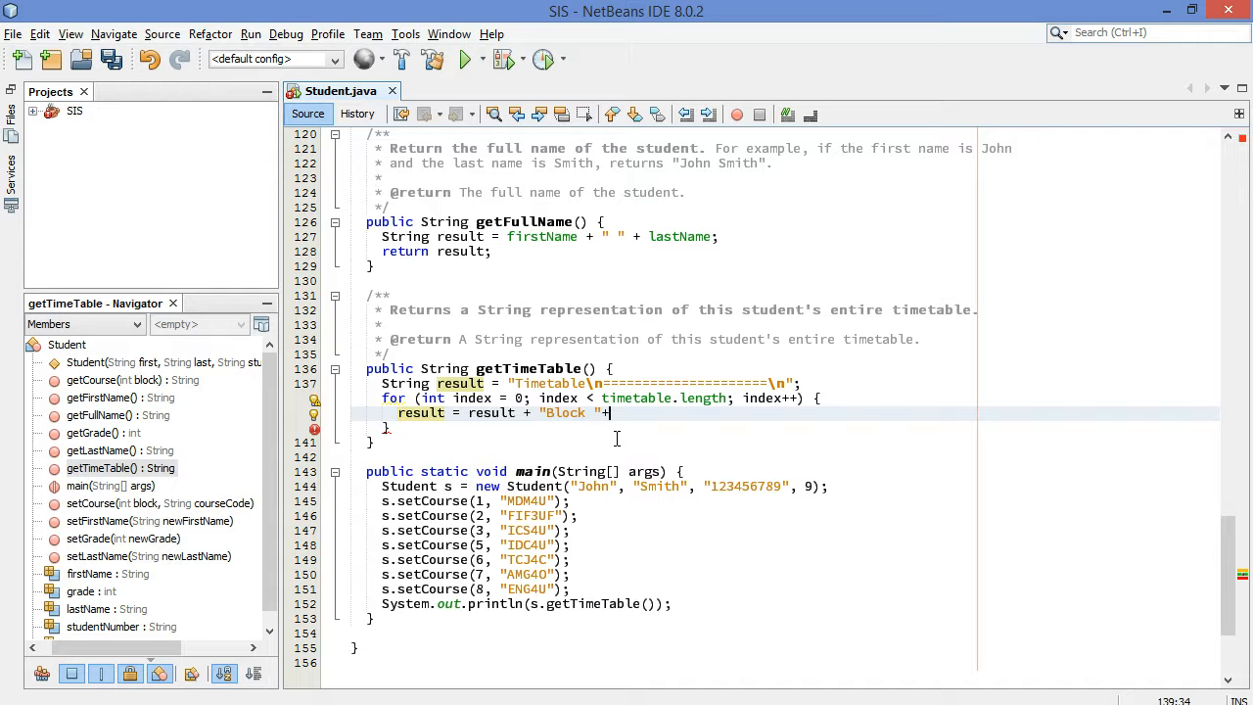
type("(index+1")
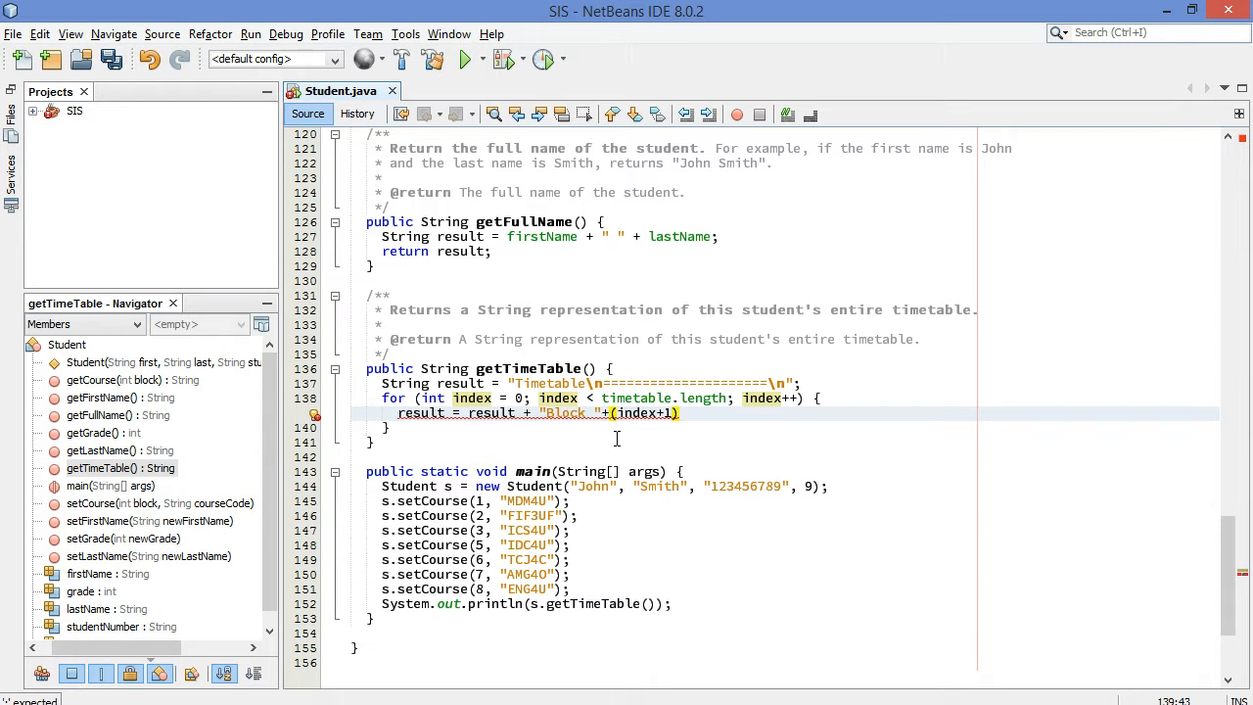
left_click(661, 412)
type("+")
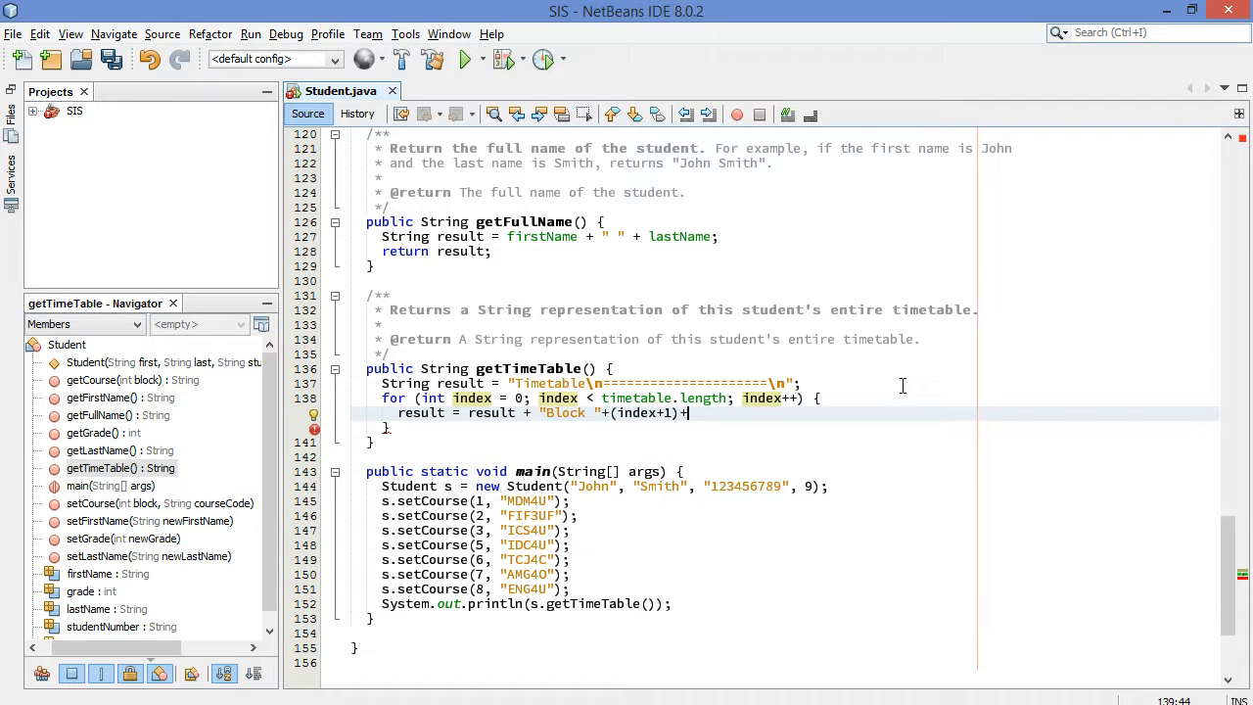
type("\":\"")
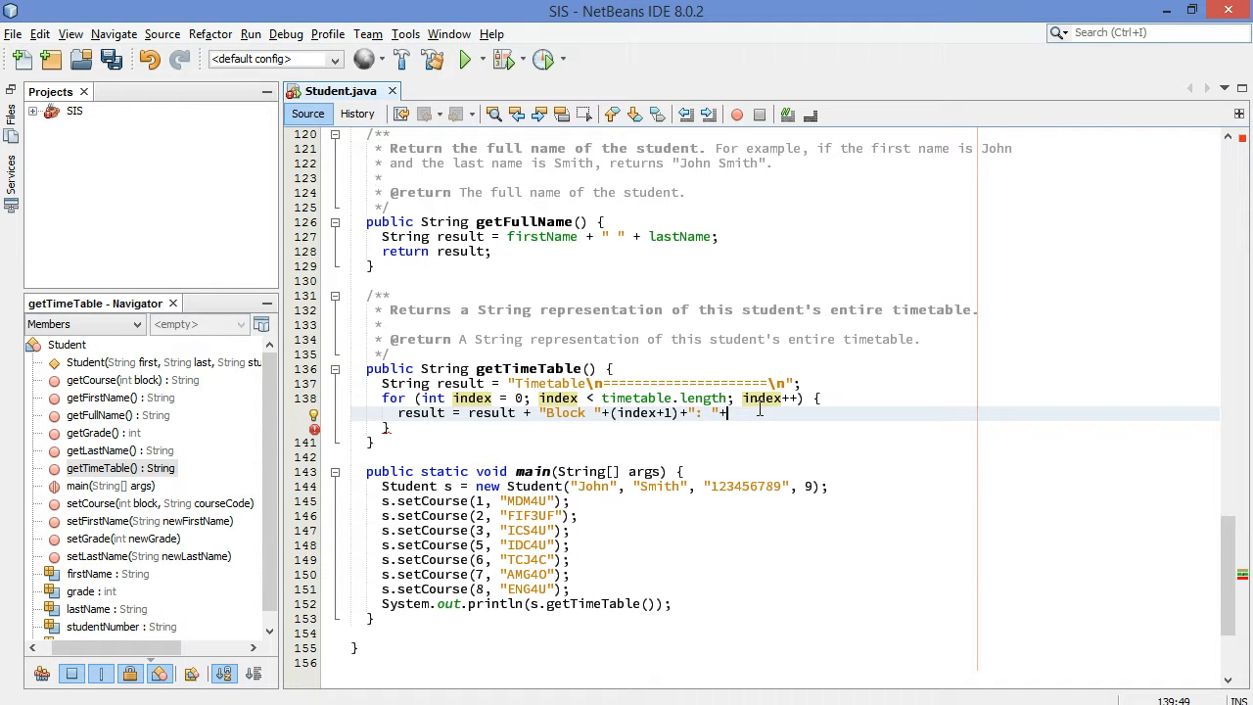
type("getCourseCod")
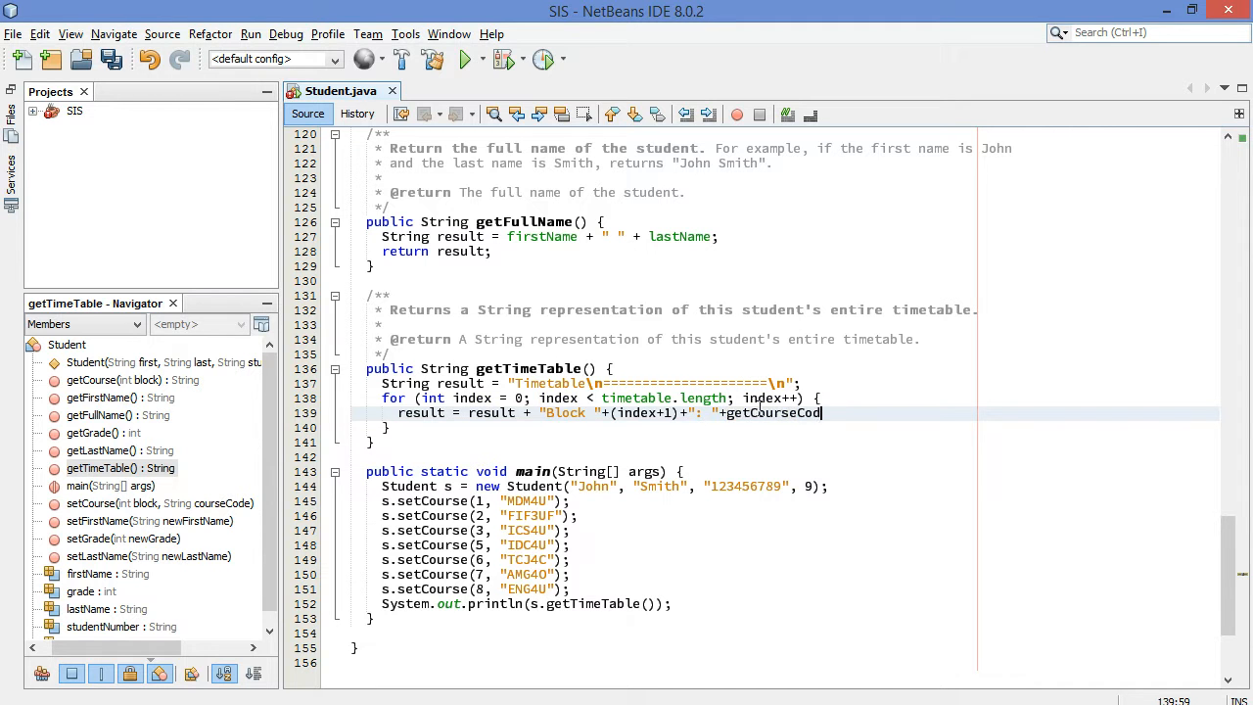
type("e()")
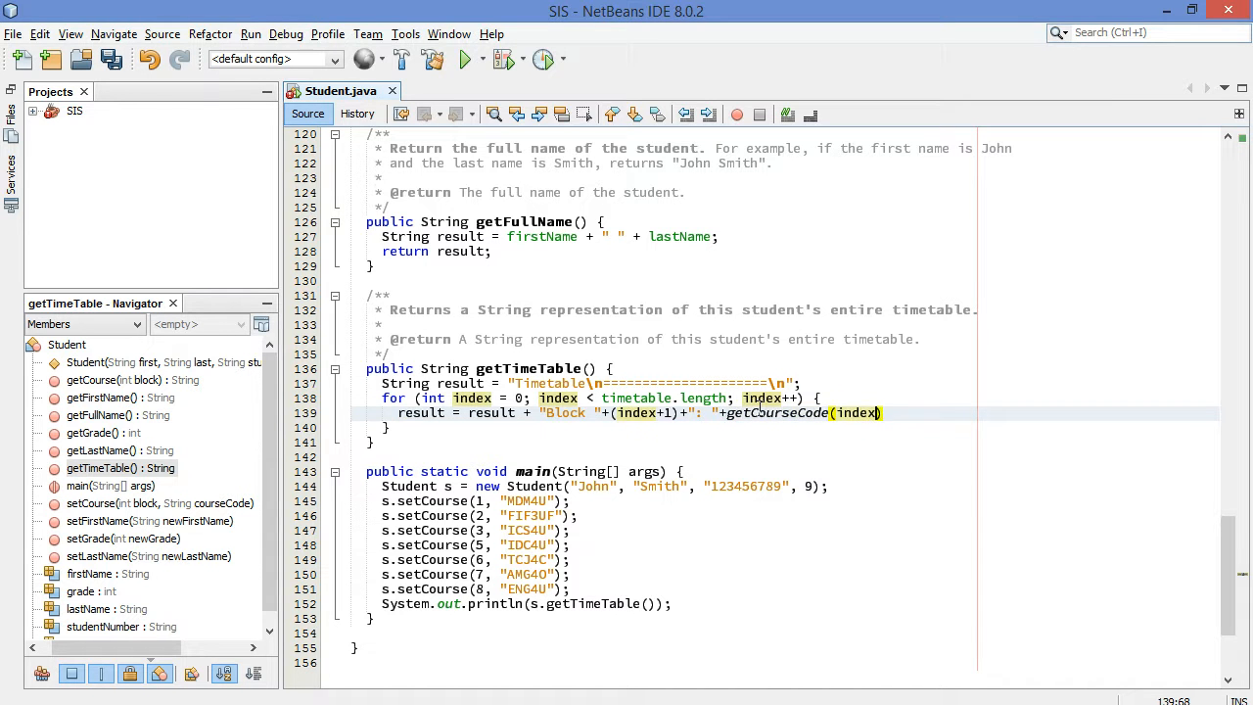
type("+1")
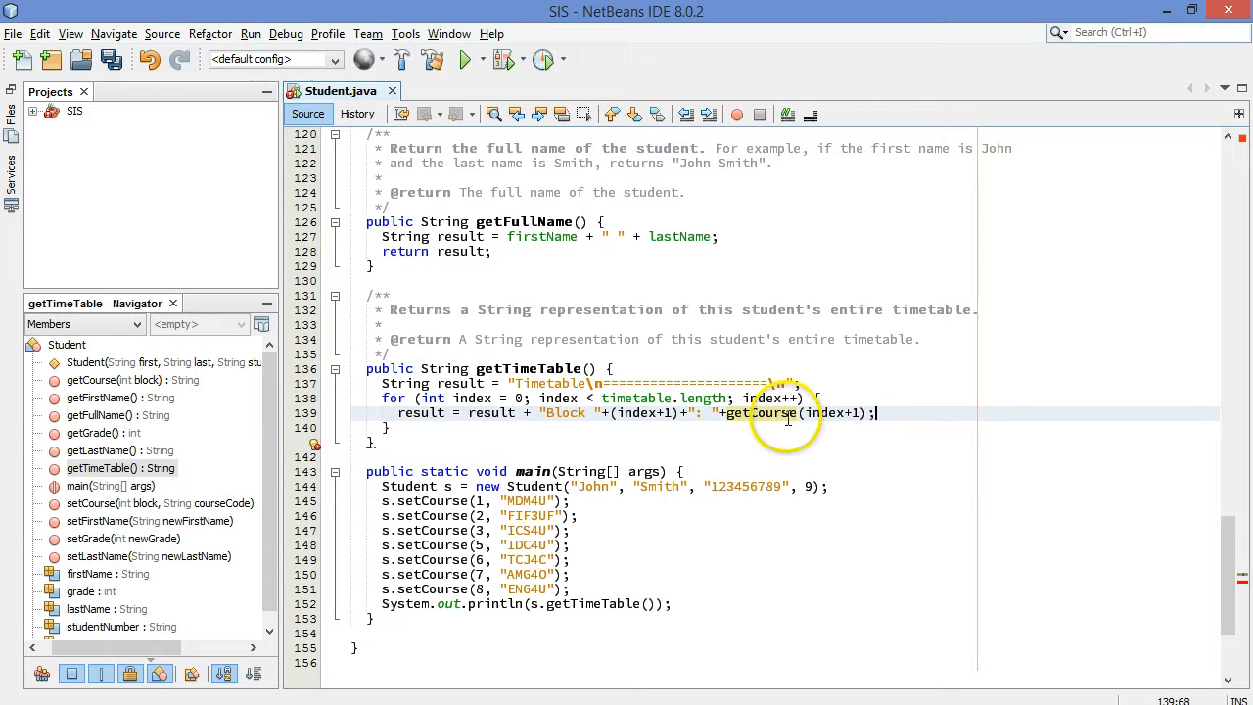
Step: Move the newline from the heading string to the start of each "Block " entry
scroll("down", 3)
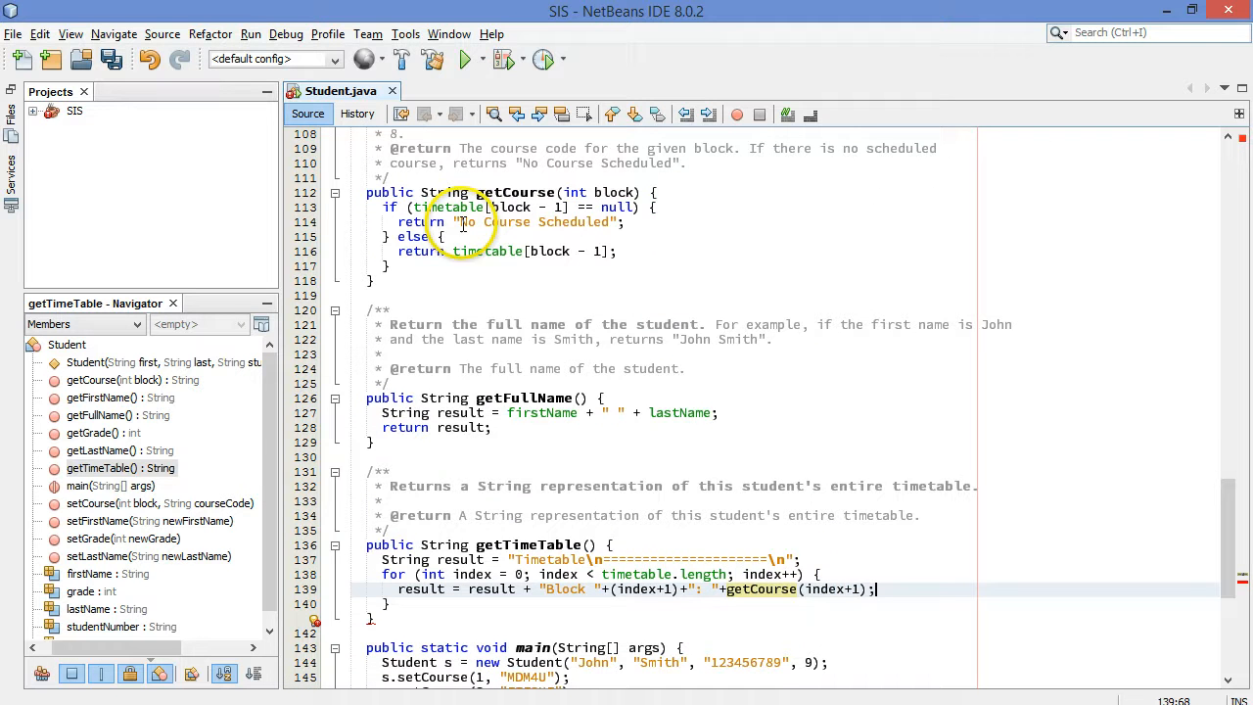
scroll("down", 3)
type("\\n")
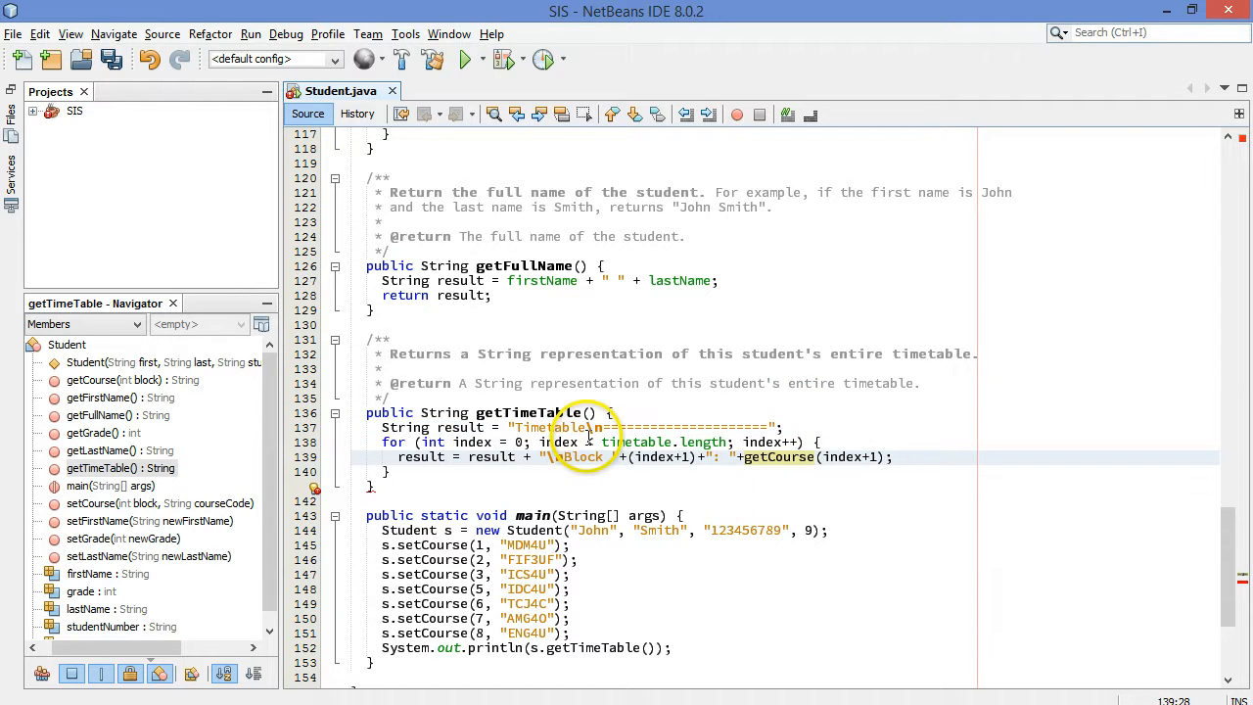
mouse_move(917, 454)
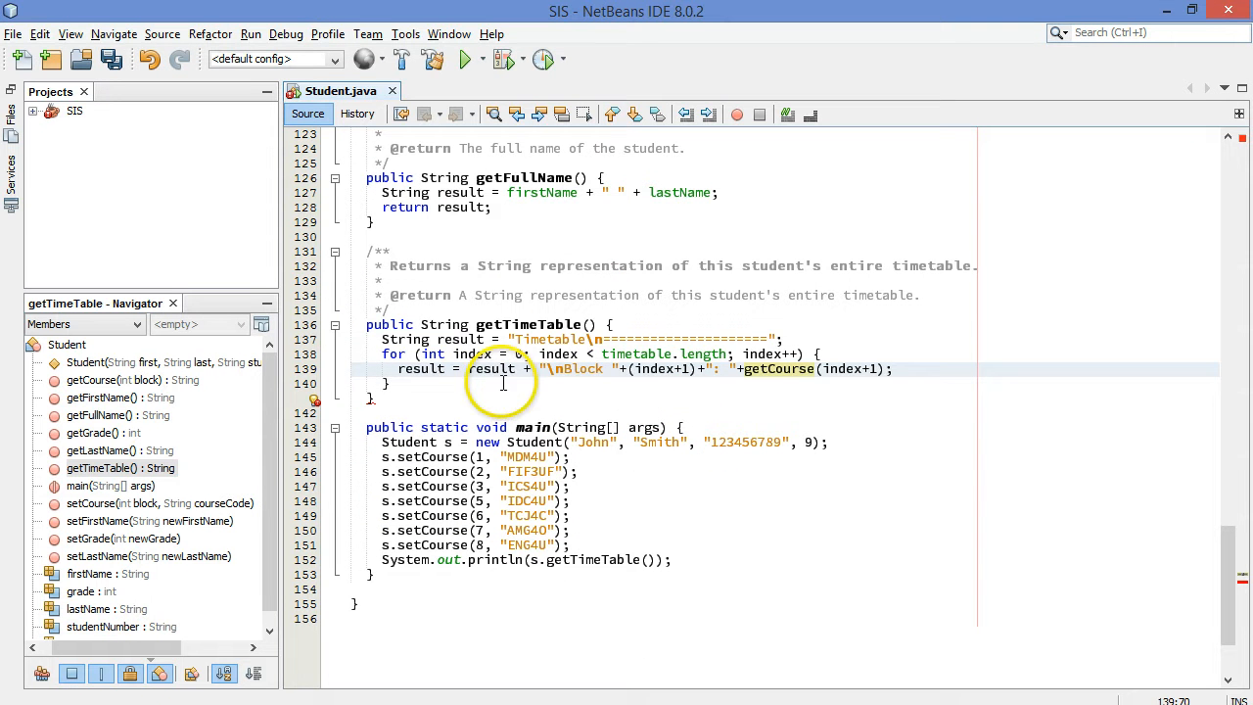
Step: Add return result; after the loop and run the file
key("enter")
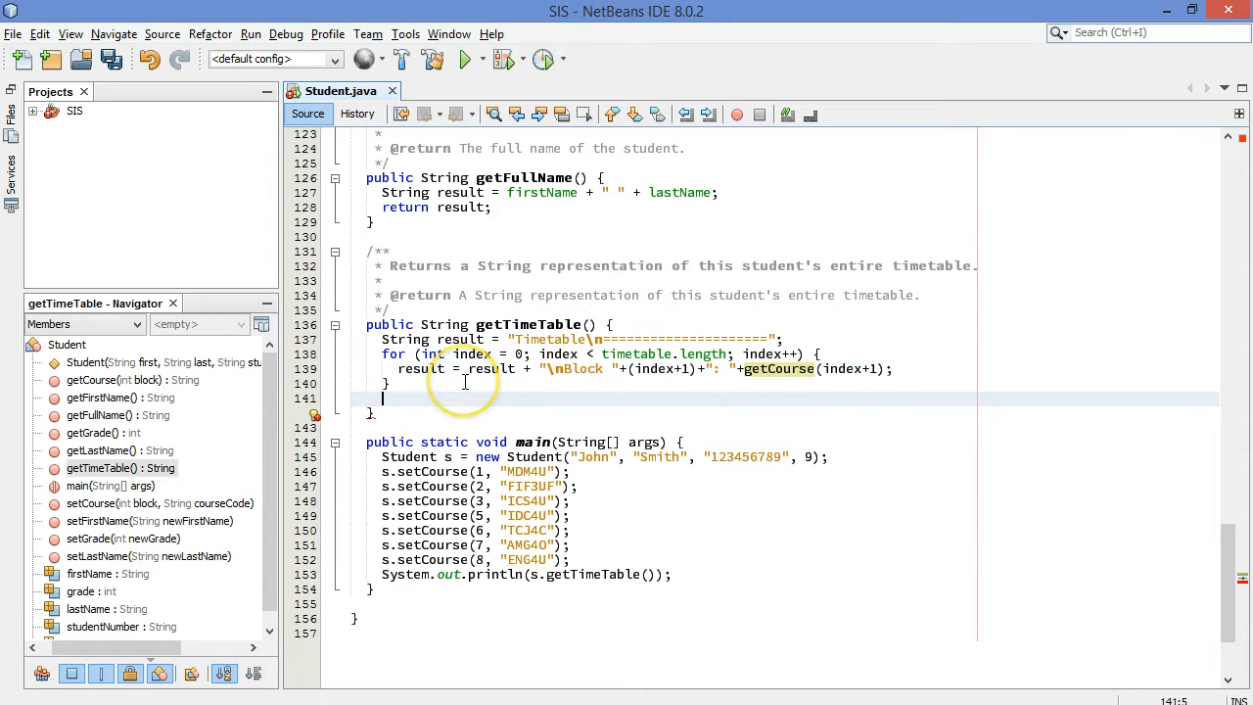
type("return result;")
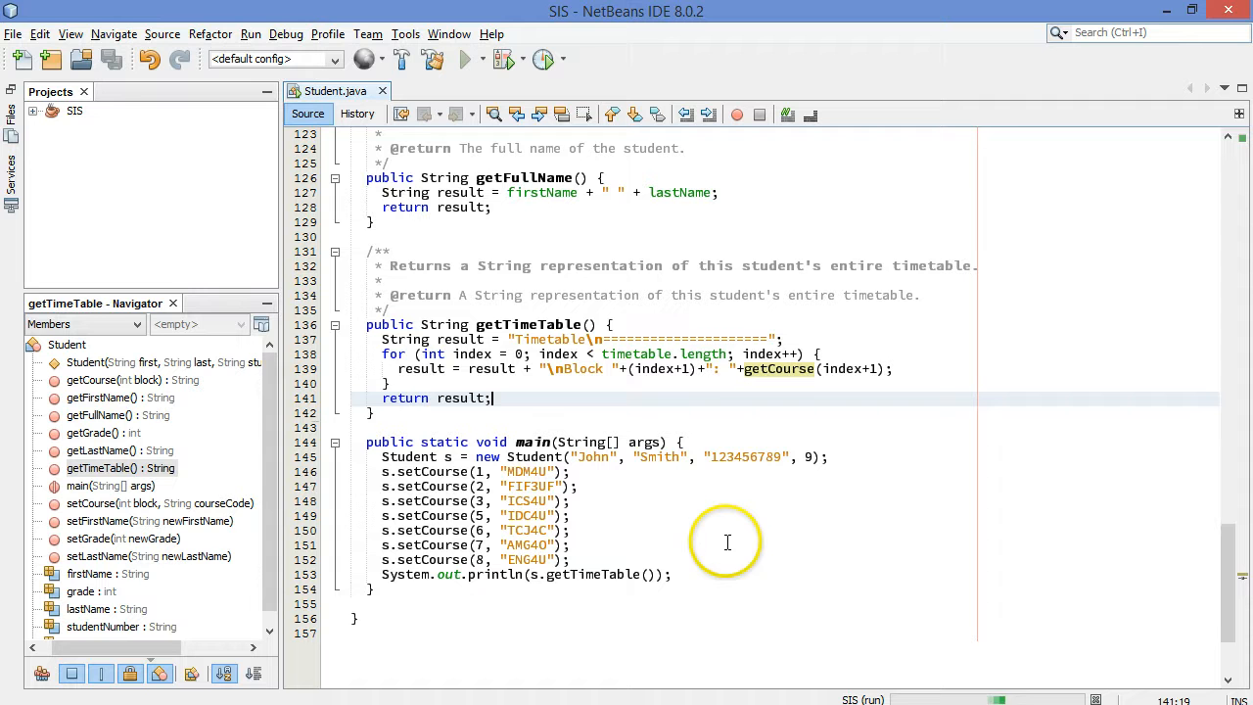
mouse_move(645, 550)
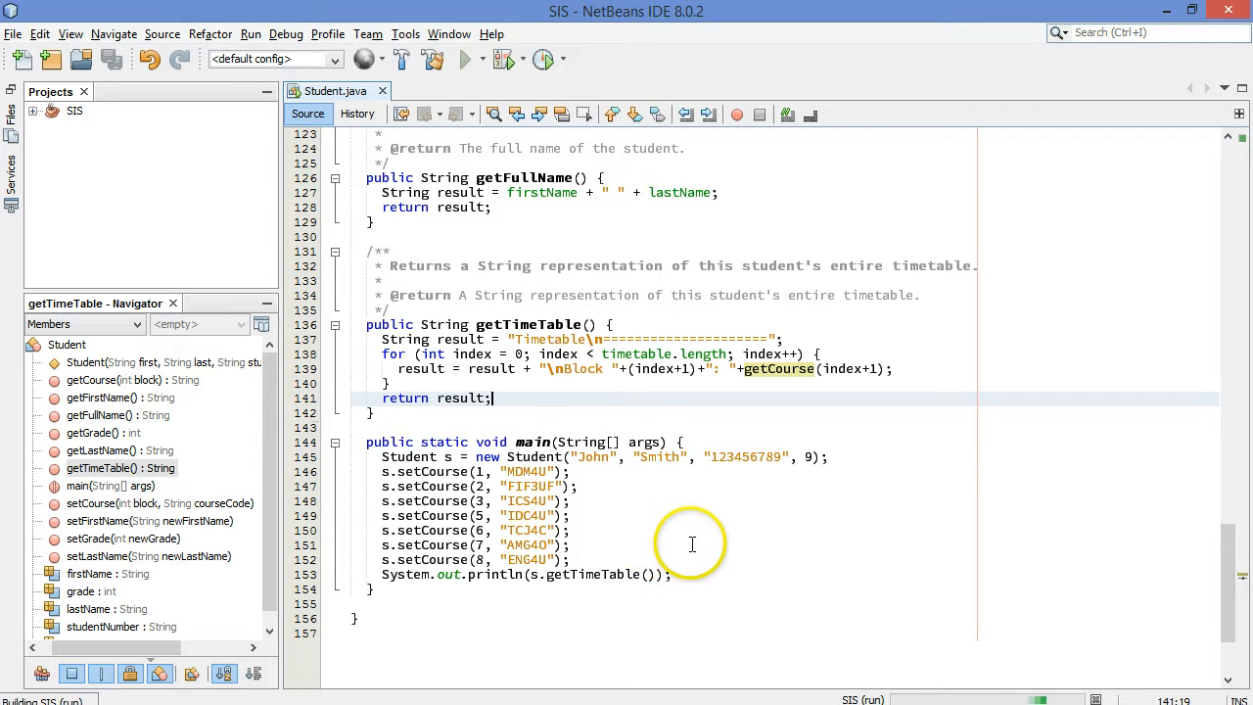
Step: Review the run output listing Blocks 1–8, with Block 4 showing No Course Scheduled
left_click(469, 59)
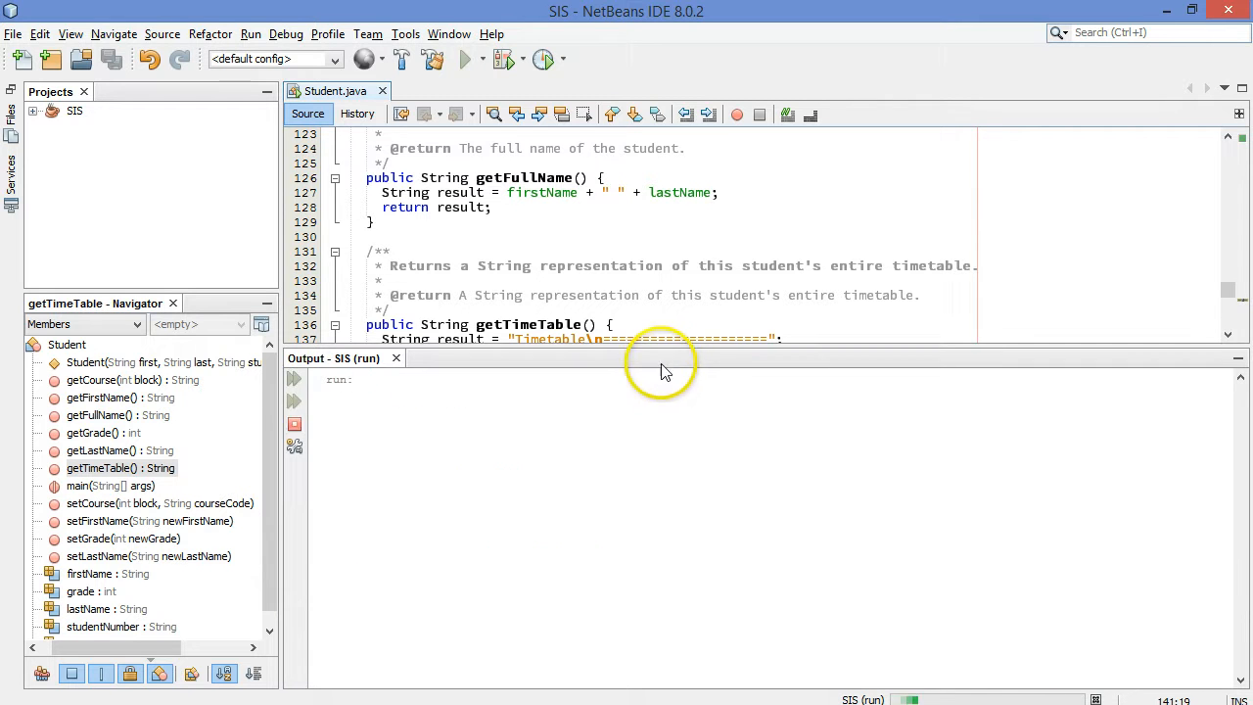
left_click(464, 60)
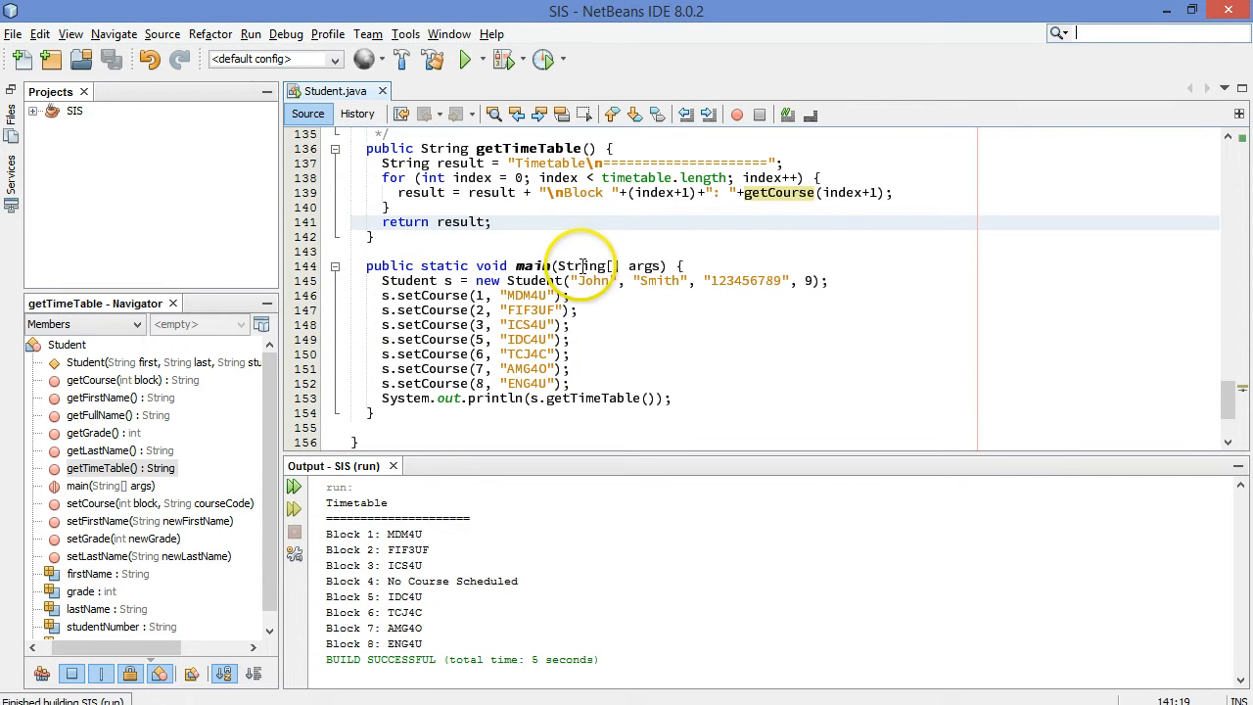
mouse_move(663, 285)
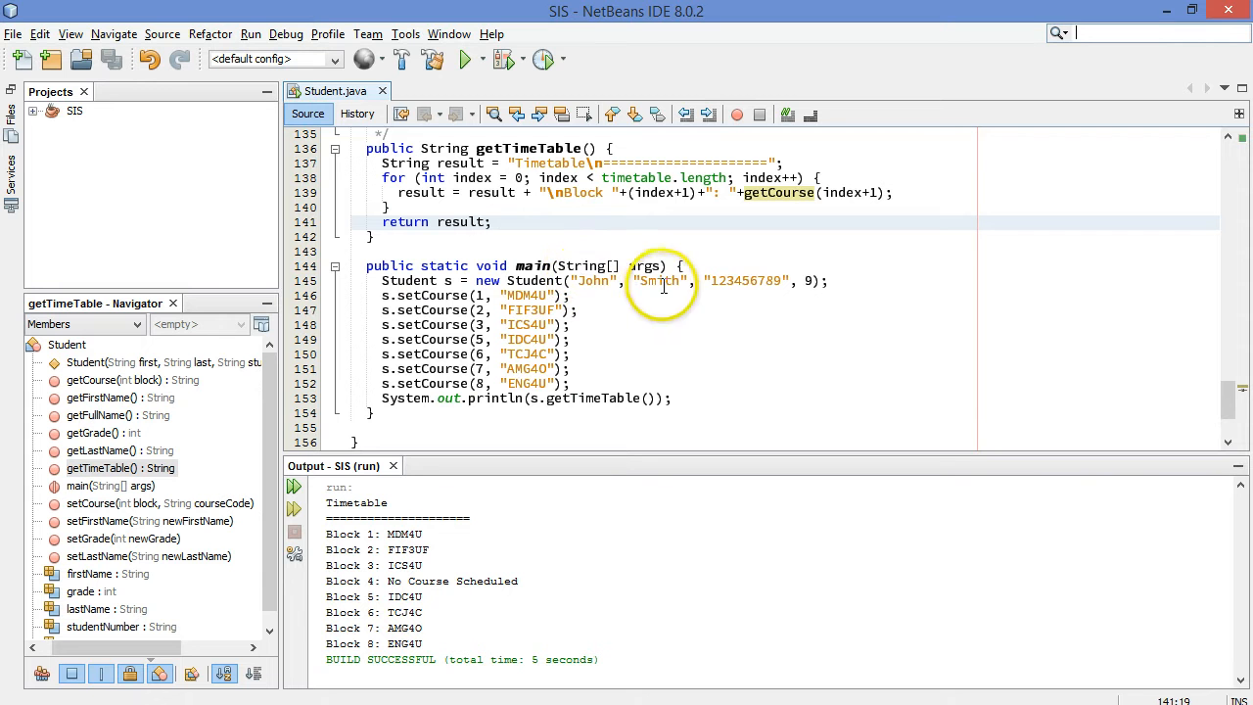
mouse_move(780, 293)
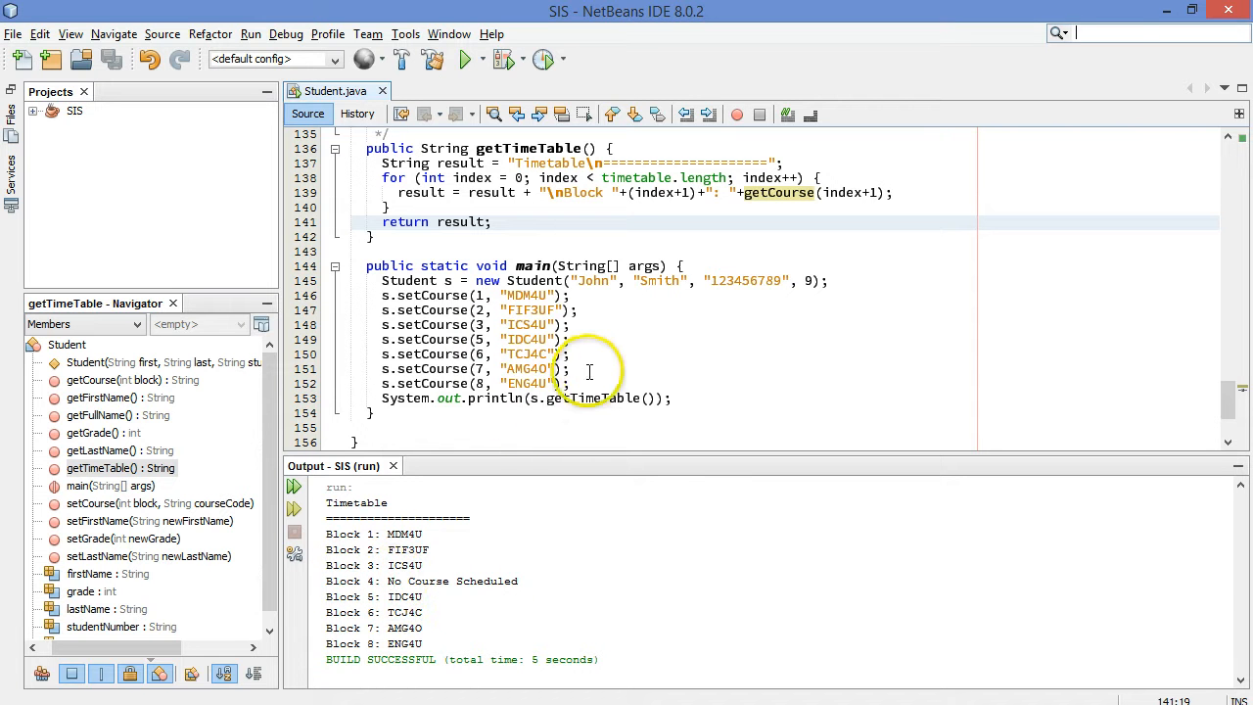
left_click(592, 367)
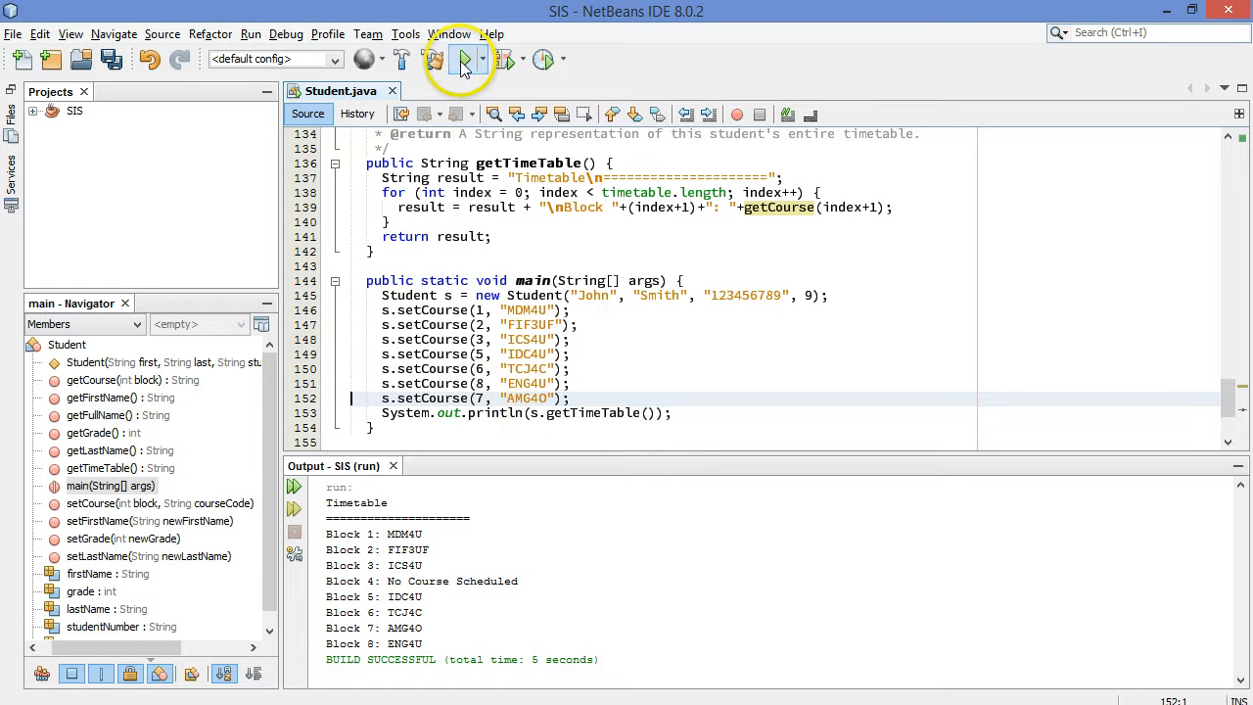
Step: Rerun the project to reprint the eight-block timetable, then begin a new statement in main
left_click(464, 60)
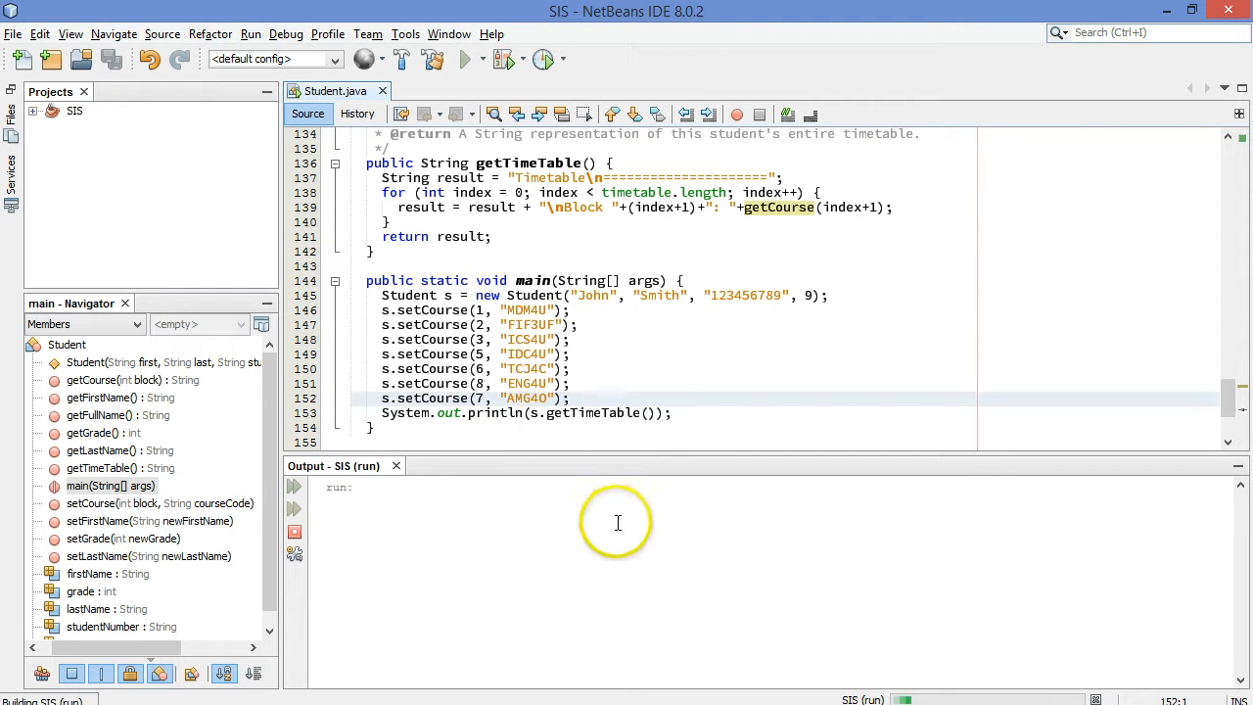
left_click(467, 59)
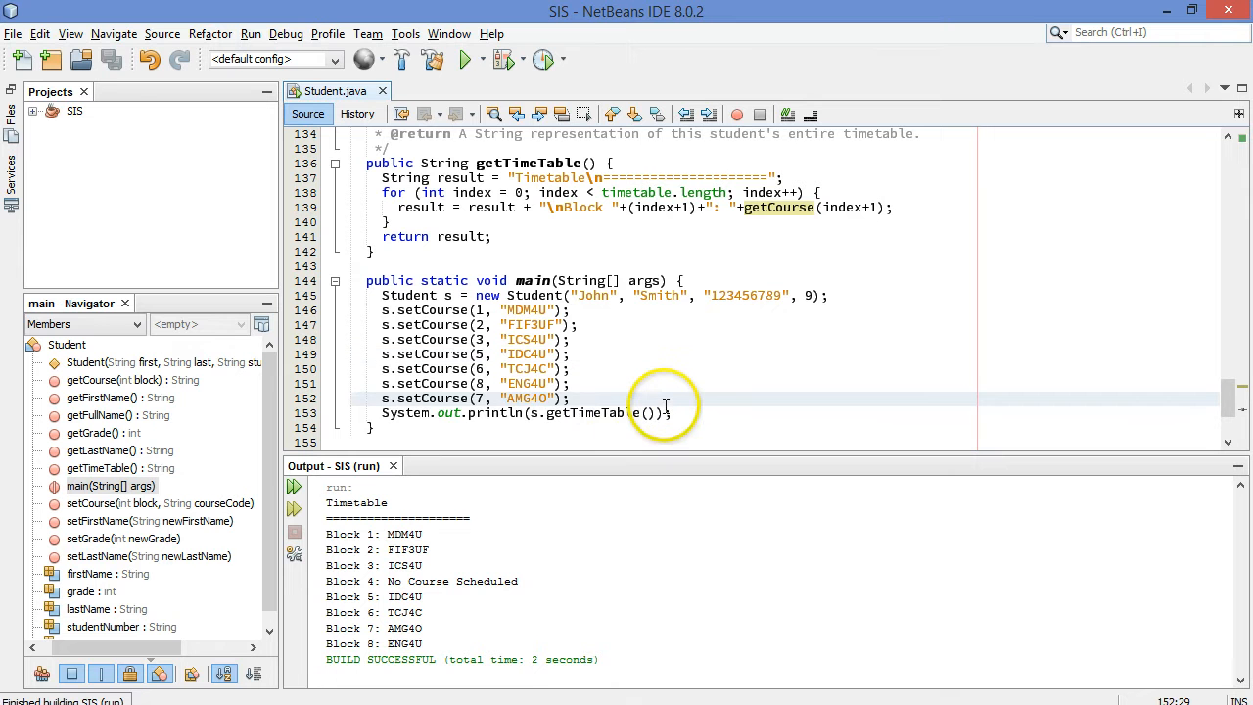
type("S")
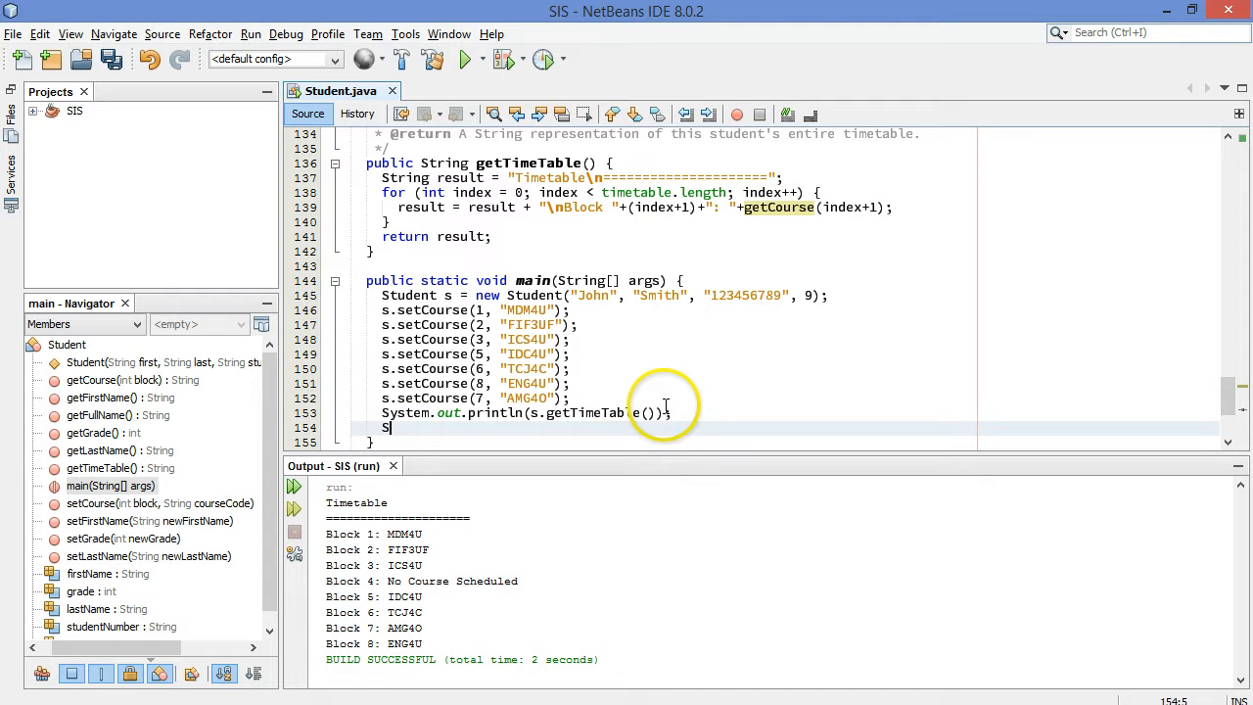
Step: Add System.out.println("Full Name: "+s.getFullName()) to main and rerun, showing John Smith
type("System.out.println")
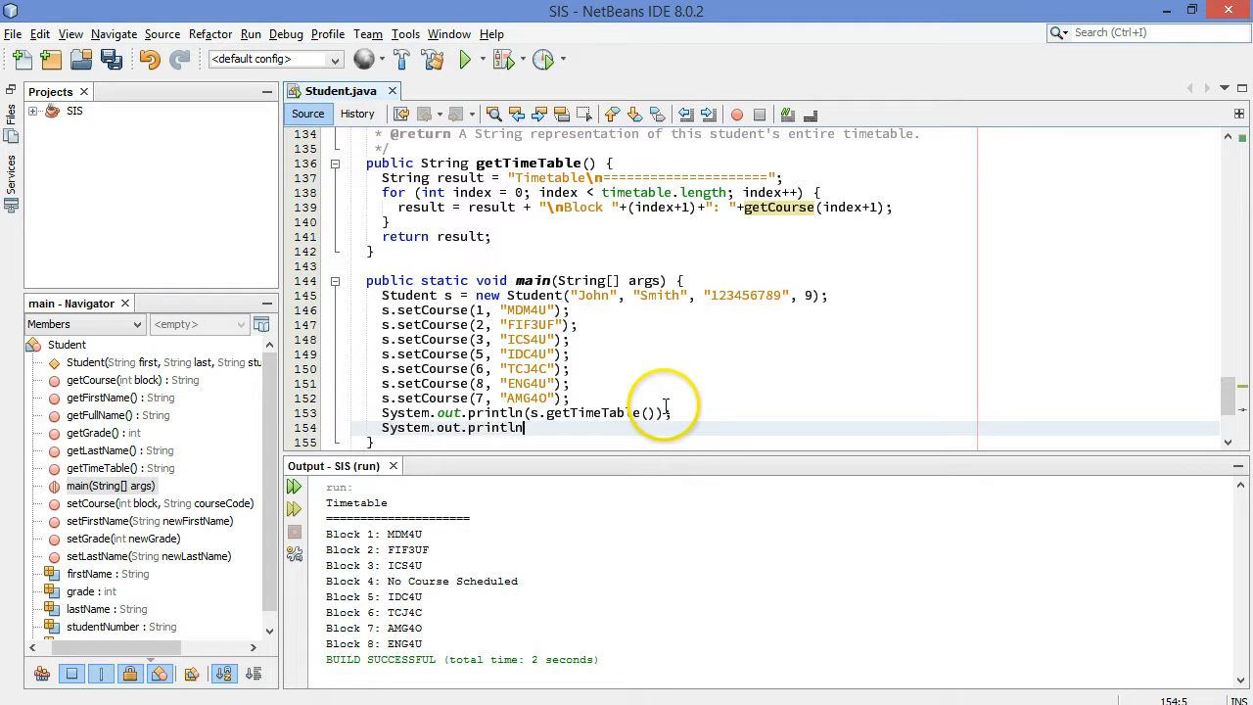
type("(\"\")")
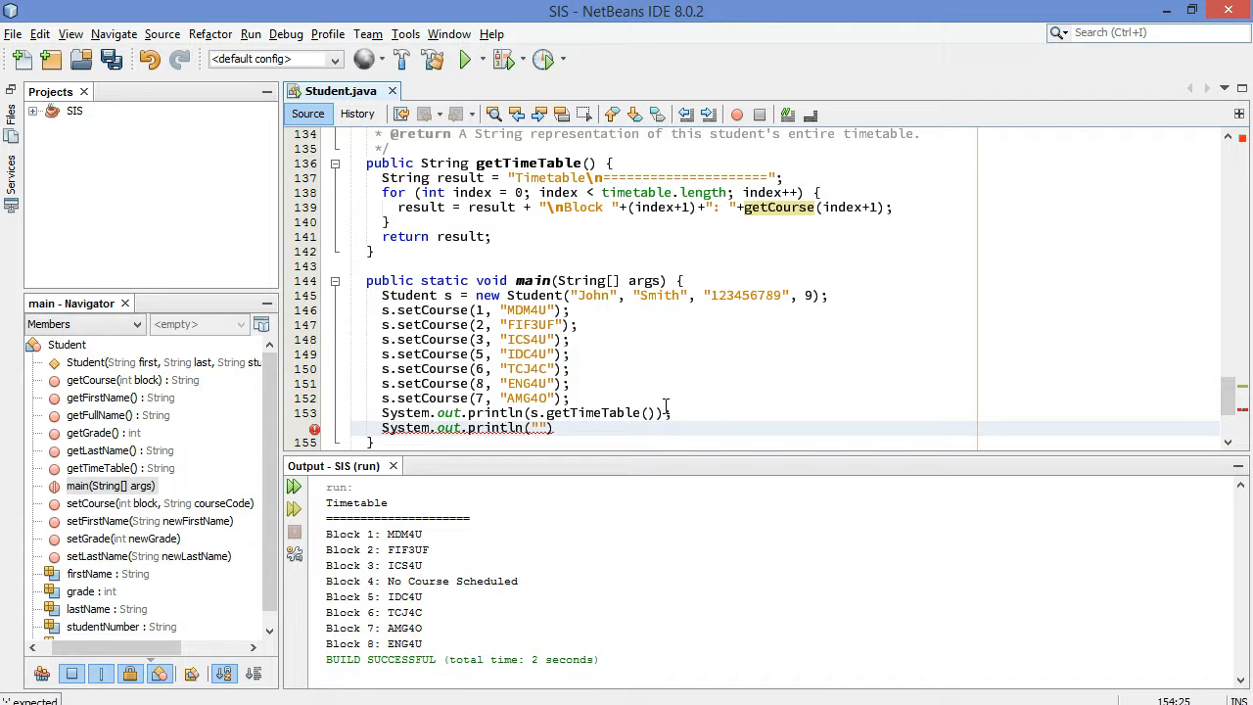
type("Fi")
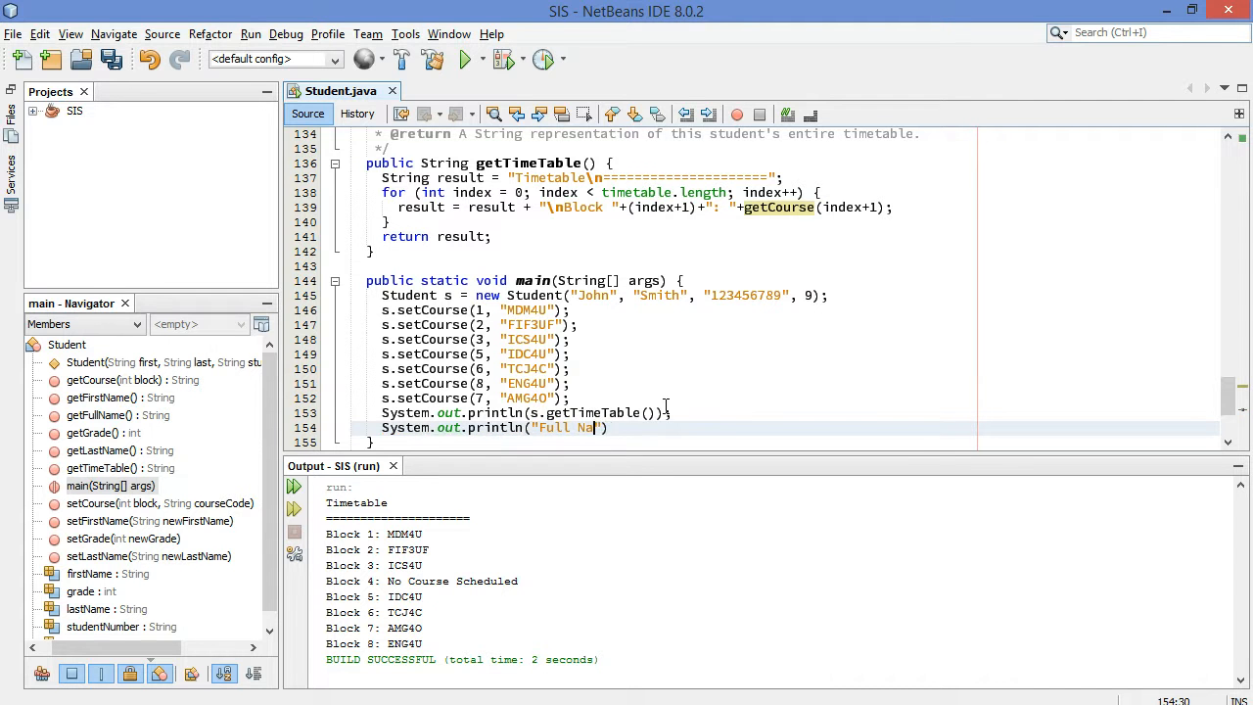
type("me: \"+")
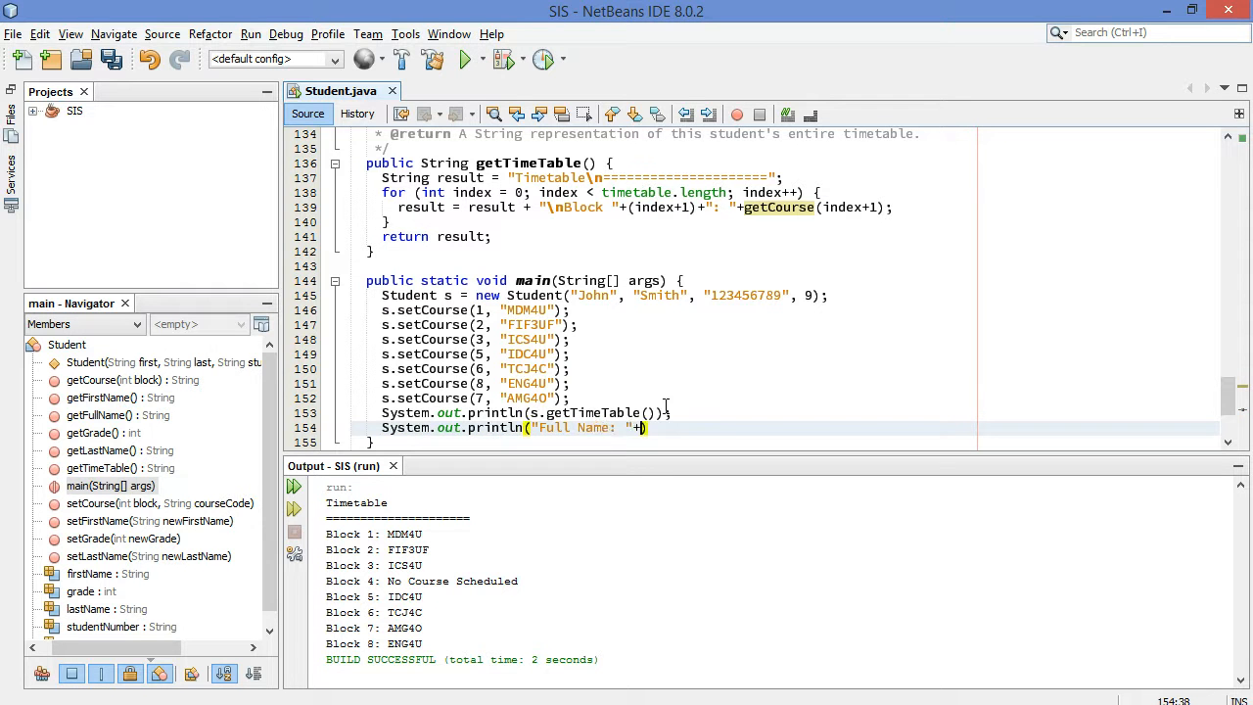
type("s")
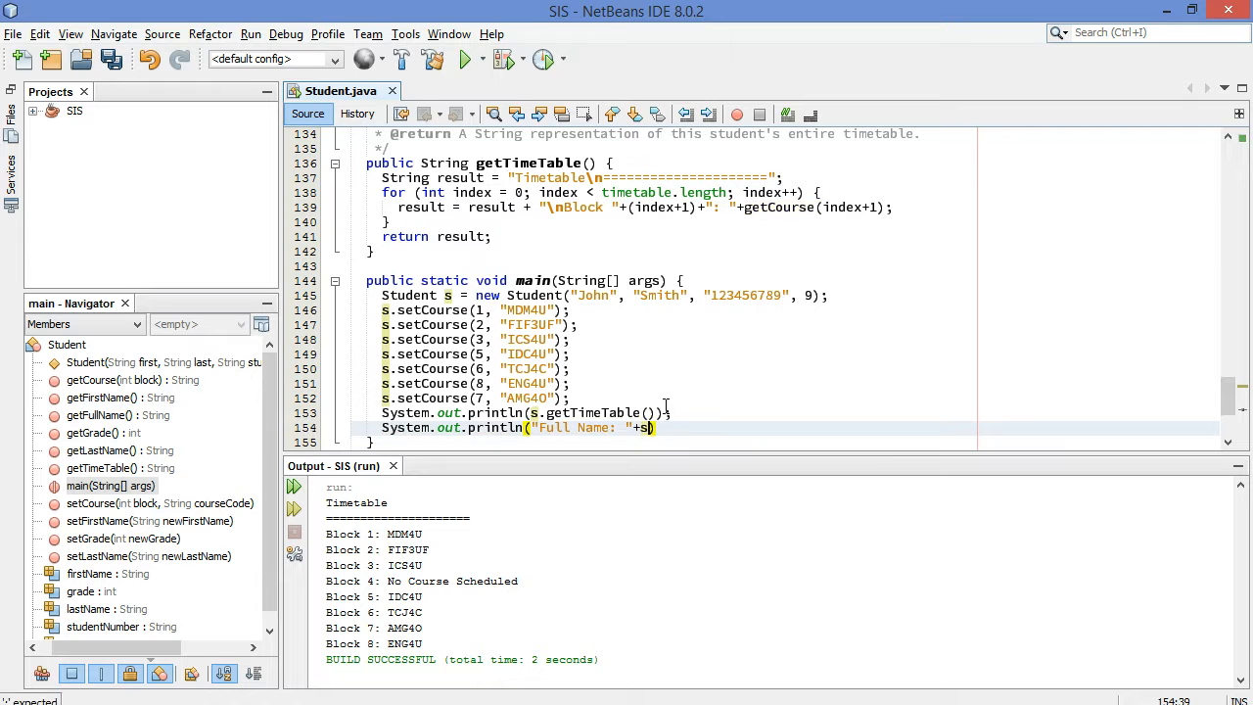
type(".")
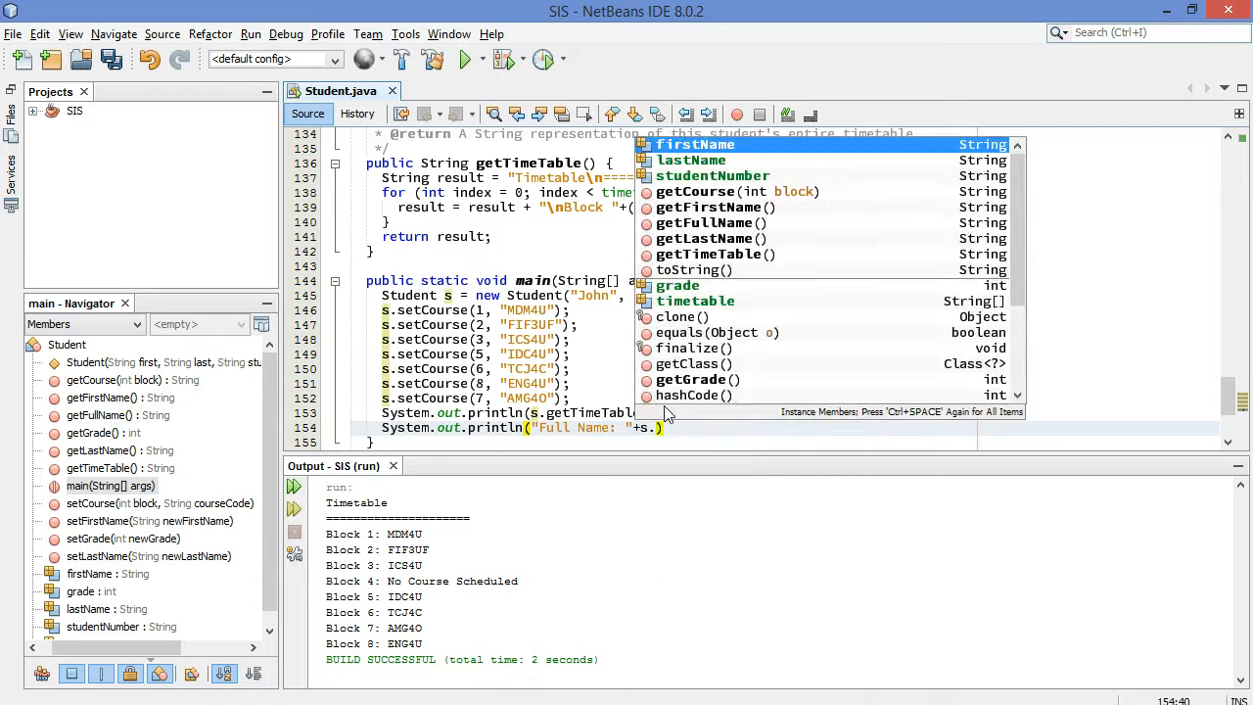
type("getFullName(")
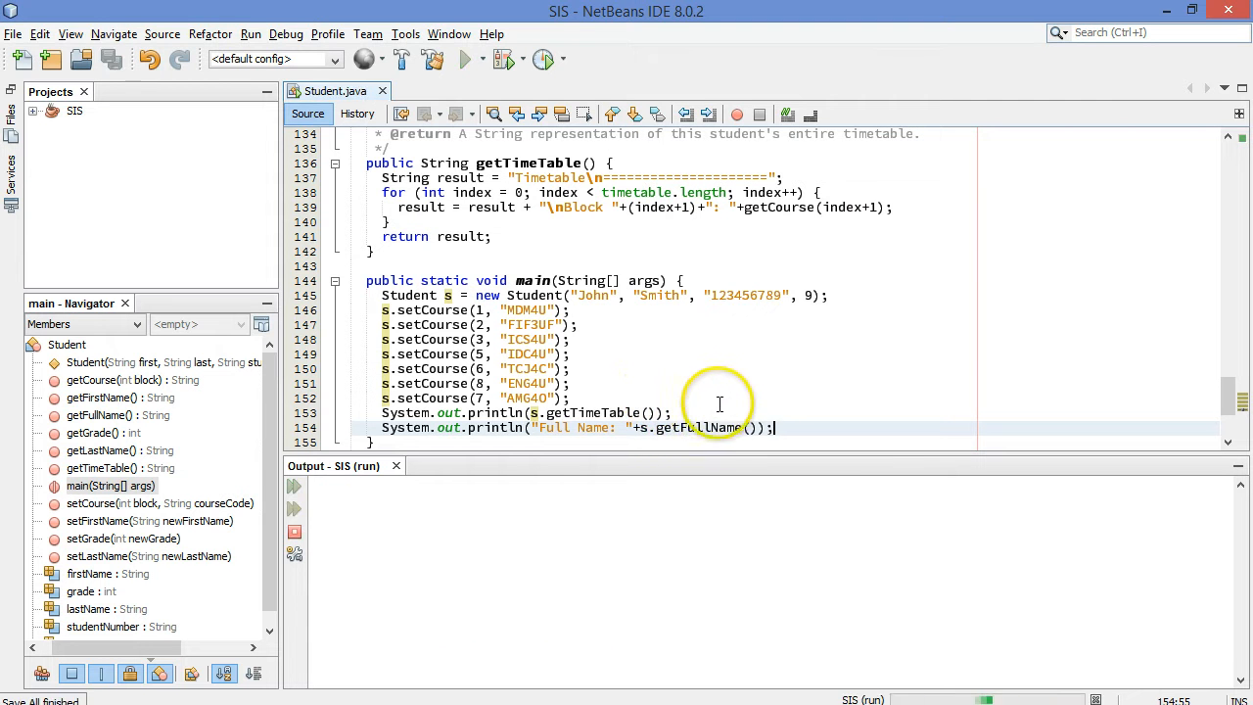
left_click(467, 59)
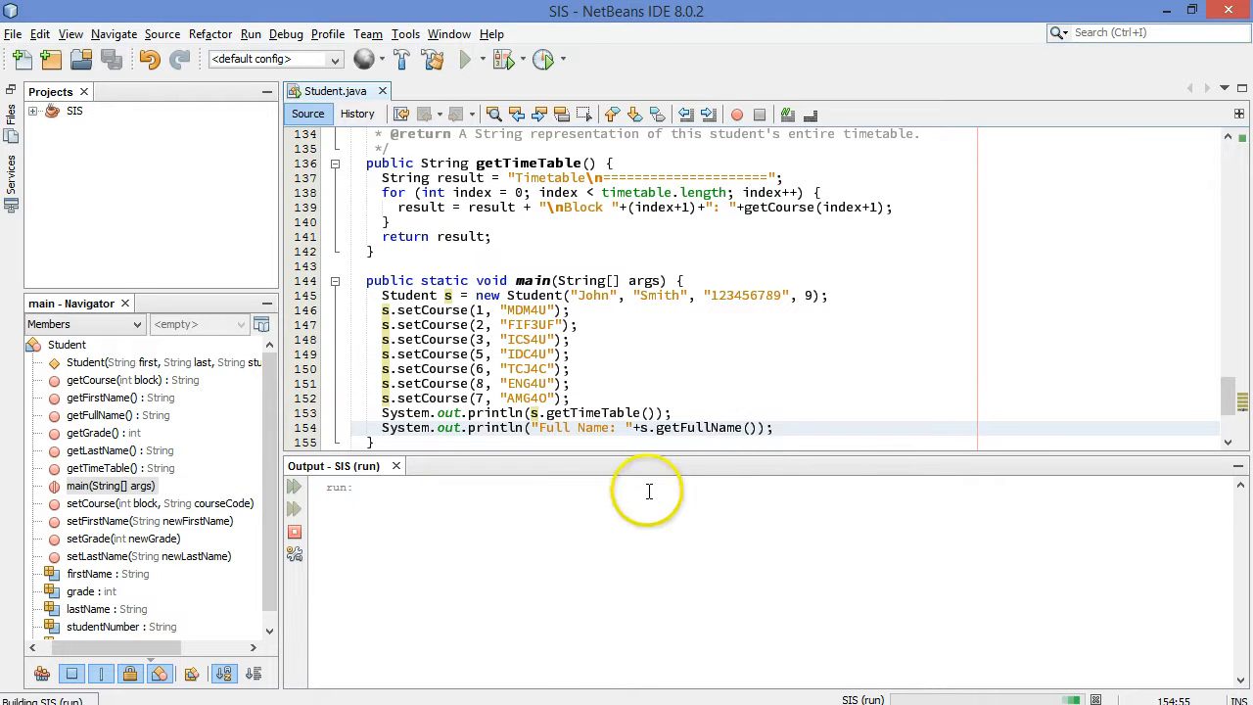
left_click(466, 59)
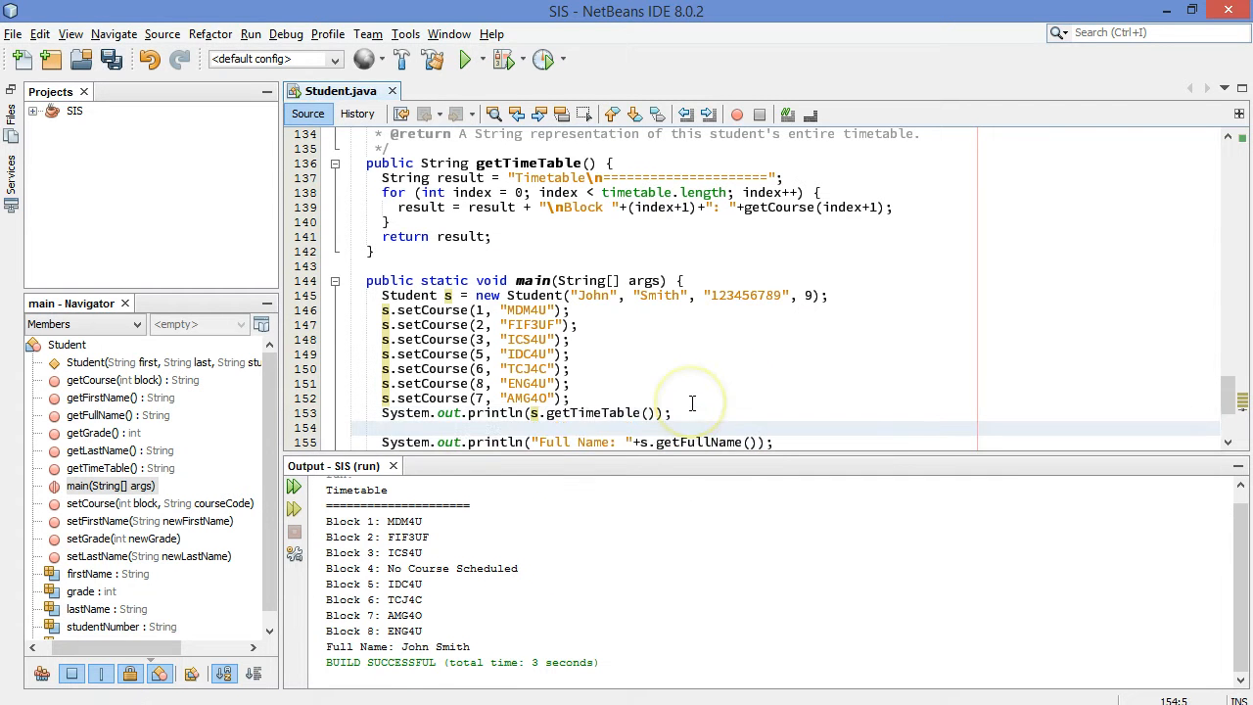
Step: Call s.setFirstName("Jane") in main and rerun, printing Full Name: Jane Smith
type("s.setFirstName(\"")
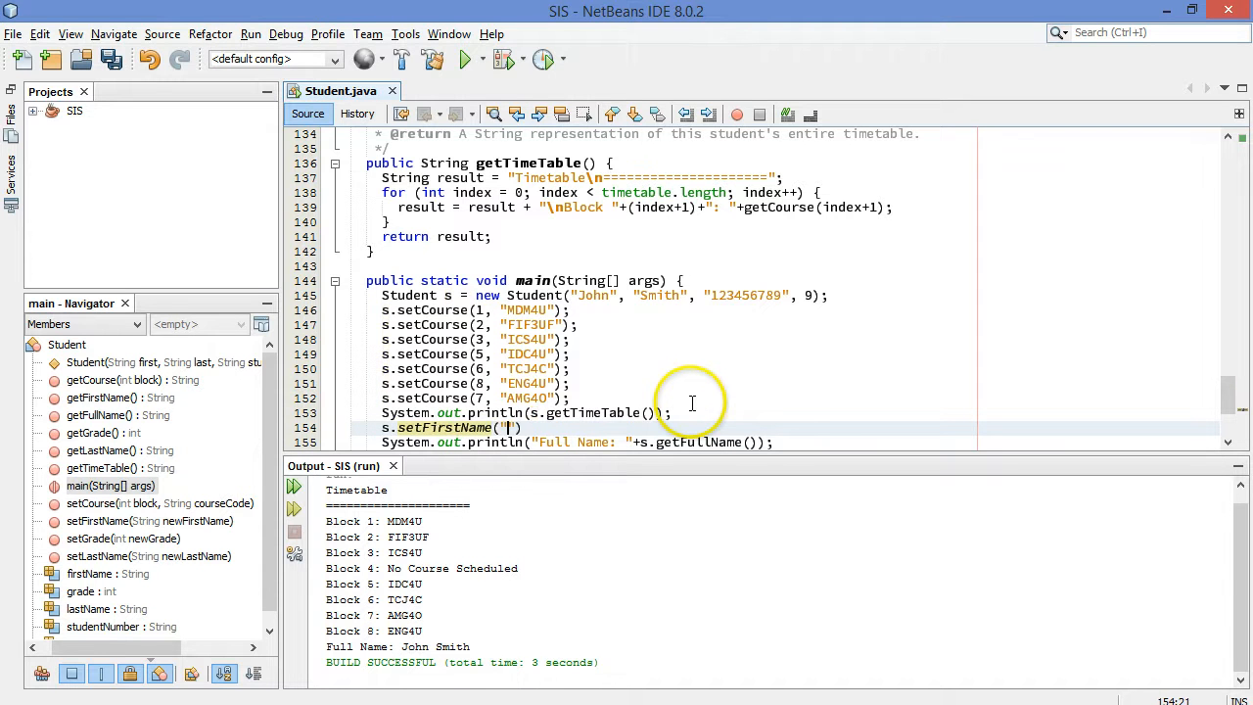
type("Jane")
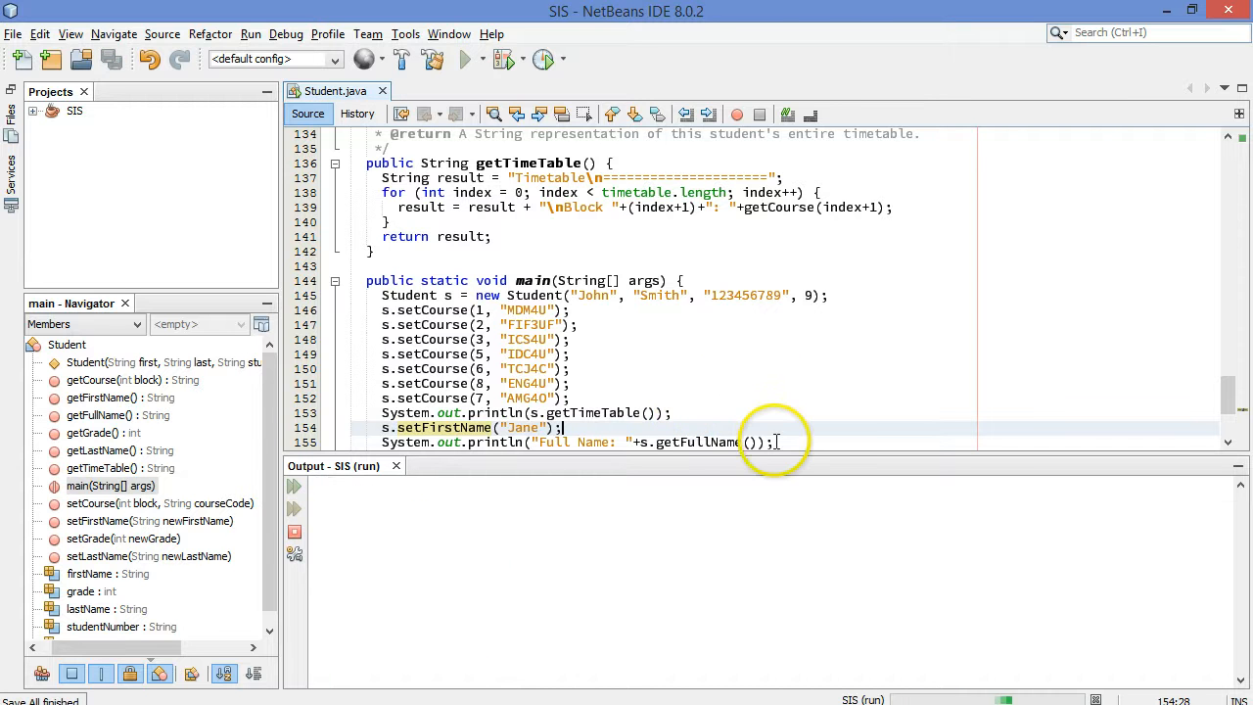
left_click(468, 60)
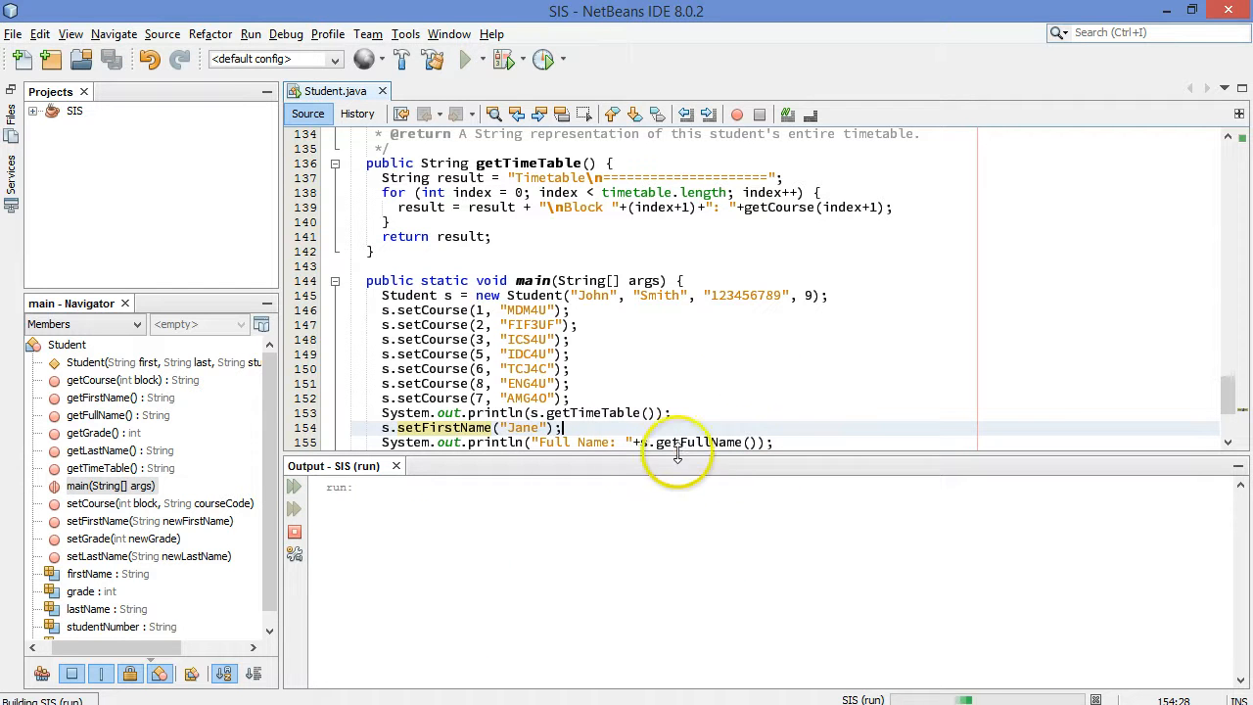
left_click(467, 59)
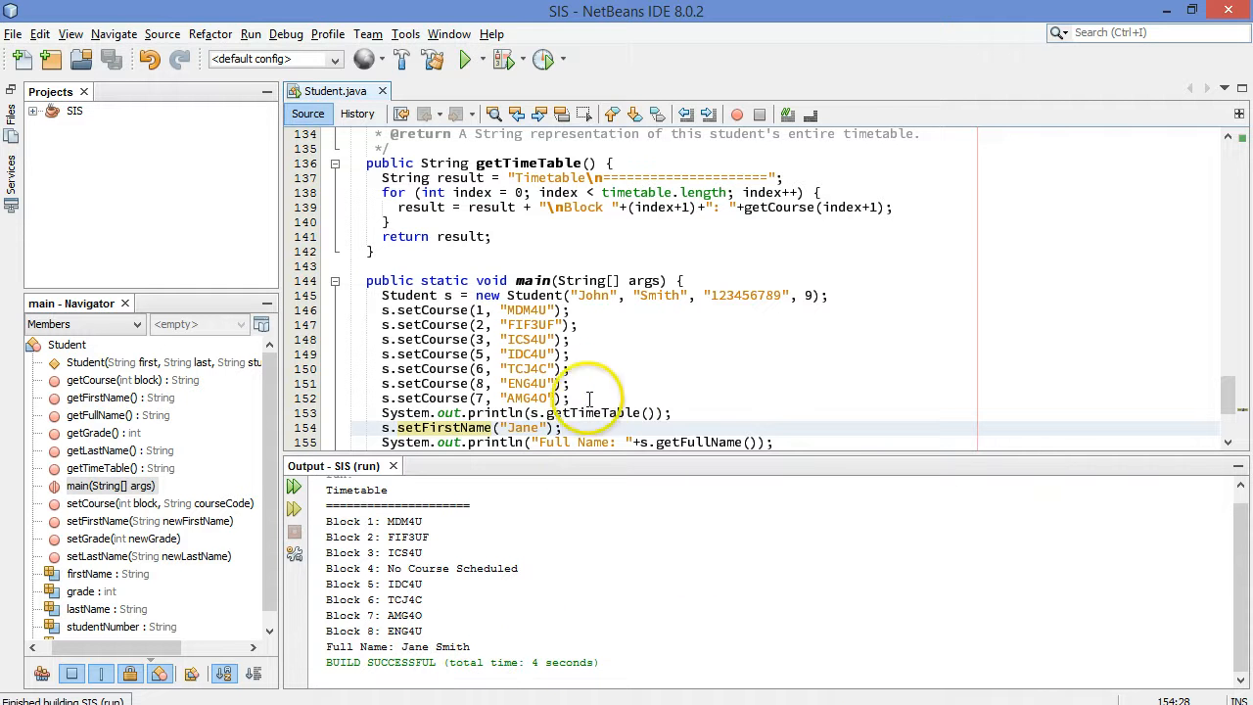
scroll("down", 3)
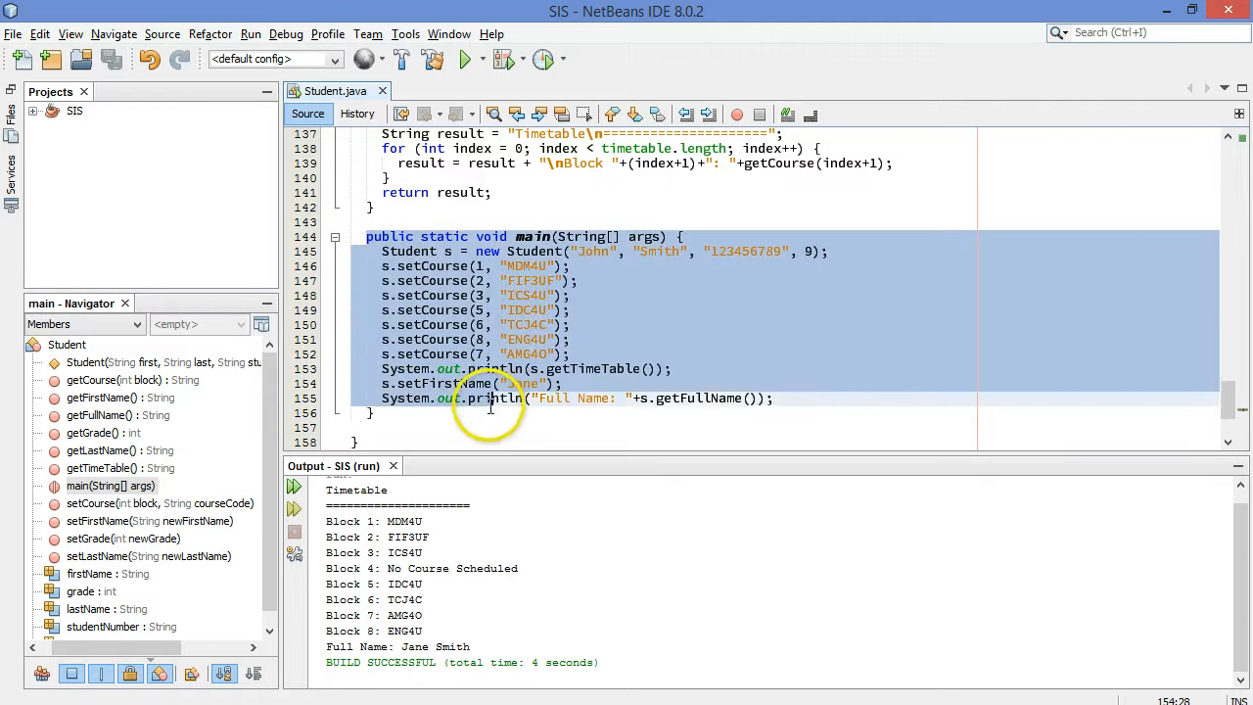
Step: Delete the selected test main method, leaving getTimeTable as the last method
key("Delete")
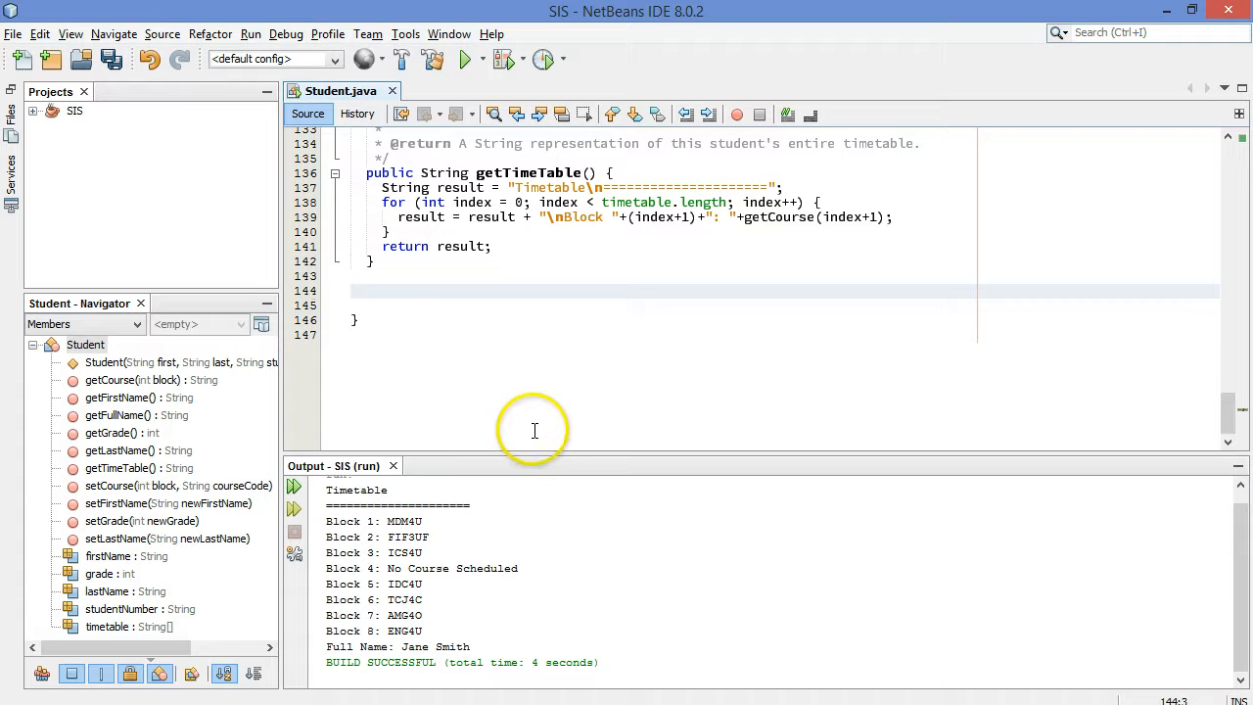
mouse_move(1217, 409)
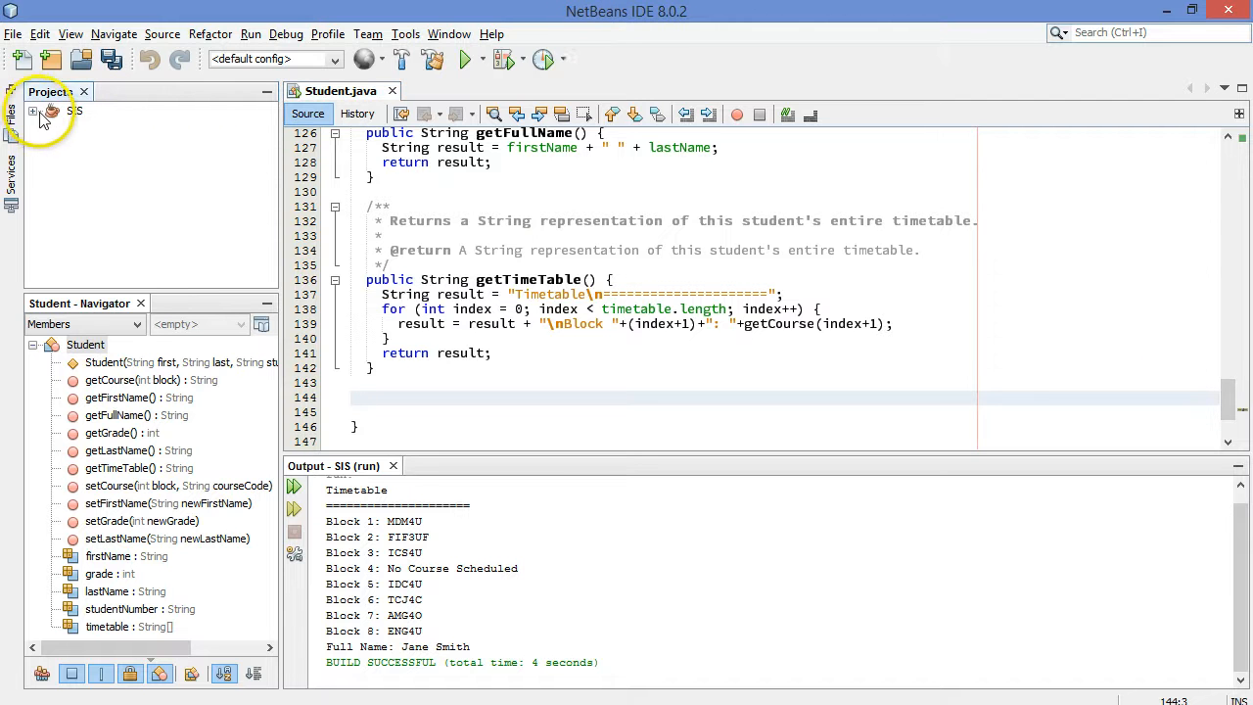
Step: Expand the SIS project and its sis source package to reveal Student.java
left_click(49, 91)
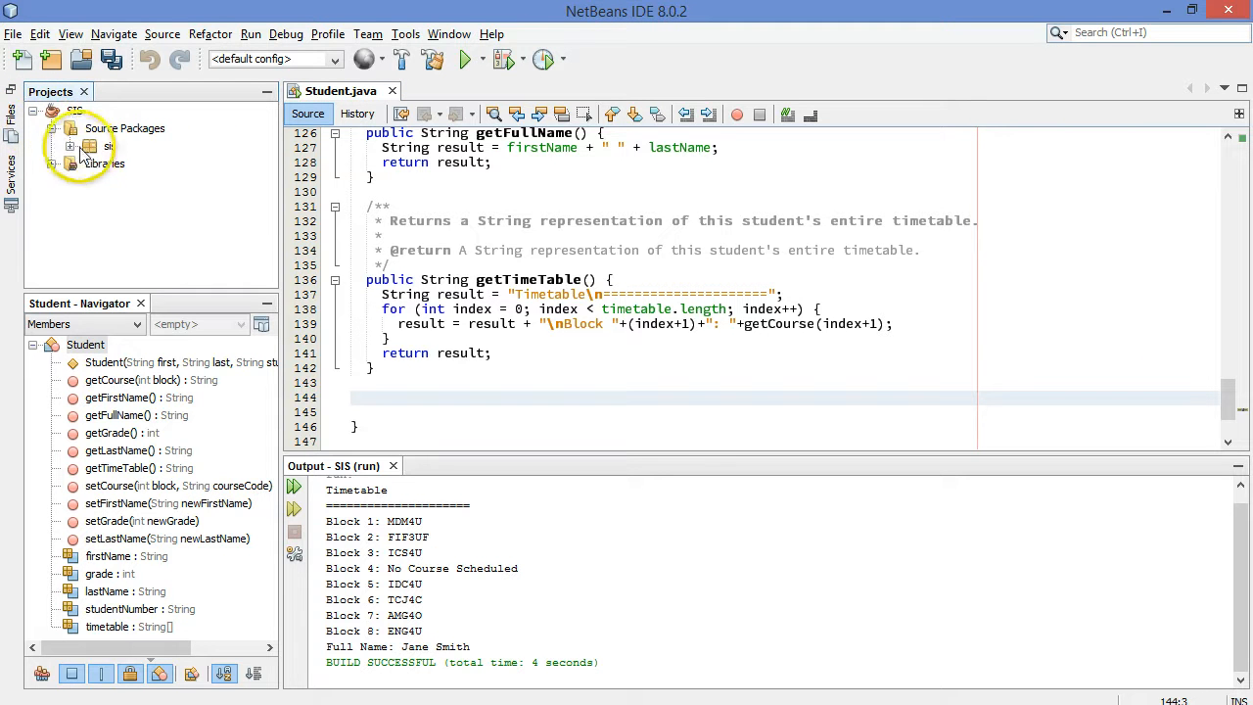
left_click(70, 146)
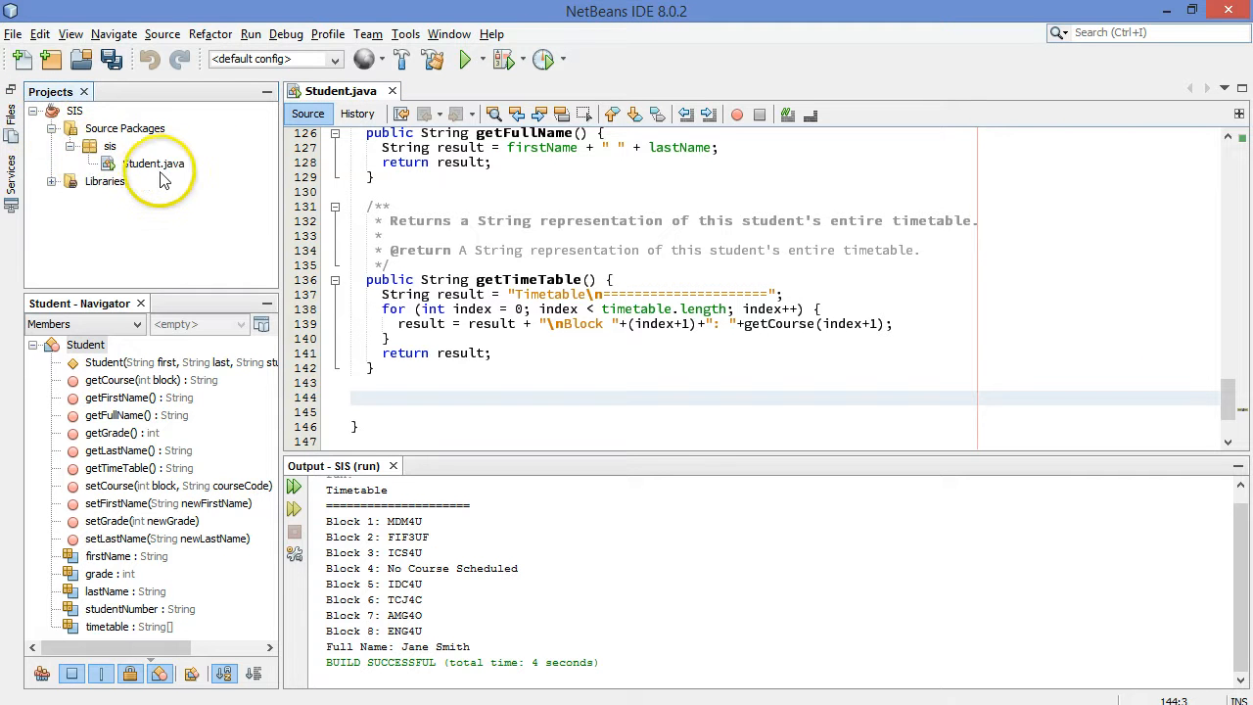
mouse_move(176, 191)
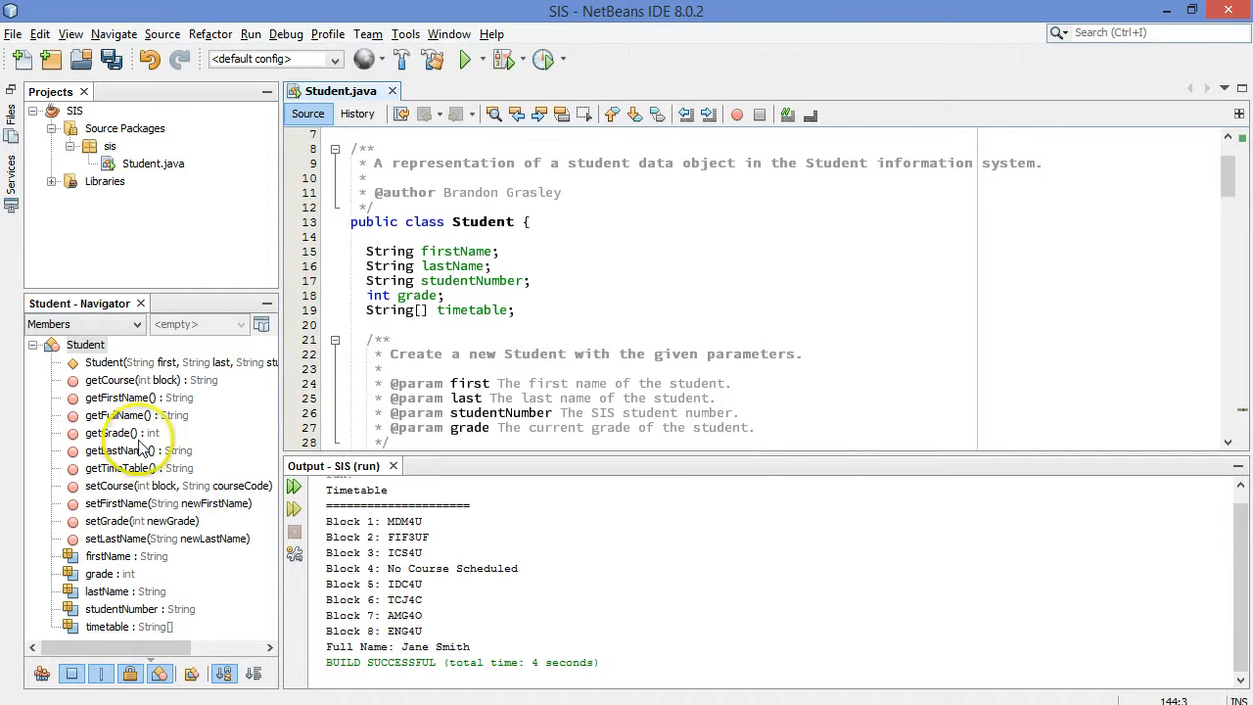
mouse_move(112, 415)
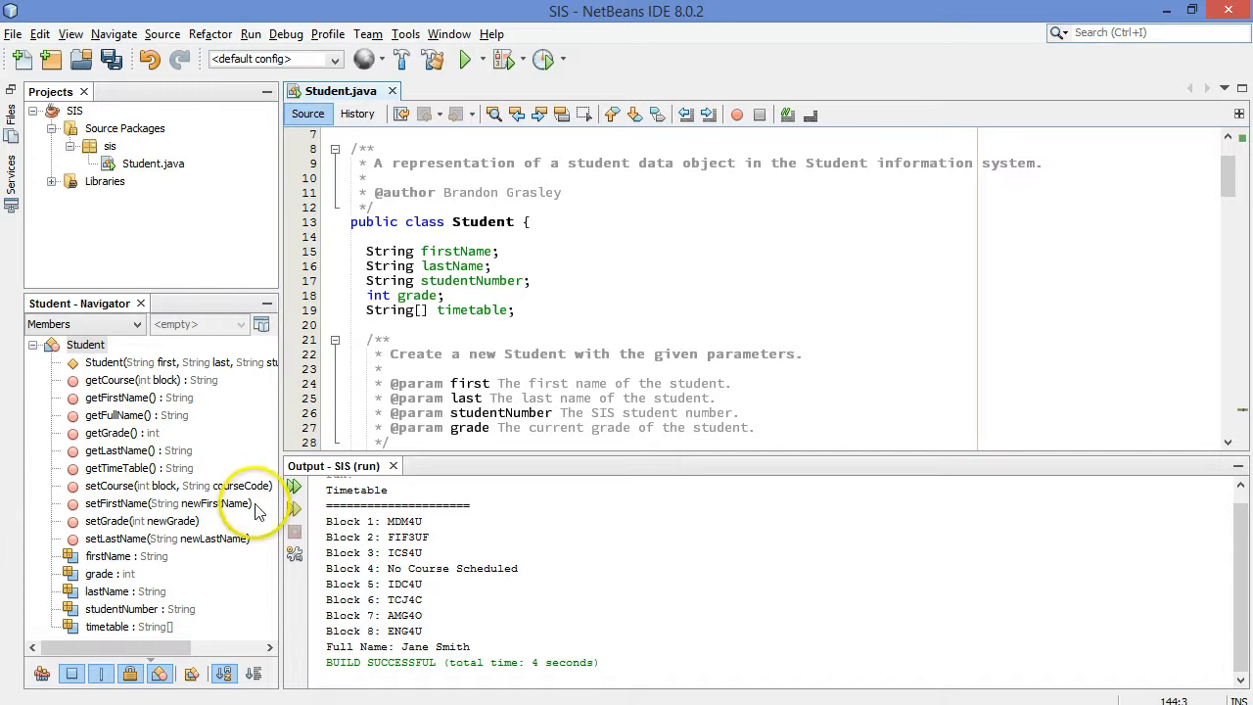
mouse_move(176, 521)
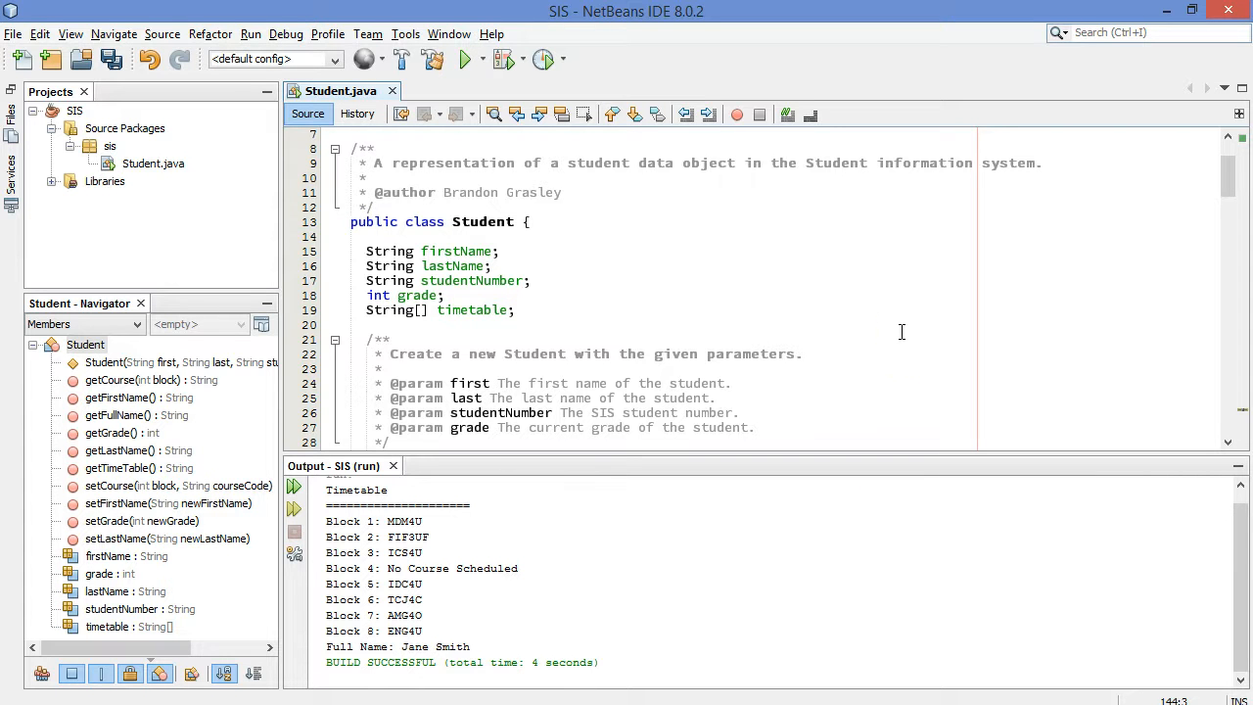
mouse_move(428, 455)
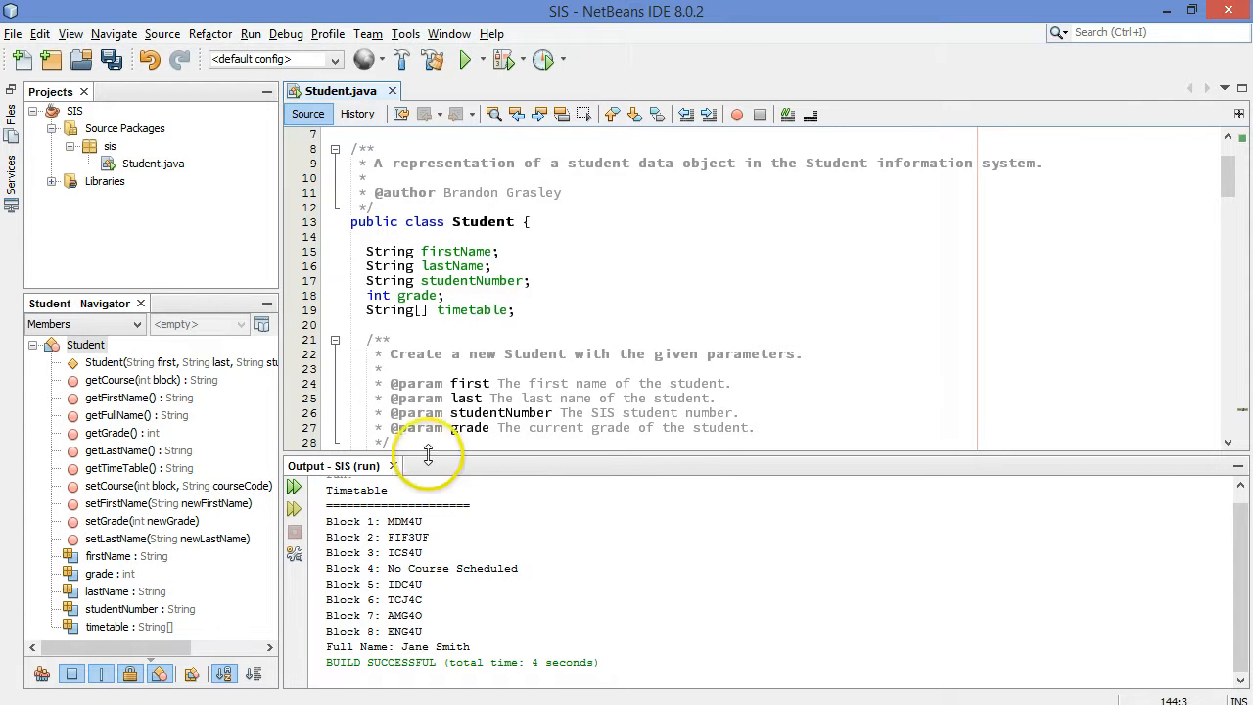